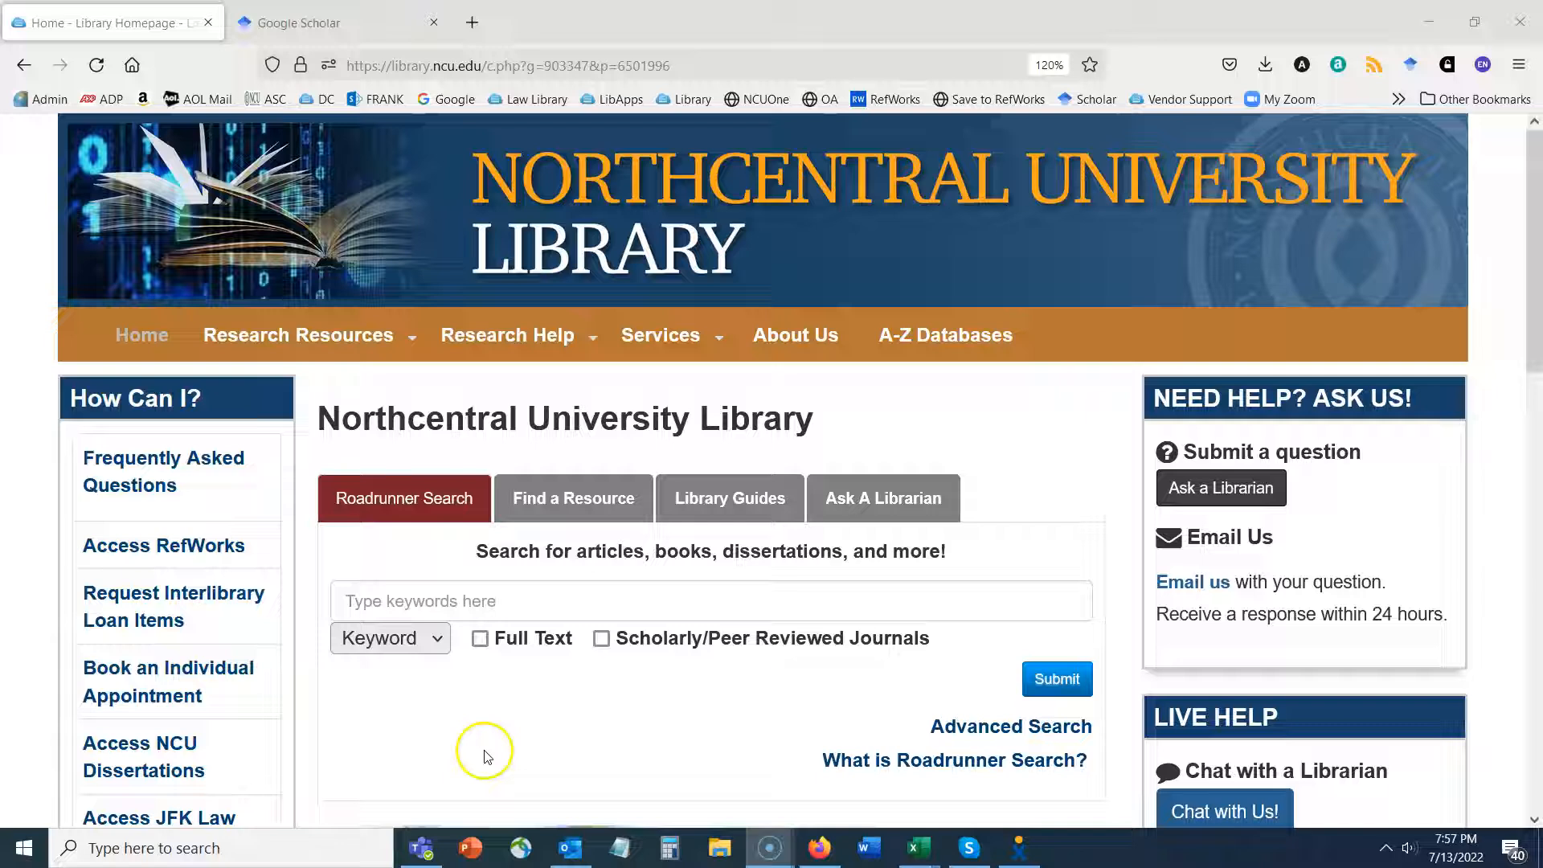
mouse_move(682, 750)
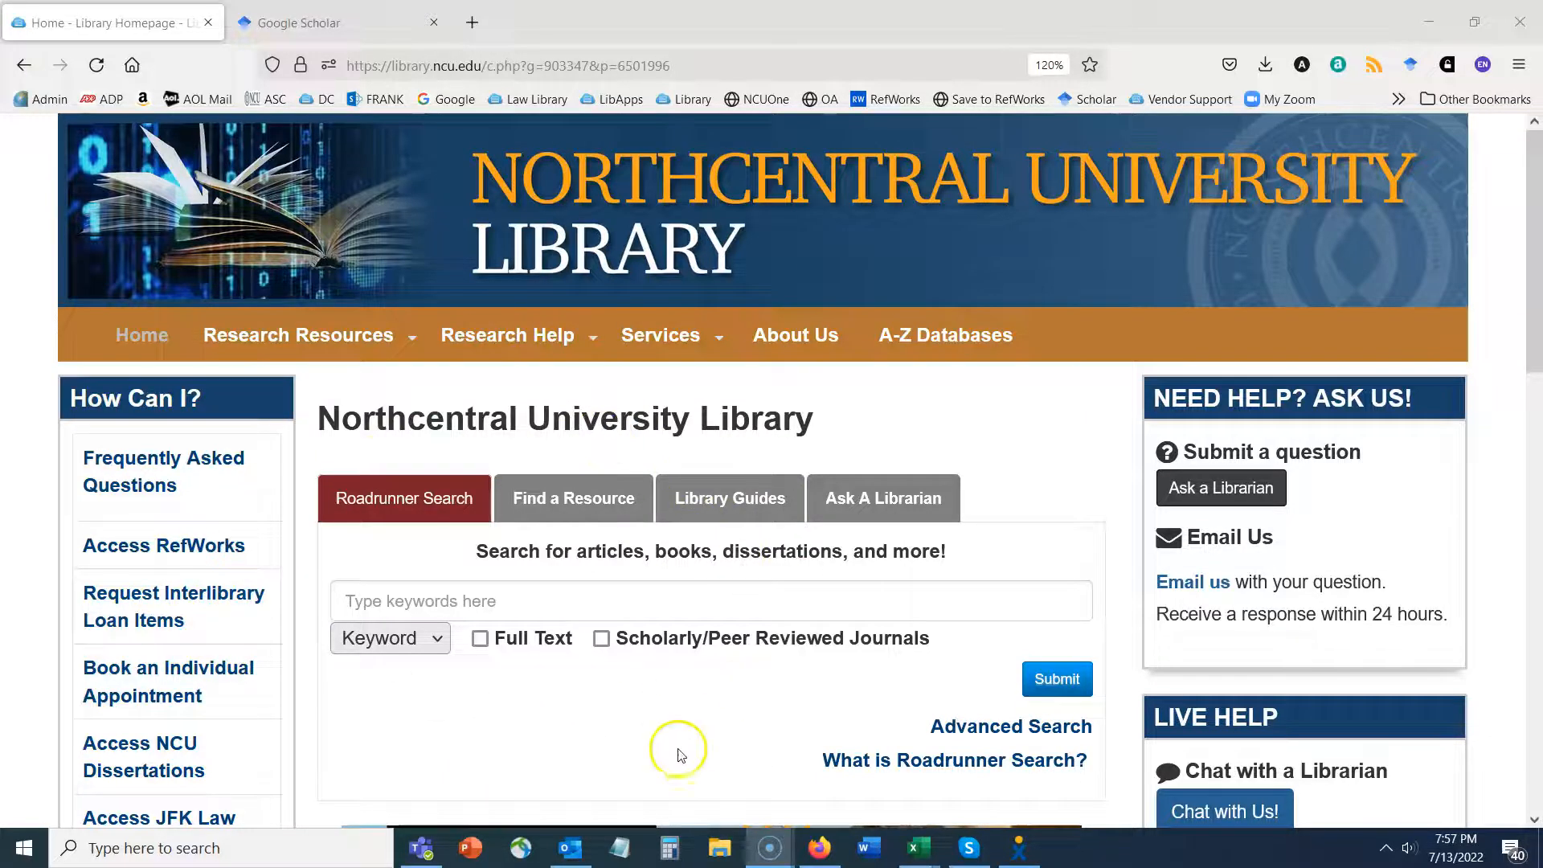
mouse_move(626, 767)
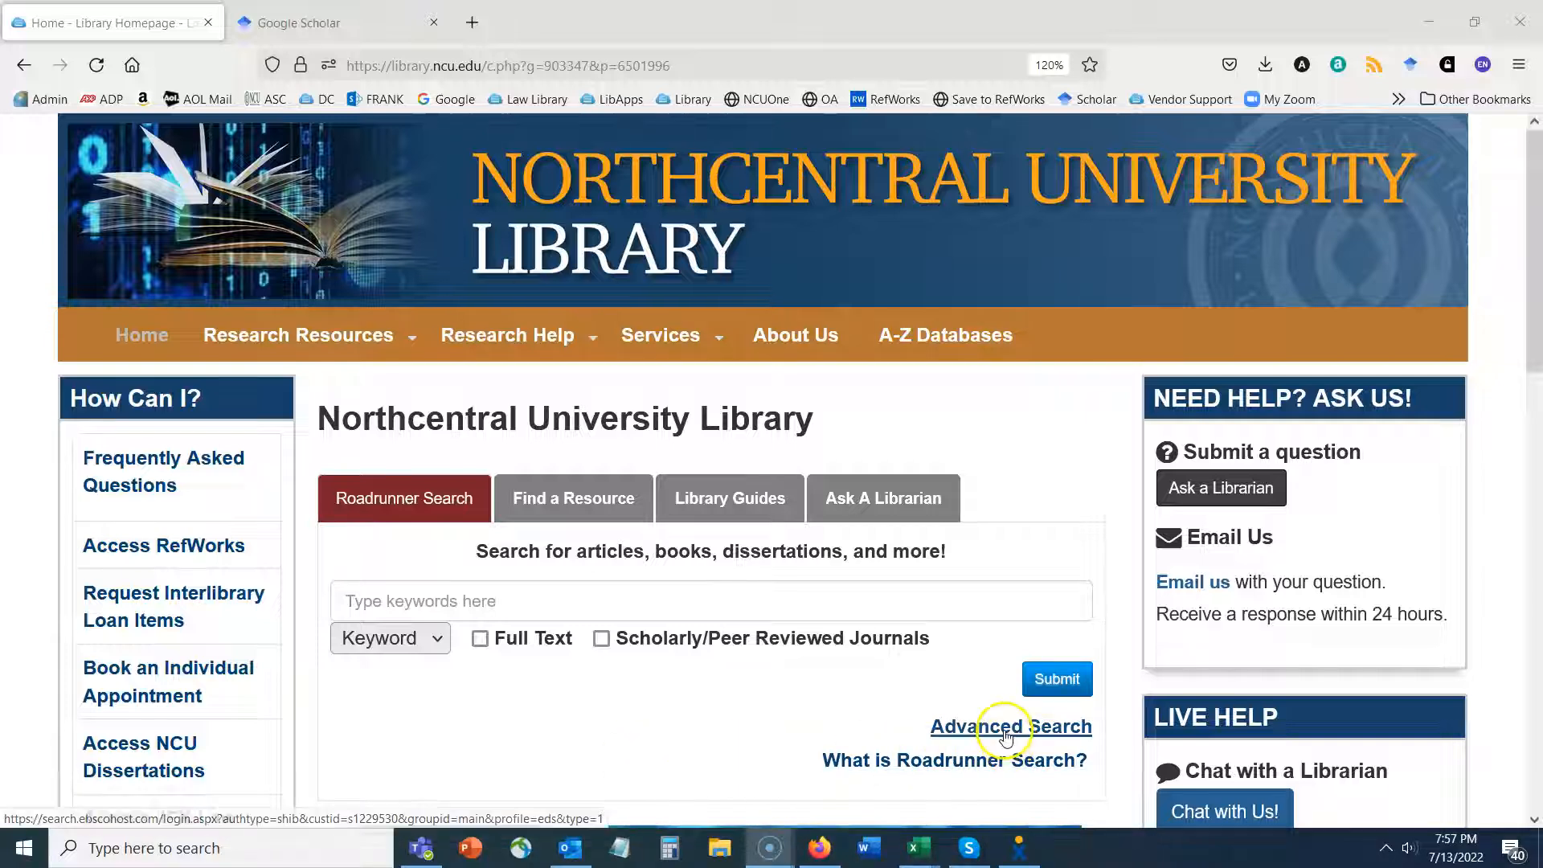
Run an advanced search for "information literacy" AND "doctoral students".
click(1005, 726)
text(")
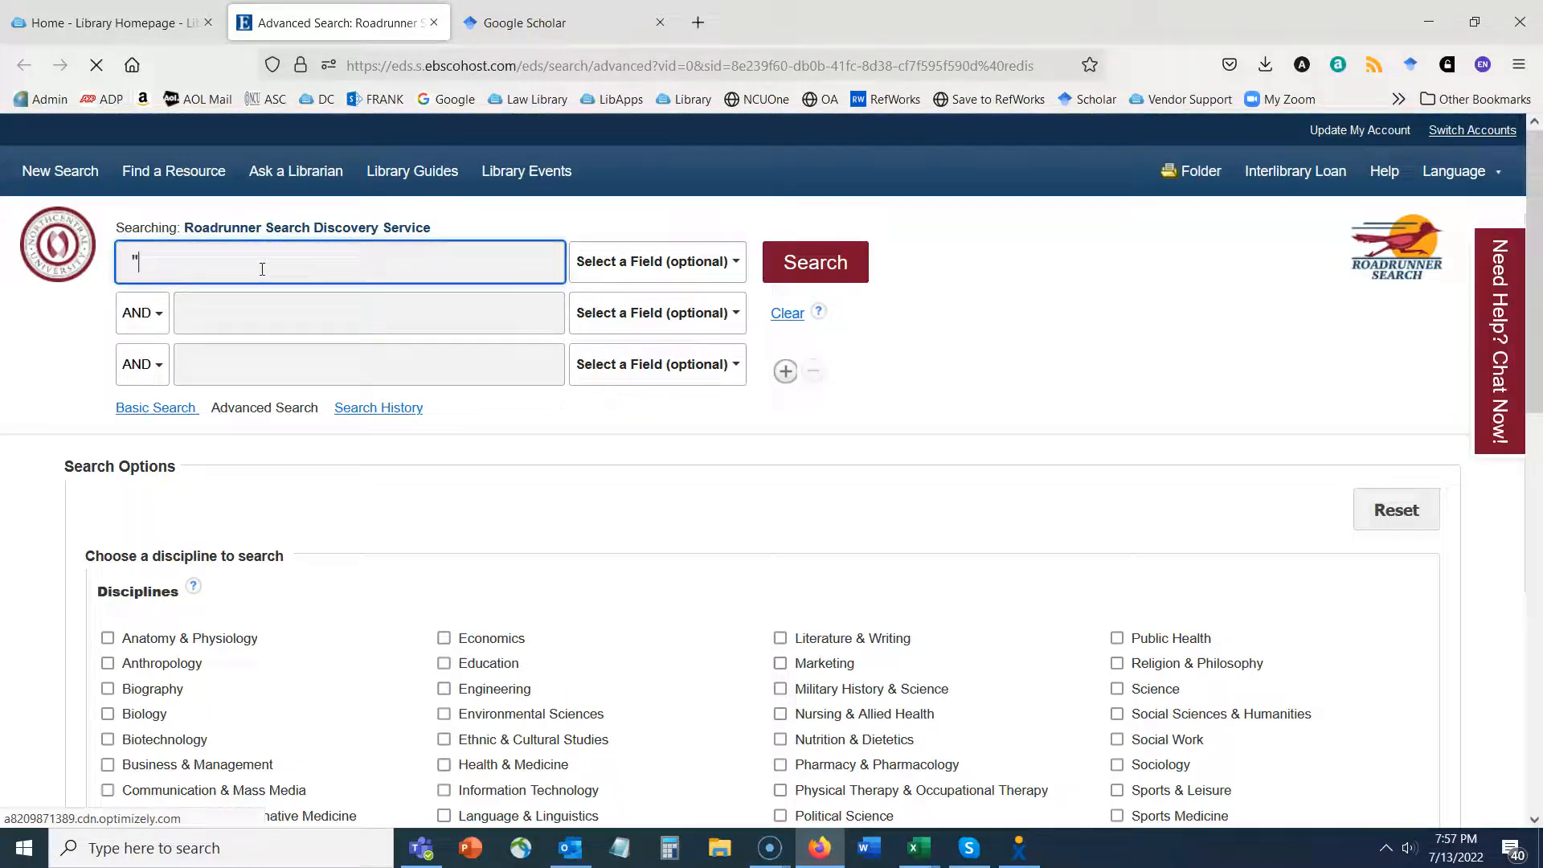
text(informationo)
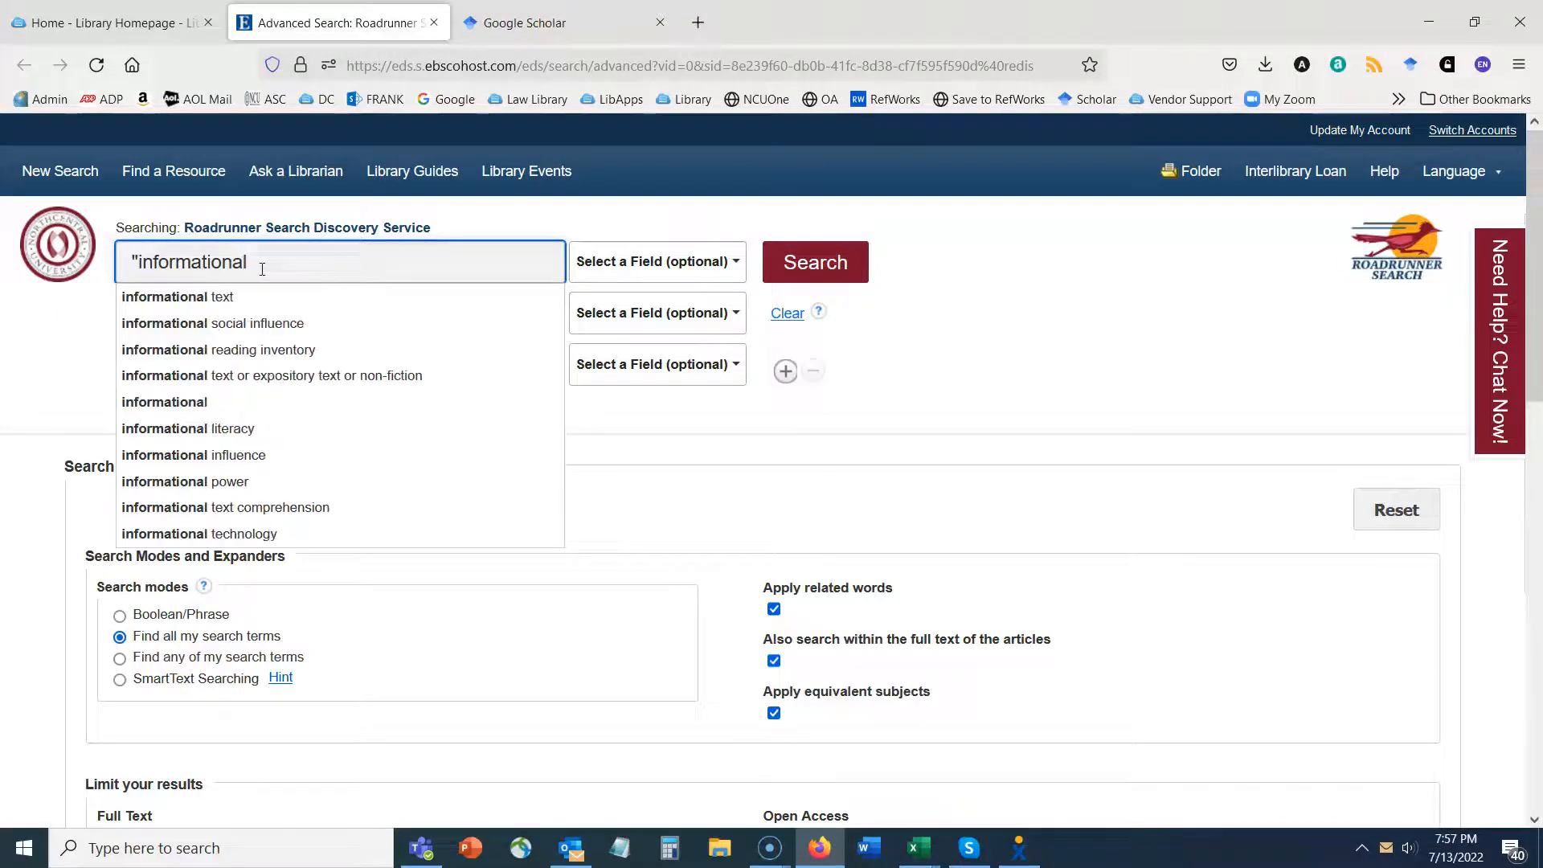
key(BackSpace)
text( literacy)
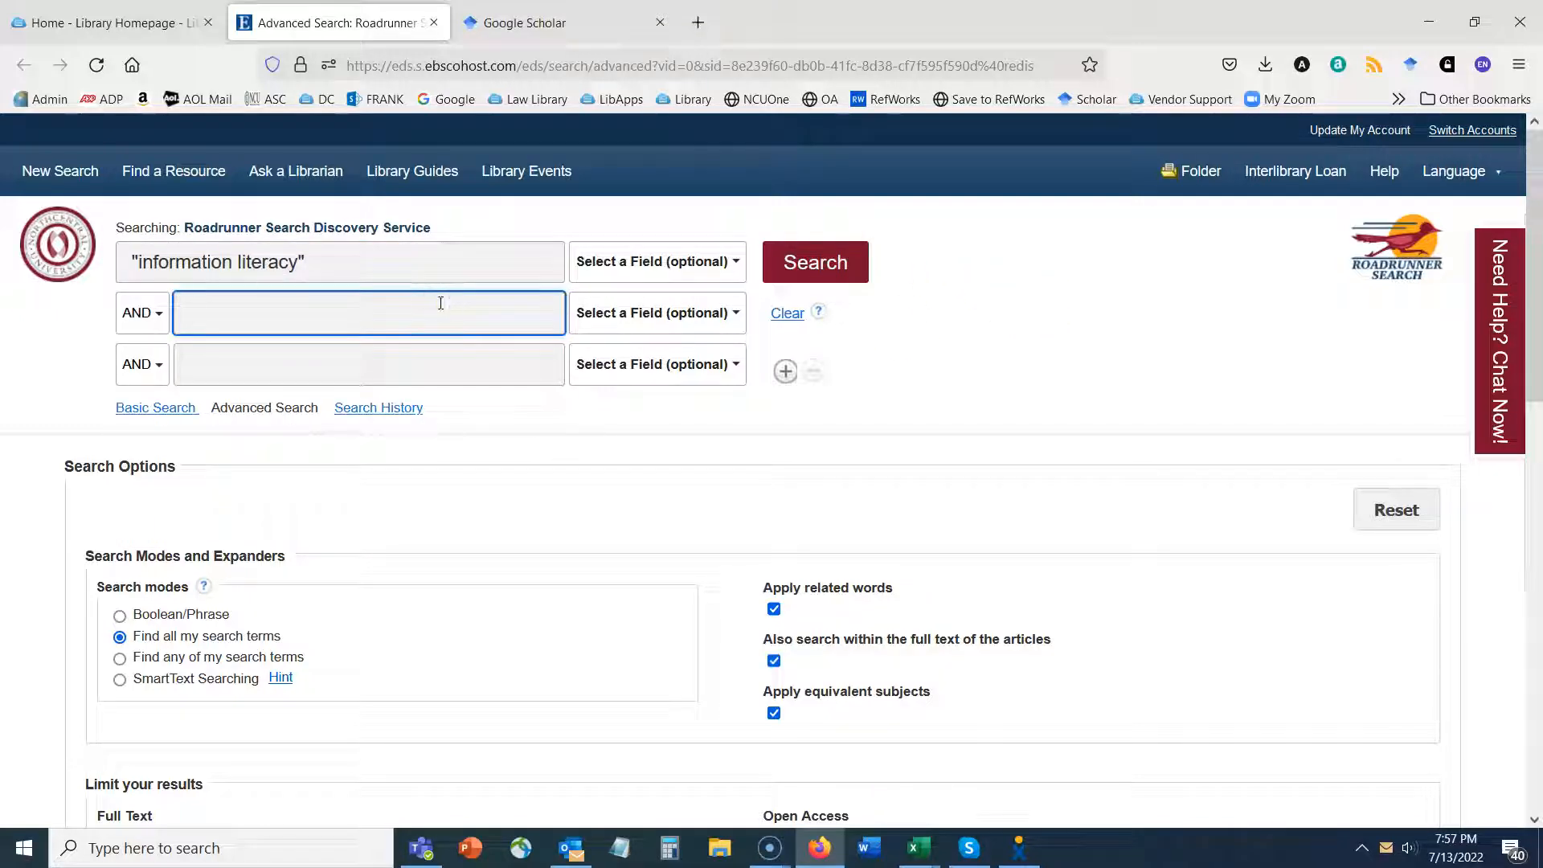
text("doctoral students)
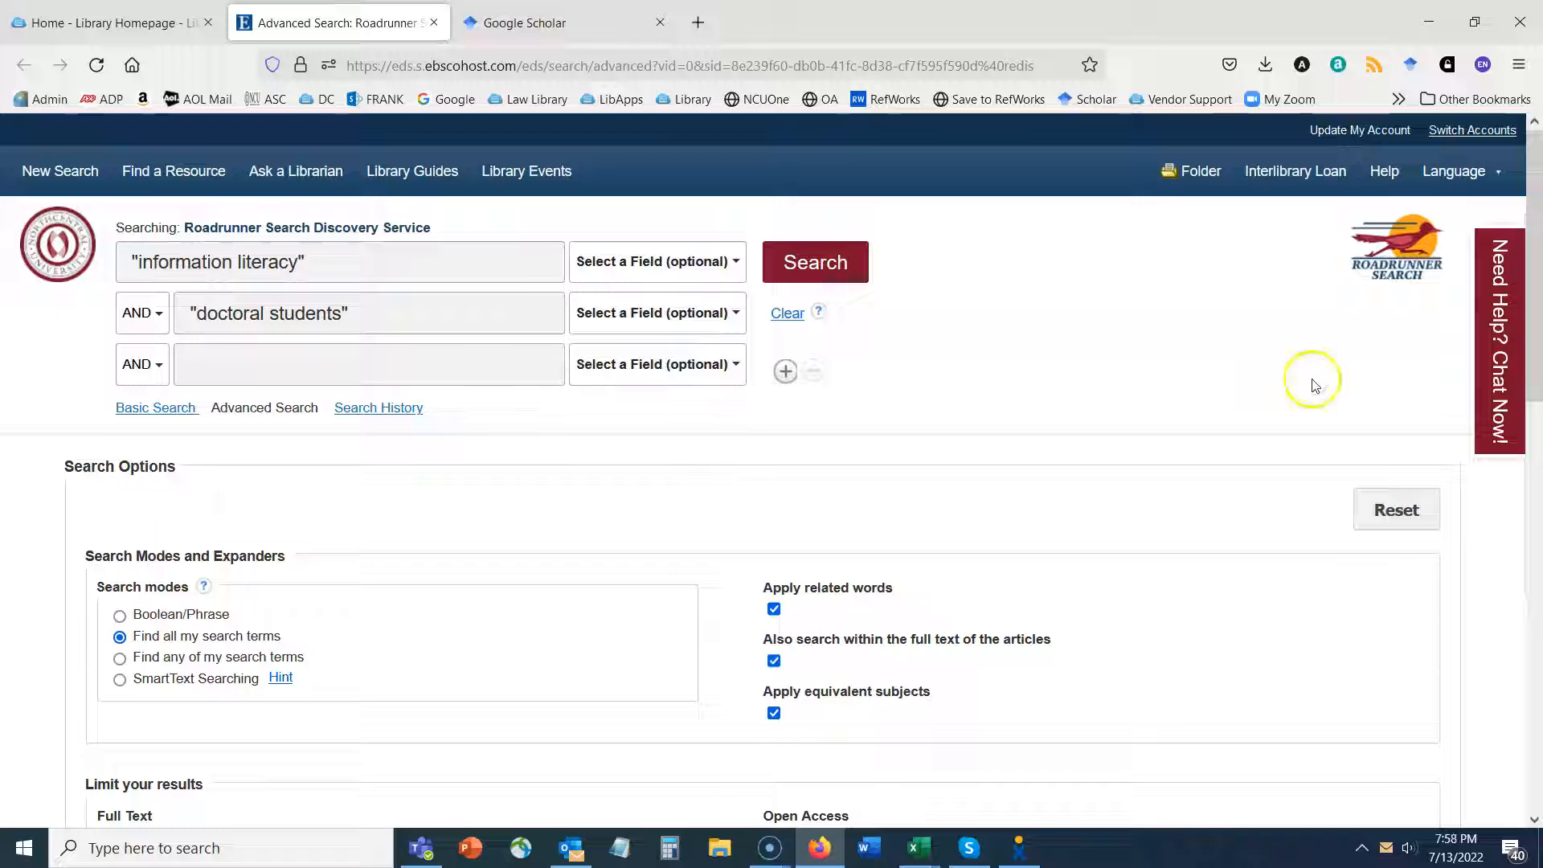
mouse_move(1536, 186)
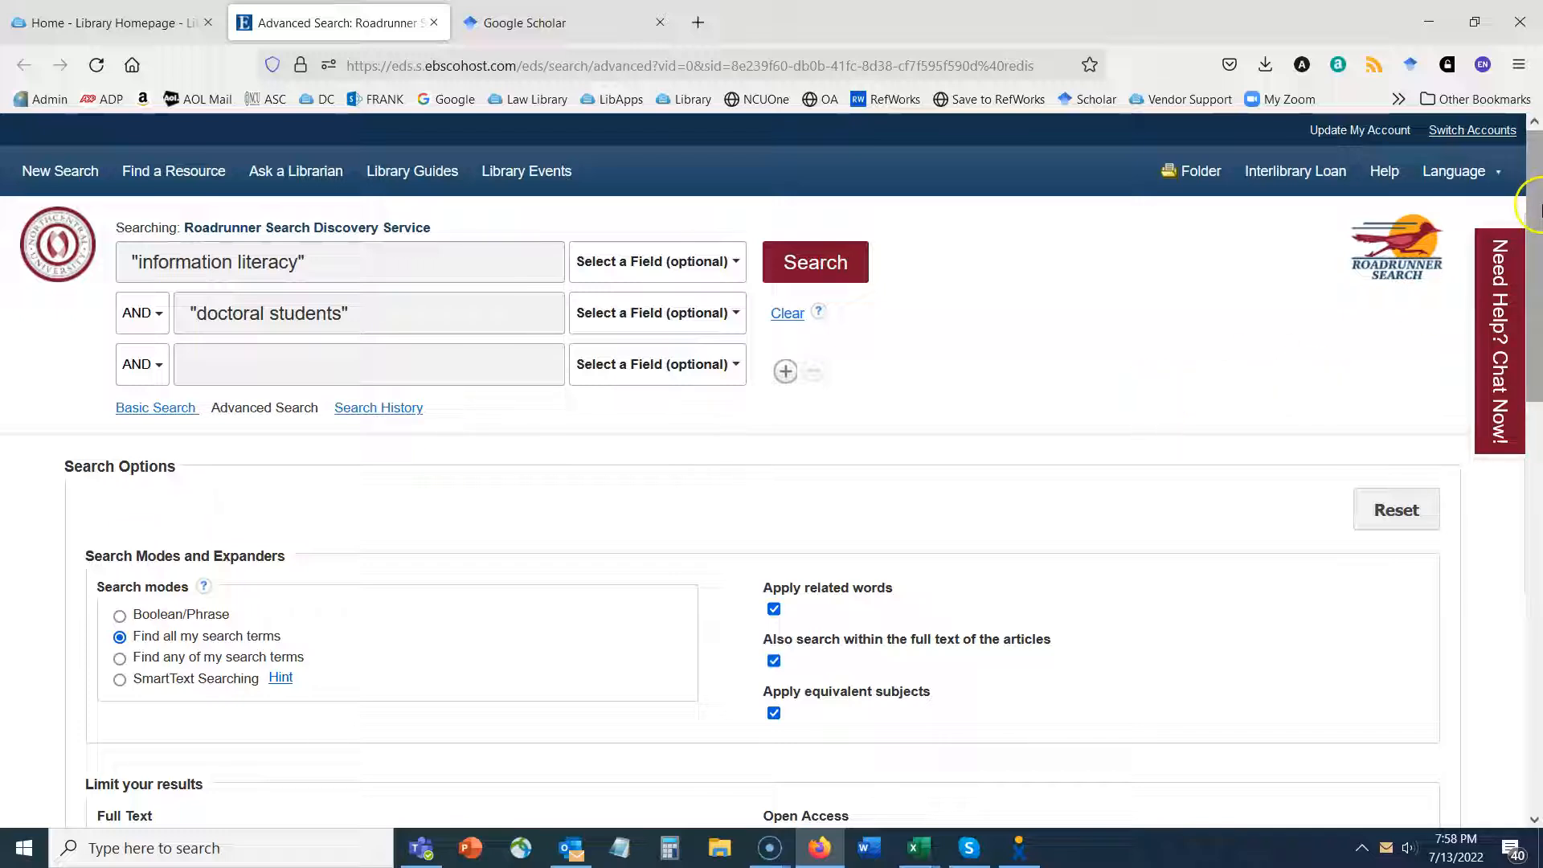
scroll(down, 3)
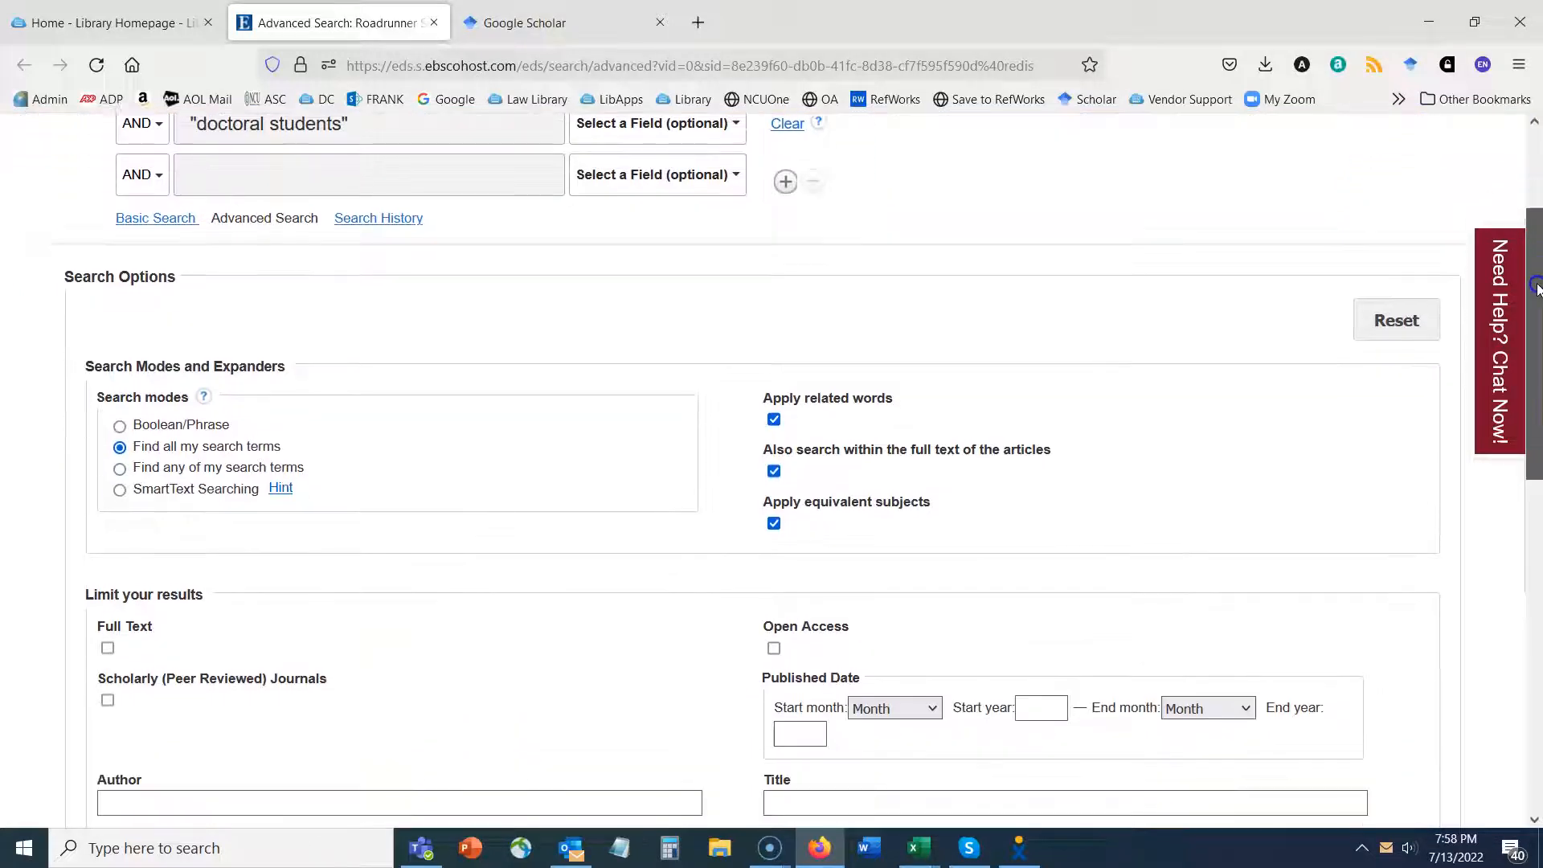
scroll(down, 3)
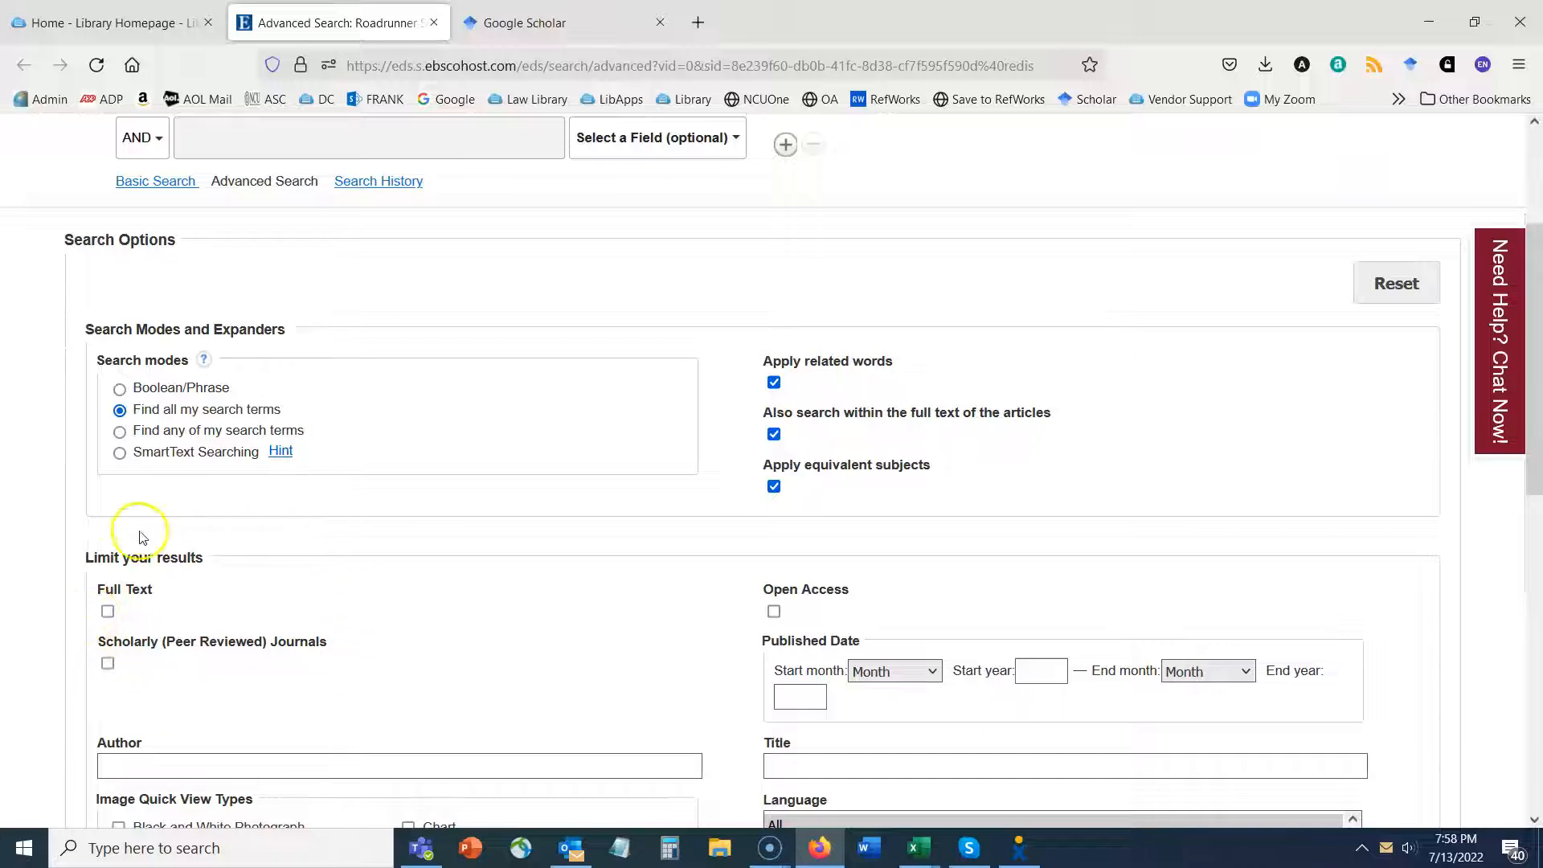
click(108, 663)
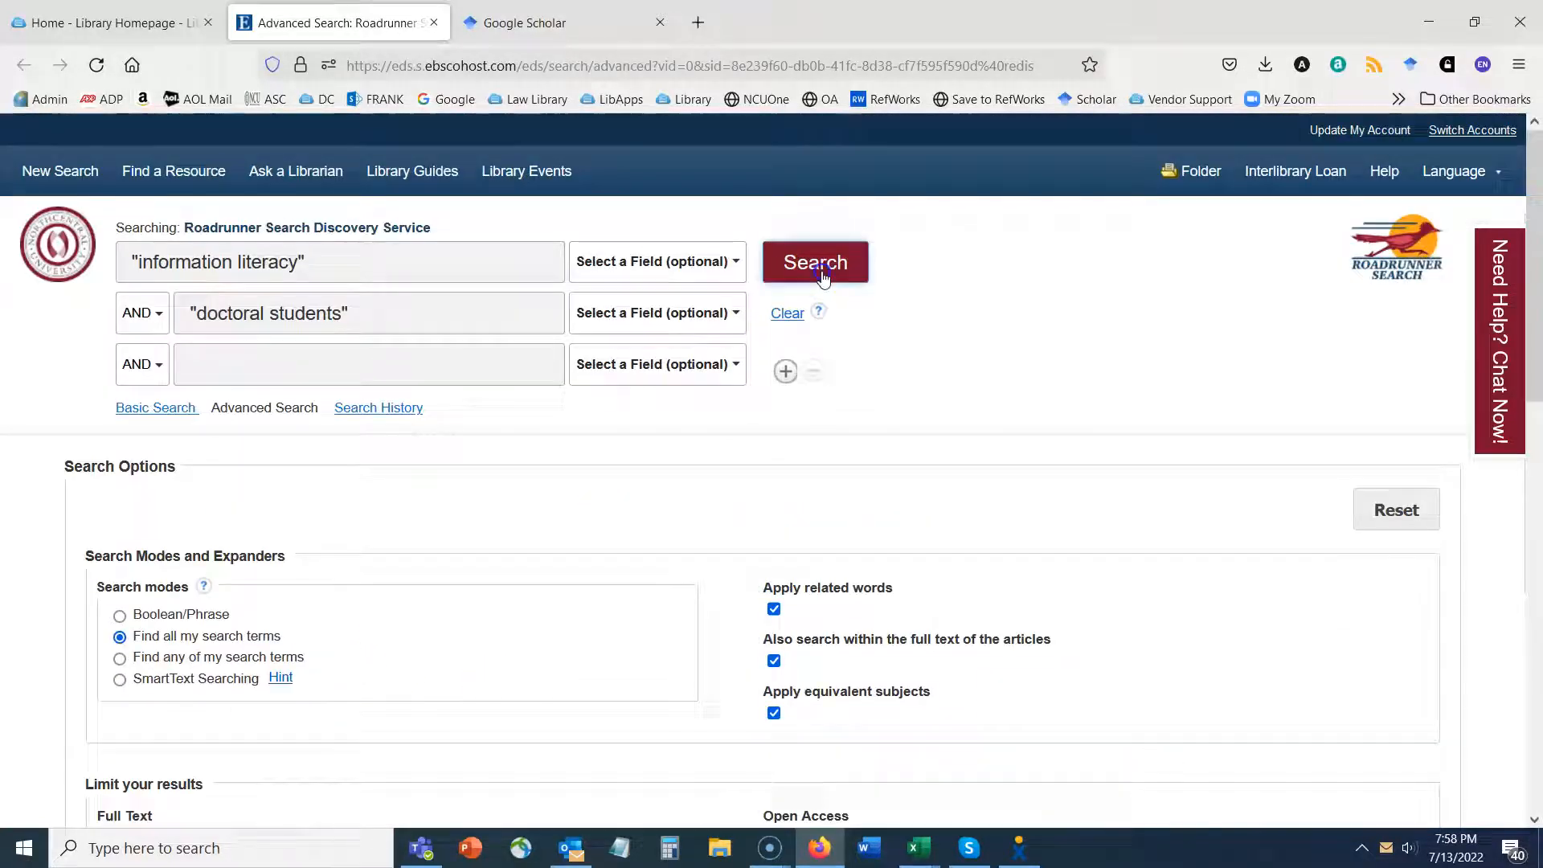
click(815, 263)
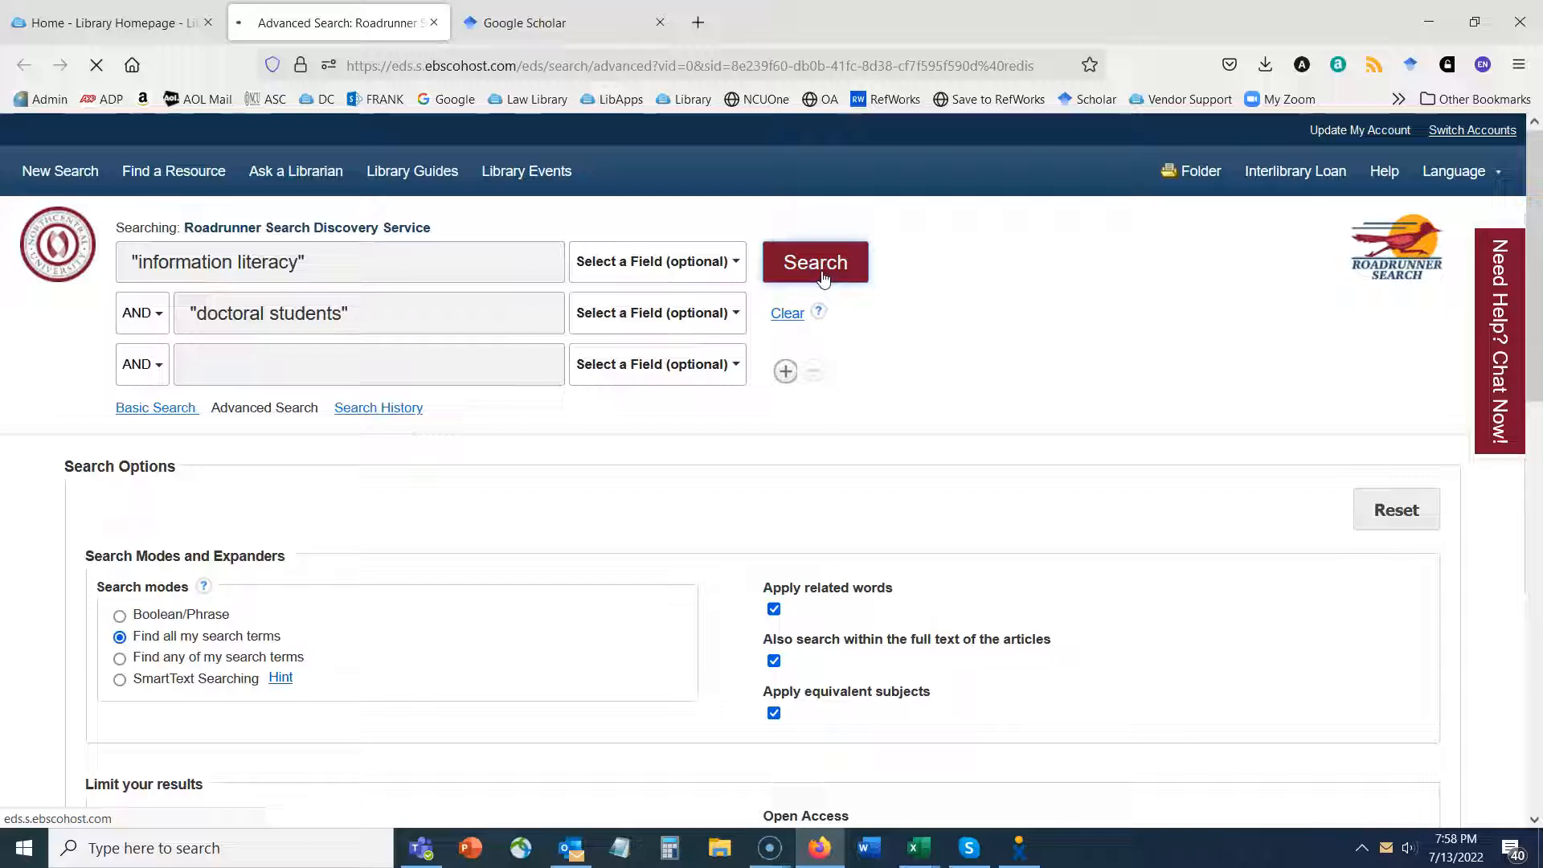
Load the results and review the Journal Title facet in the left sidebar.
click(813, 262)
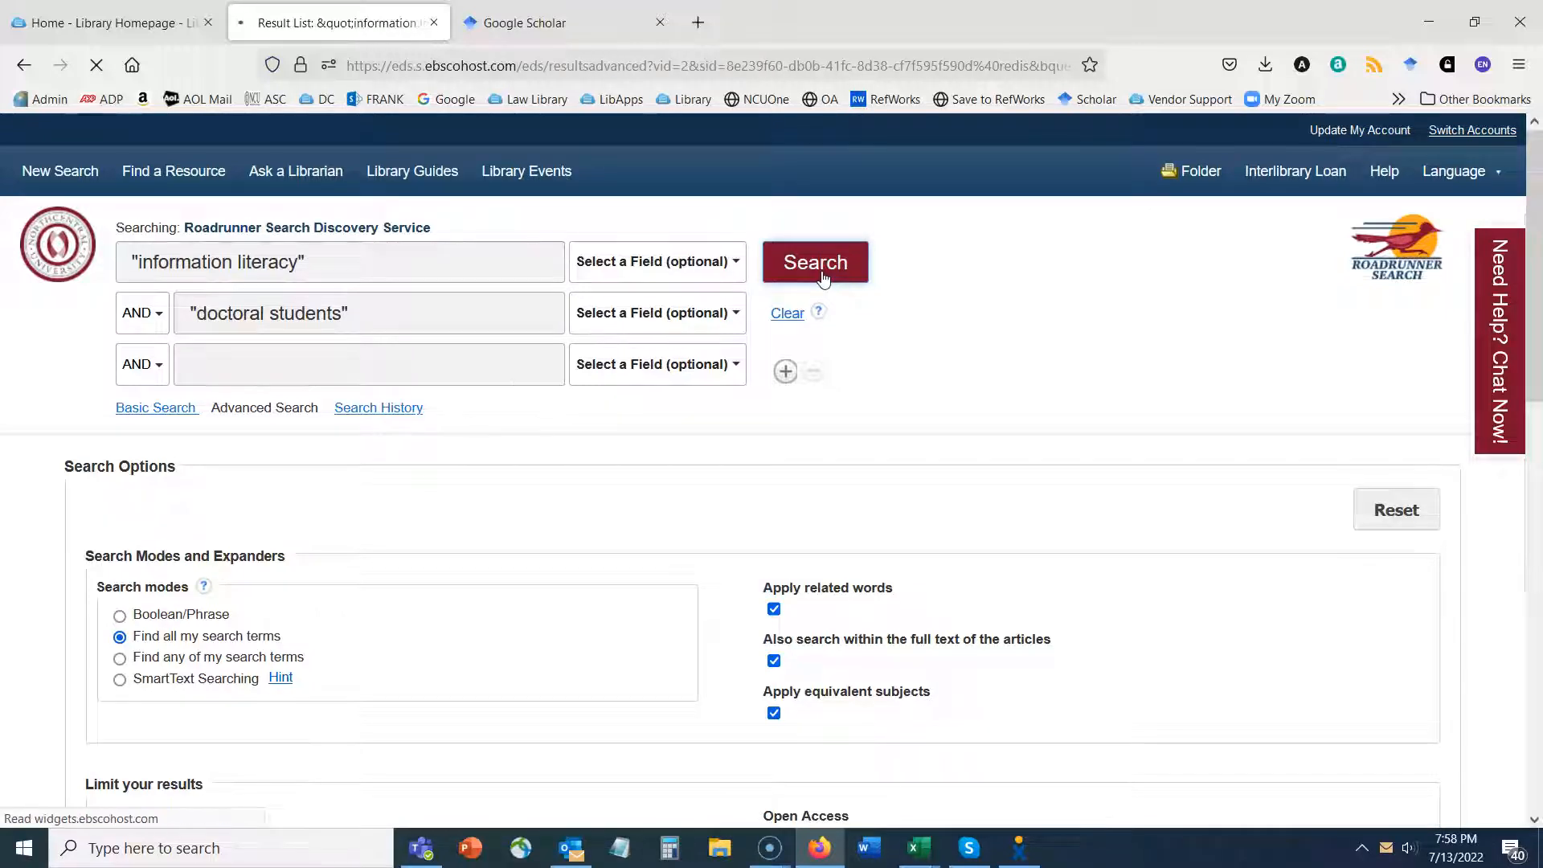
click(814, 262)
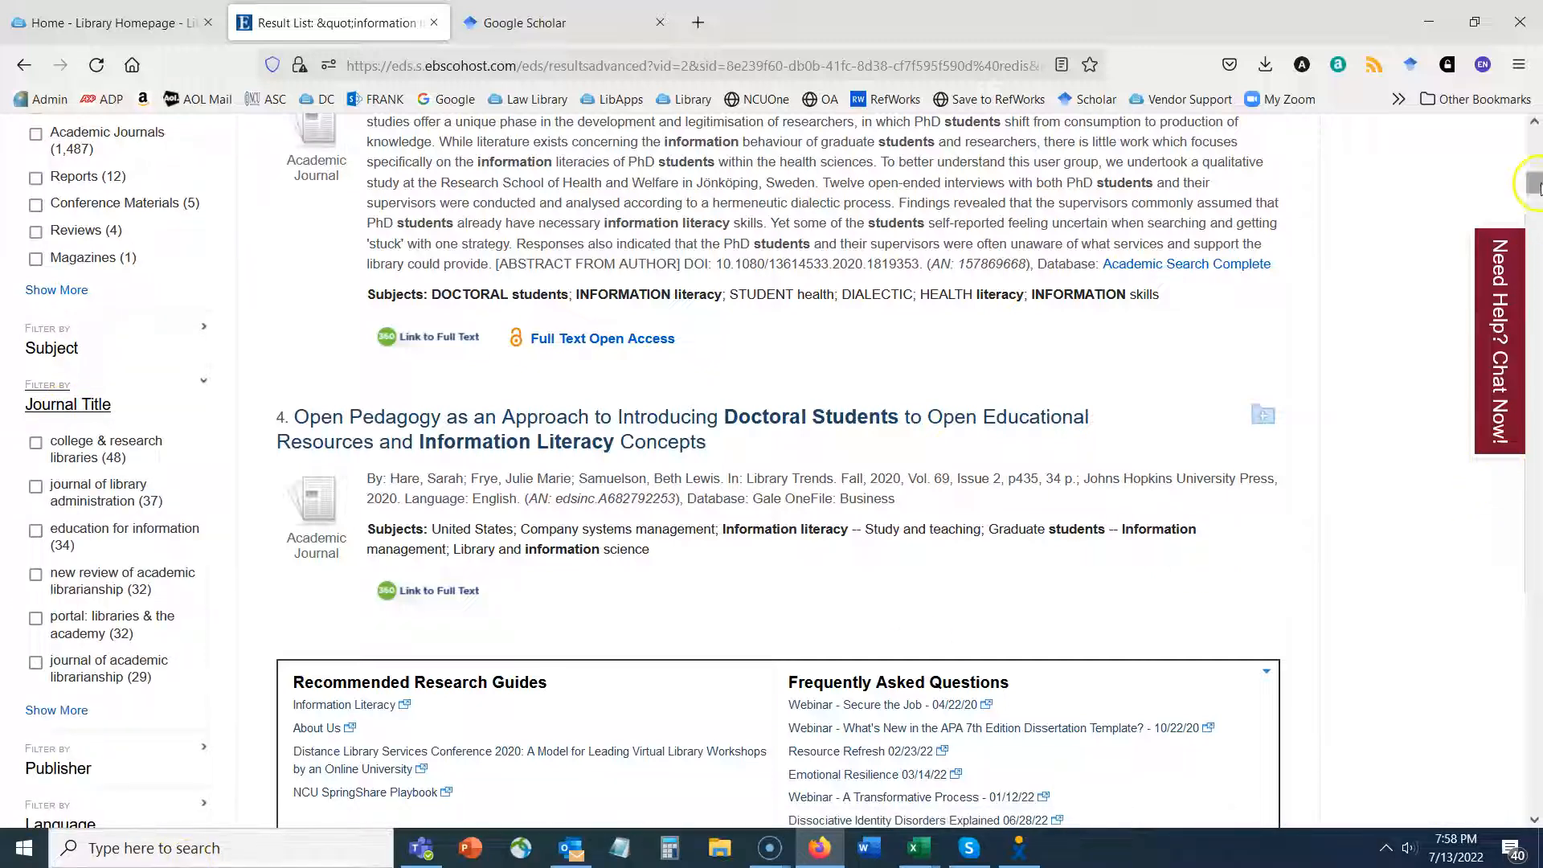
scroll(down, 3)
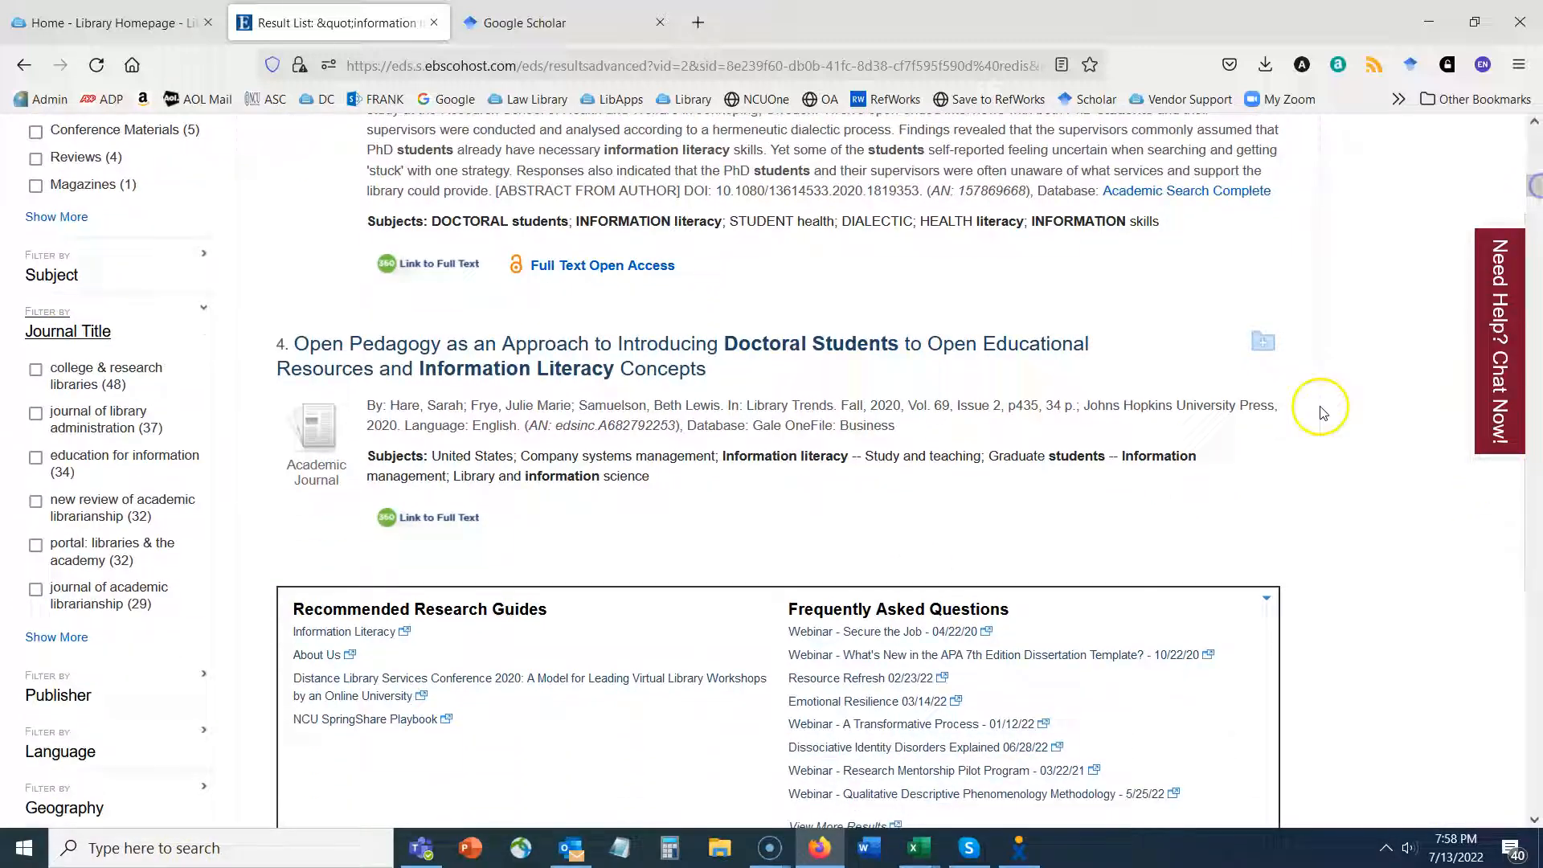
mouse_move(191, 713)
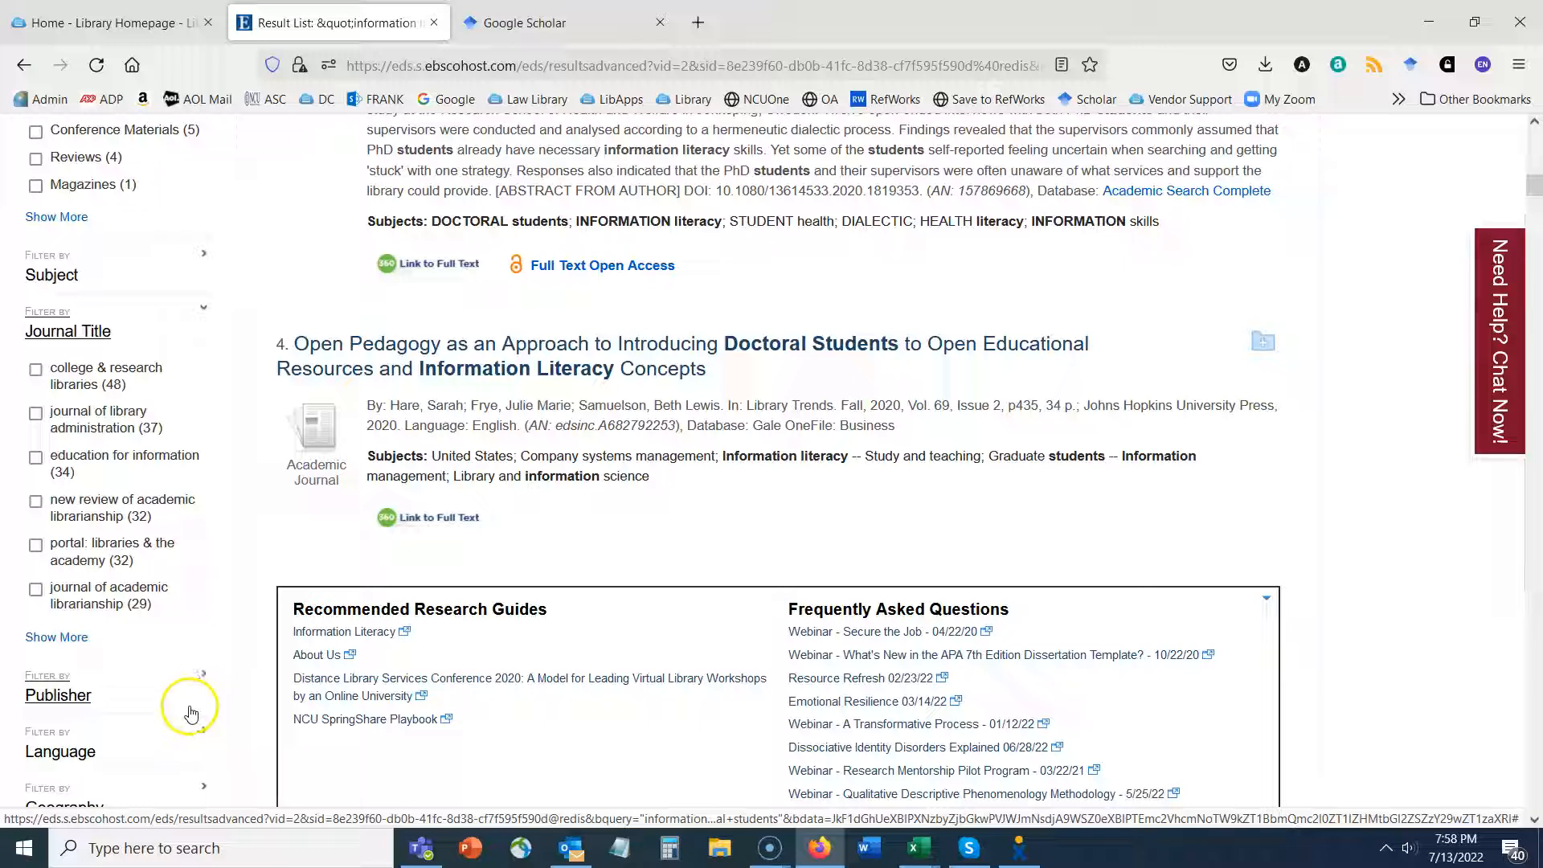
mouse_move(24, 546)
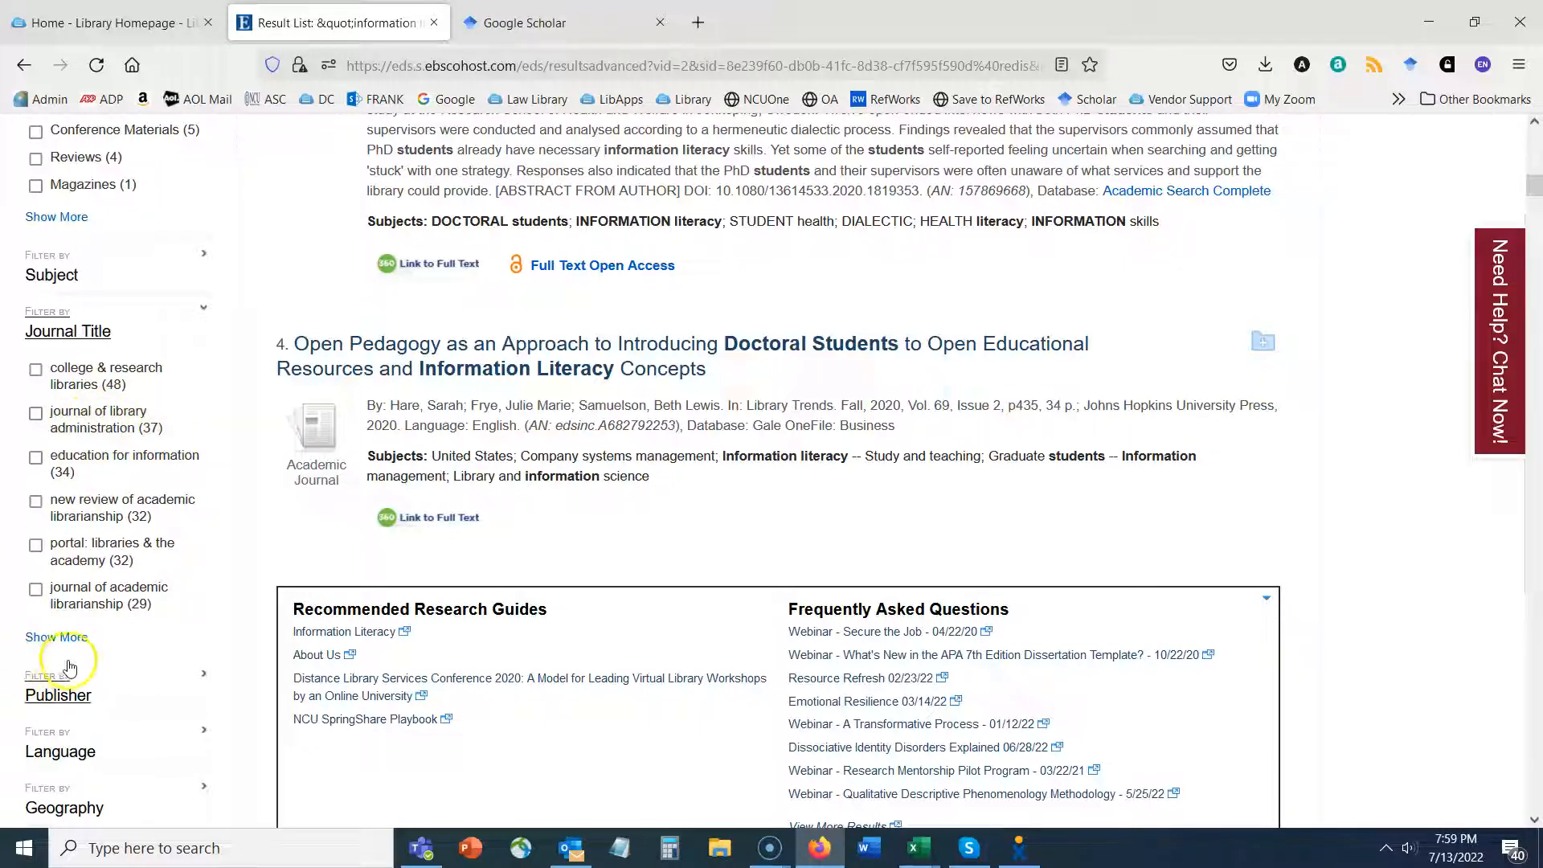
Browse the full list of journal titles with their hit counts.
click(58, 636)
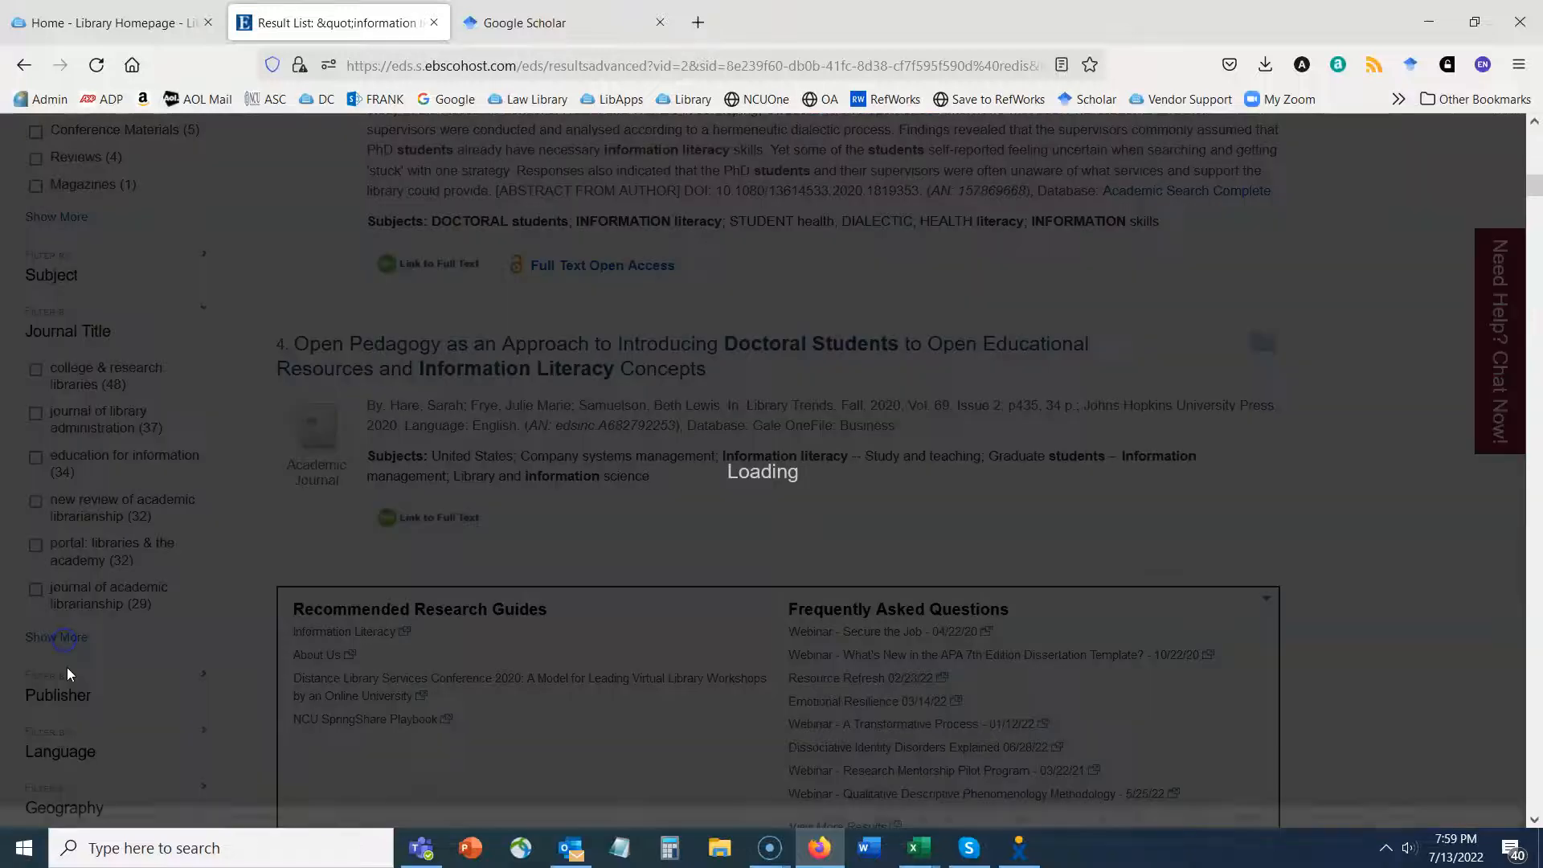
click(58, 636)
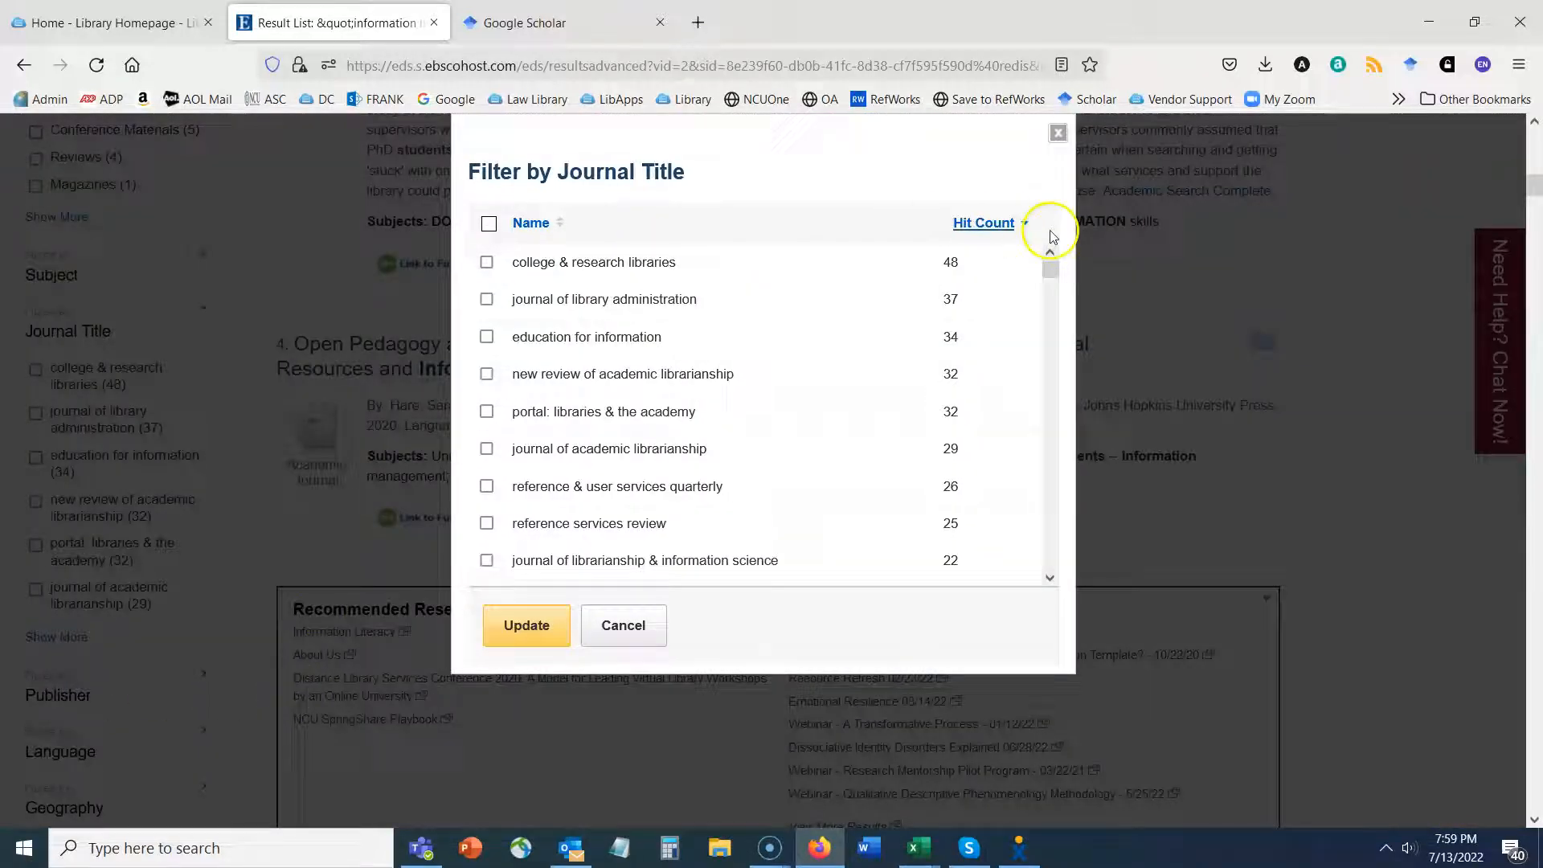
scroll(down, 3)
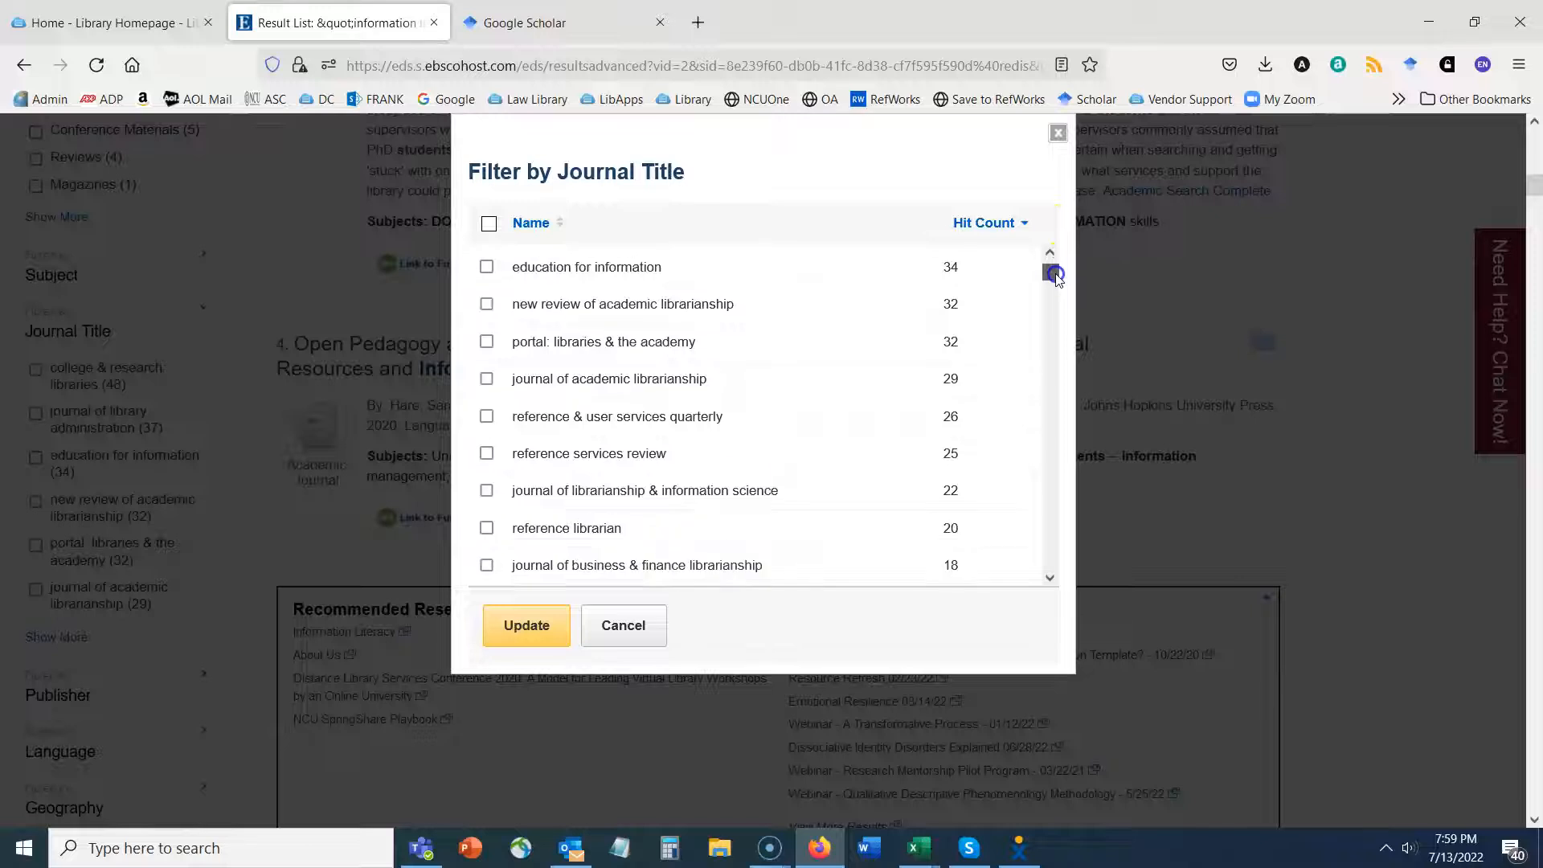
scroll(down, 3)
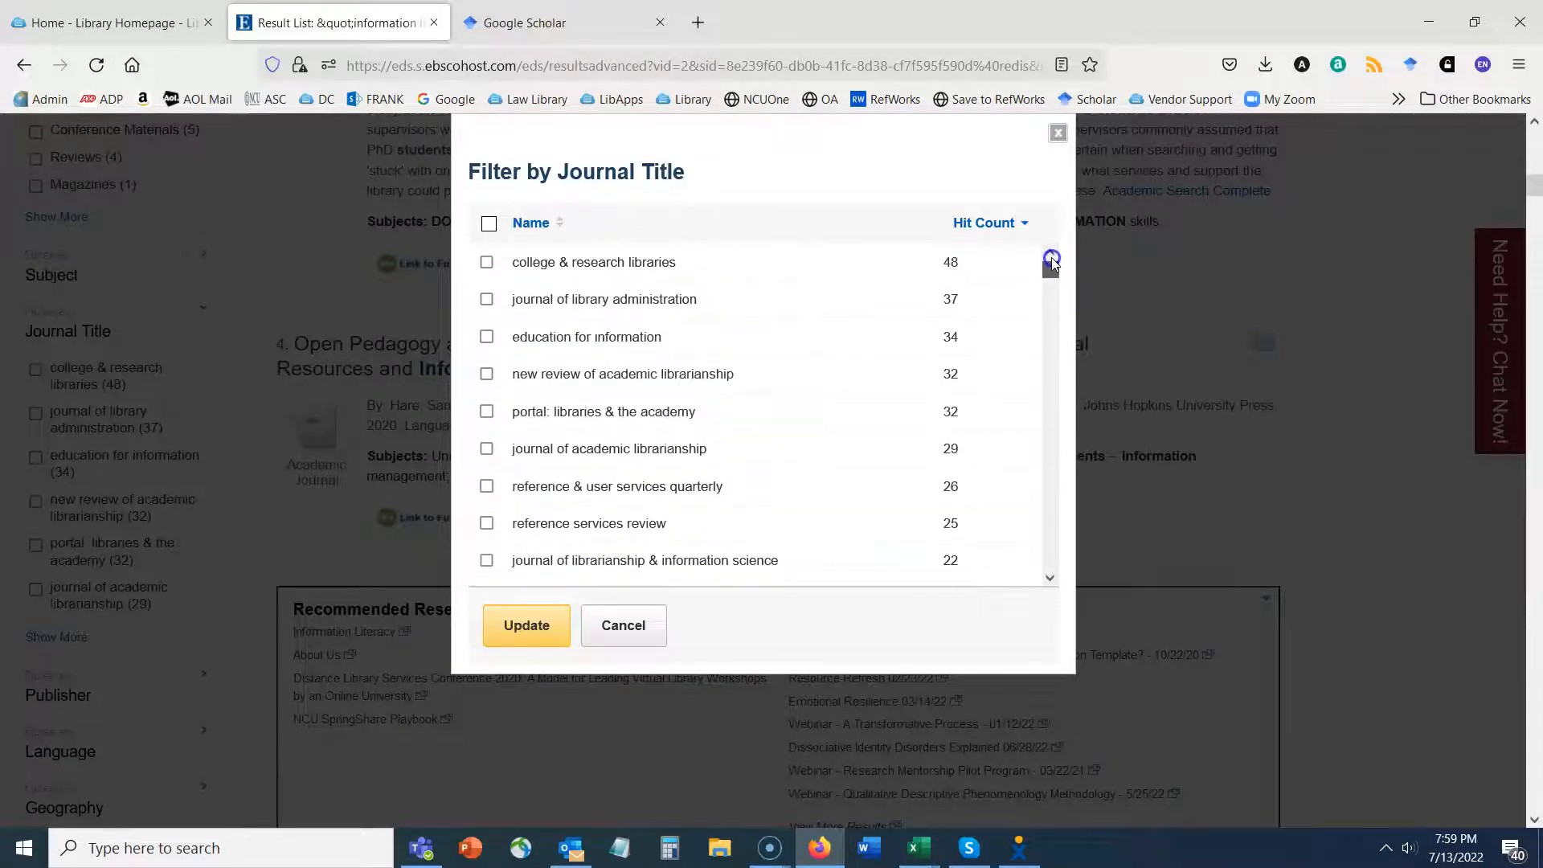
mouse_move(778, 194)
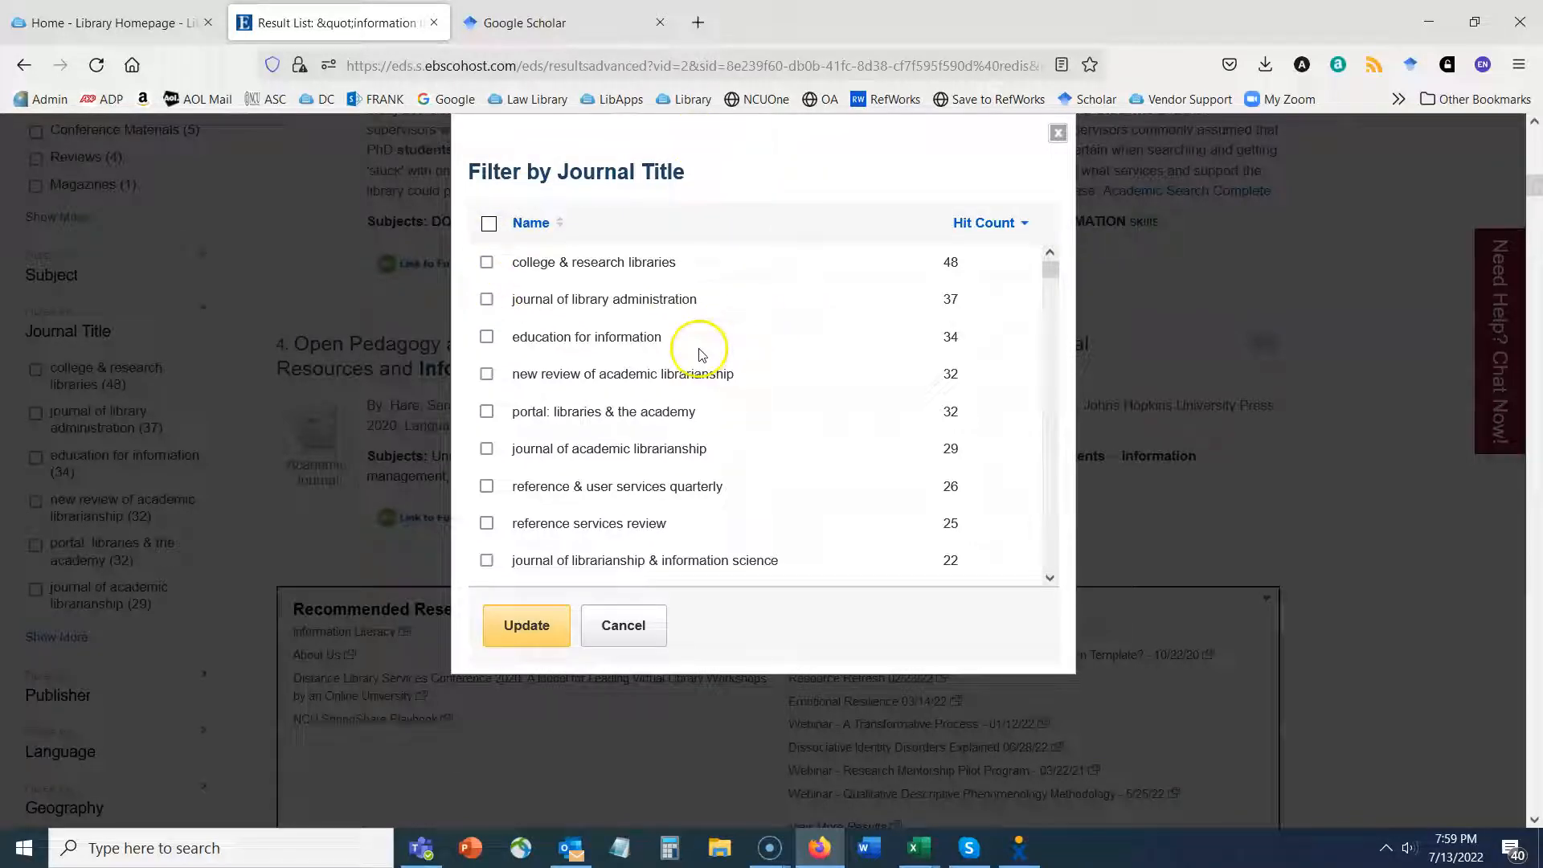
mouse_move(575, 281)
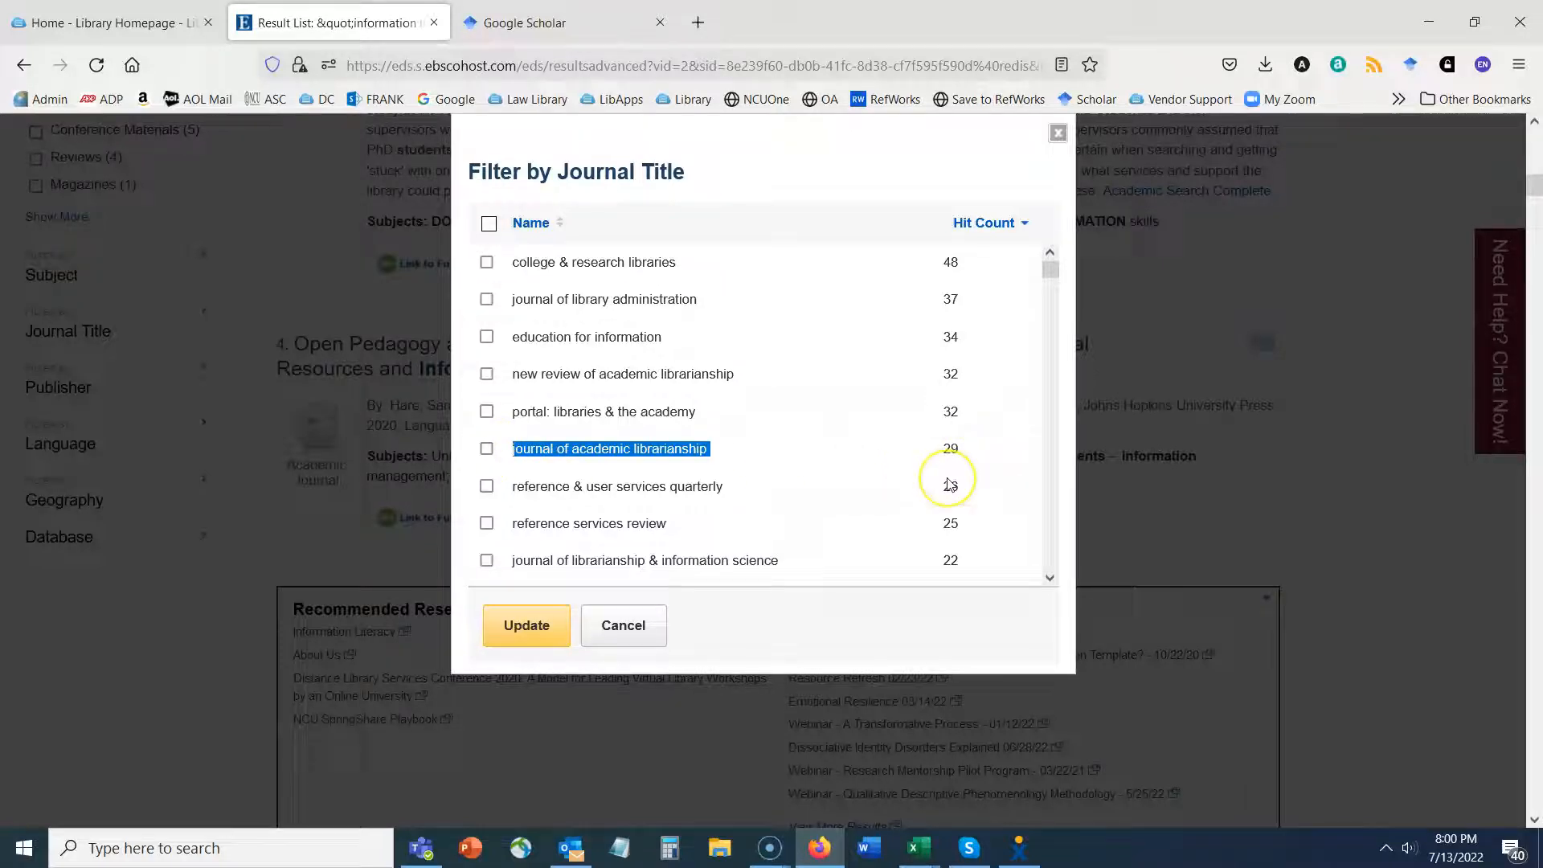
mouse_move(680, 485)
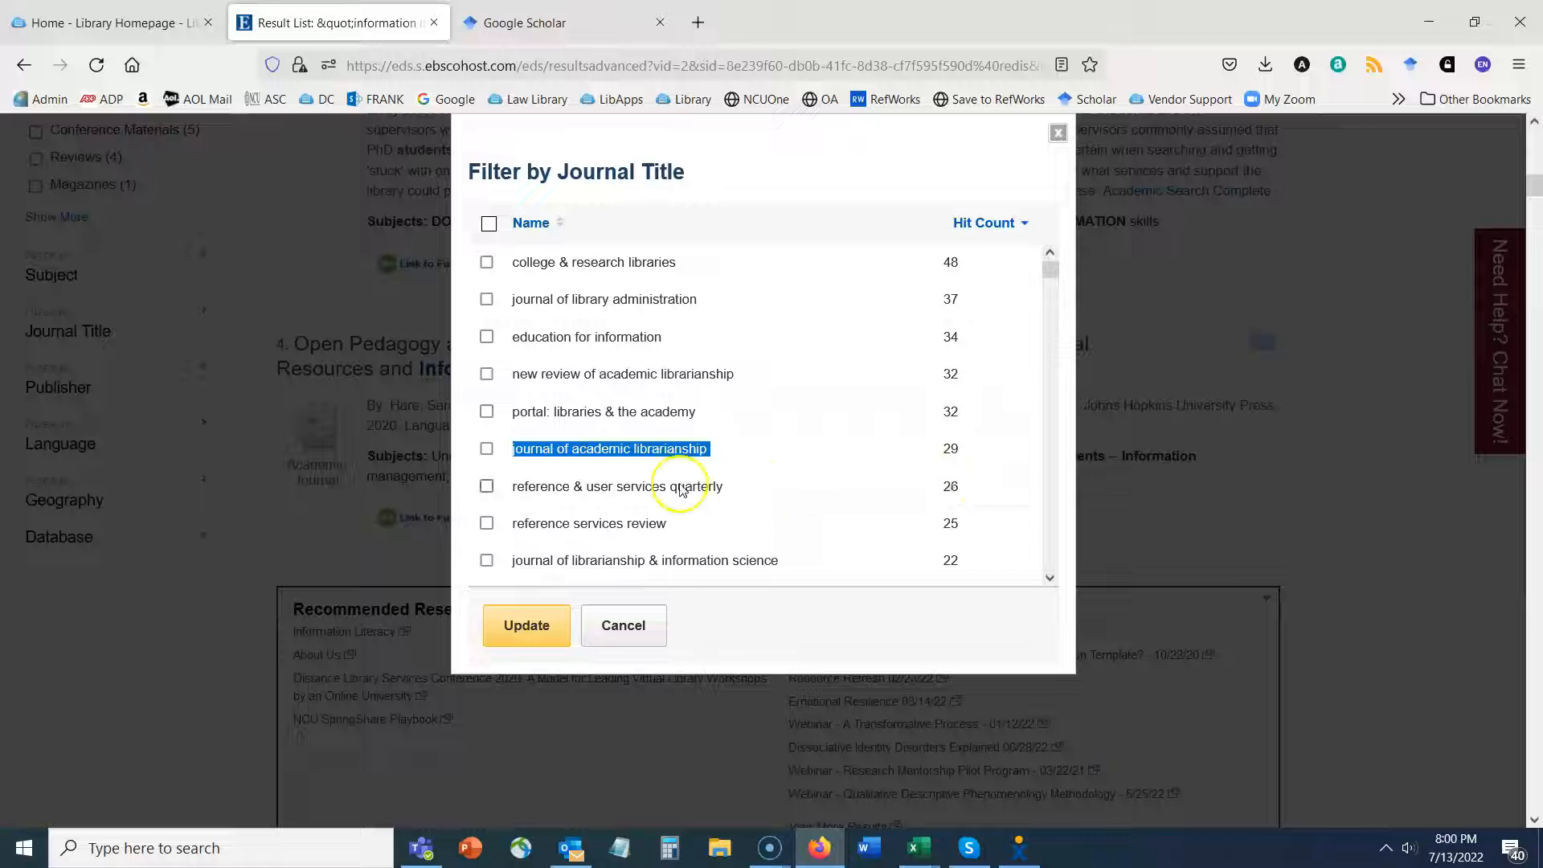
mouse_move(601, 458)
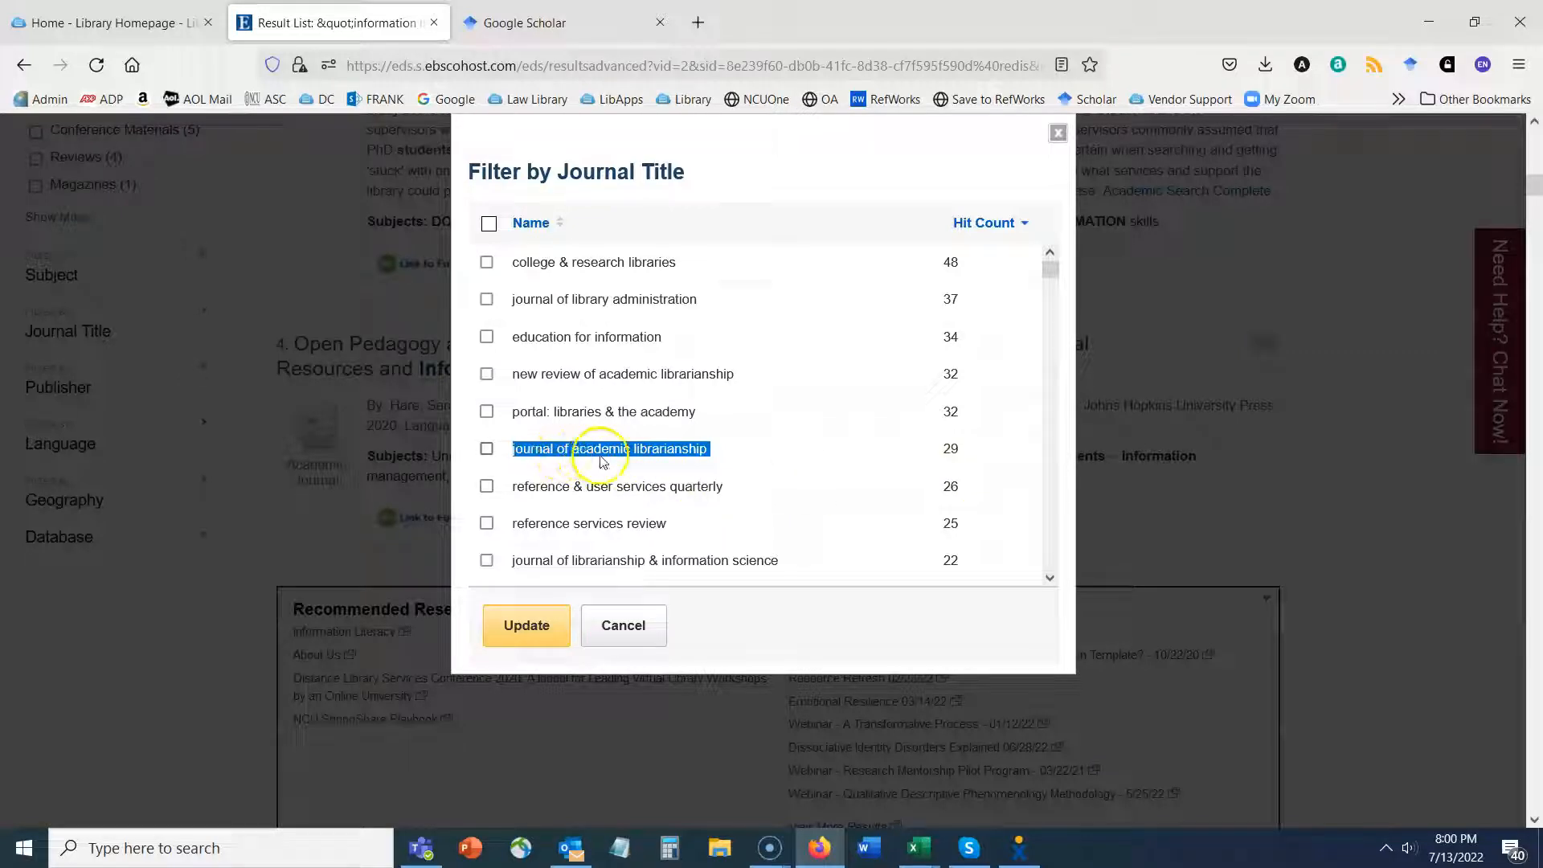
mouse_move(588, 460)
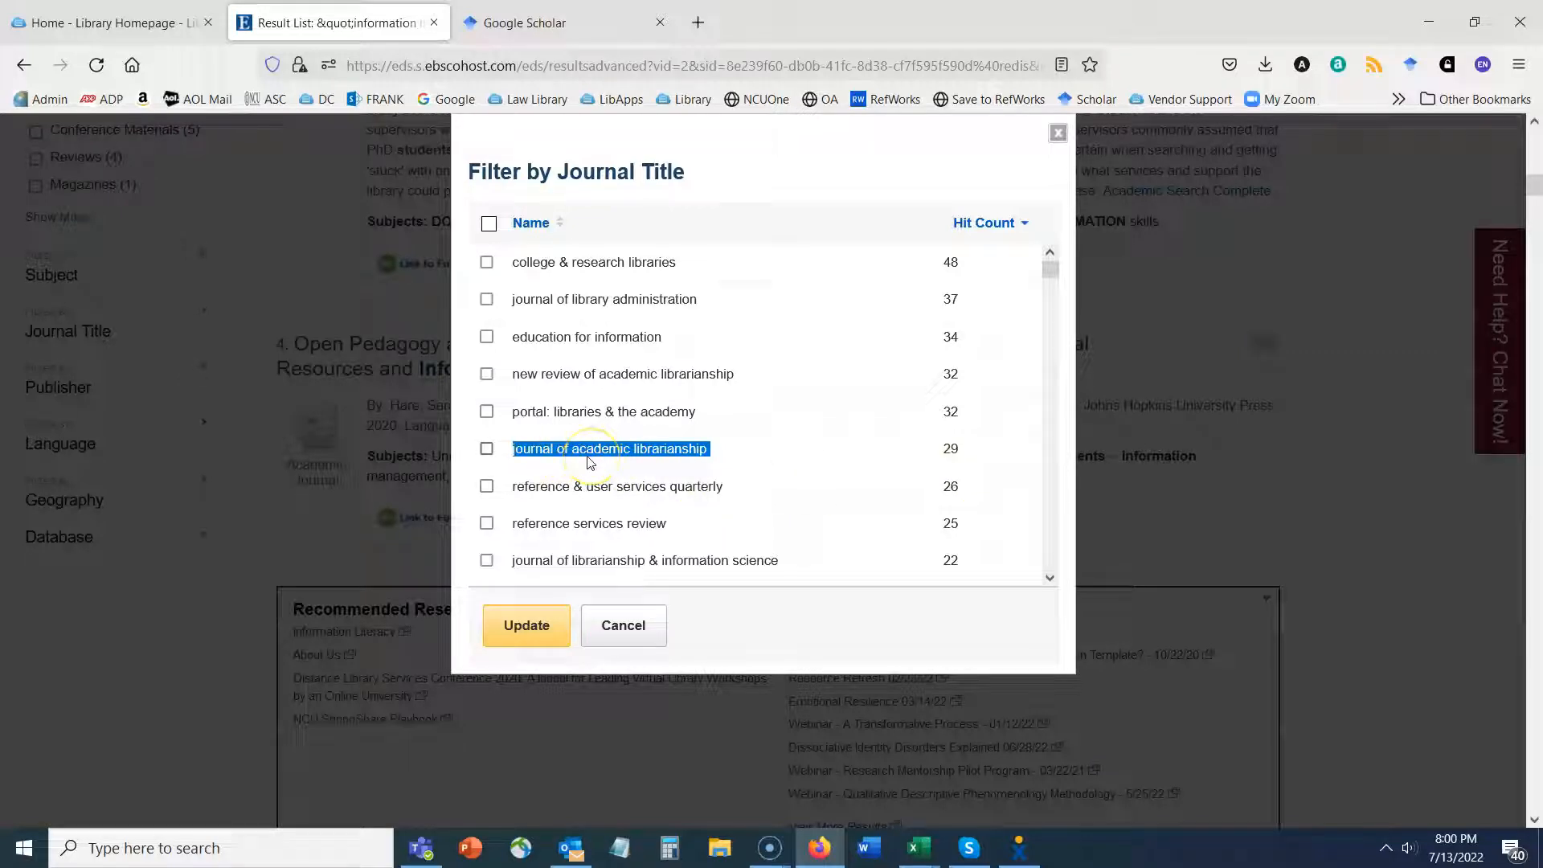
Copy the 'journal of academic librarianship' title and return to the Library homepage.
right_click(557, 449)
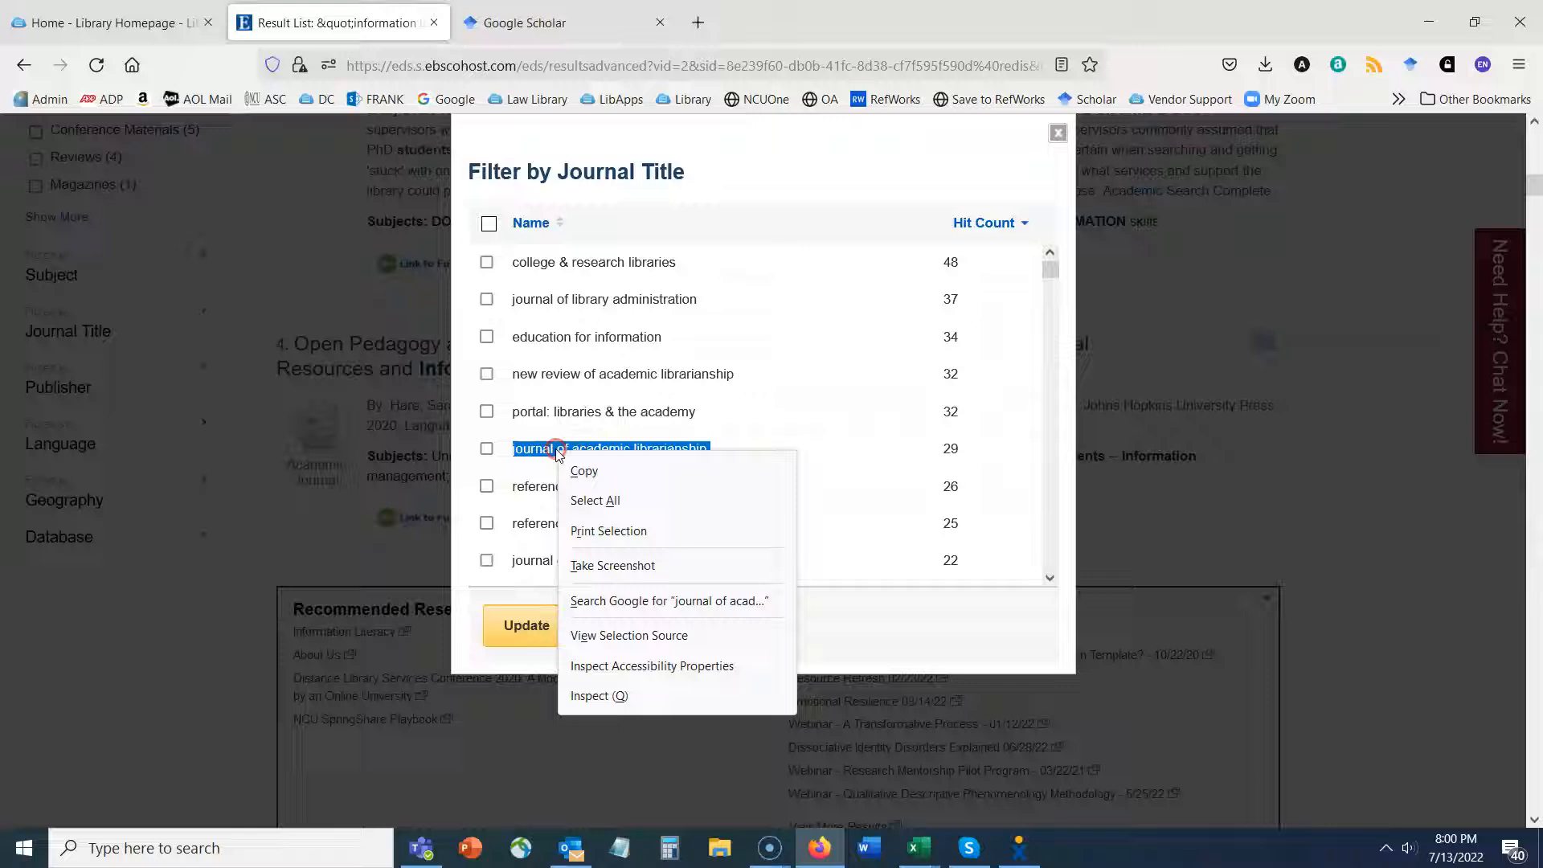
click(611, 448)
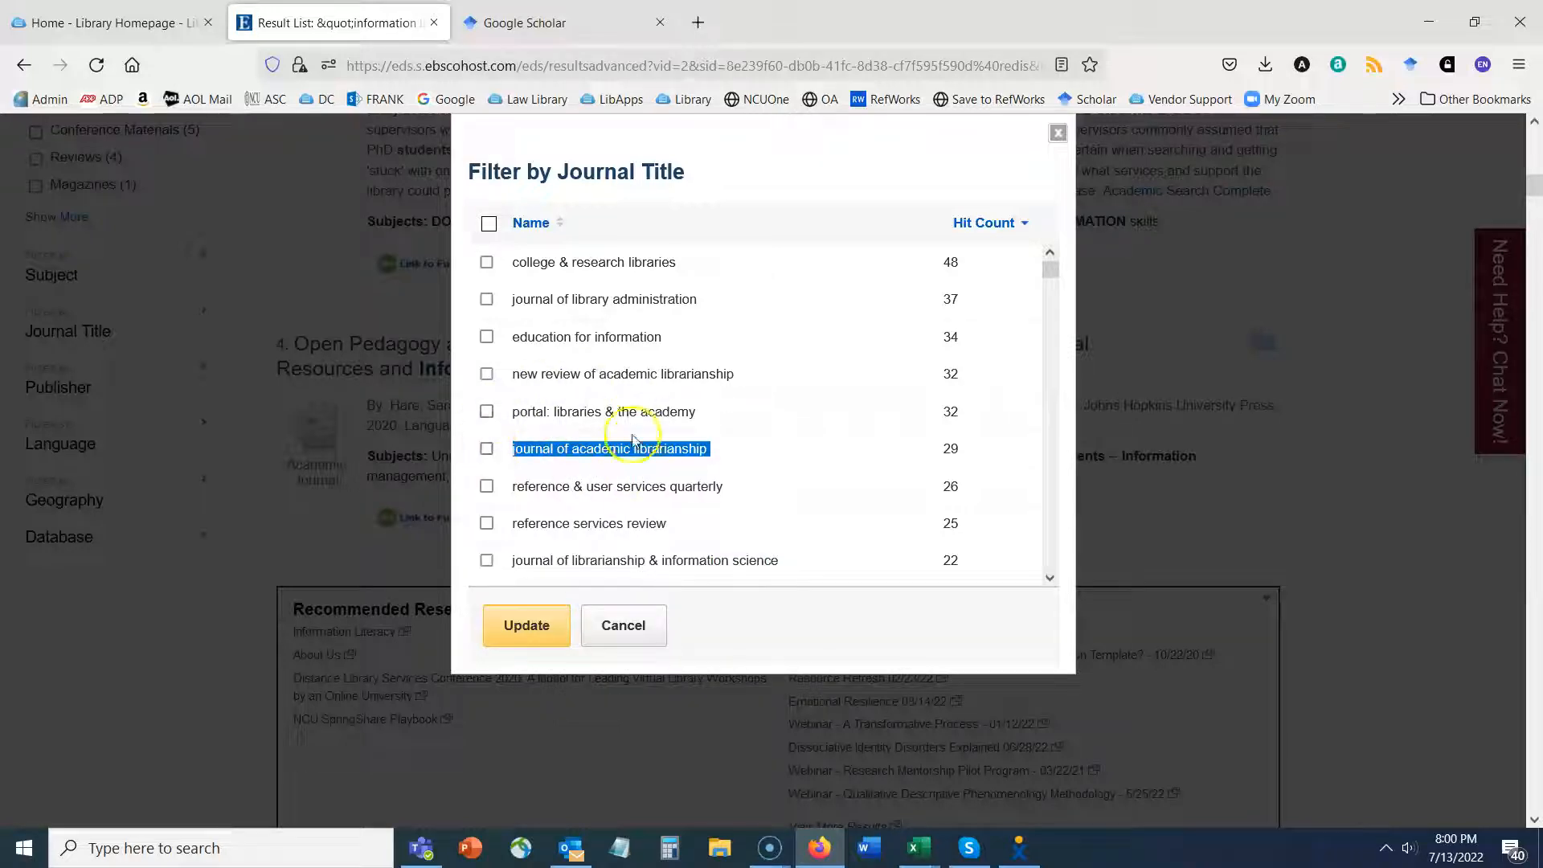
click(109, 22)
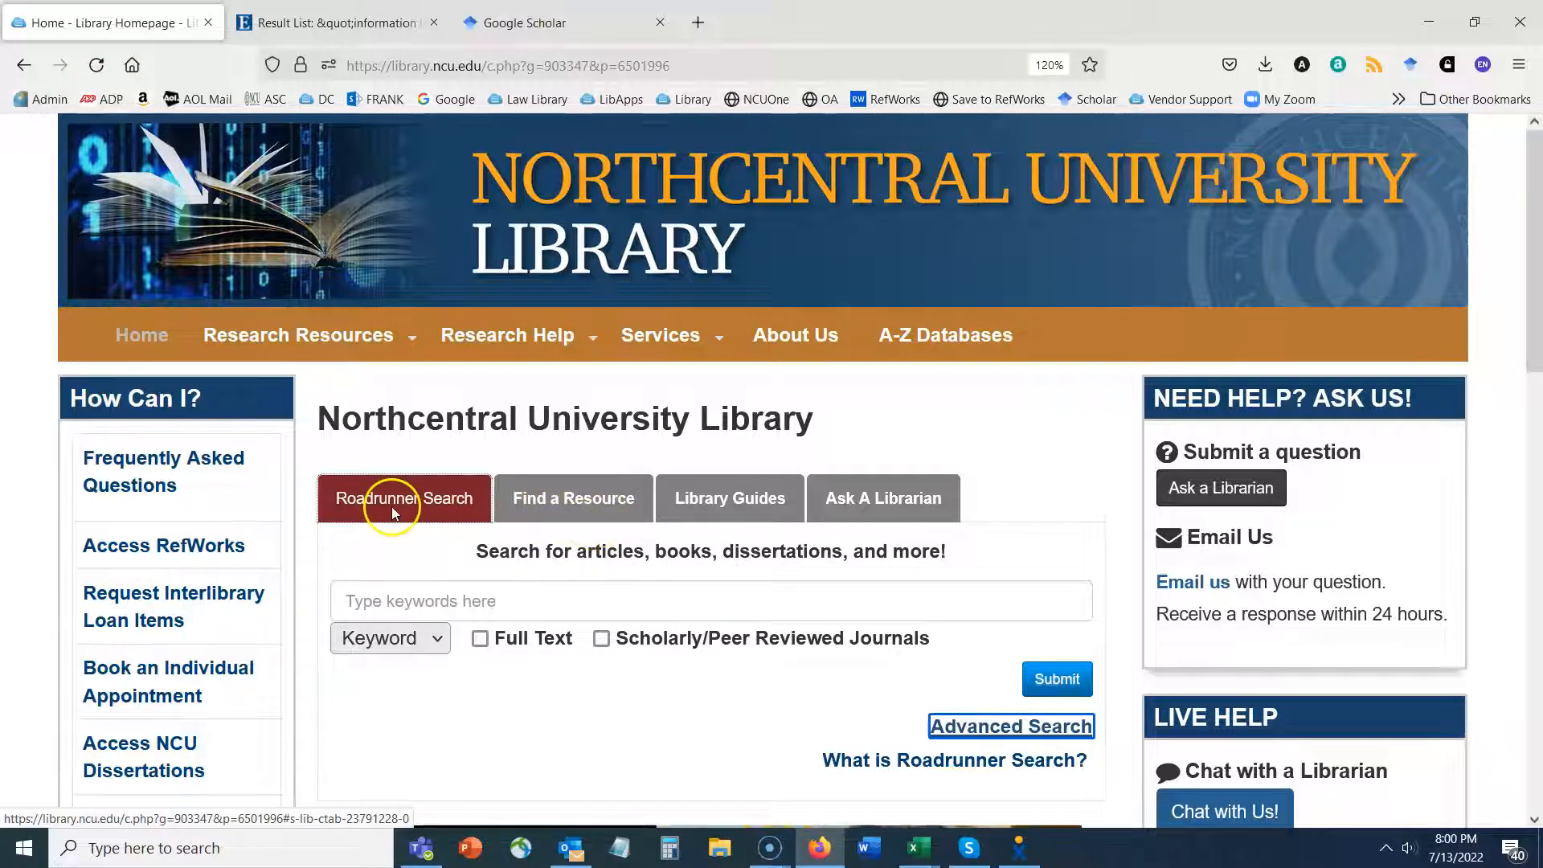
mouse_move(459, 516)
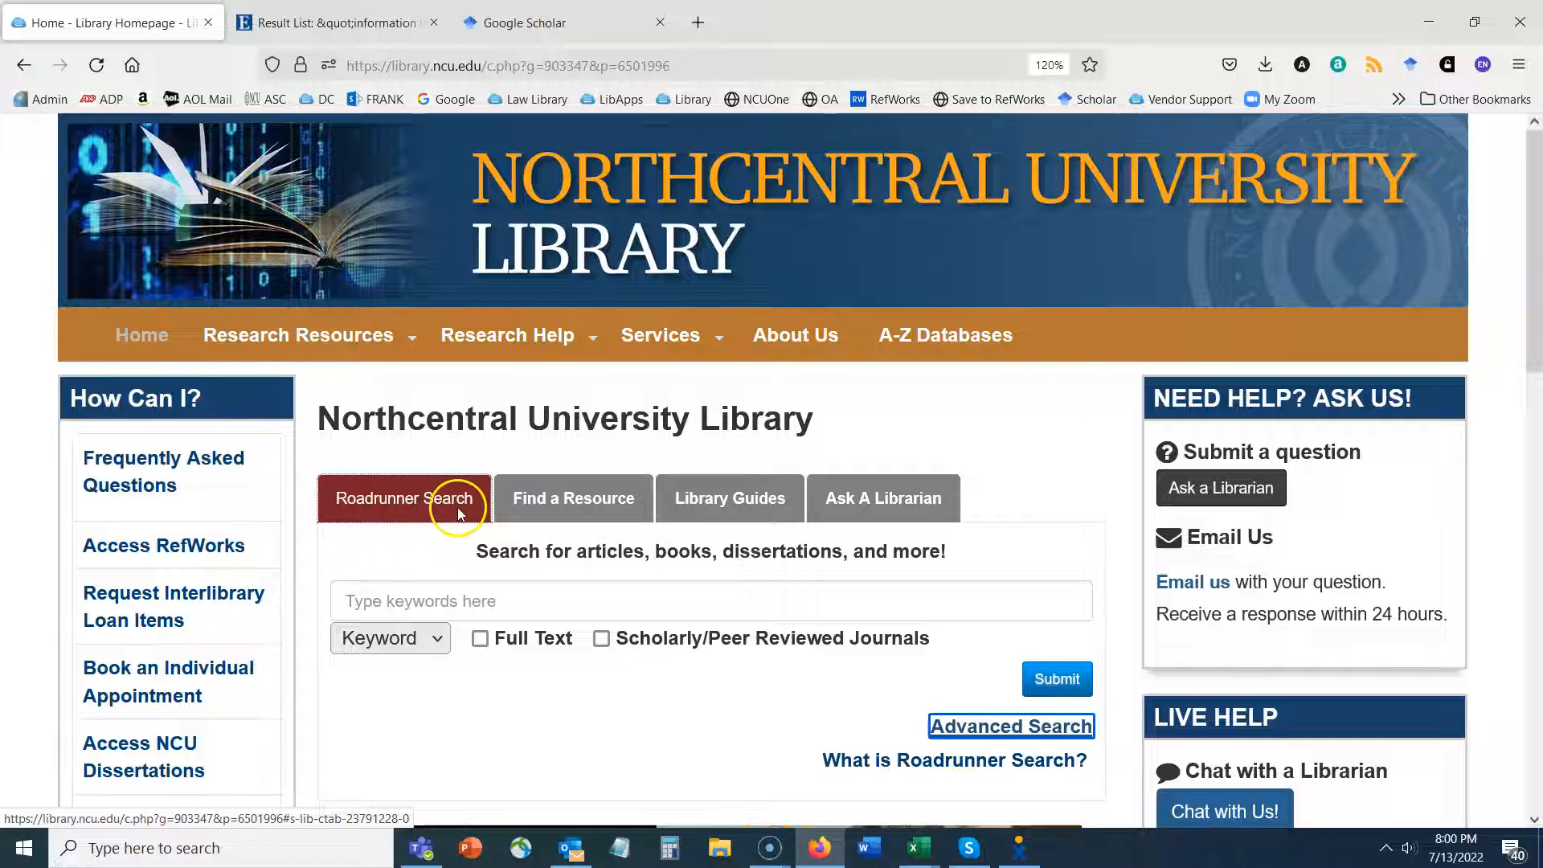
Search Find a Resource by title for 'journal of academic librarianship'.
click(298, 334)
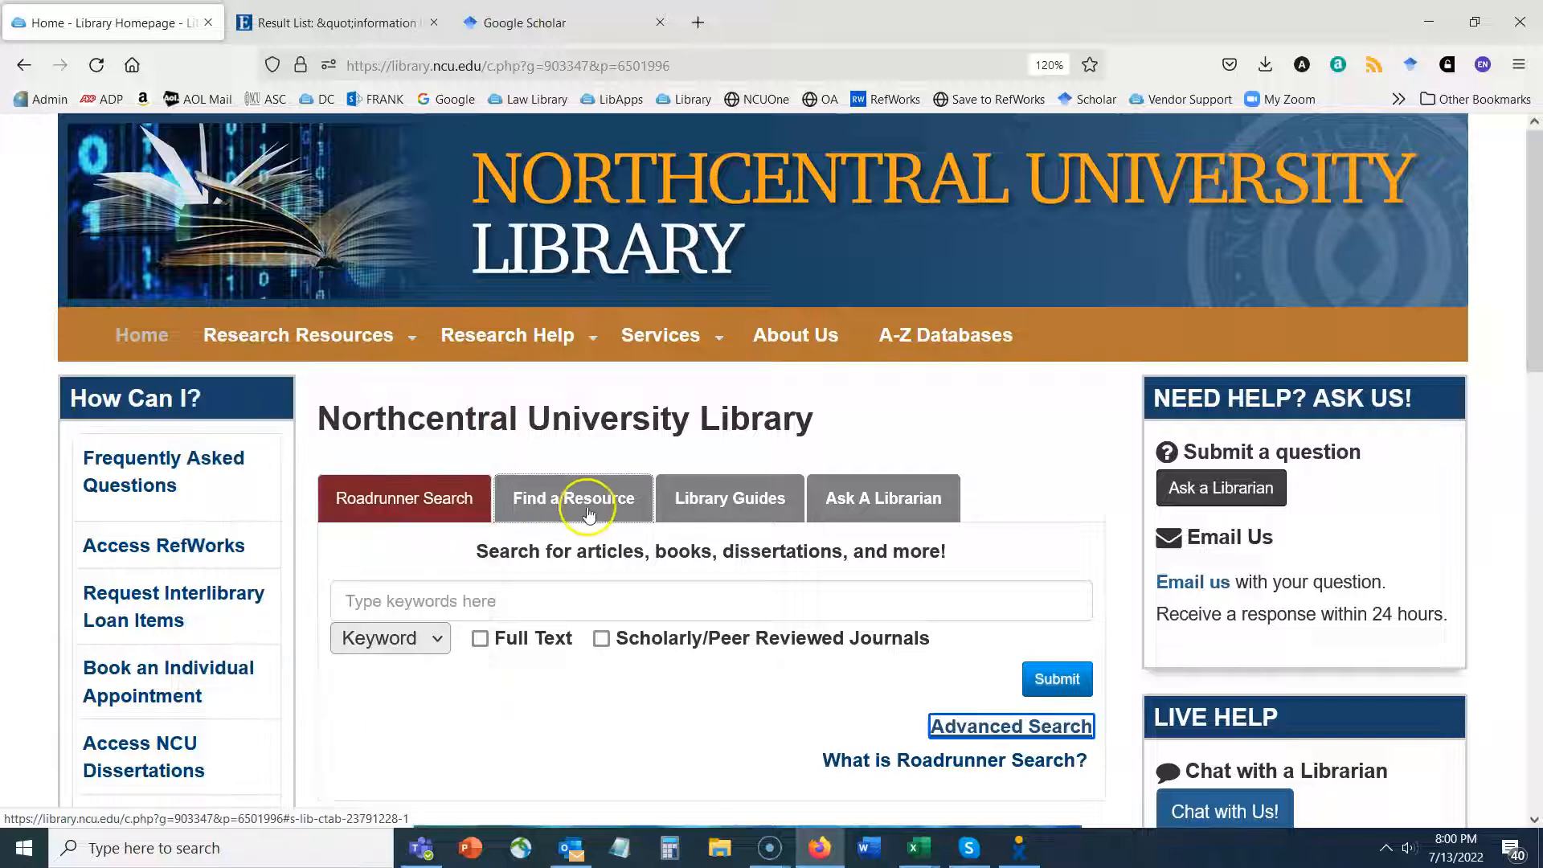
click(579, 498)
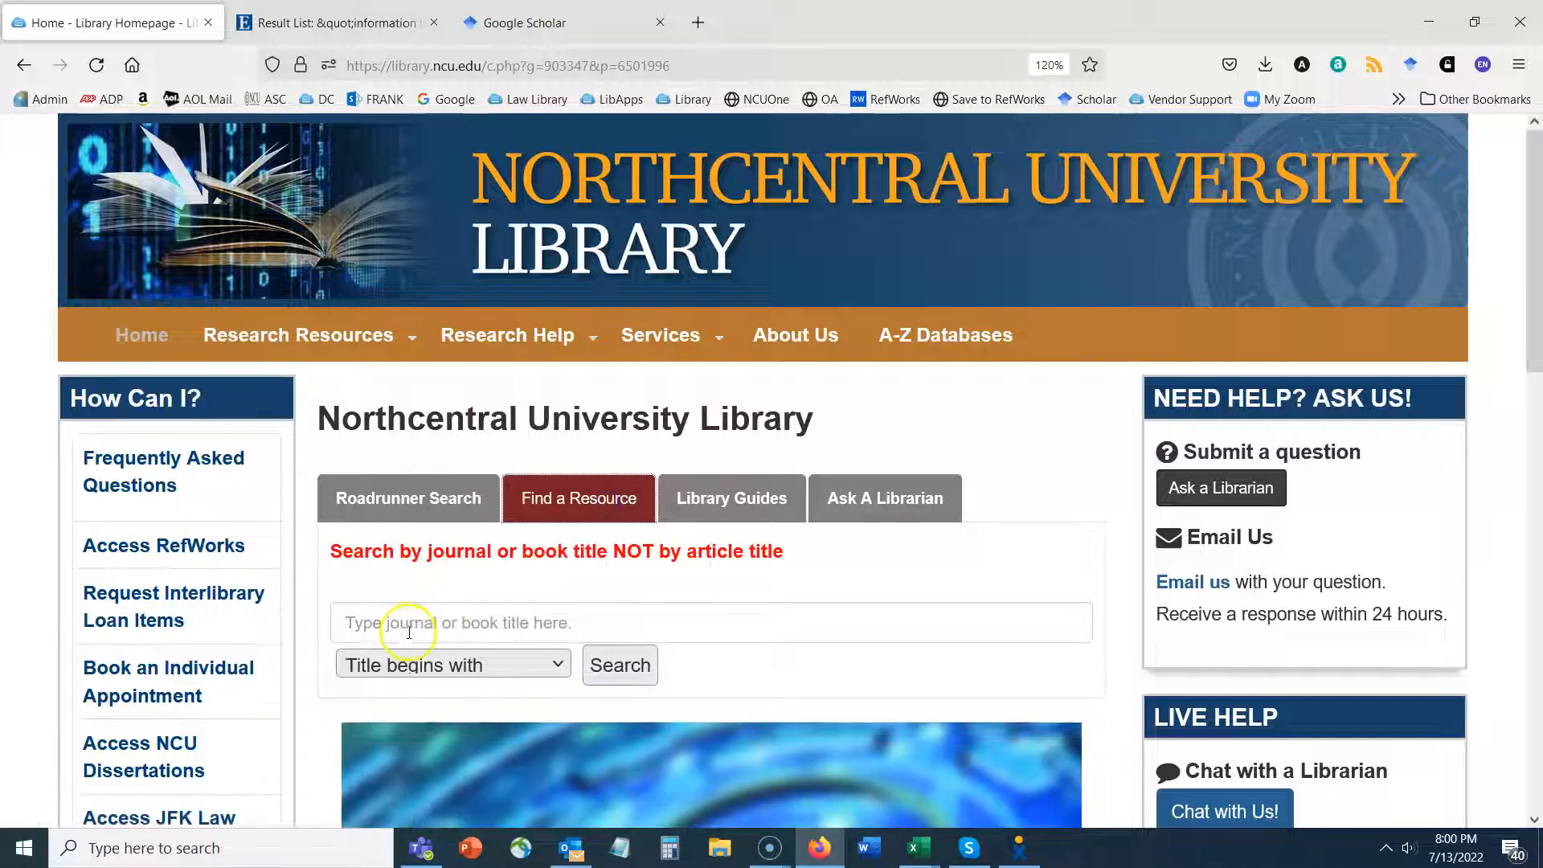
text(journal of academic librarianship)
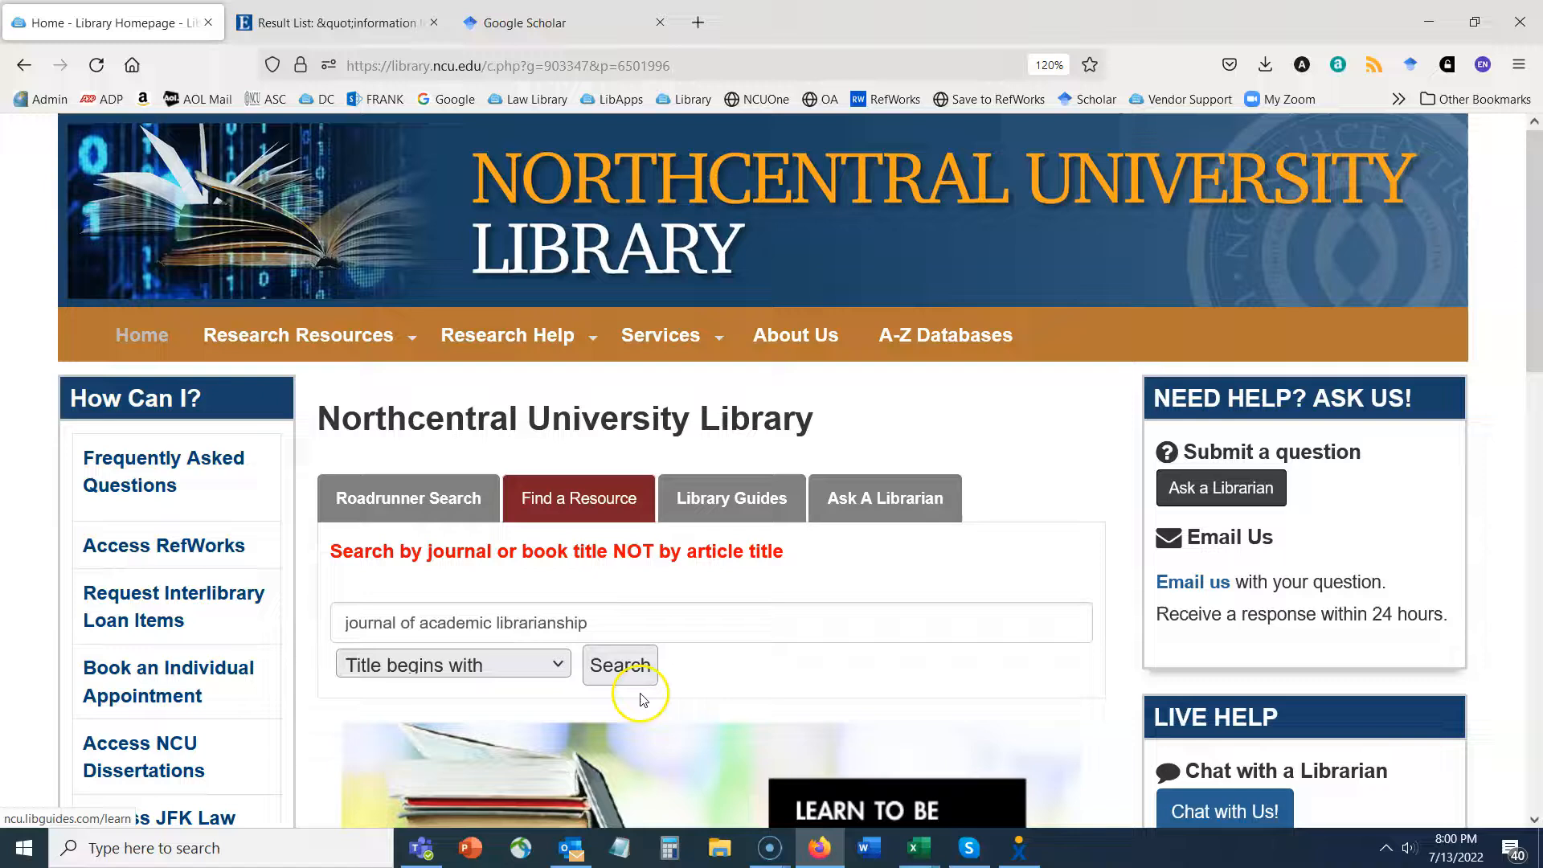
click(620, 665)
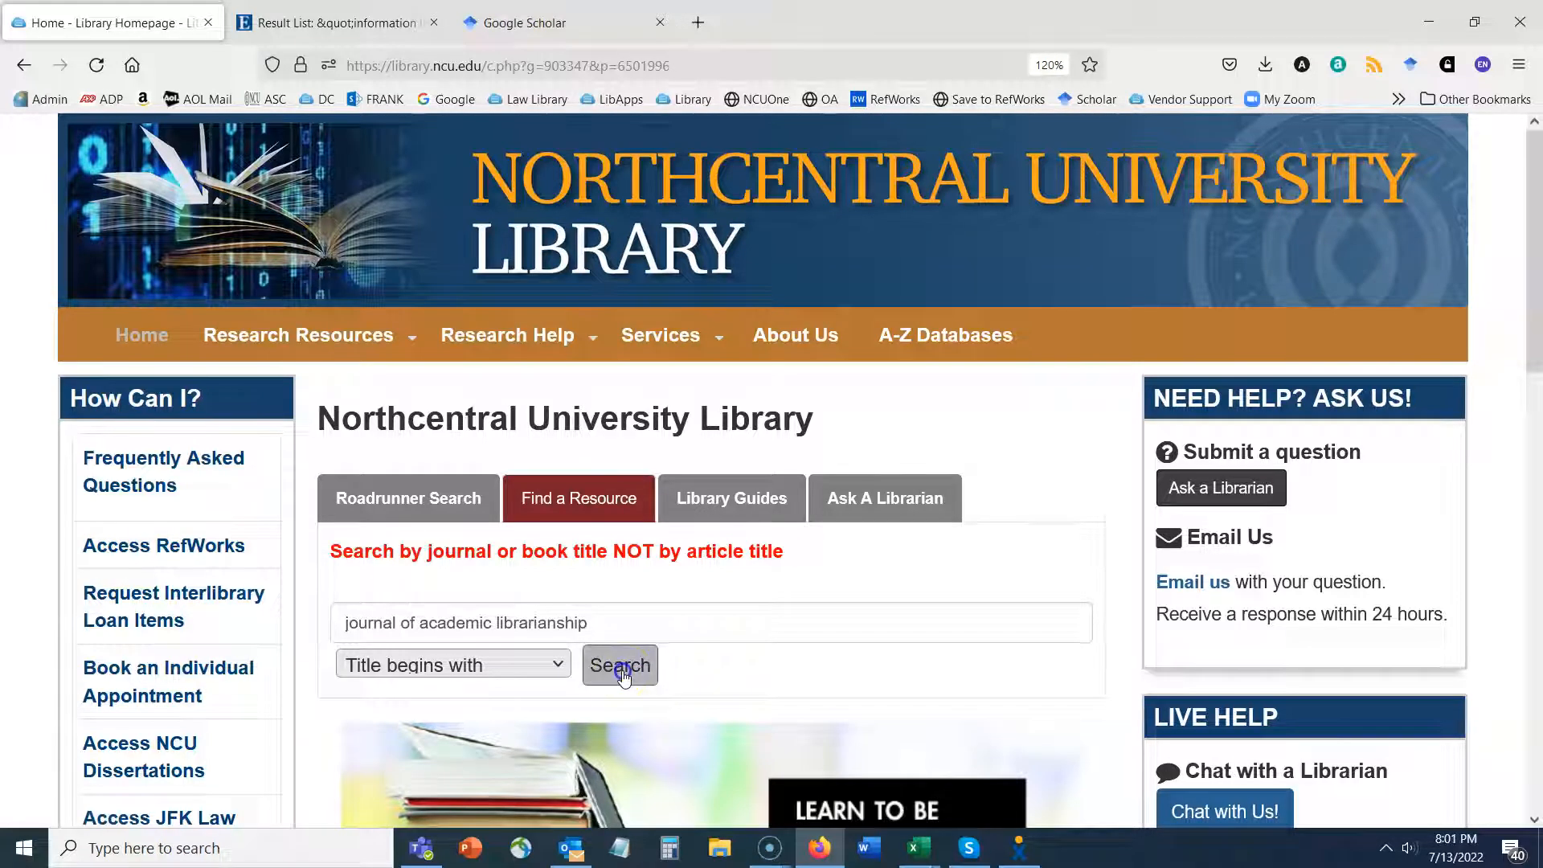
Review the journal's coverage dates and choose the 1995-to-present SD College Edition collection.
click(620, 665)
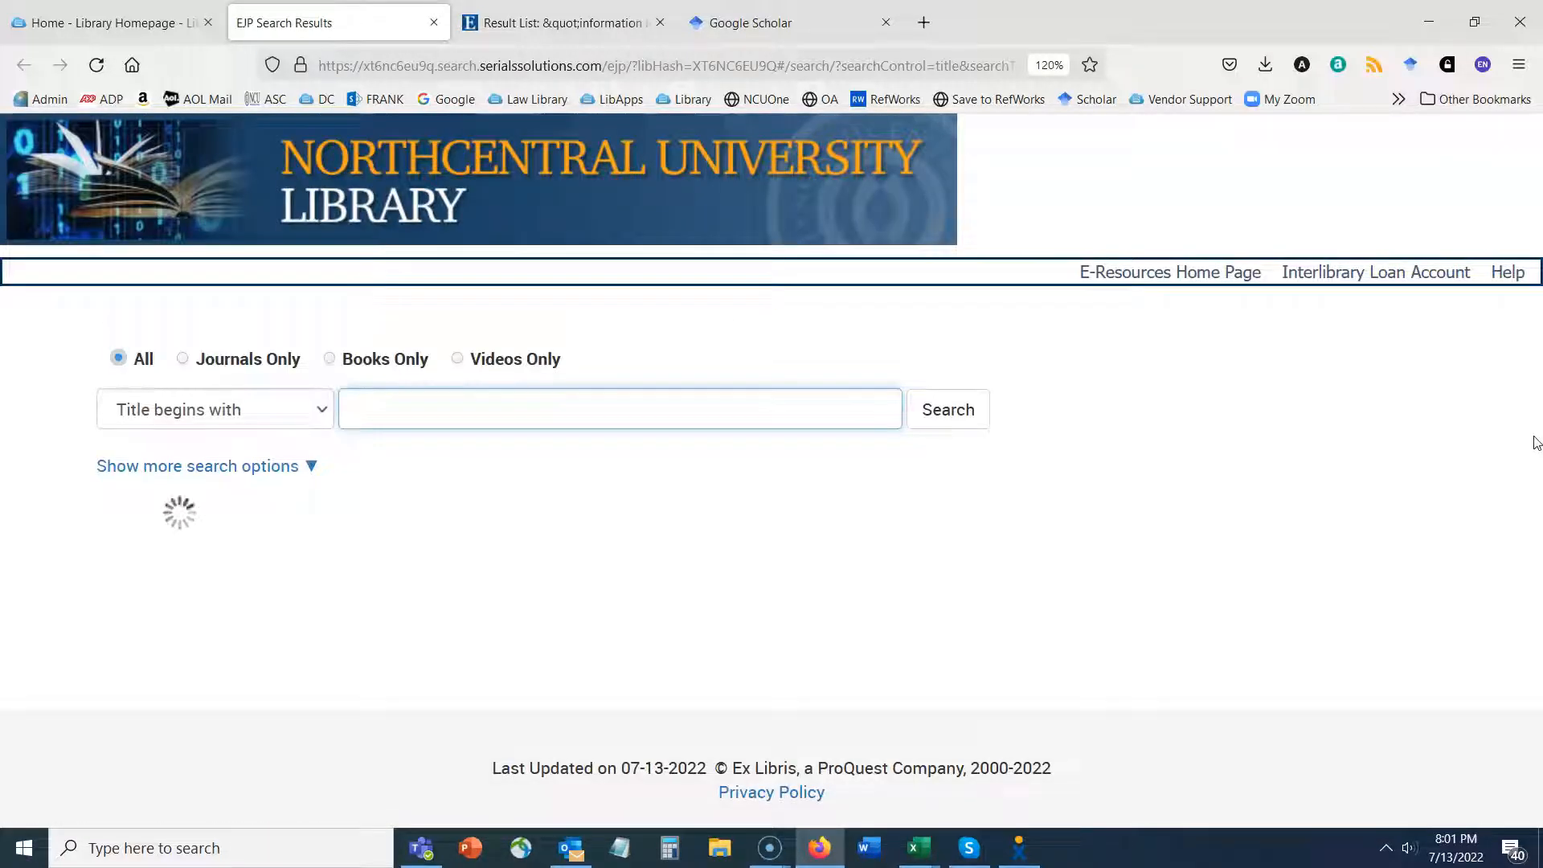
click(619, 408)
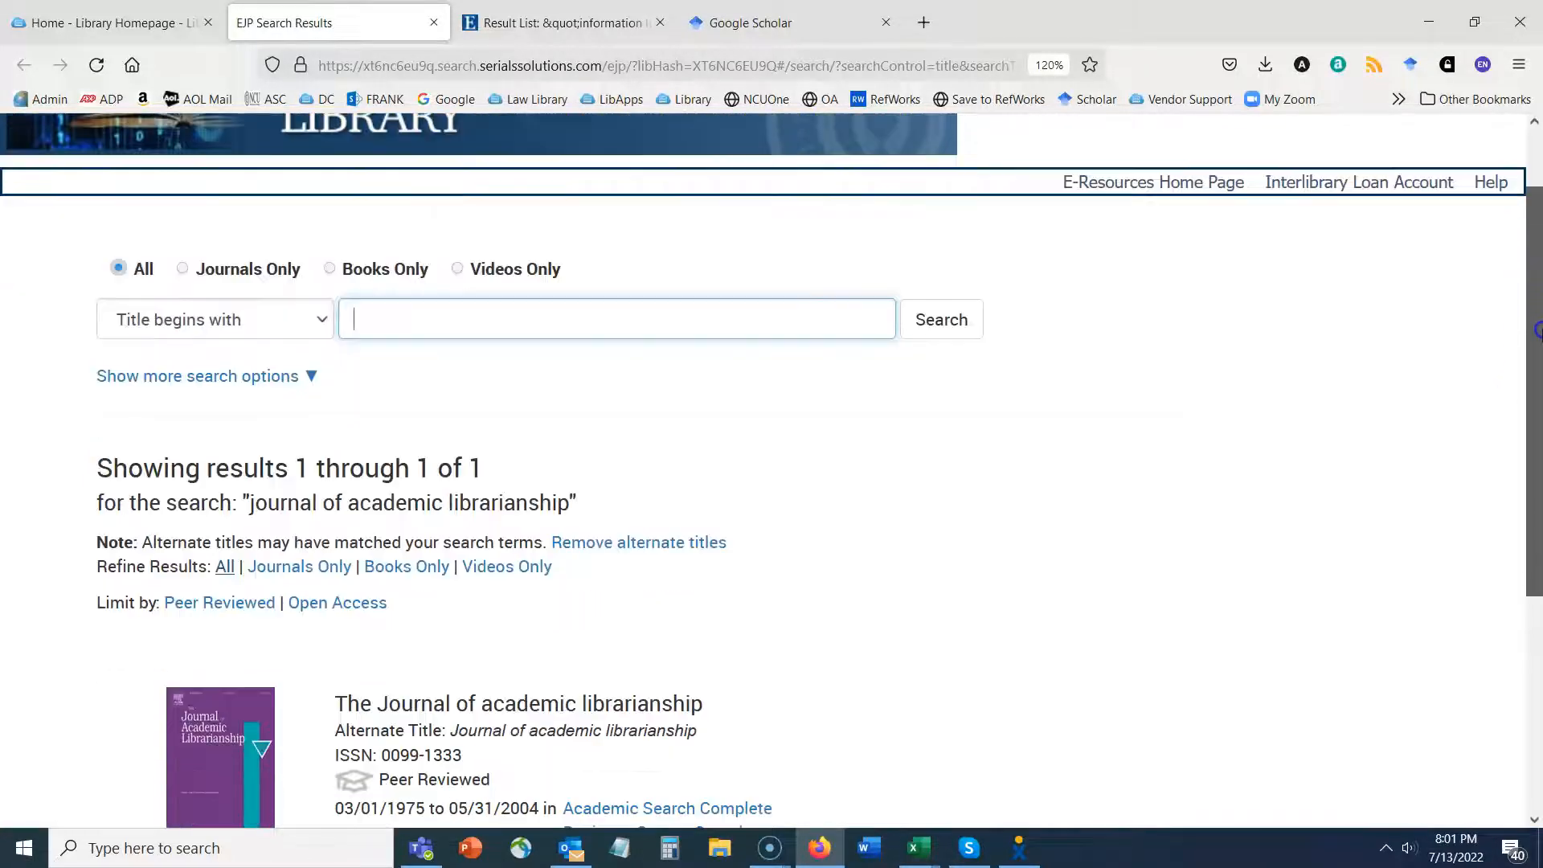
scroll(down, 3)
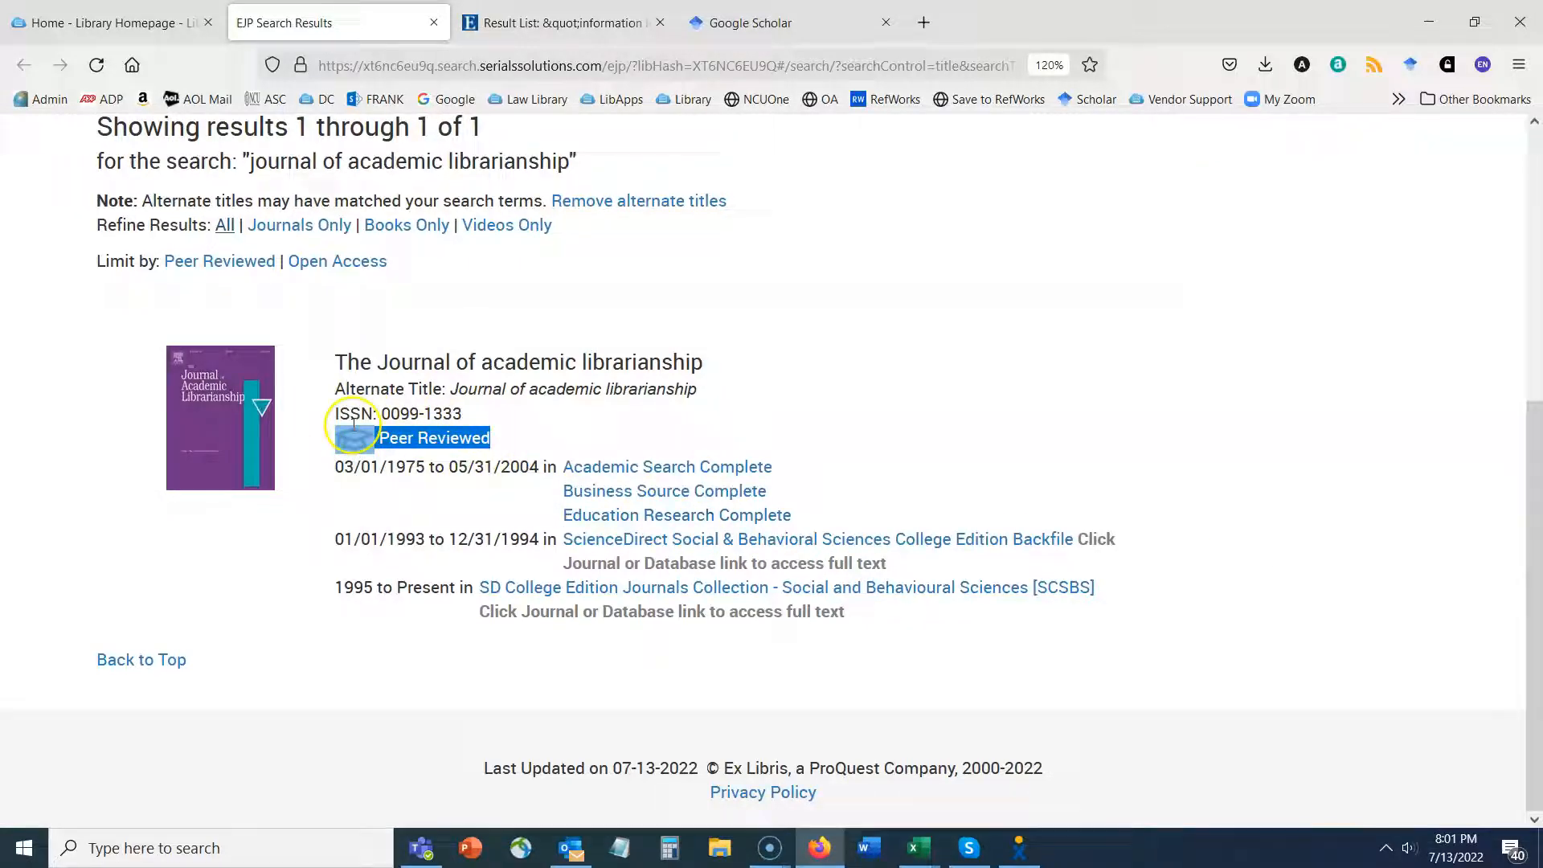
mouse_move(321, 596)
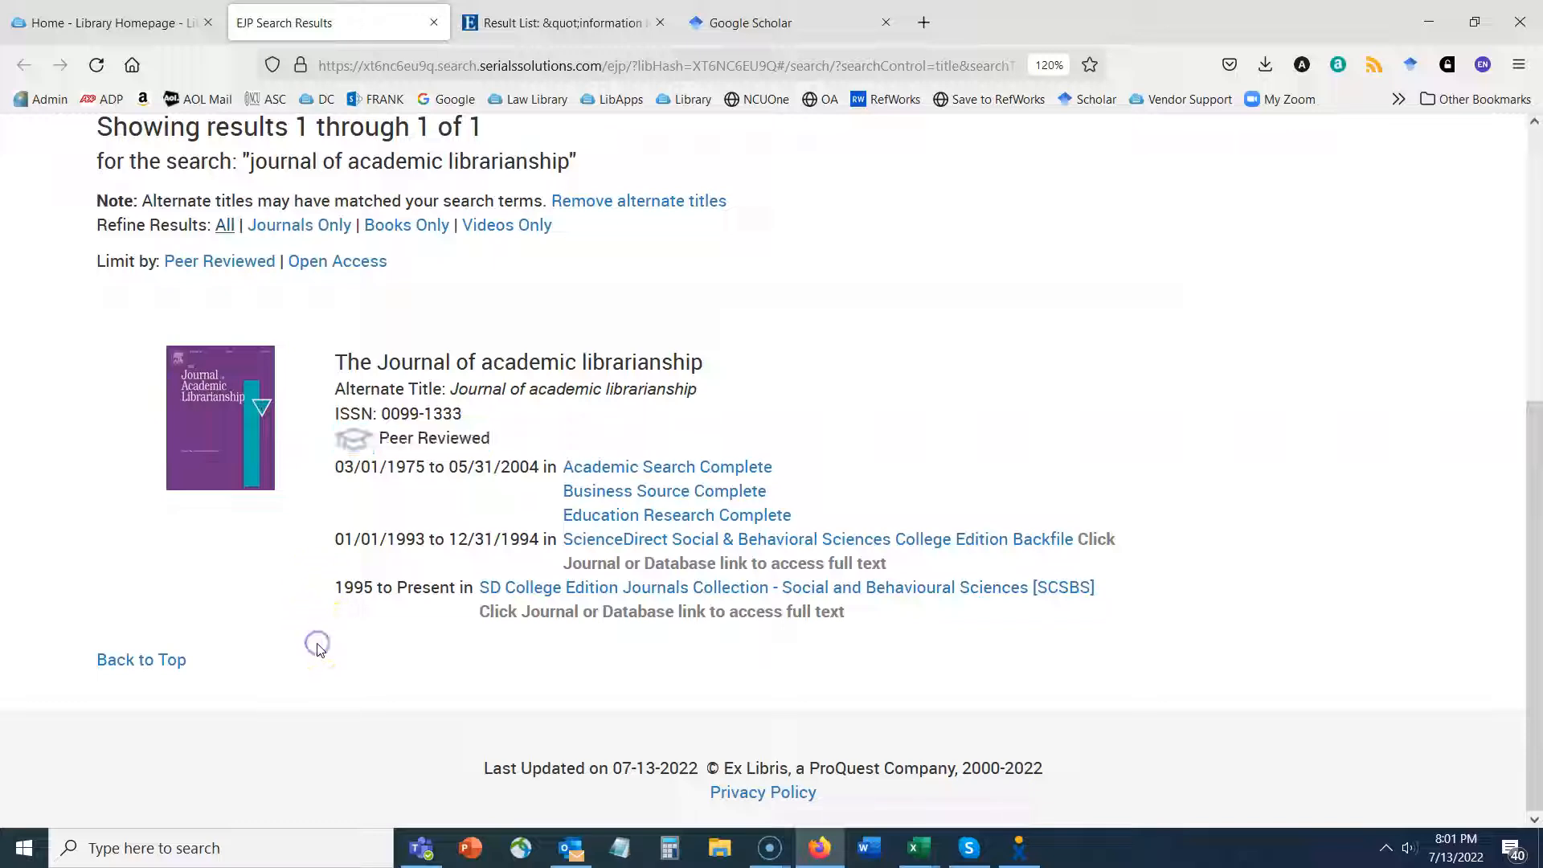
mouse_move(439, 566)
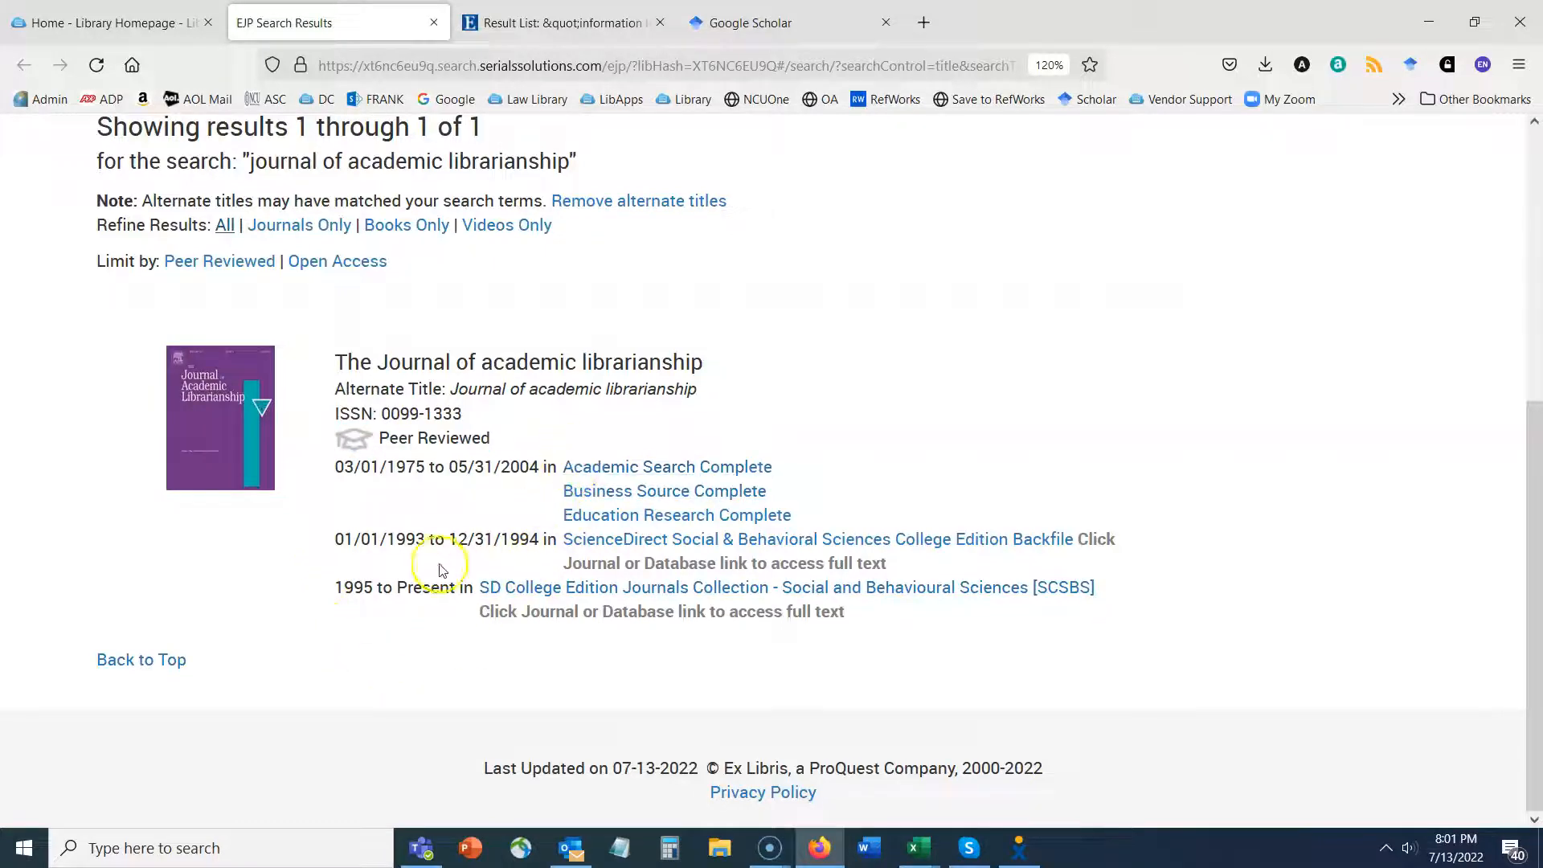
mouse_move(336, 589)
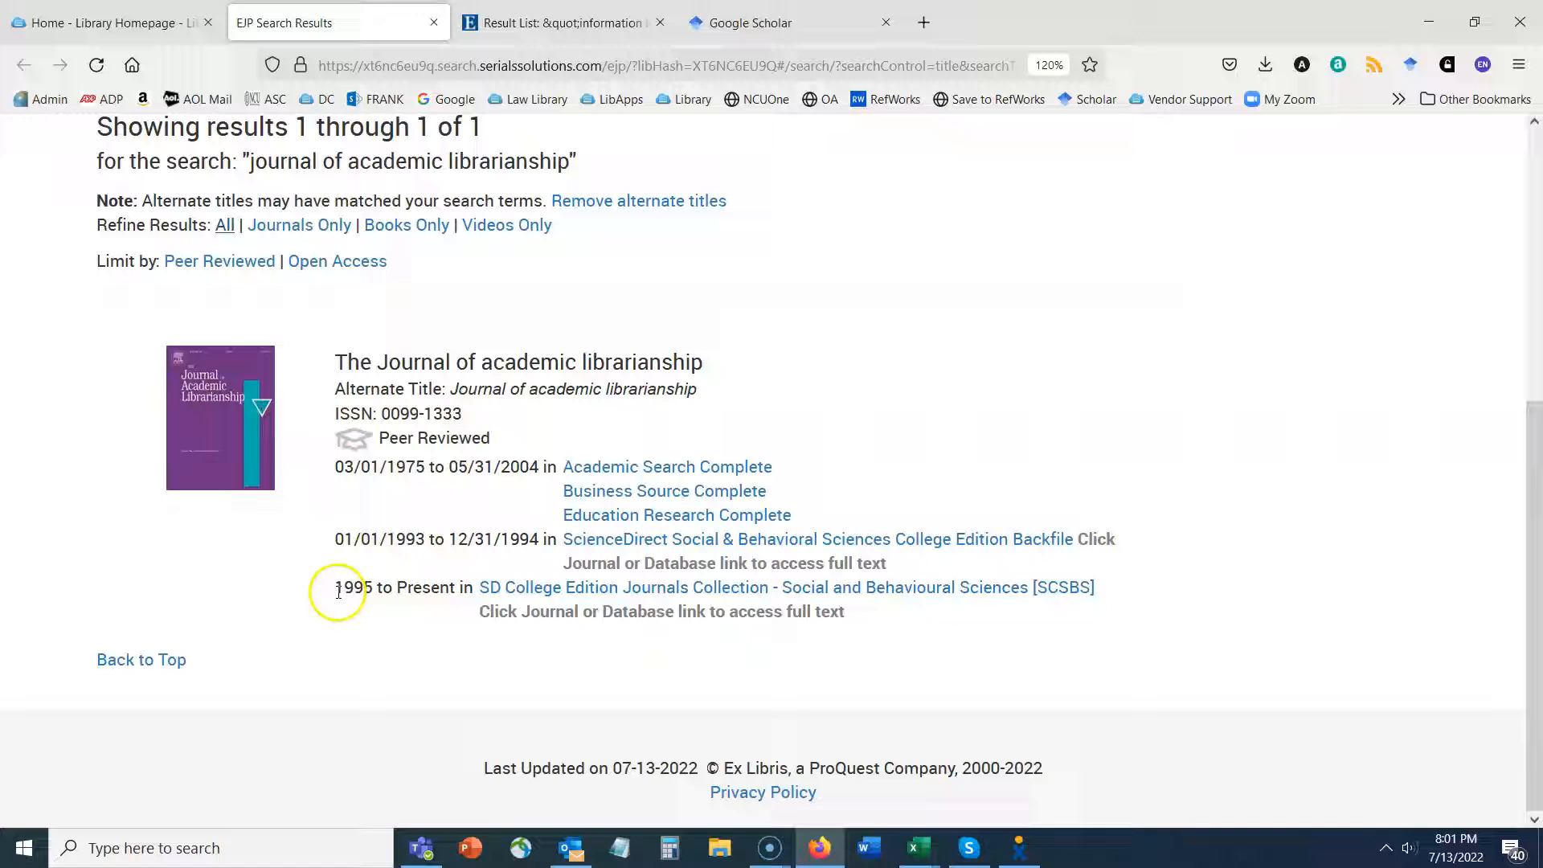
drag(334, 588, 463, 588)
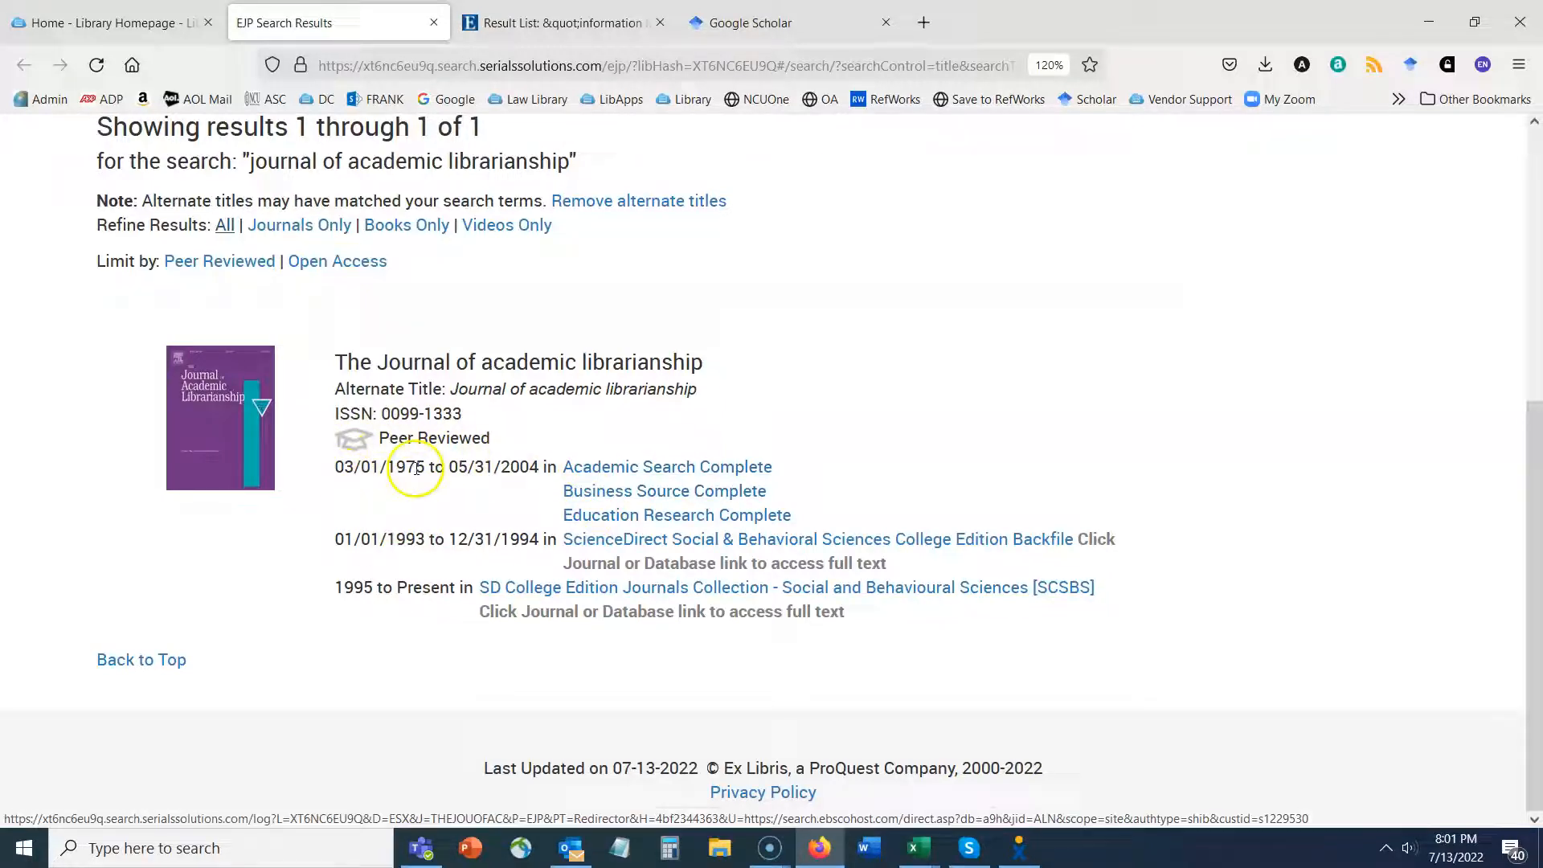
double_click(410, 466)
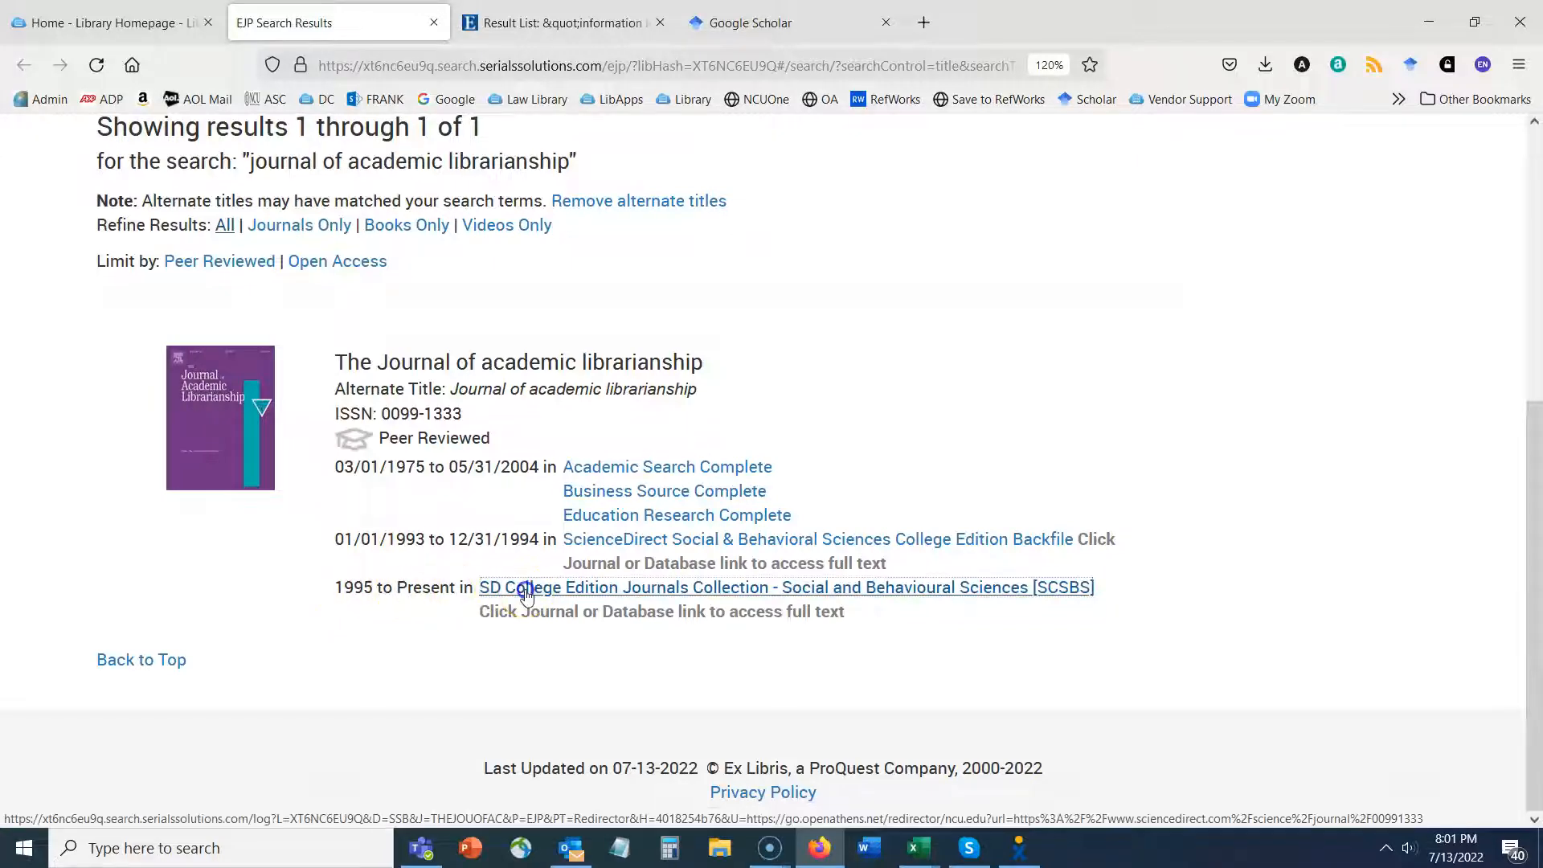
click(524, 588)
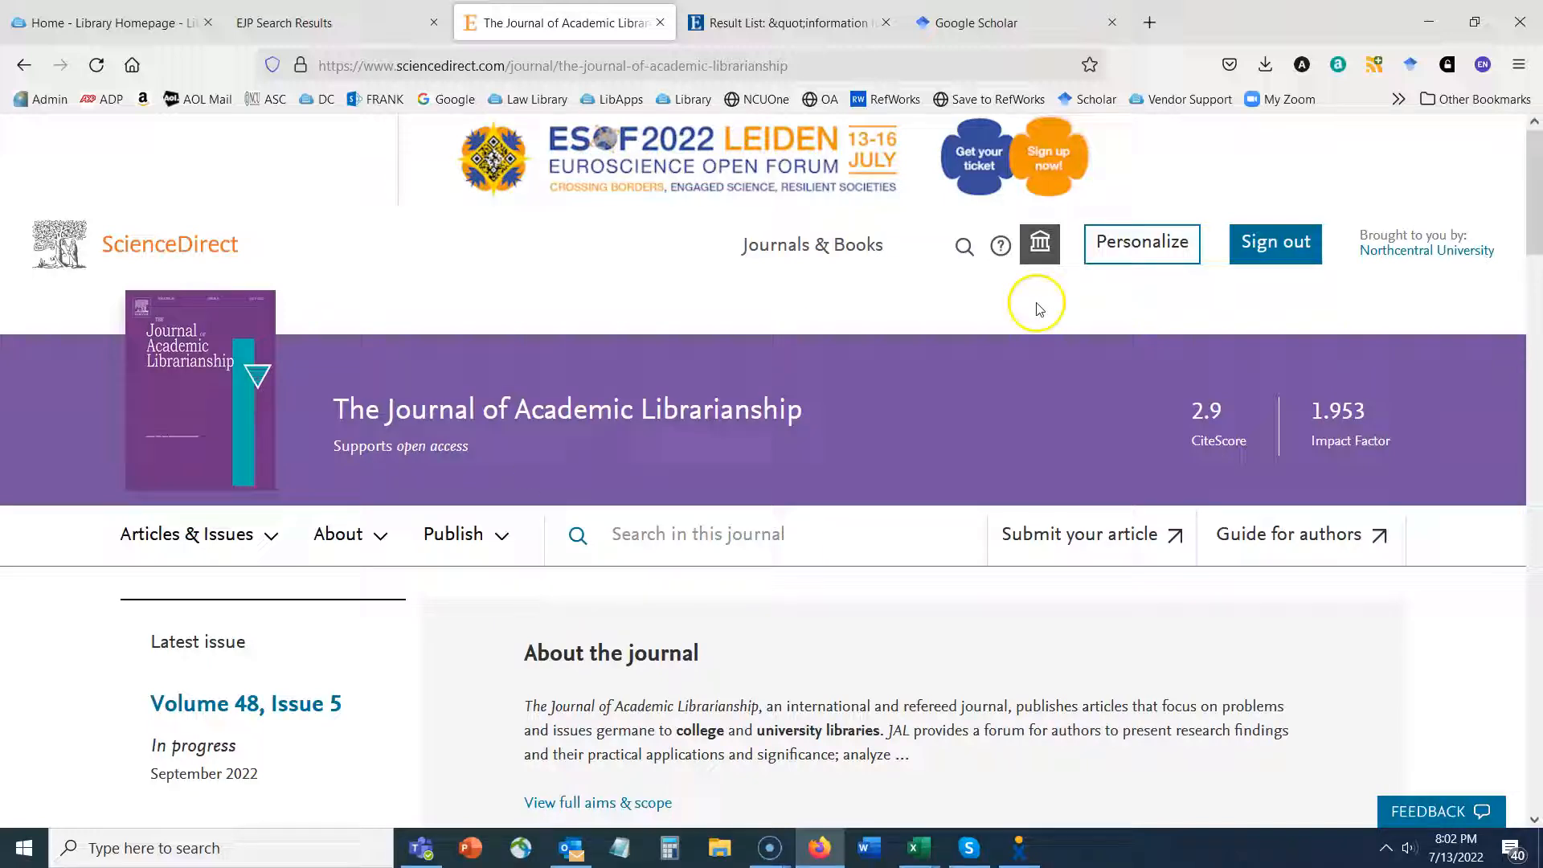
mouse_move(832, 458)
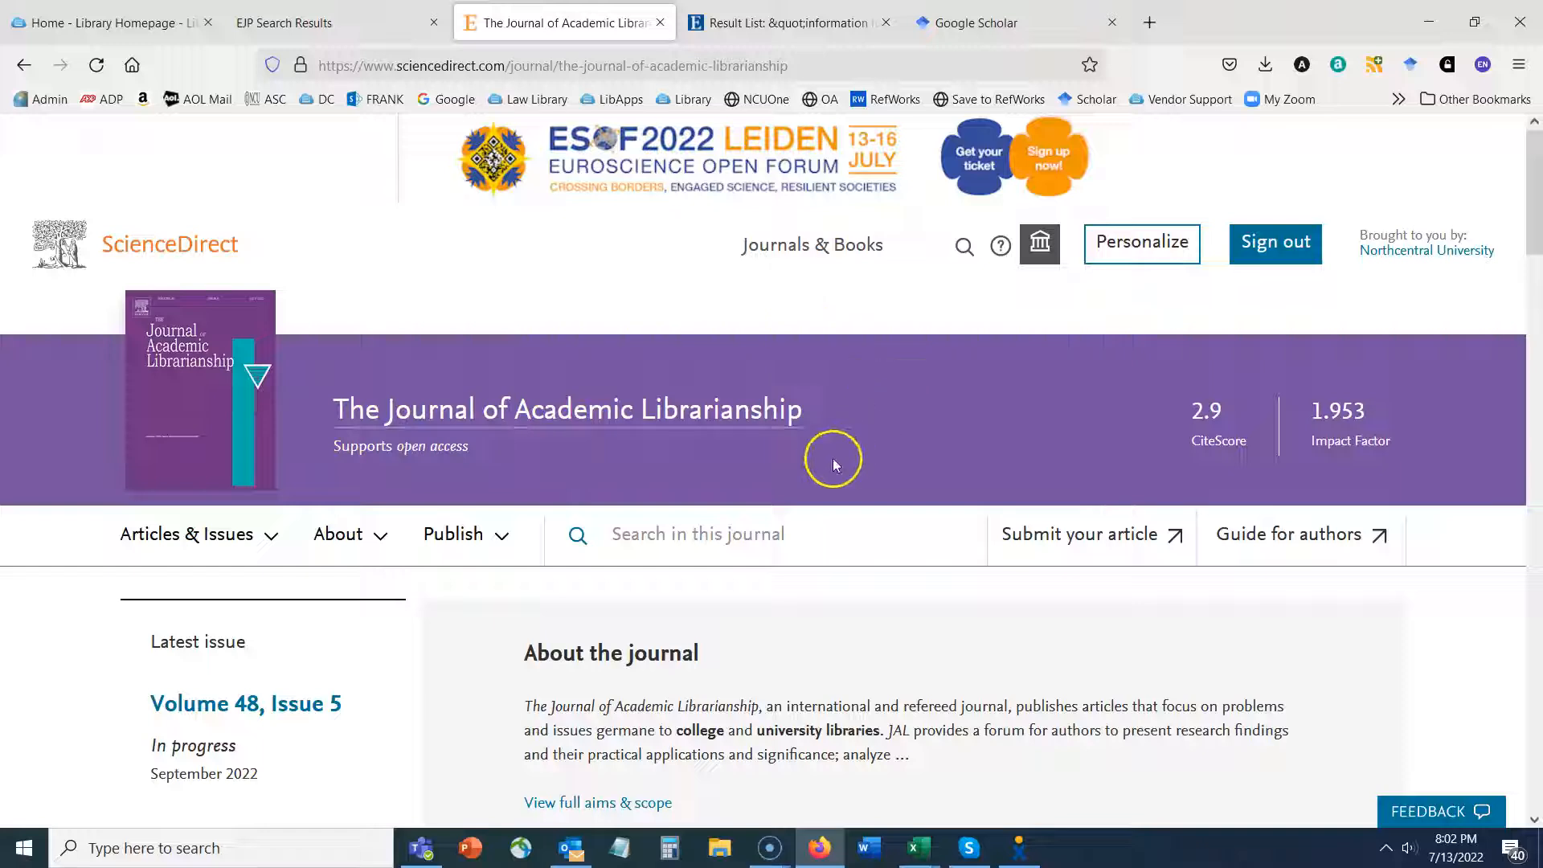
Search within The Journal of Academic Librarianship for "information literacy".
scroll(down, 3)
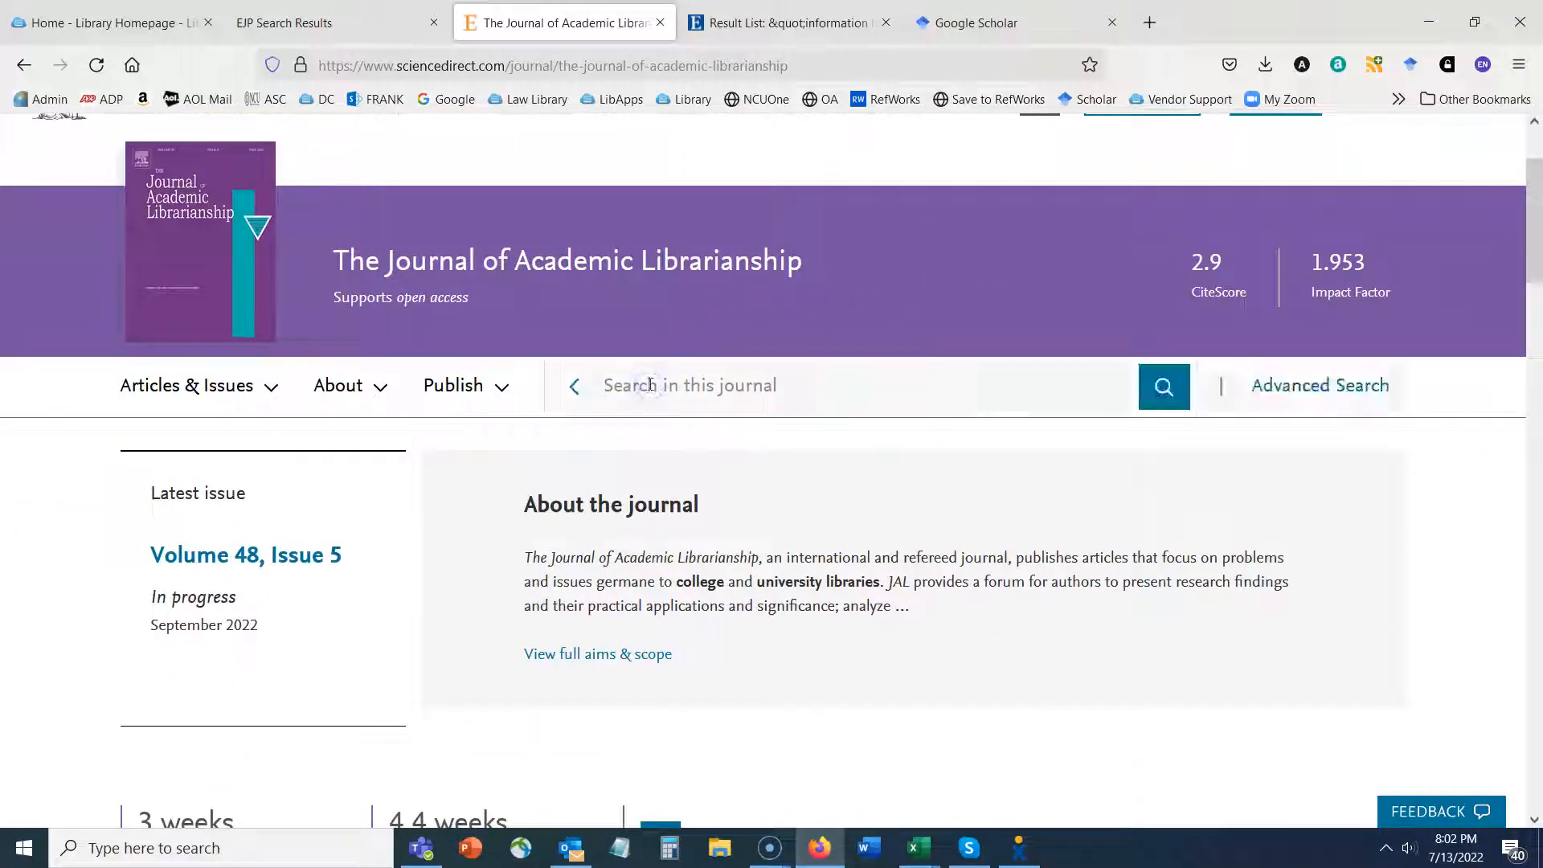
text("information literacy)
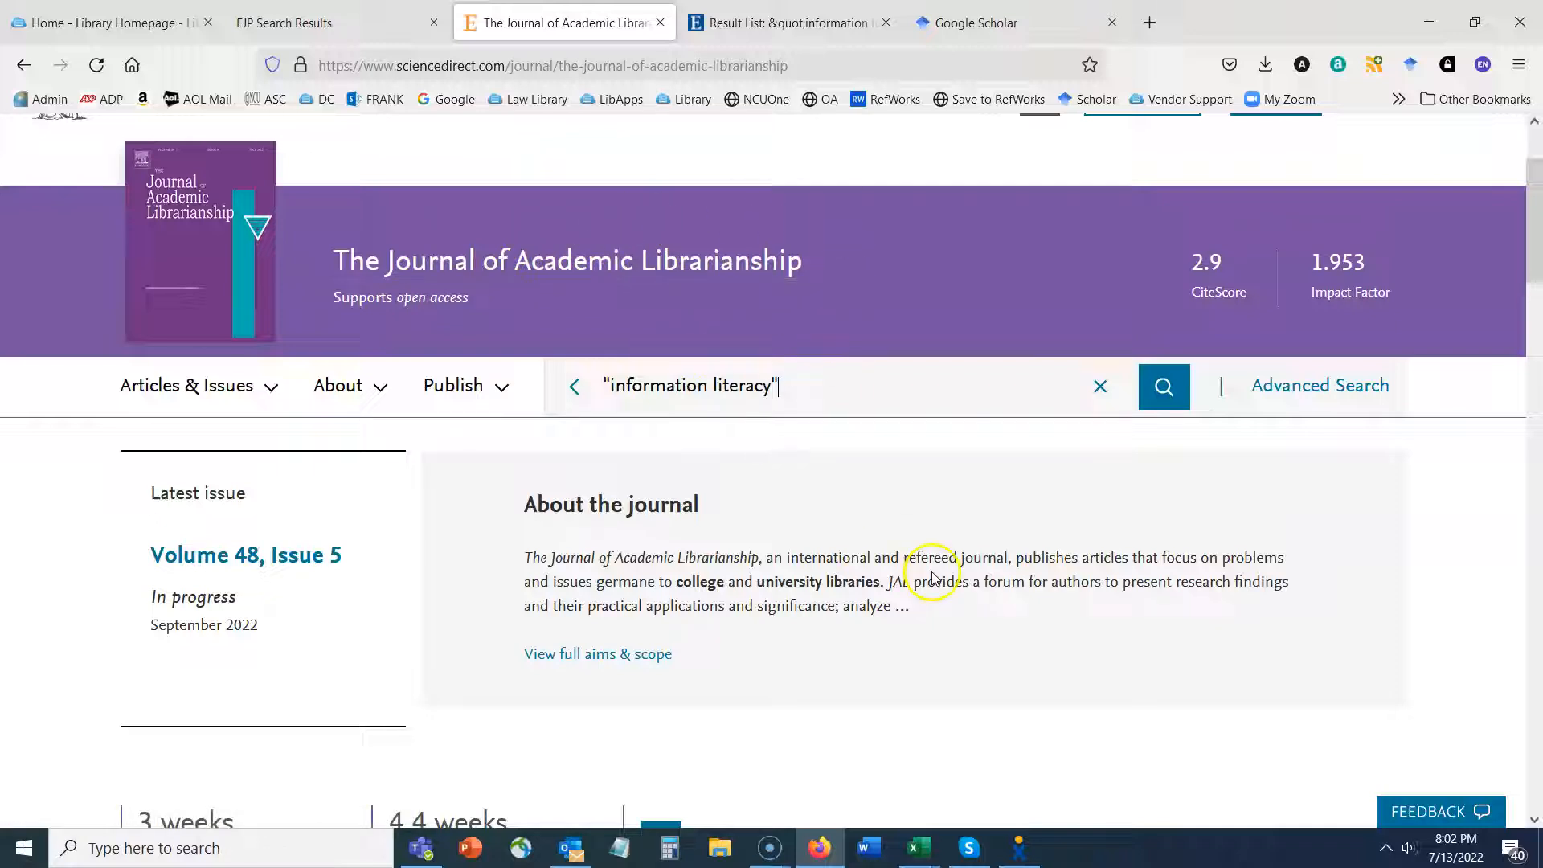
mouse_move(981, 466)
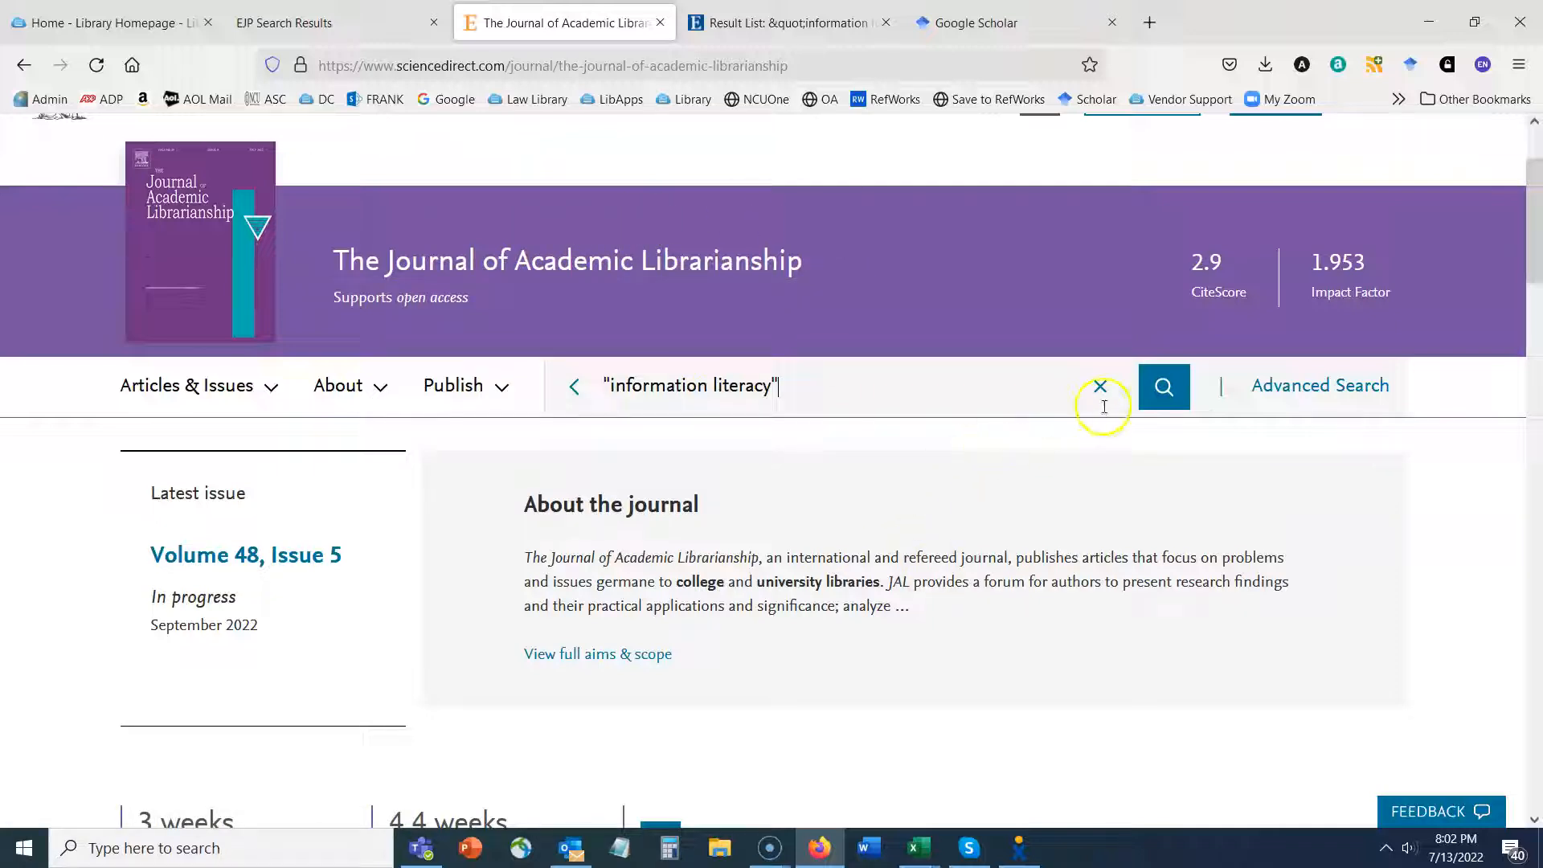
mouse_move(1163, 395)
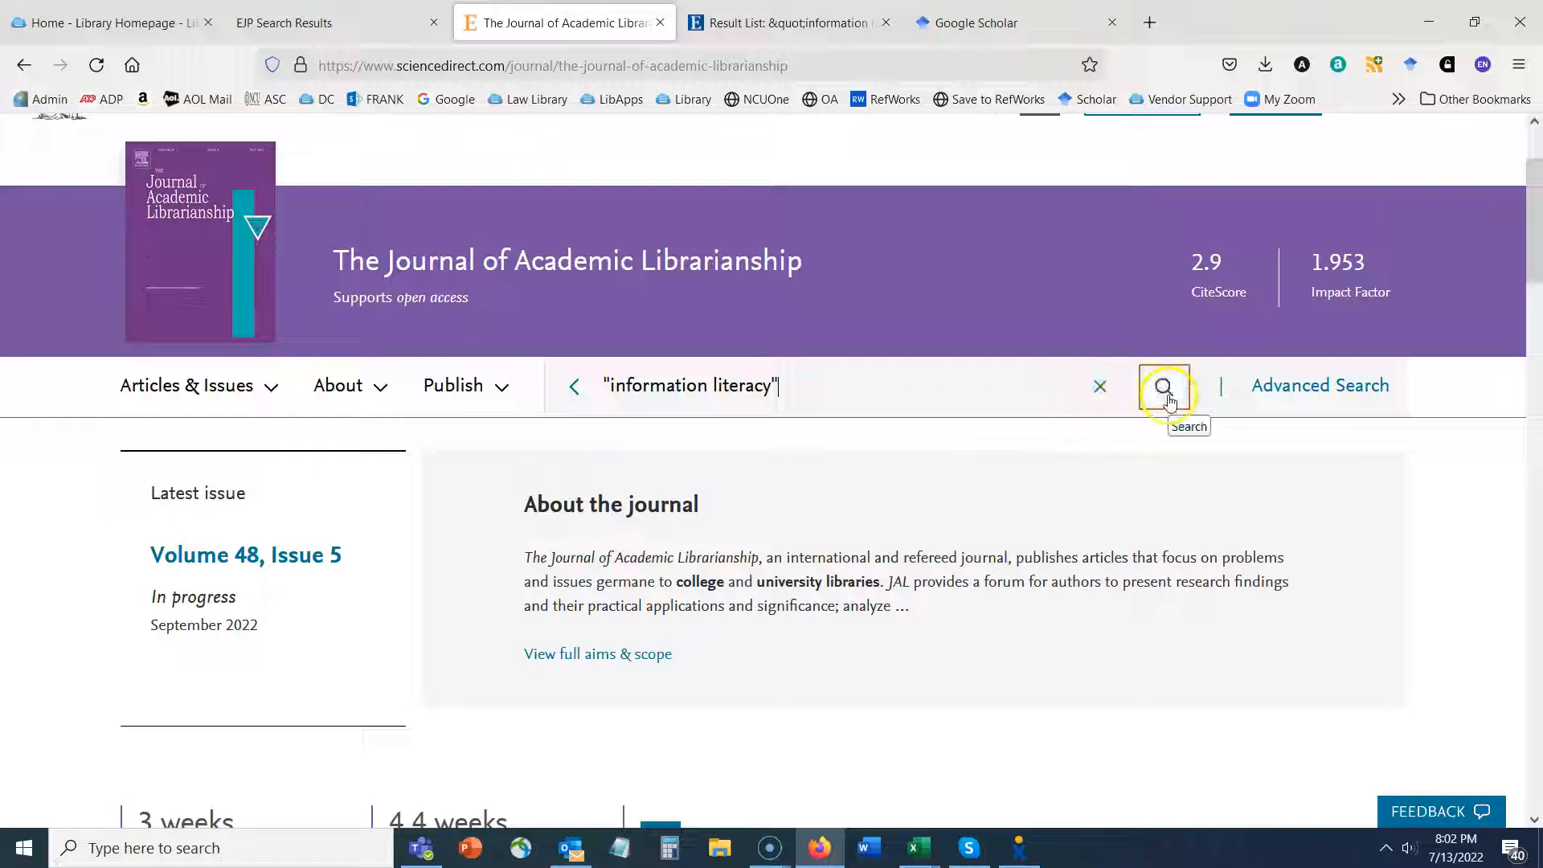
click(1163, 386)
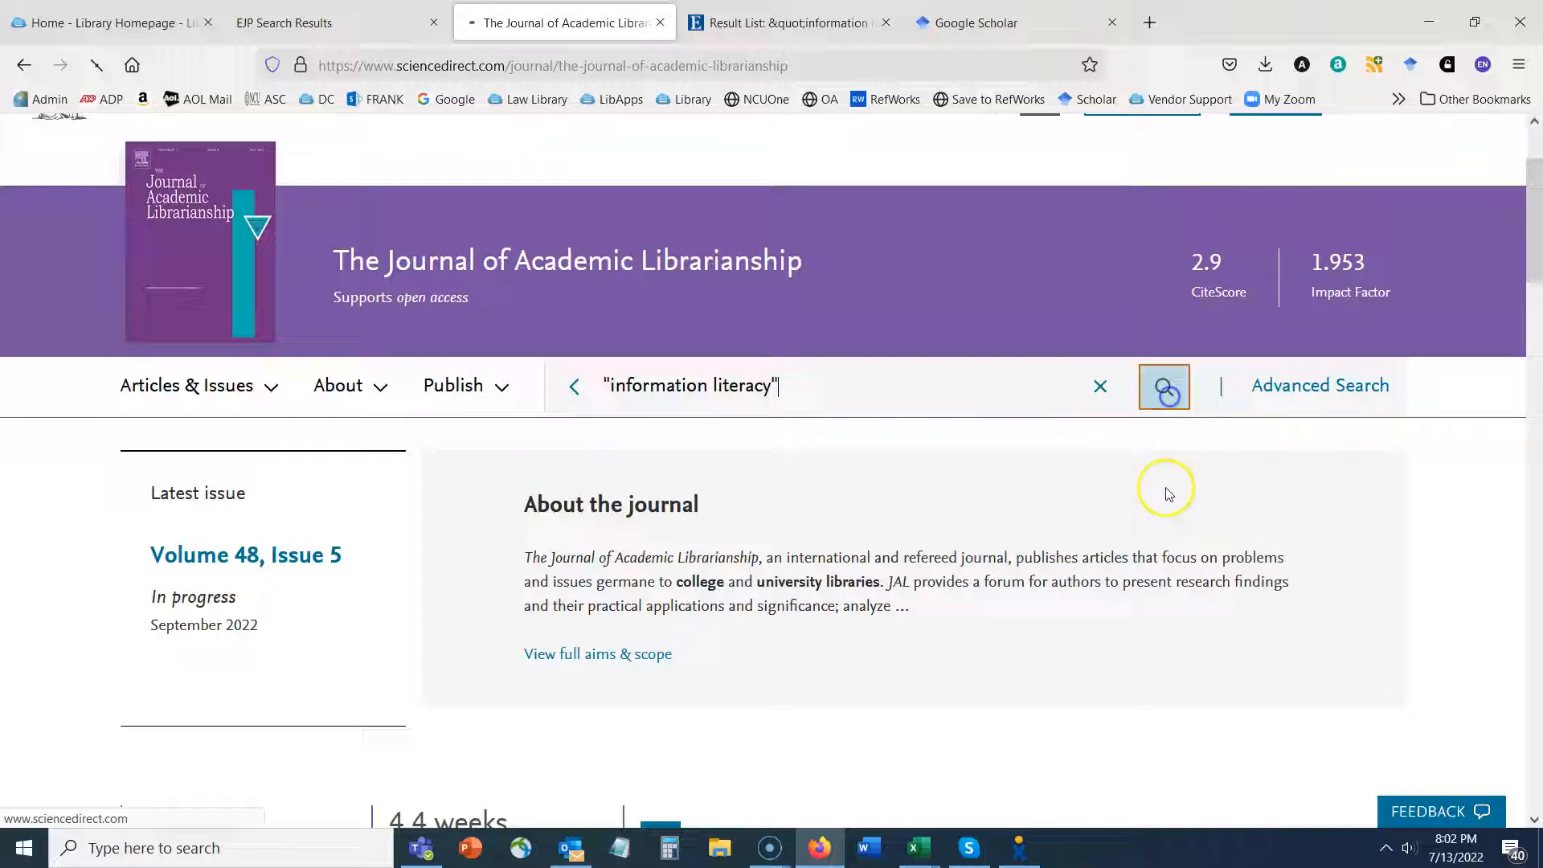
Narrow the 1,046 journal results to 690 research articles.
click(1163, 386)
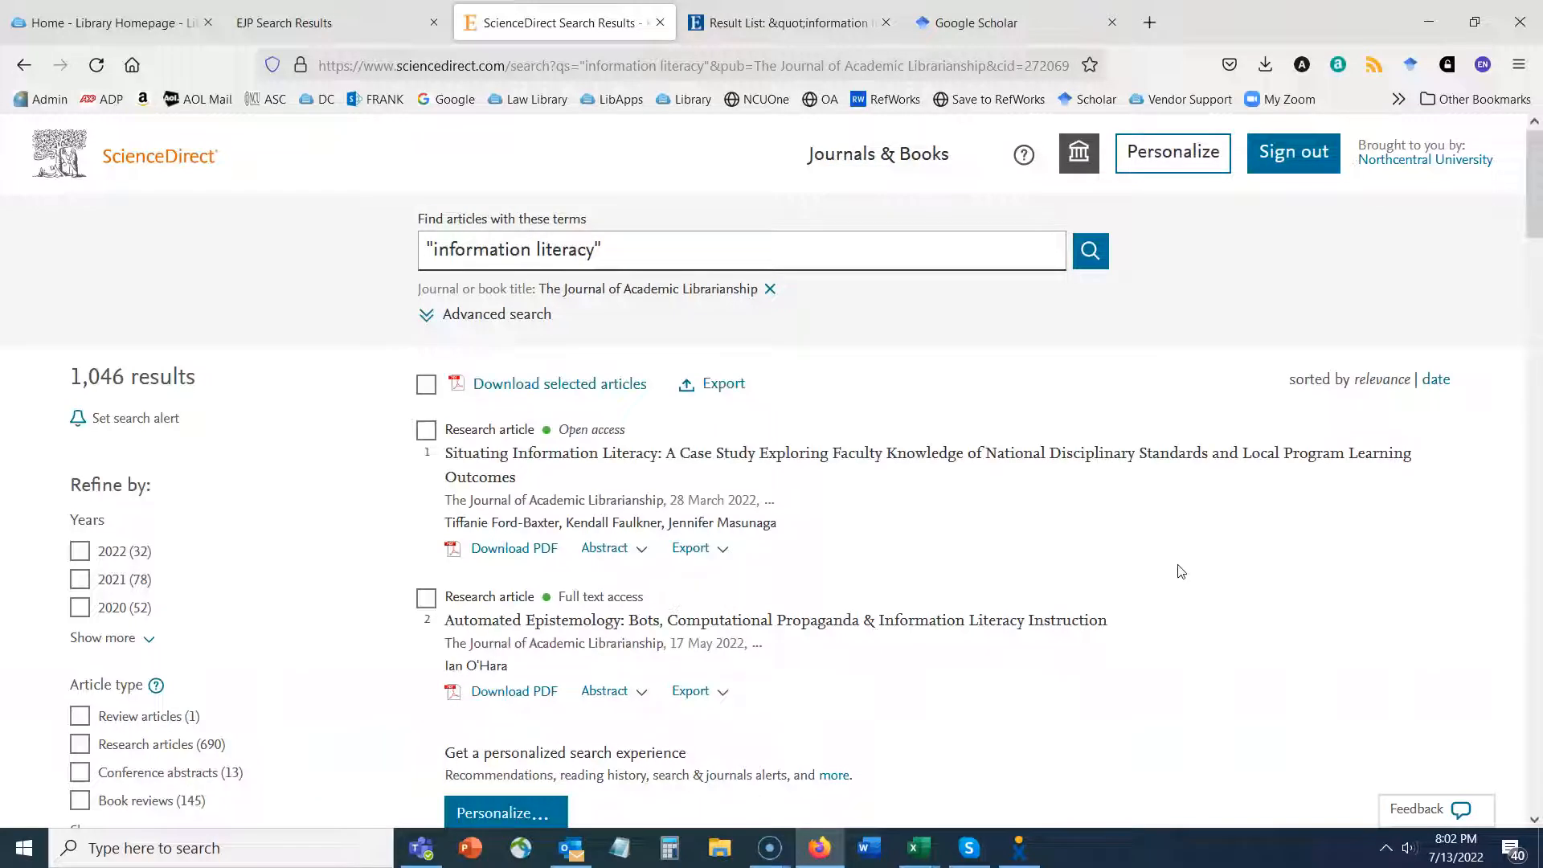
mouse_move(77, 376)
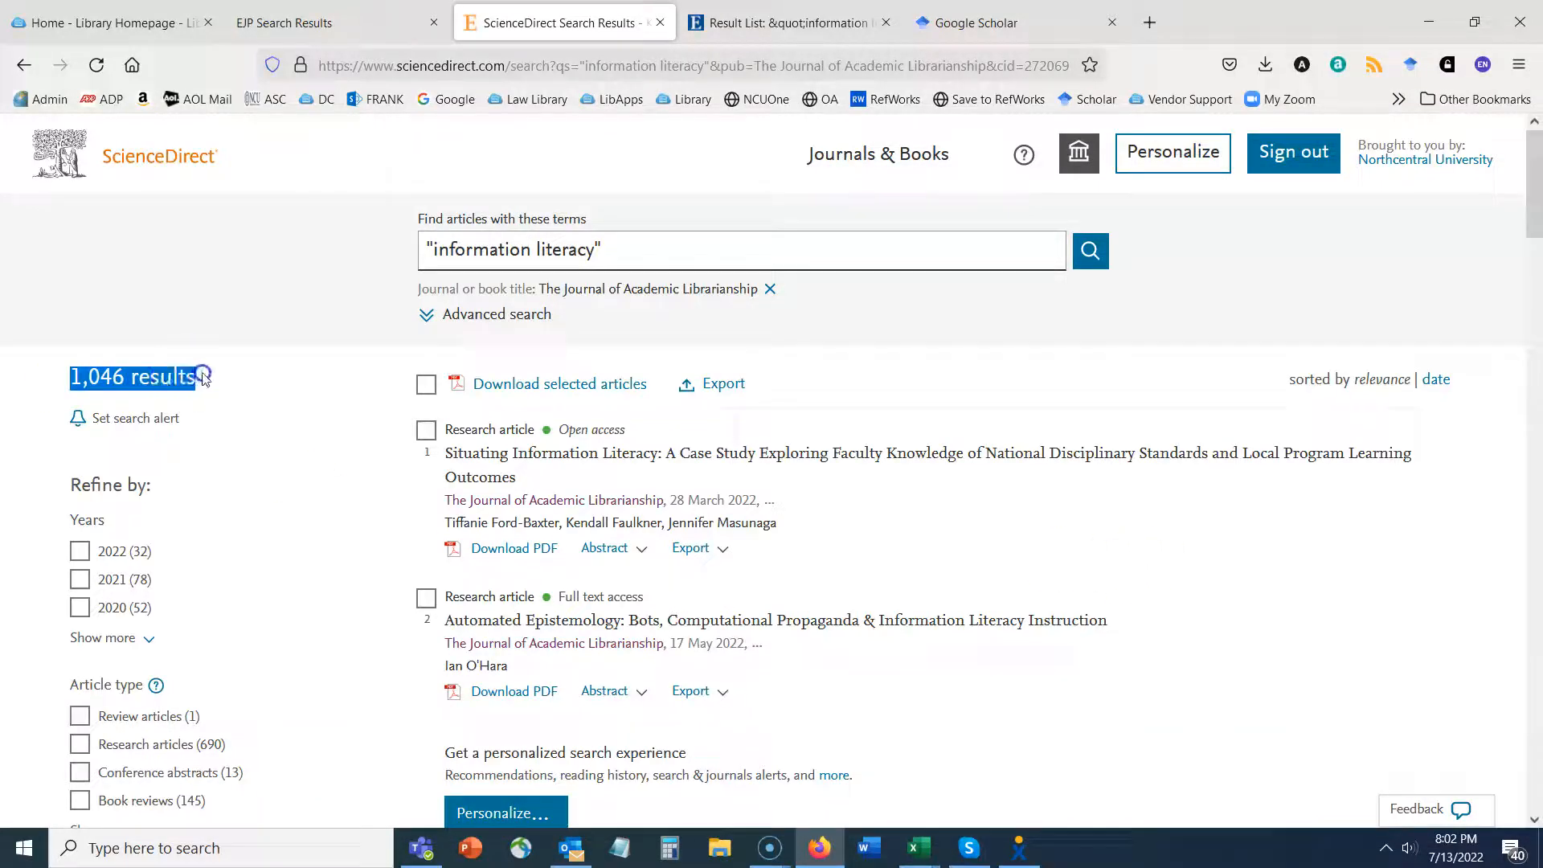
mouse_move(341, 488)
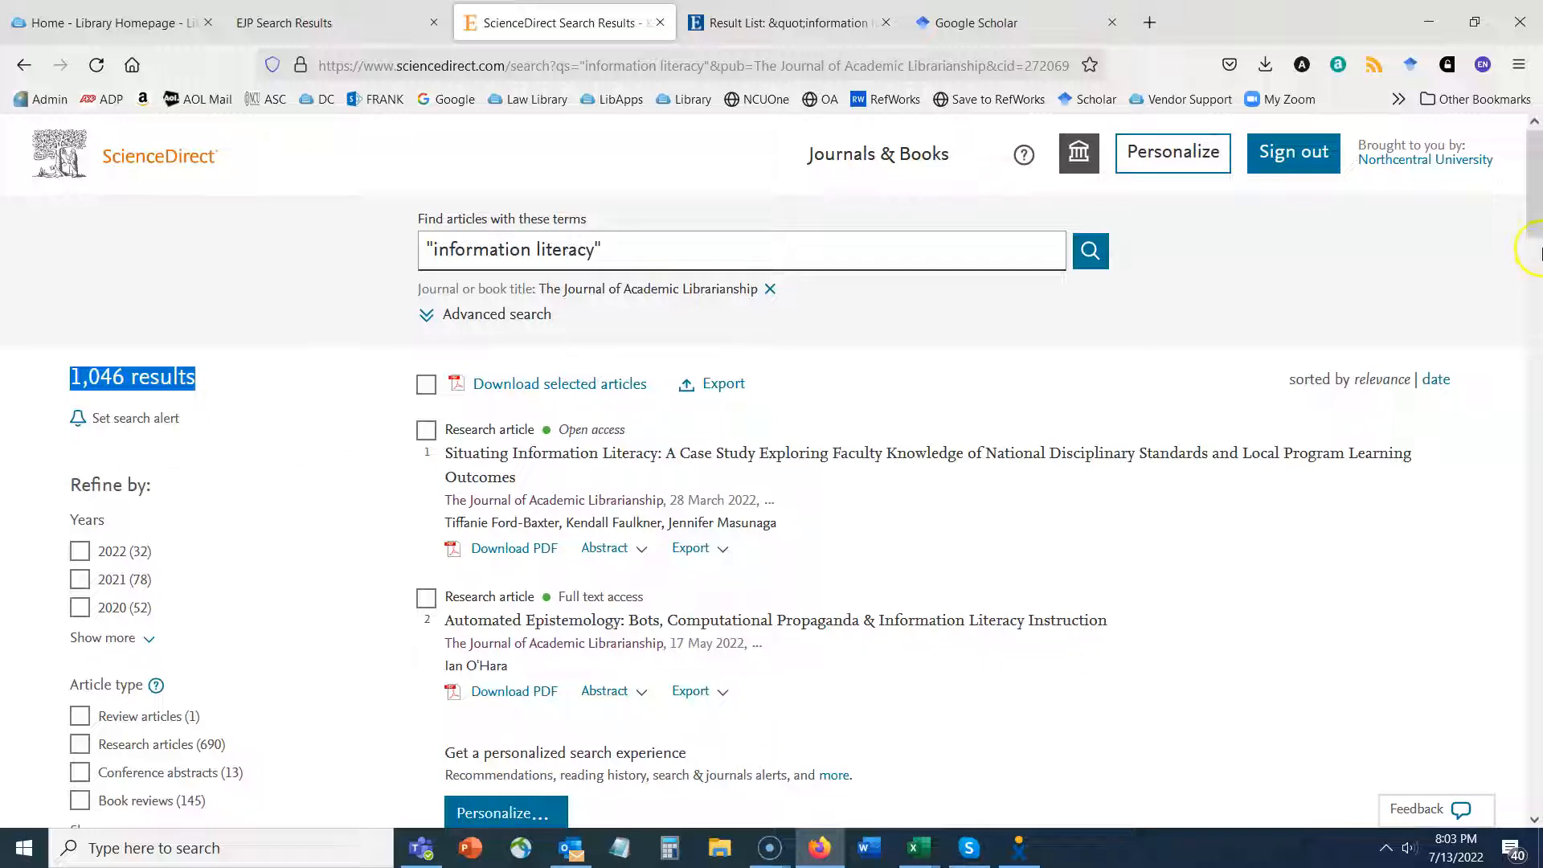
scroll(down, 3)
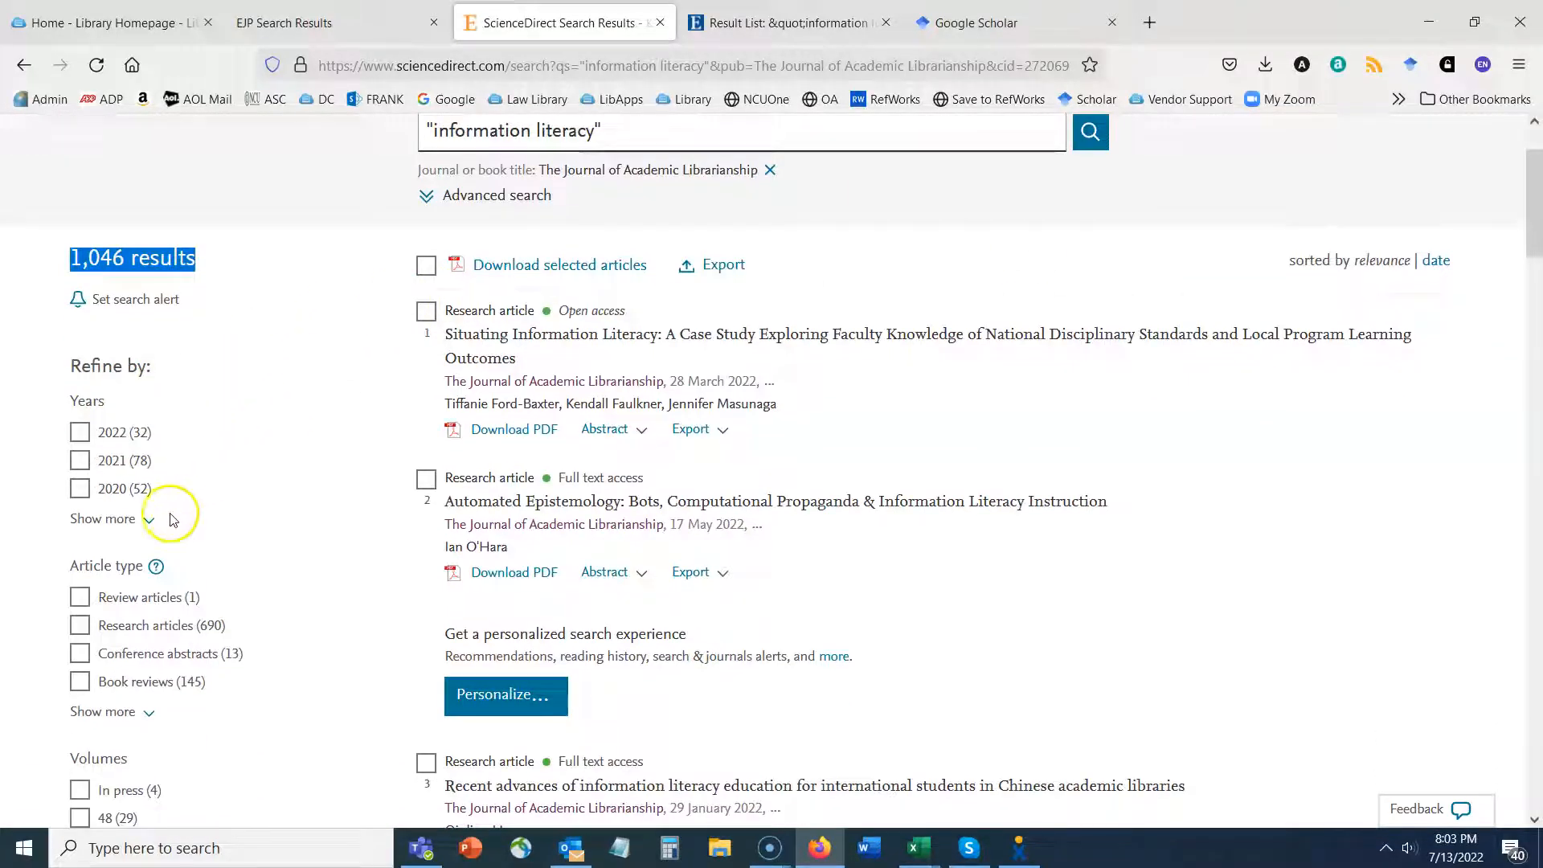
mouse_move(274, 486)
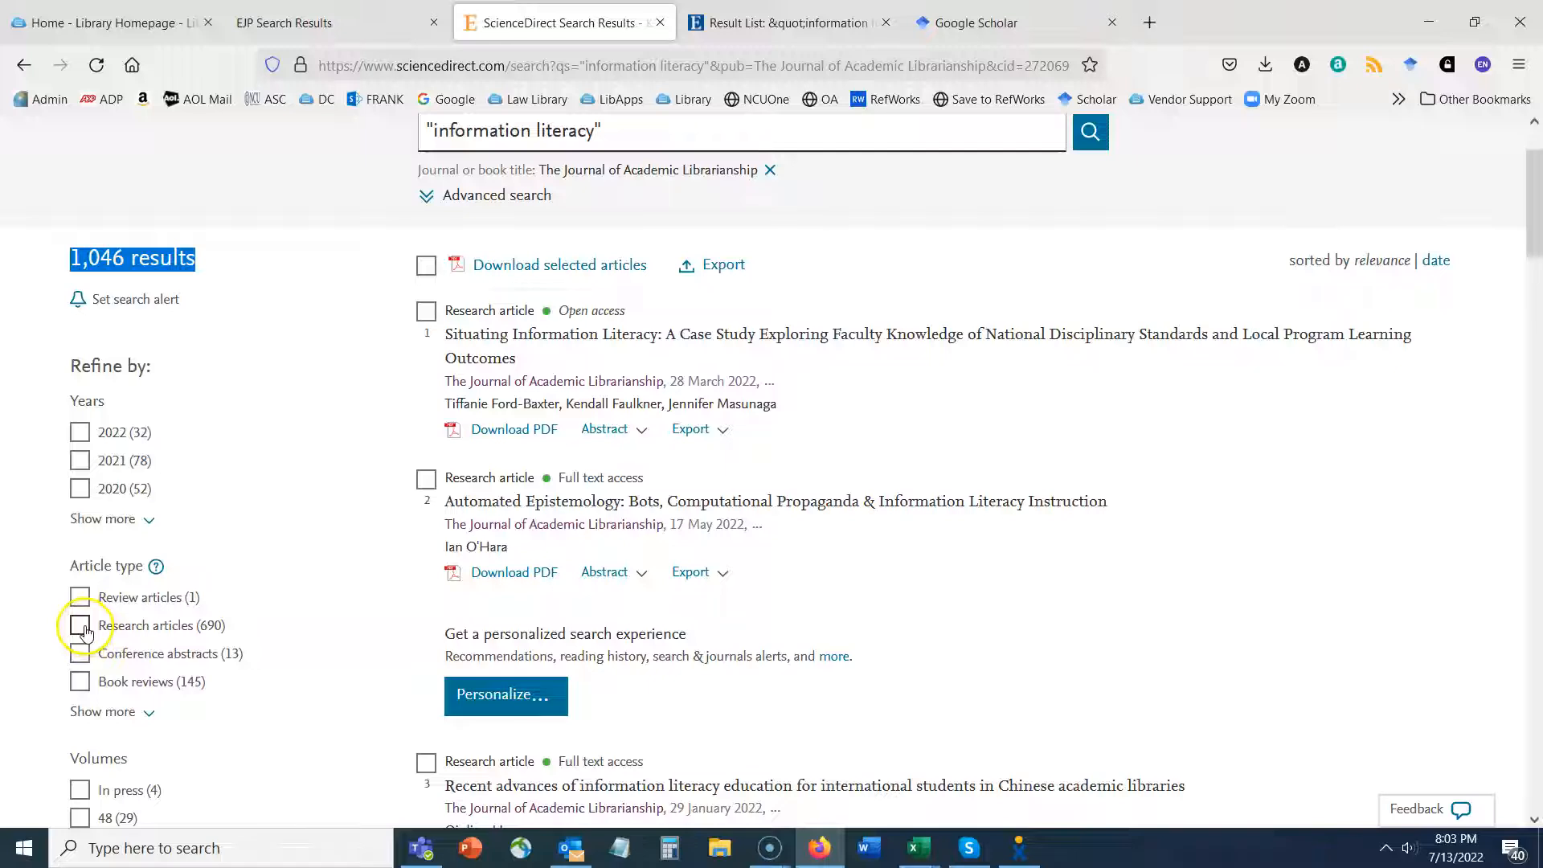
click(80, 625)
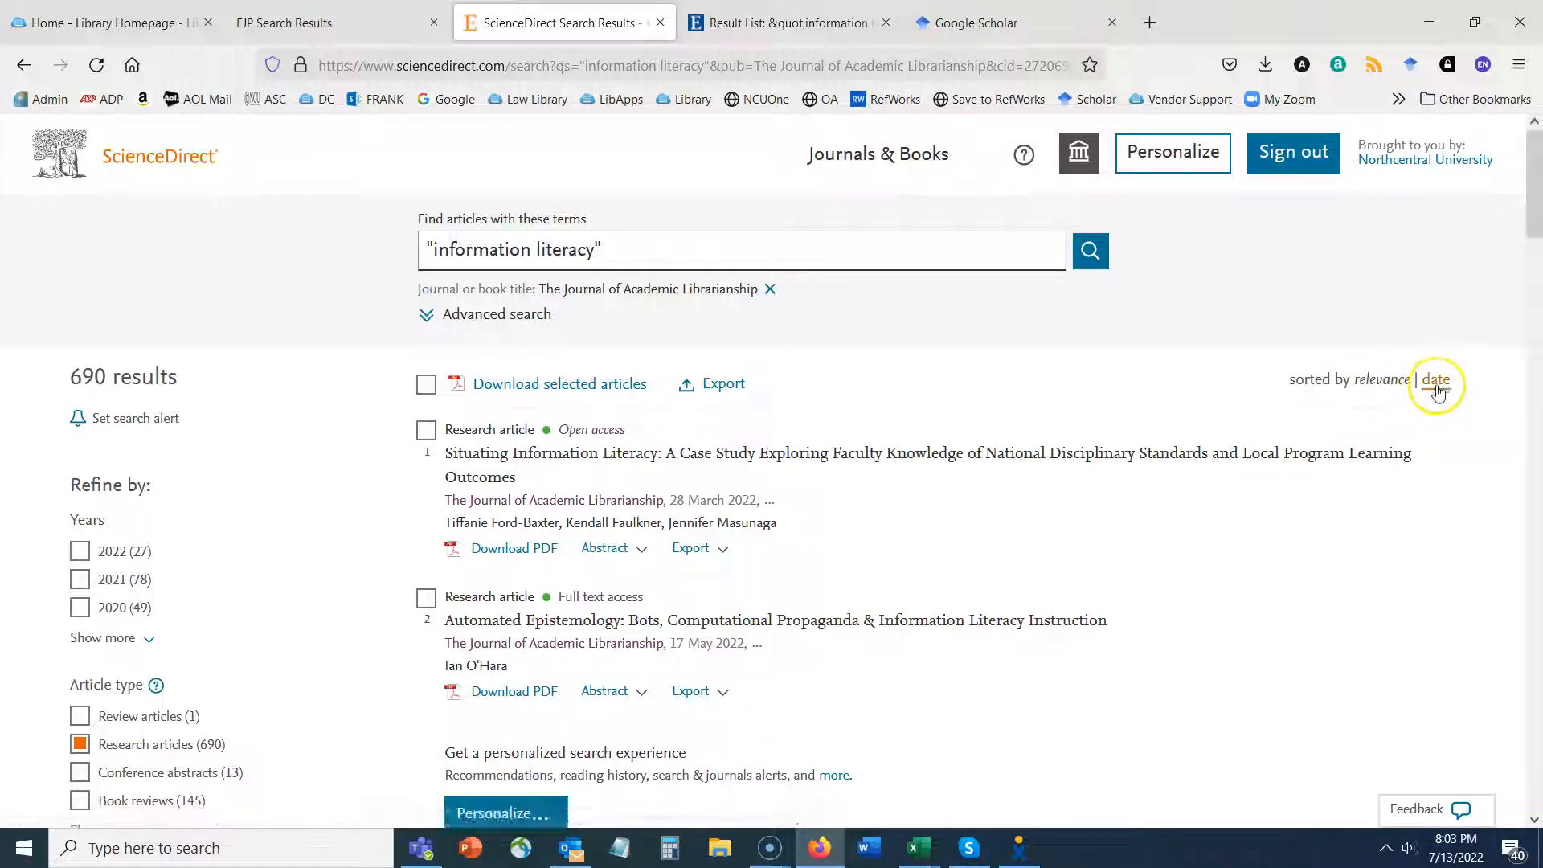
mouse_move(1410, 428)
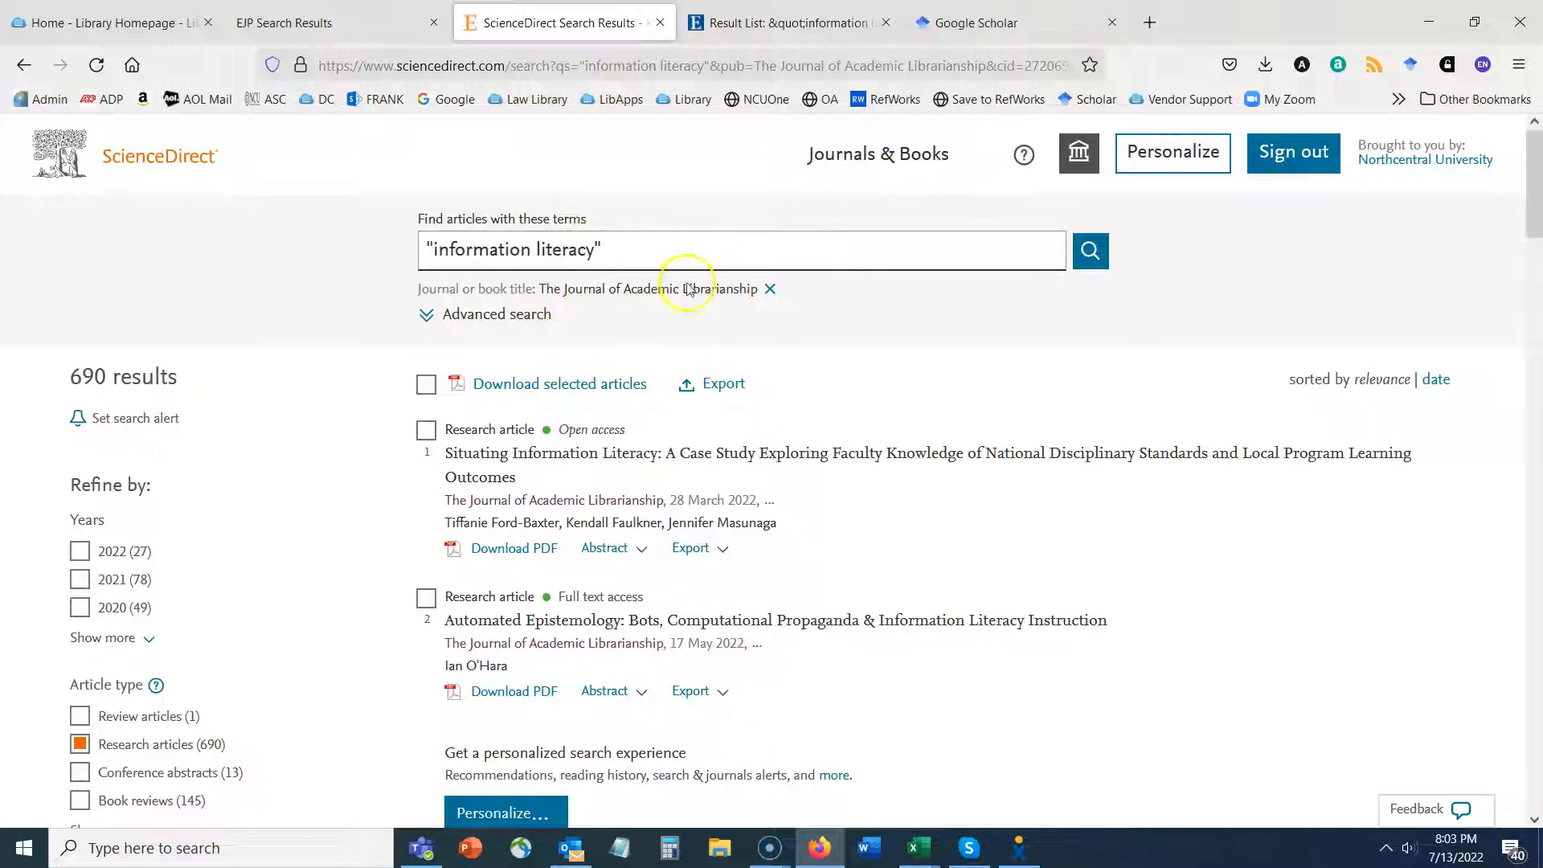
mouse_move(678, 312)
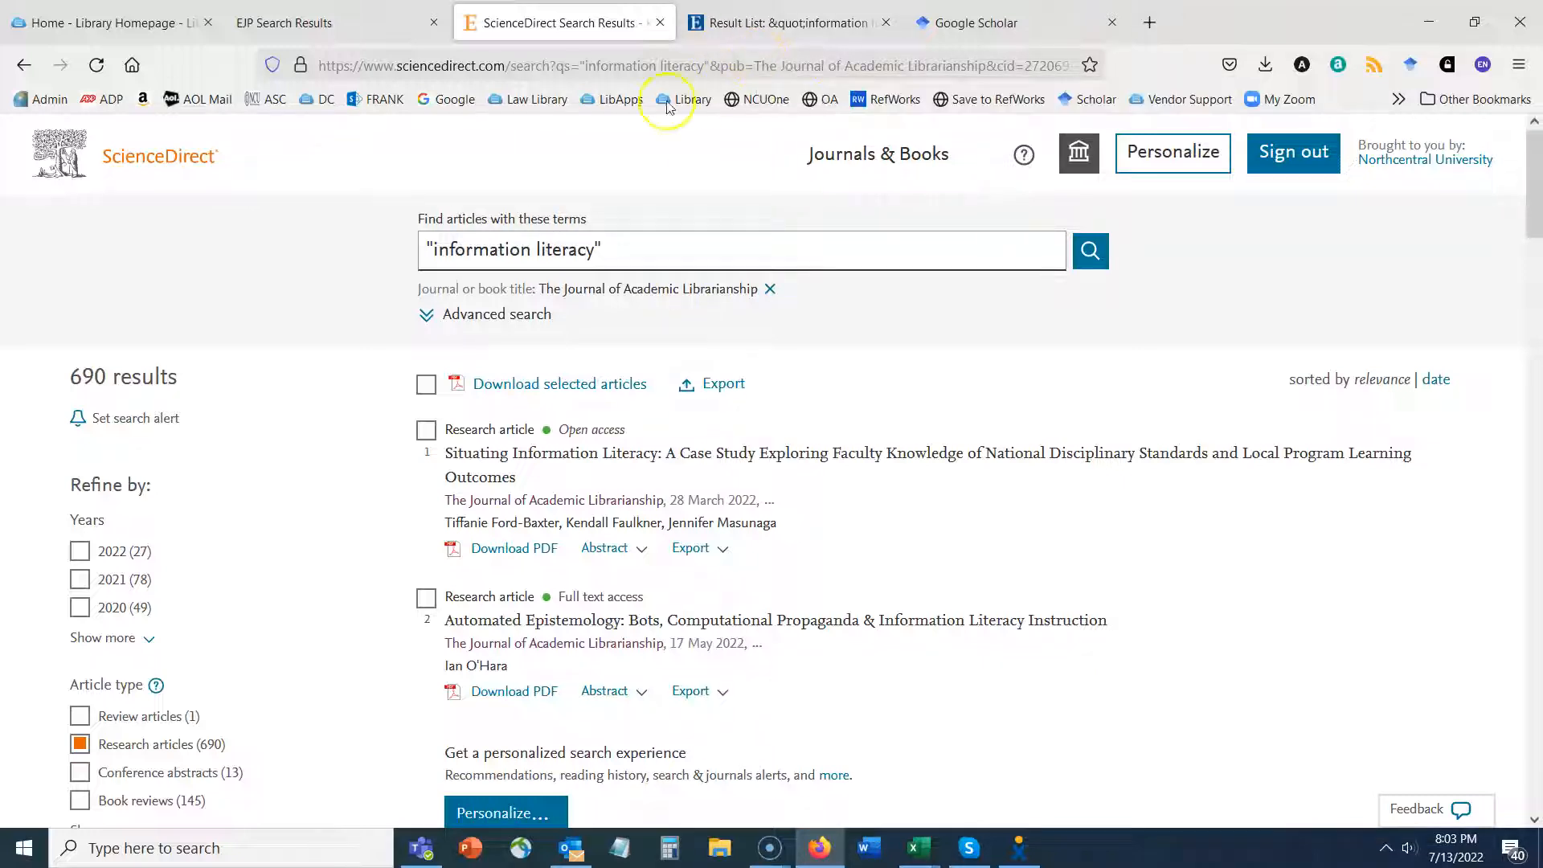
mouse_move(331, 276)
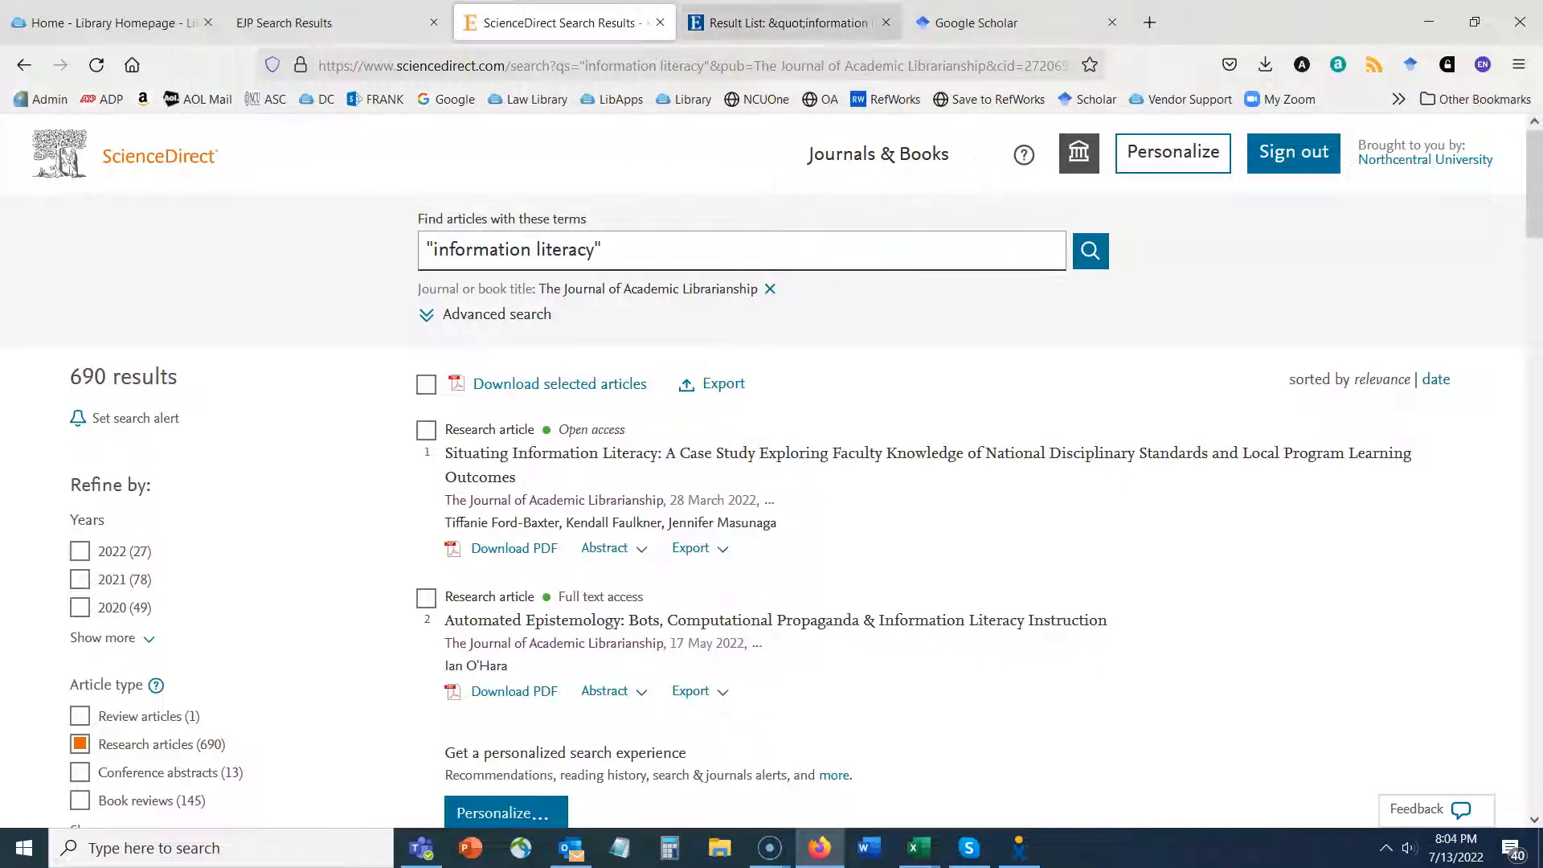
Revisit the Roadrunner journal hit counts, then move to Google Scholar.
click(794, 23)
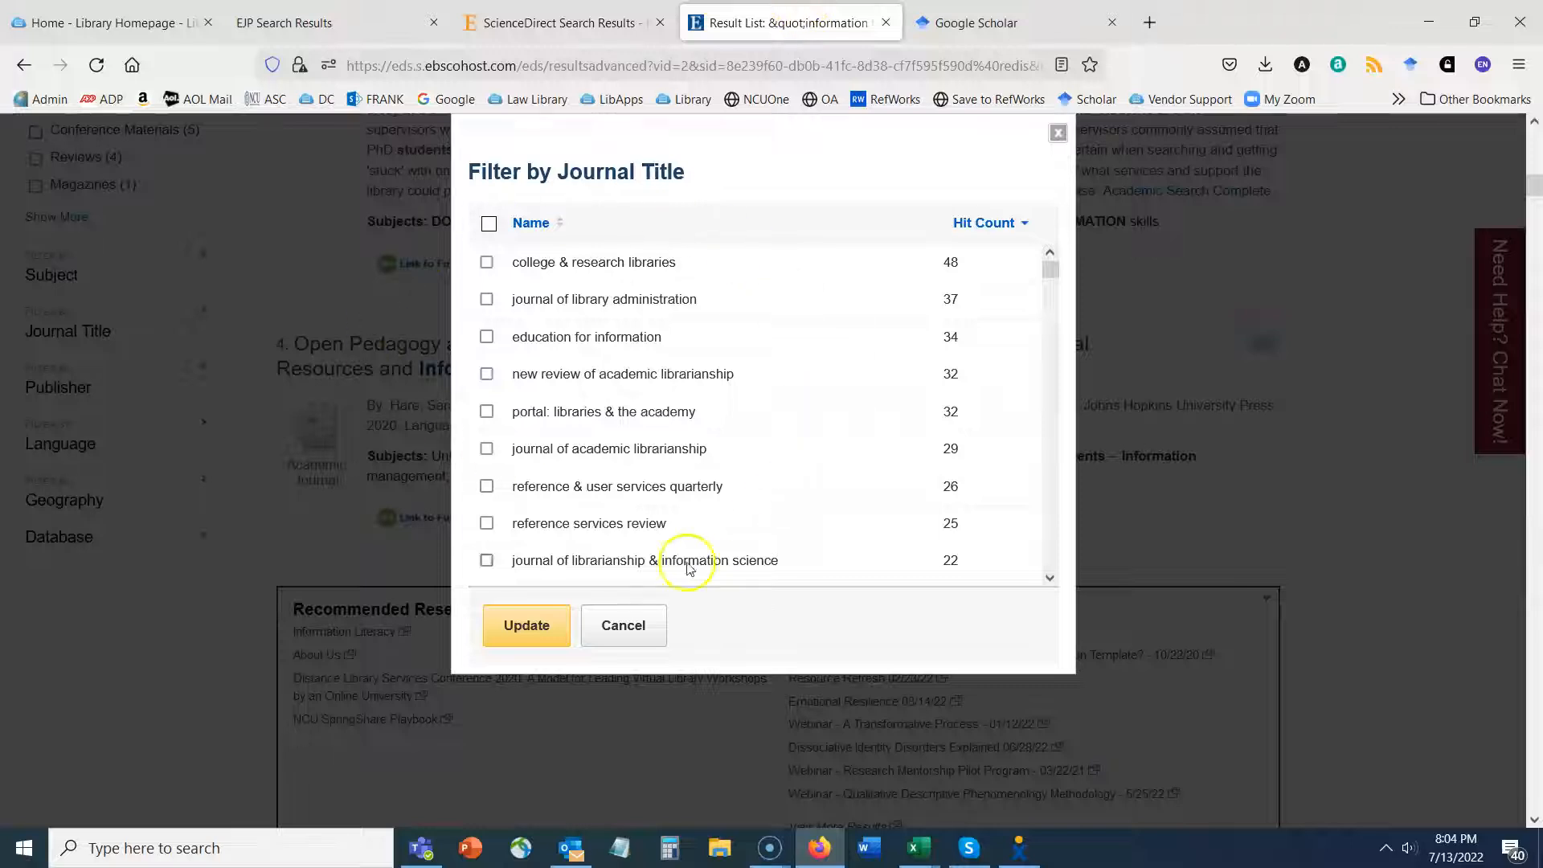
mouse_move(784, 404)
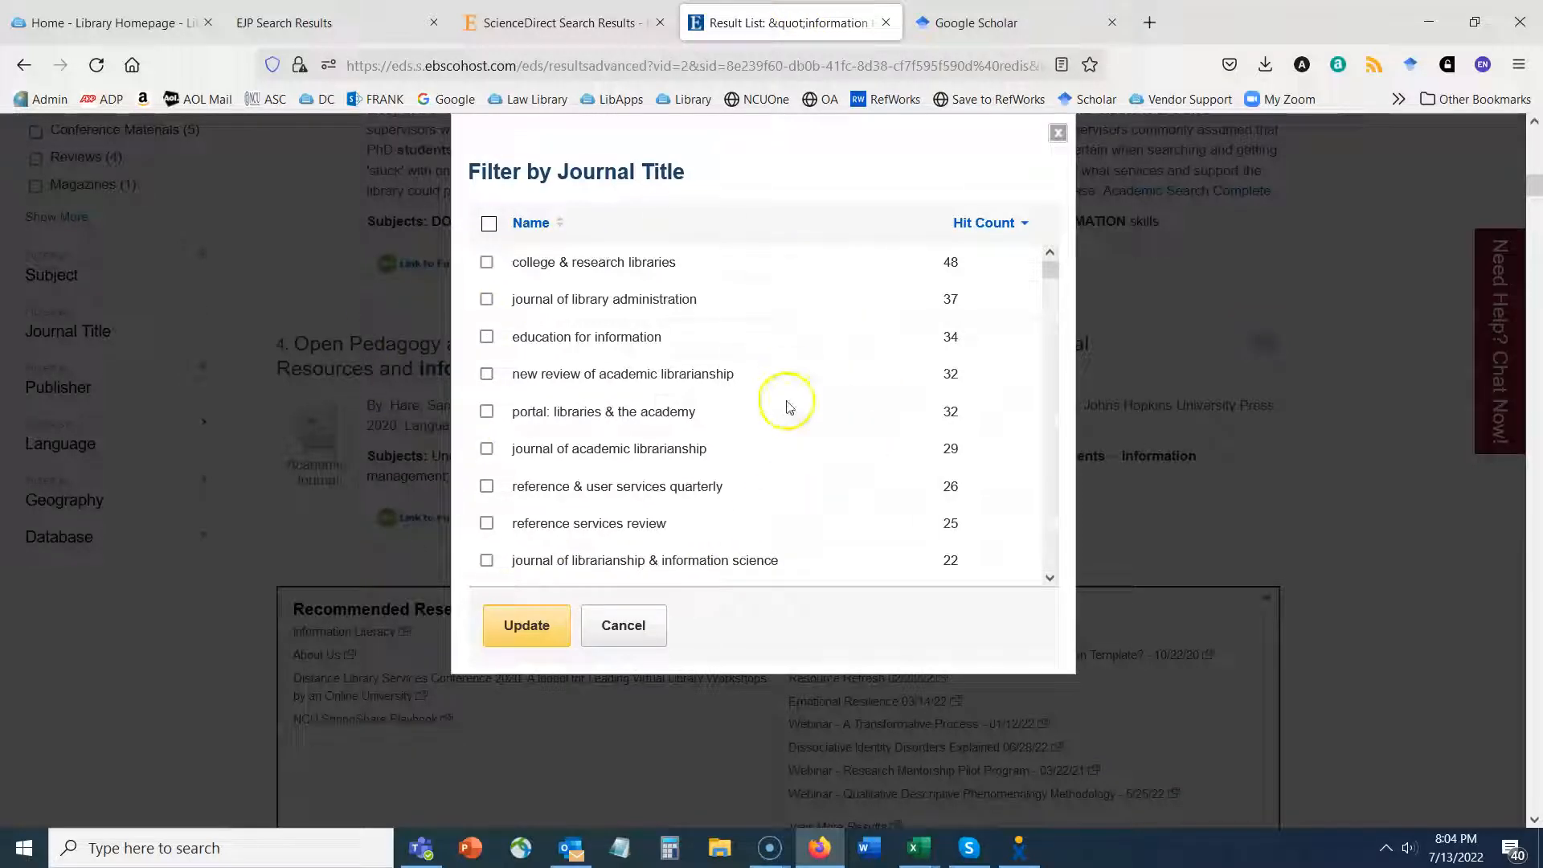
mouse_move(646, 424)
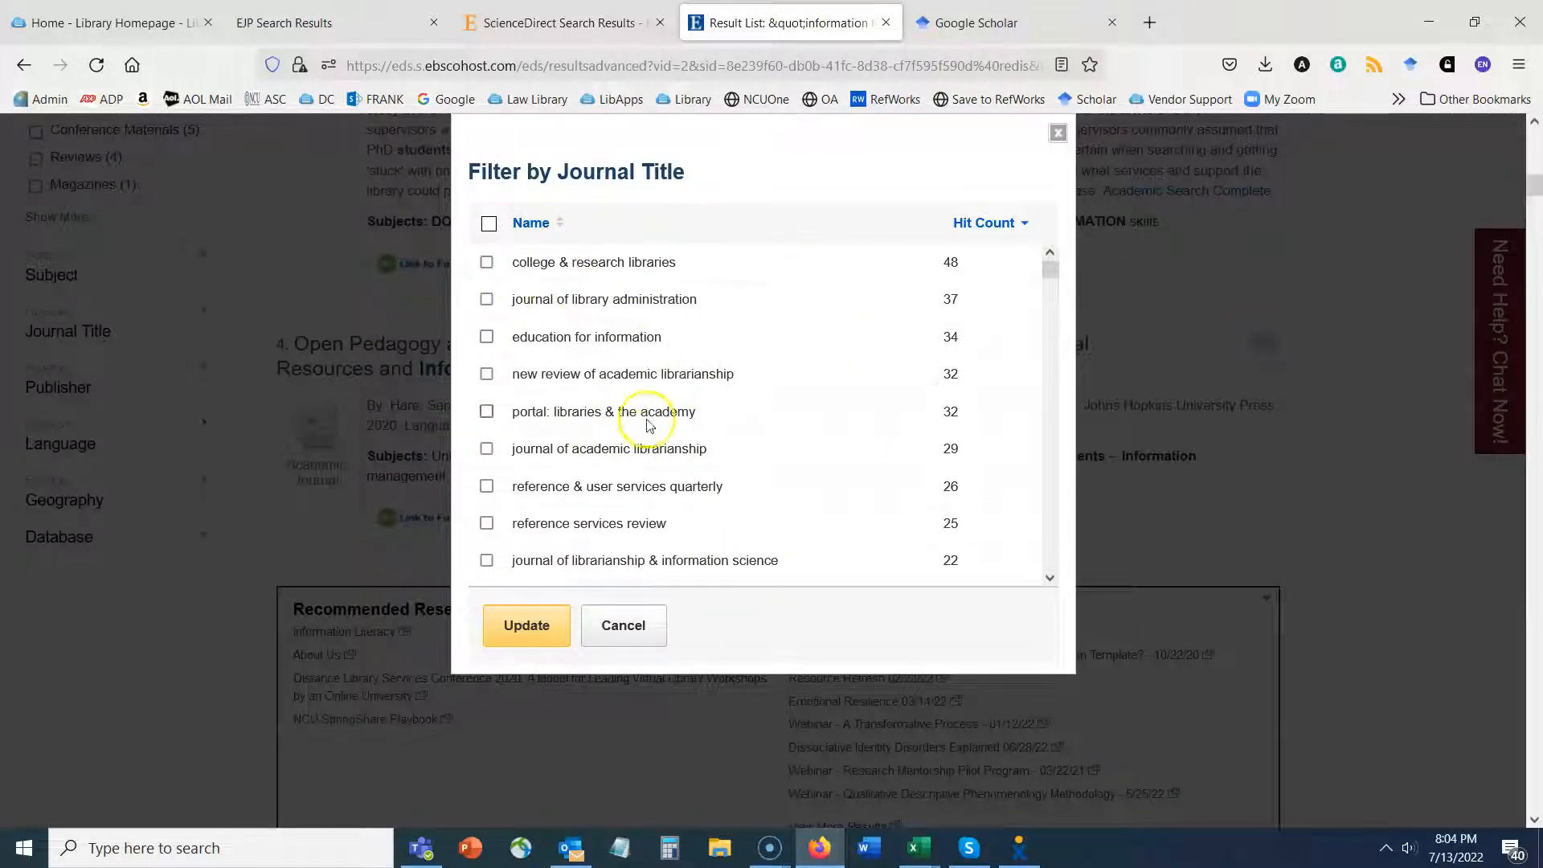
mouse_move(642, 441)
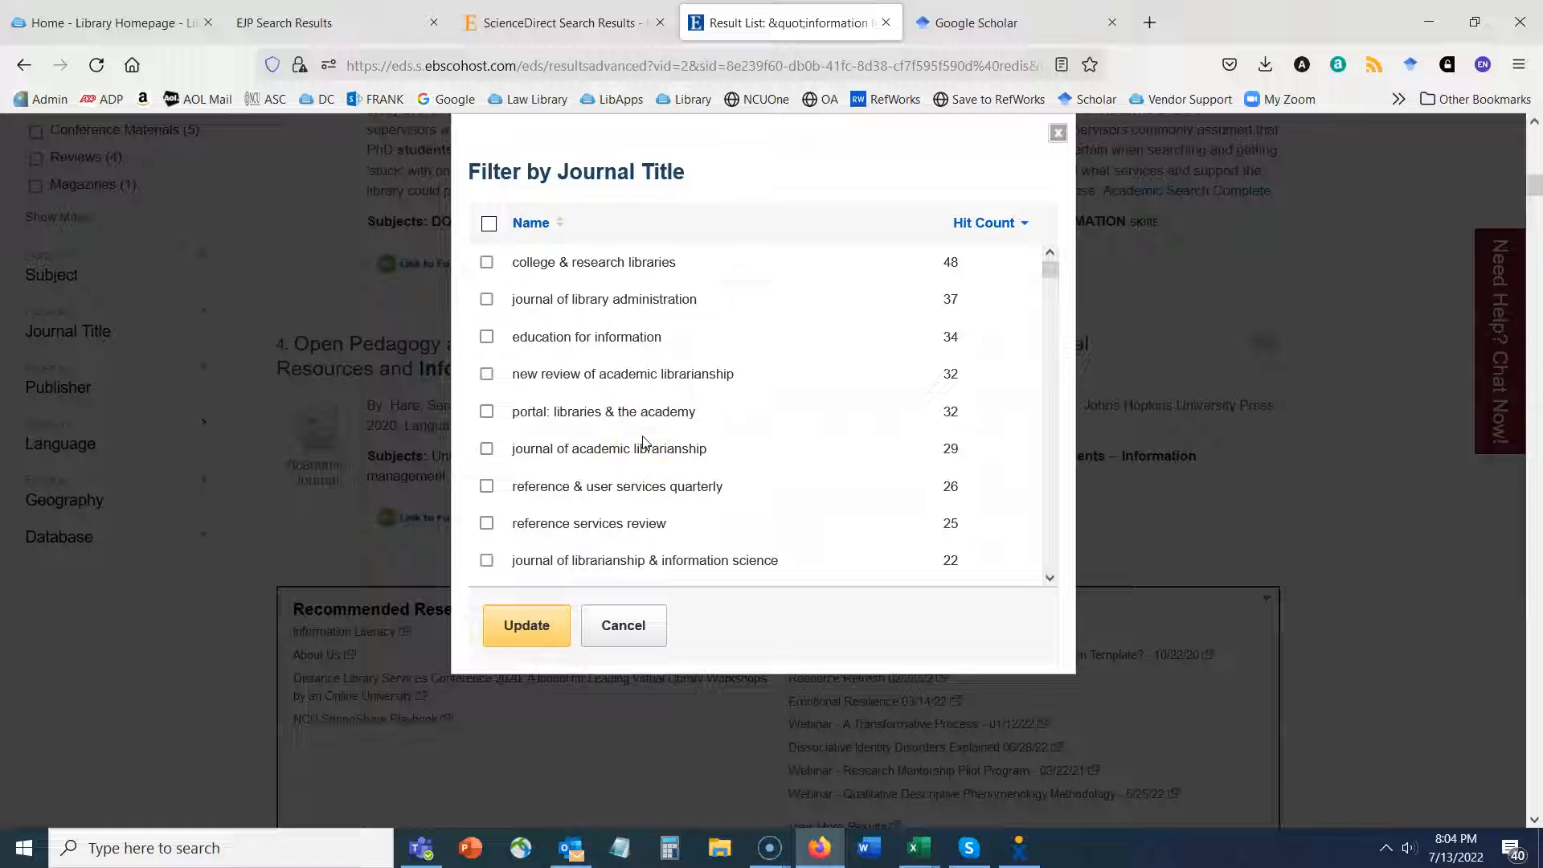
mouse_move(791, 466)
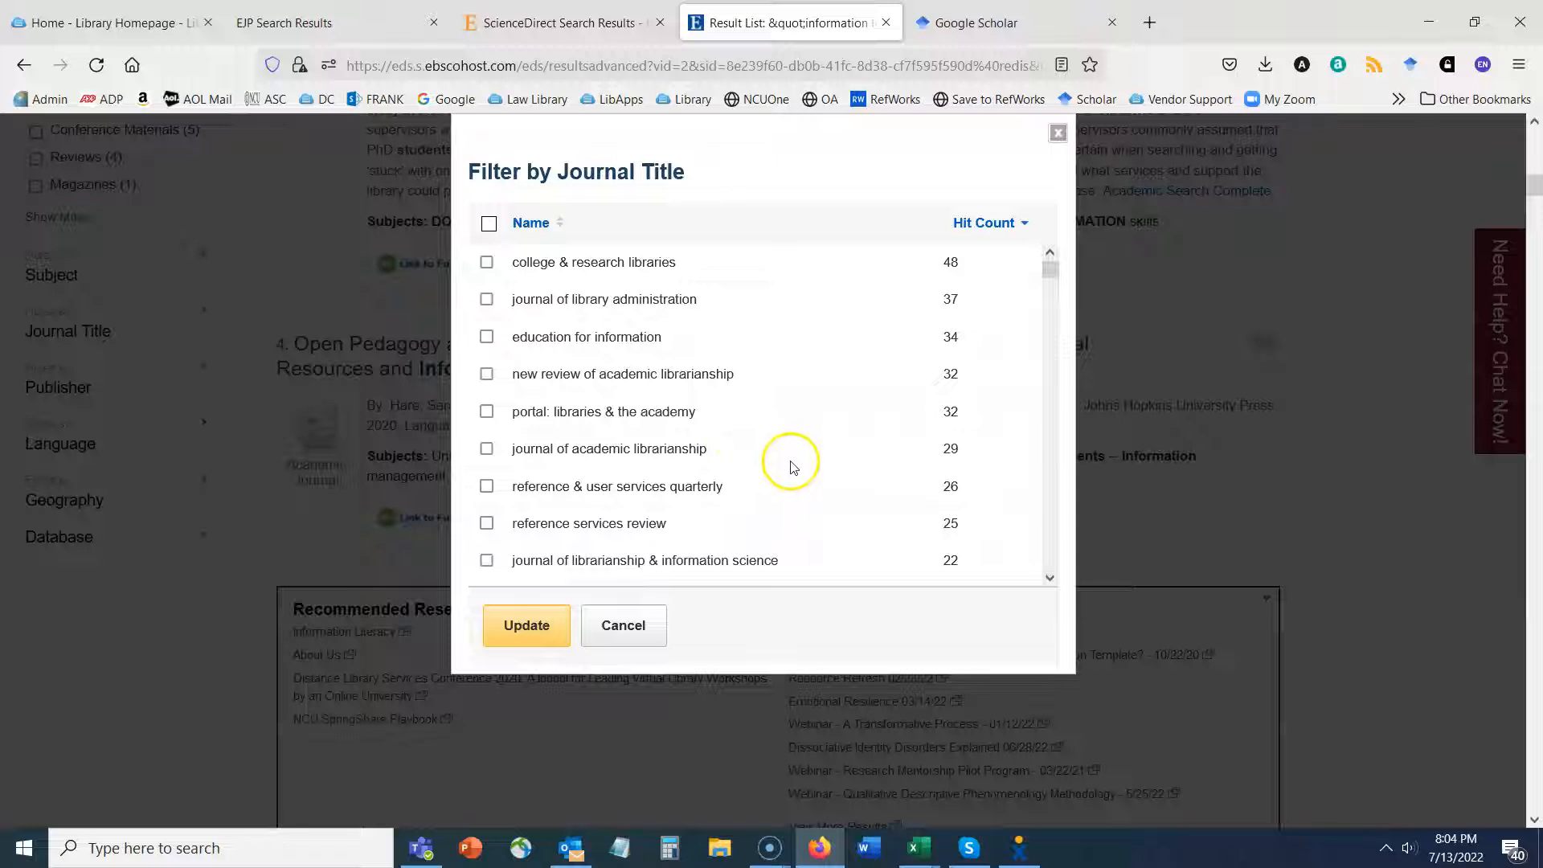
click(983, 23)
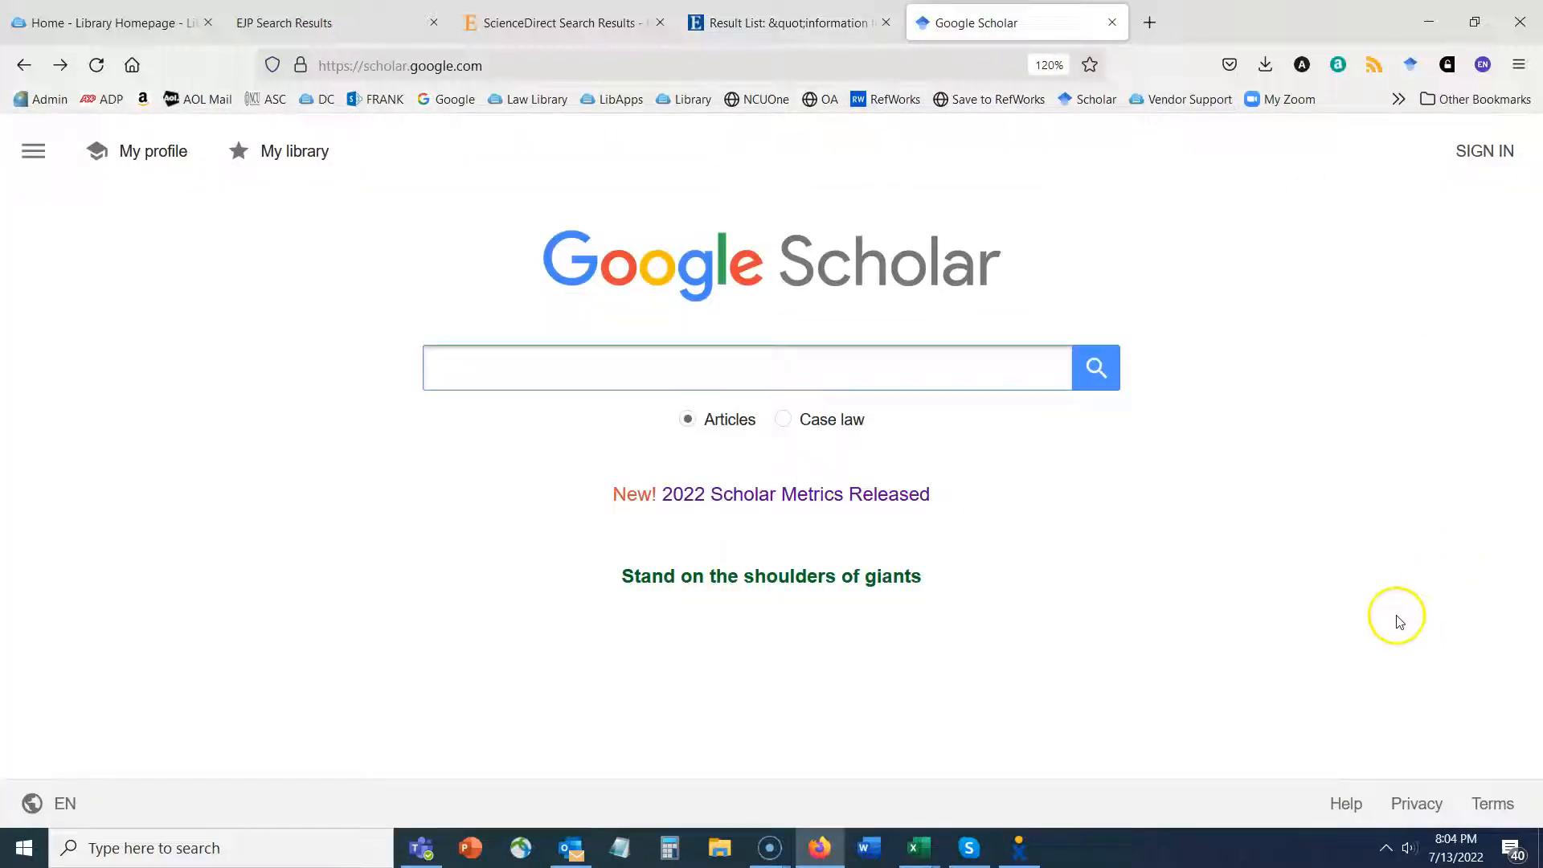
mouse_move(749, 200)
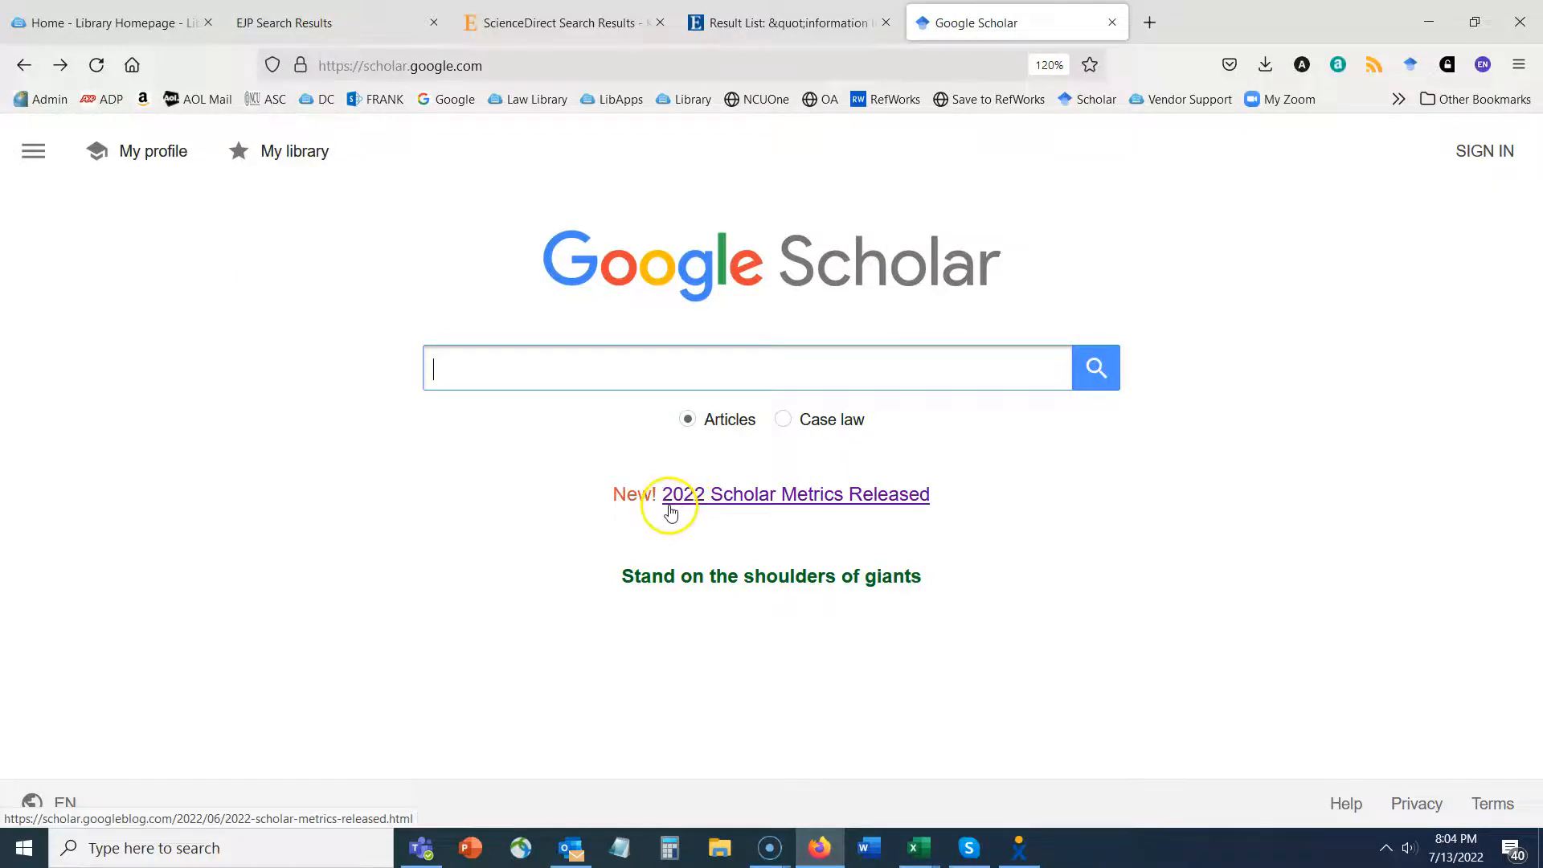
mouse_move(916, 506)
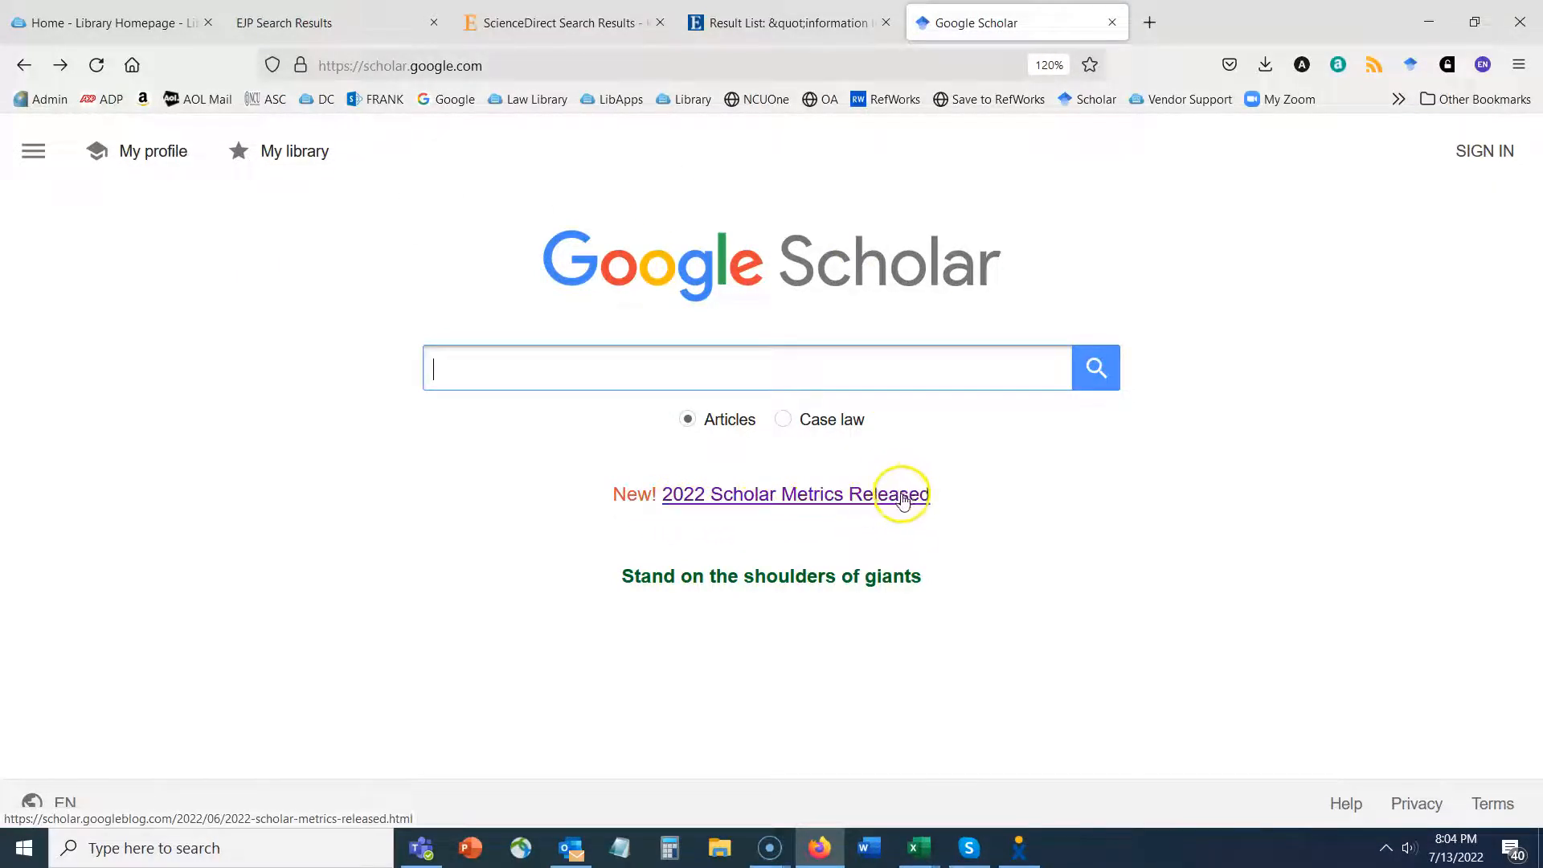
mouse_move(45, 121)
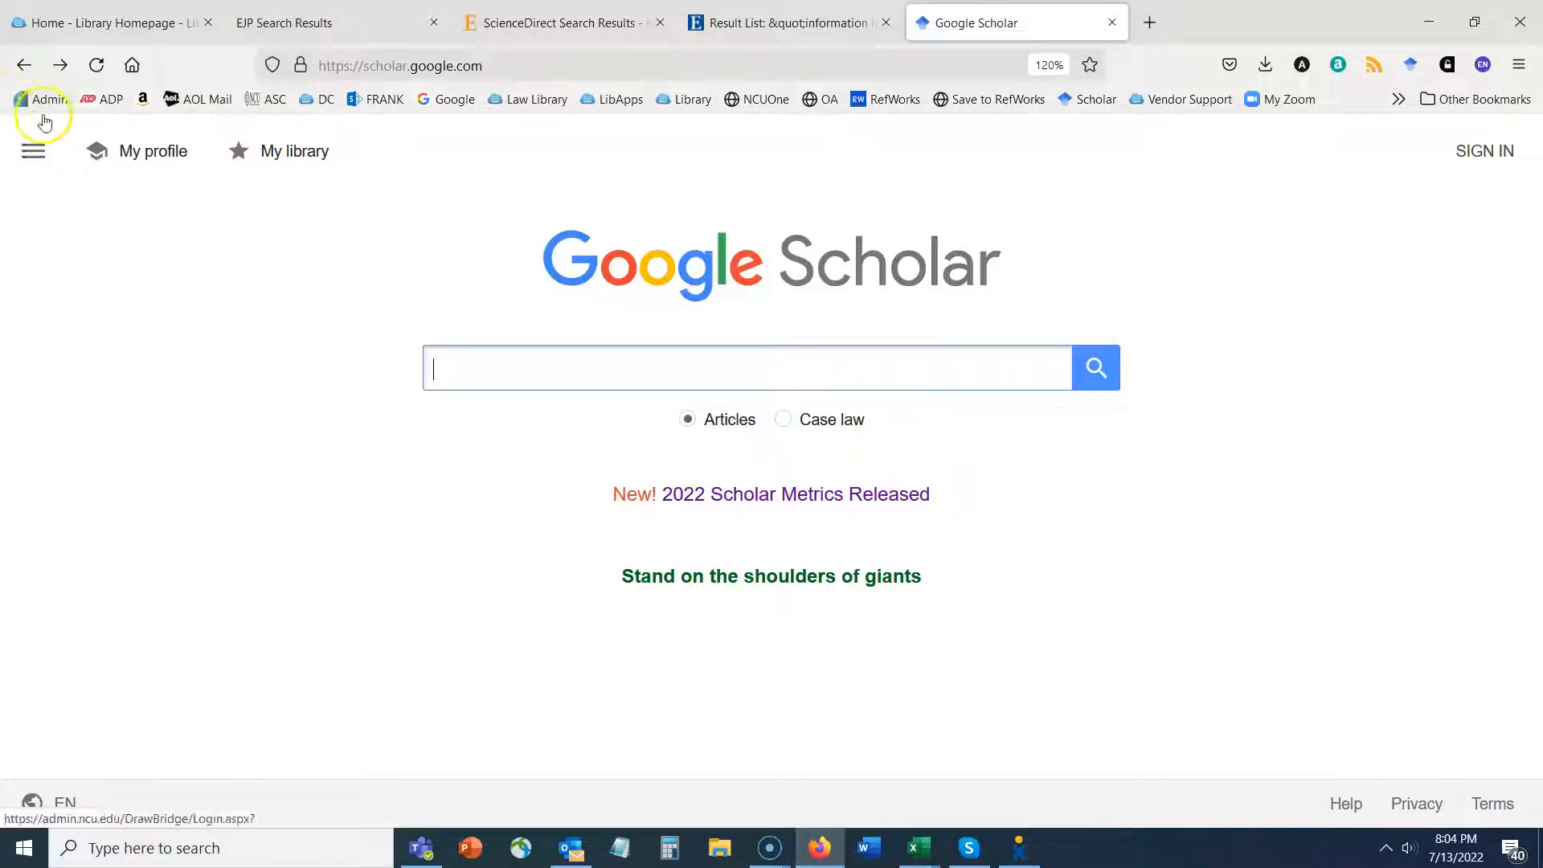
Show Google Scholar's side navigation menu.
click(32, 153)
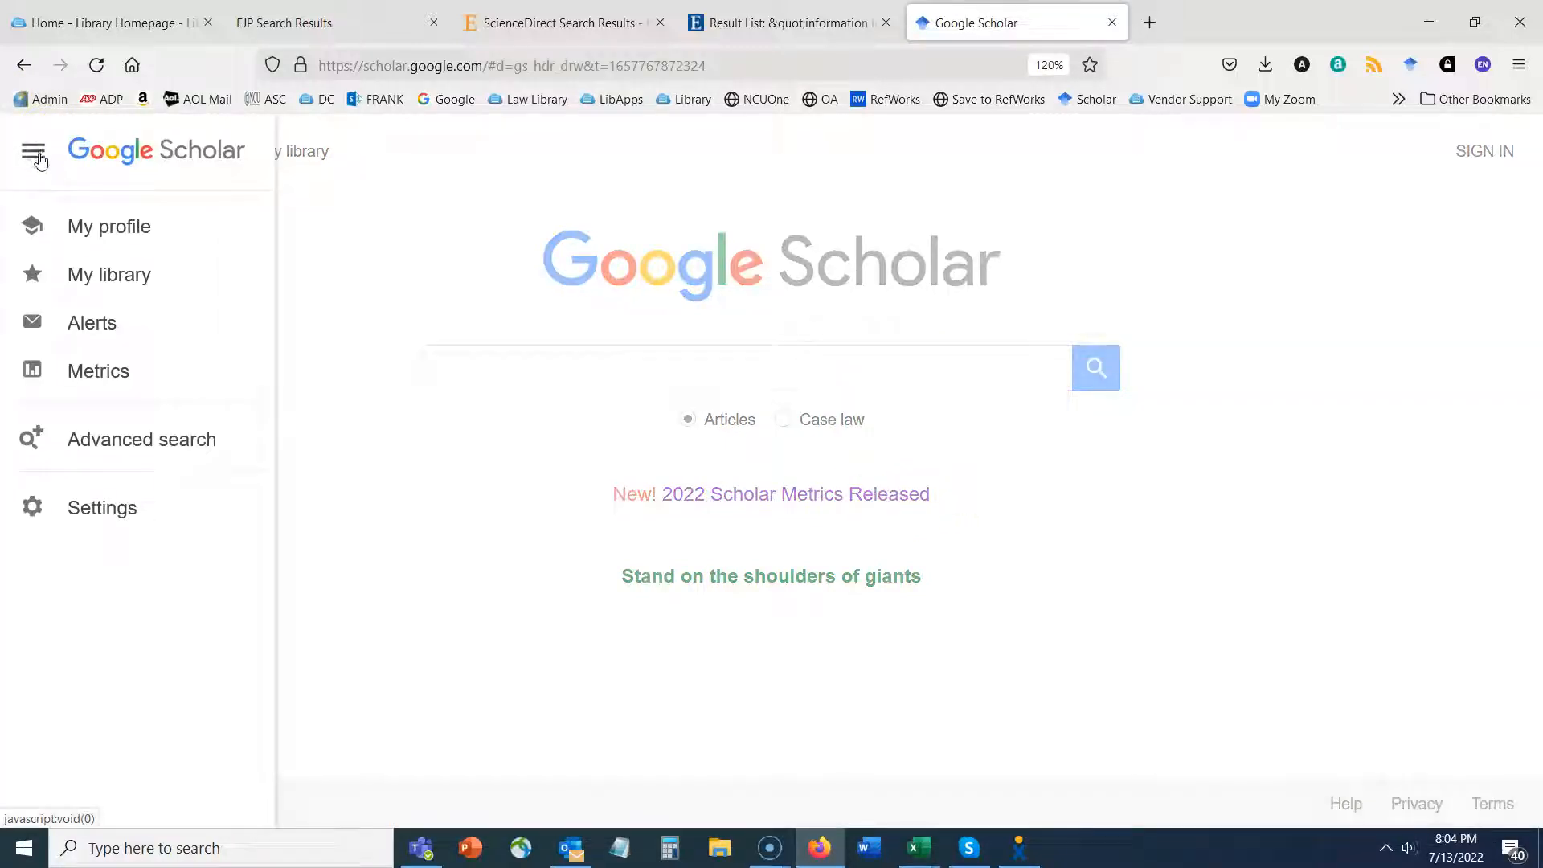
mouse_move(104, 378)
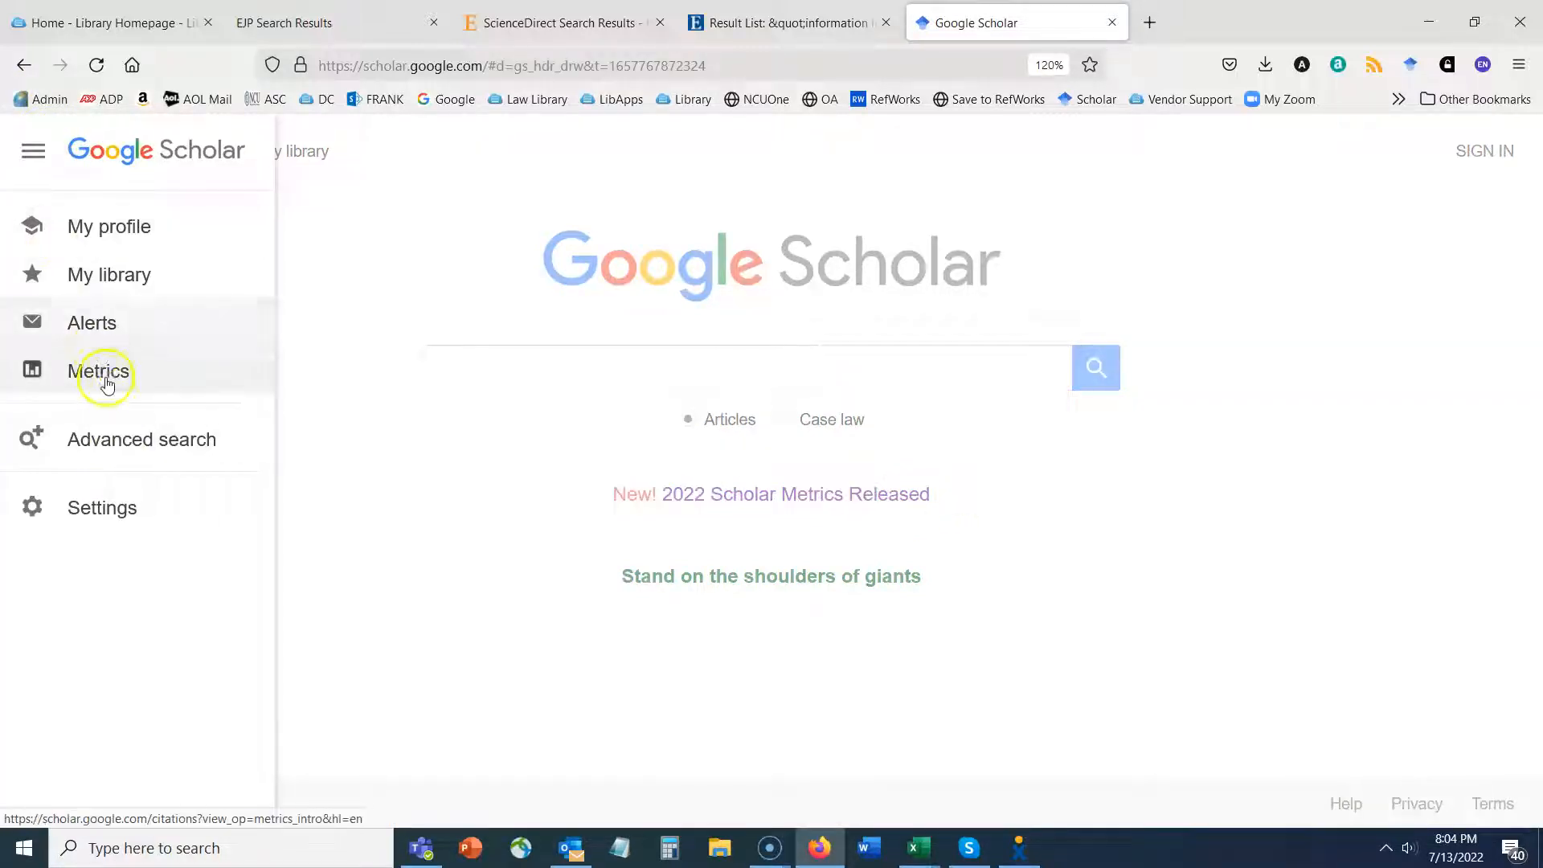
Go to Scholar Metrics and view the complete Top publications ranking.
click(103, 376)
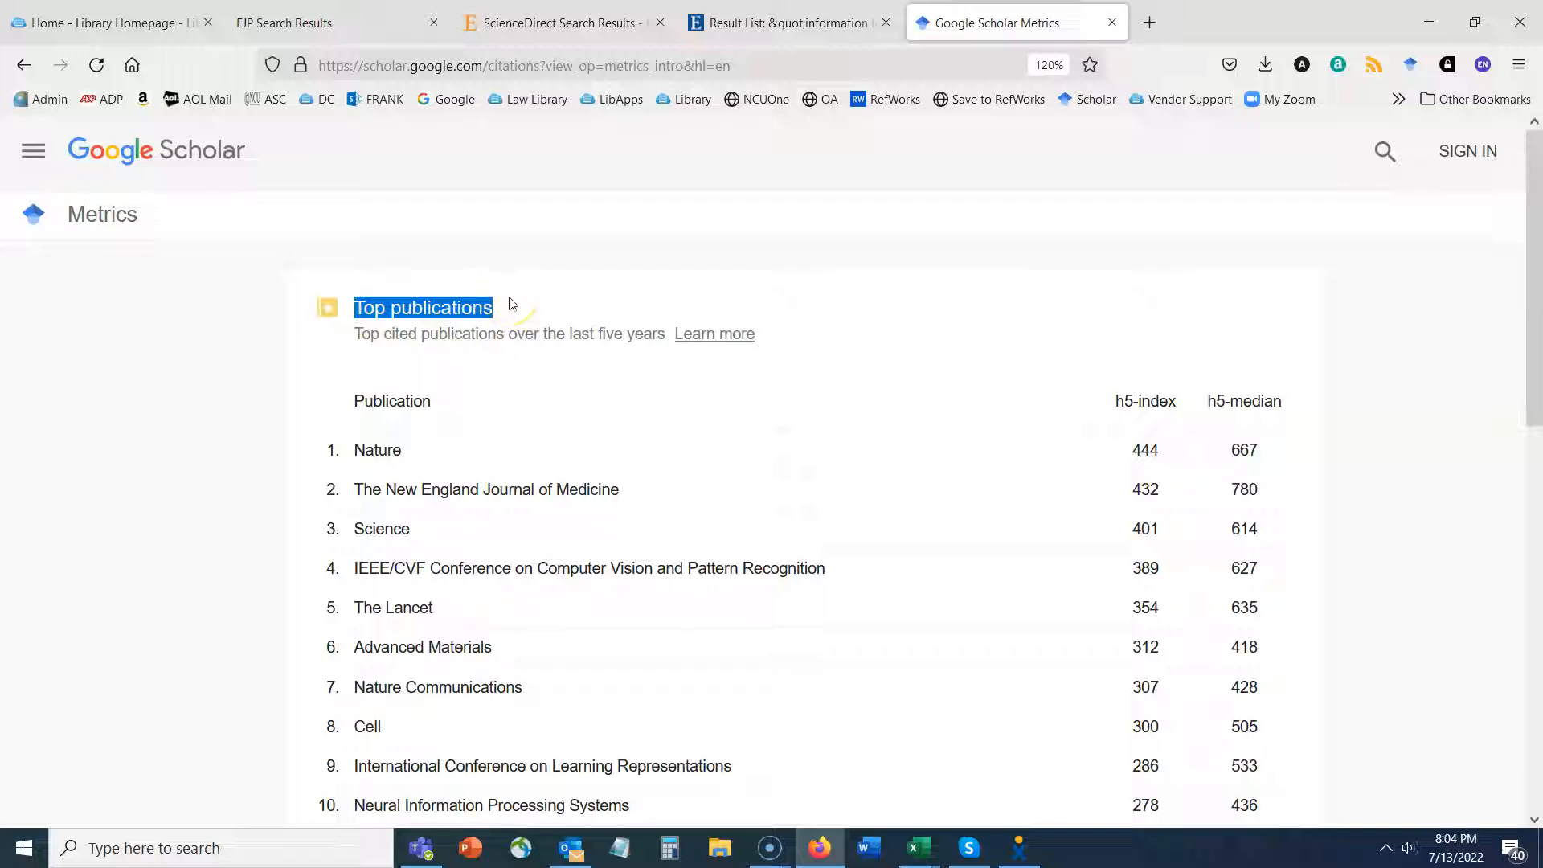
scroll(down, 3)
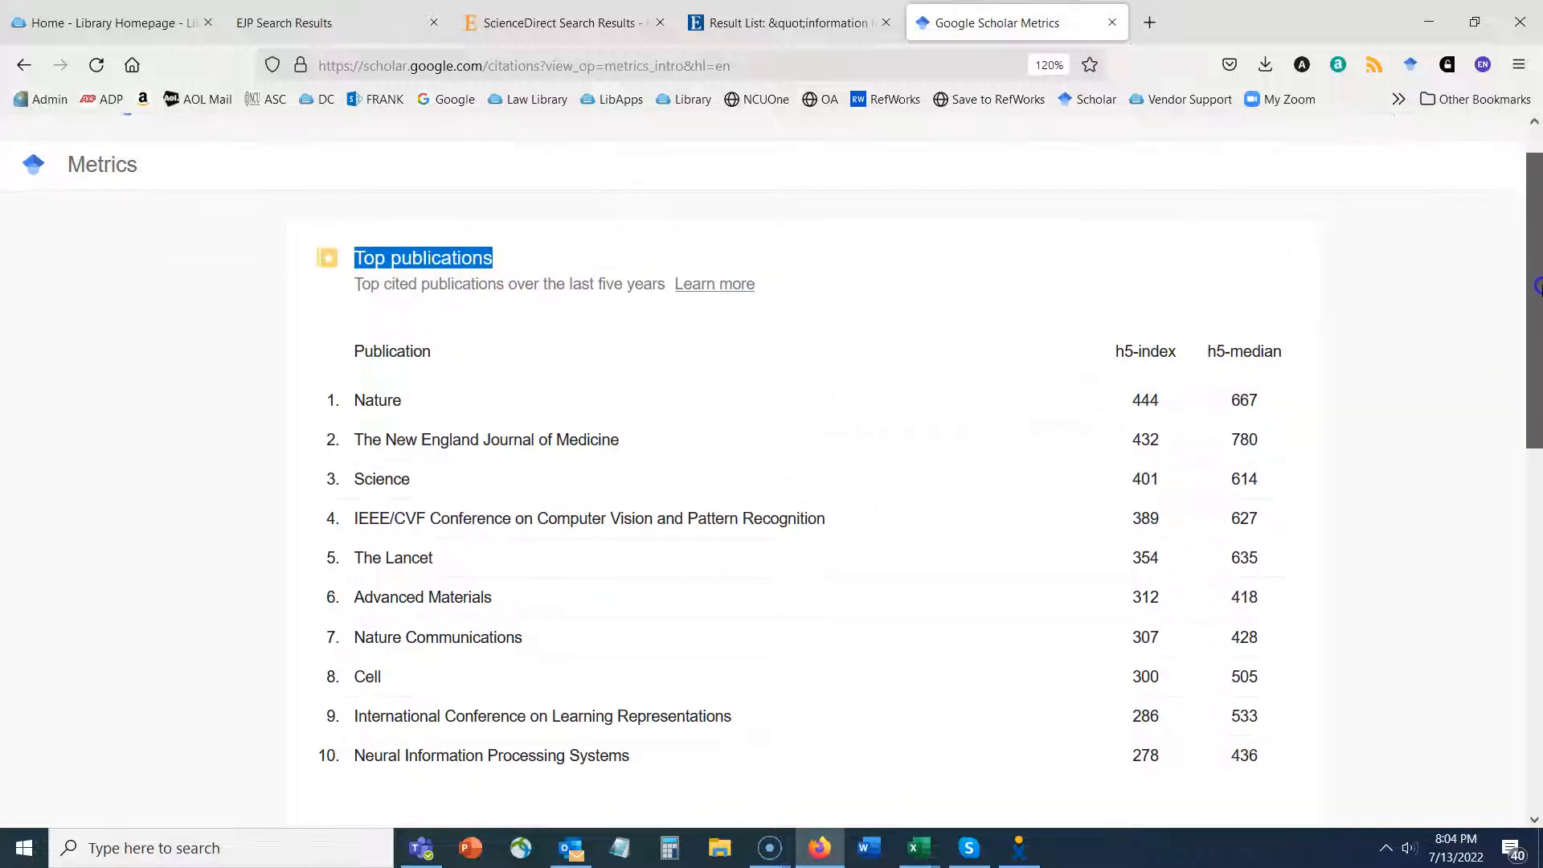
scroll(down, 3)
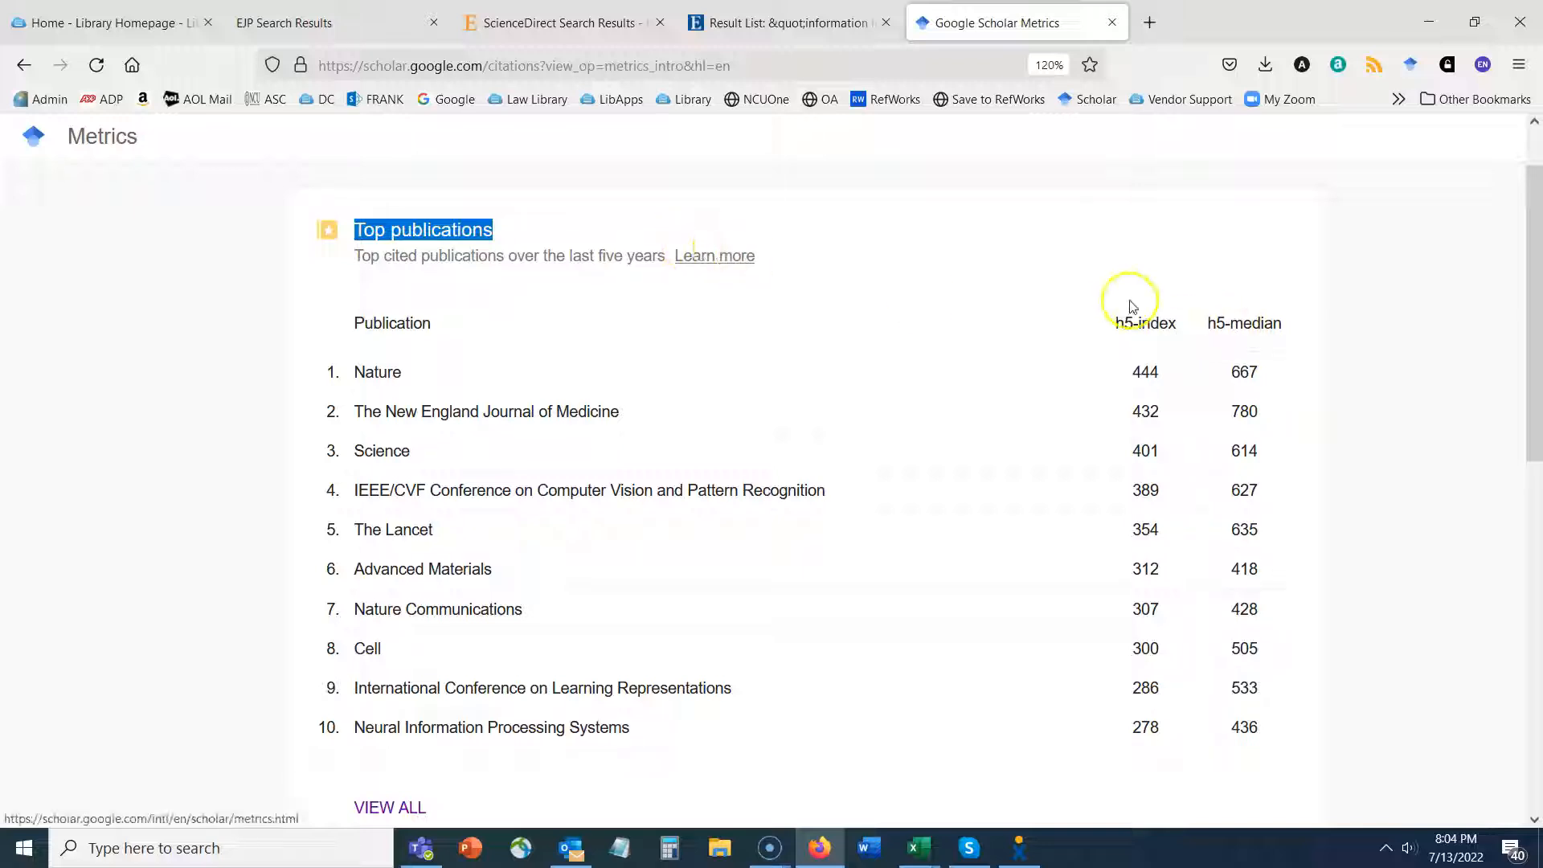
scroll(down, 3)
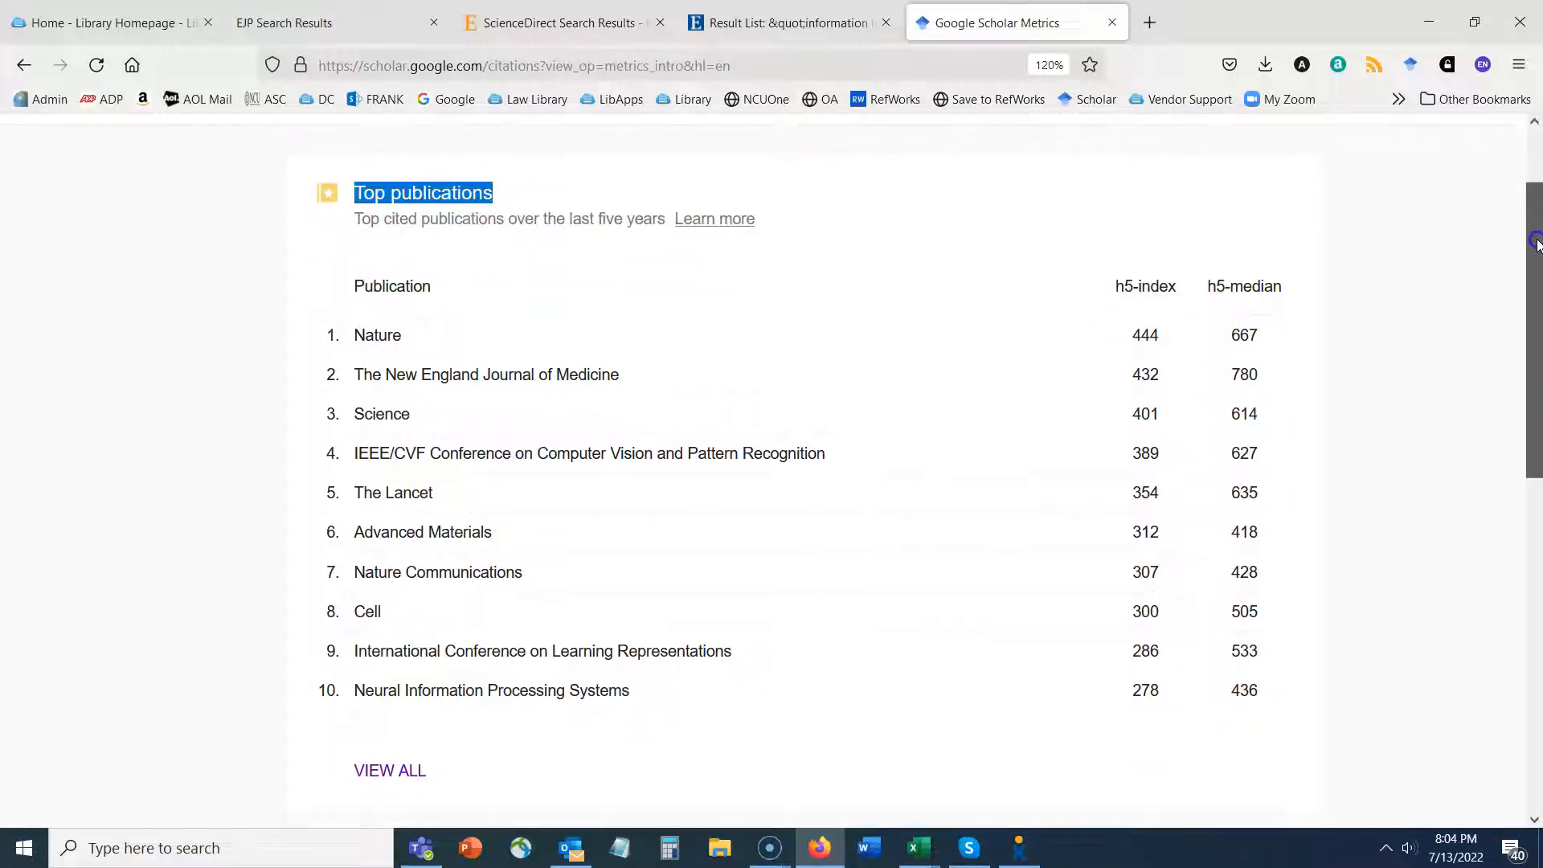
scroll(down, 3)
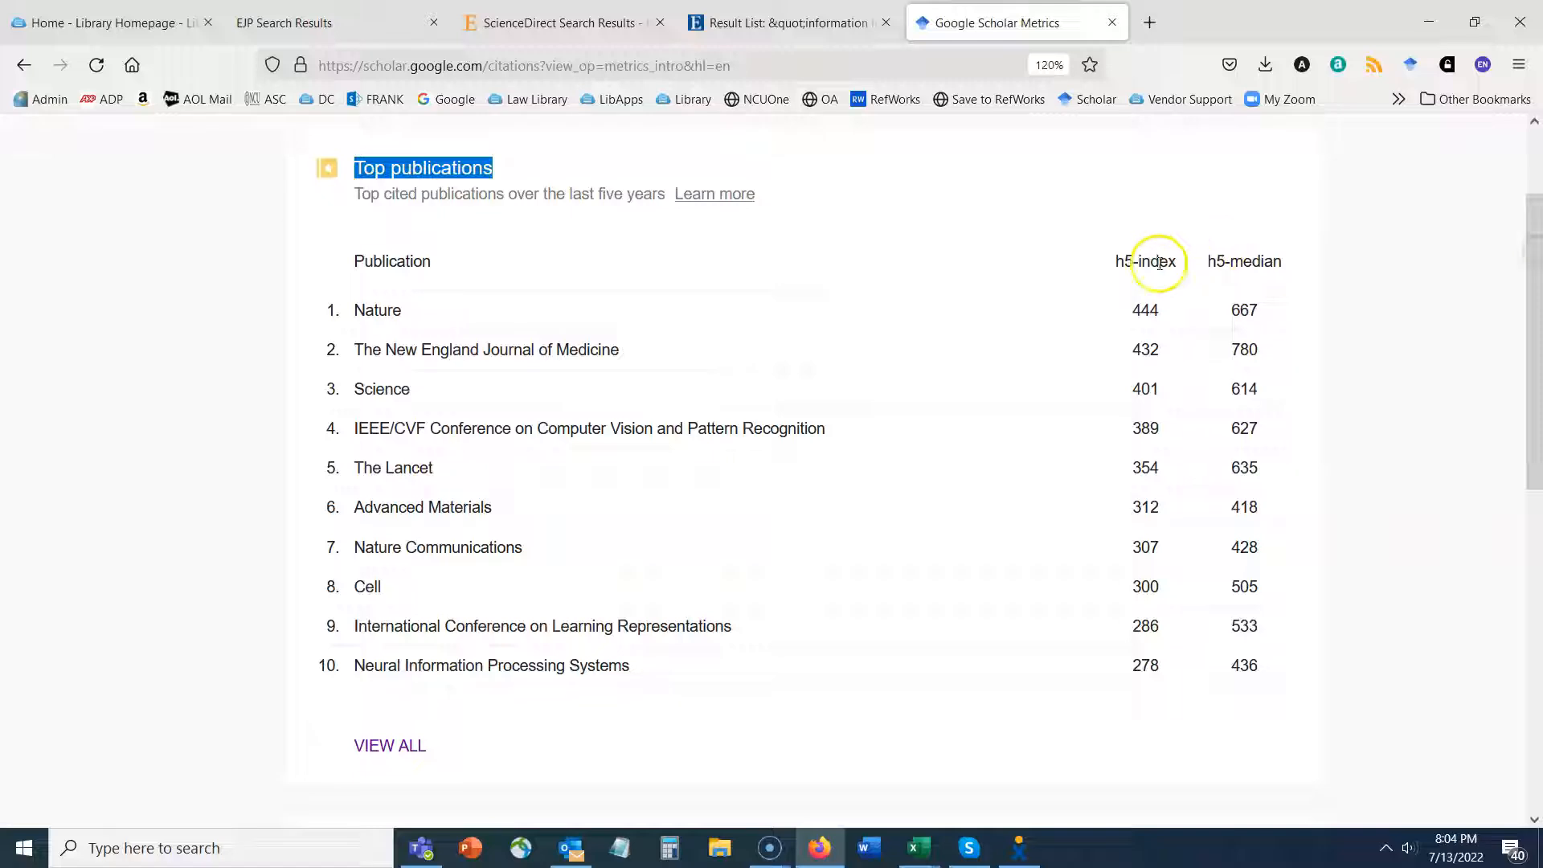
scroll(down, 3)
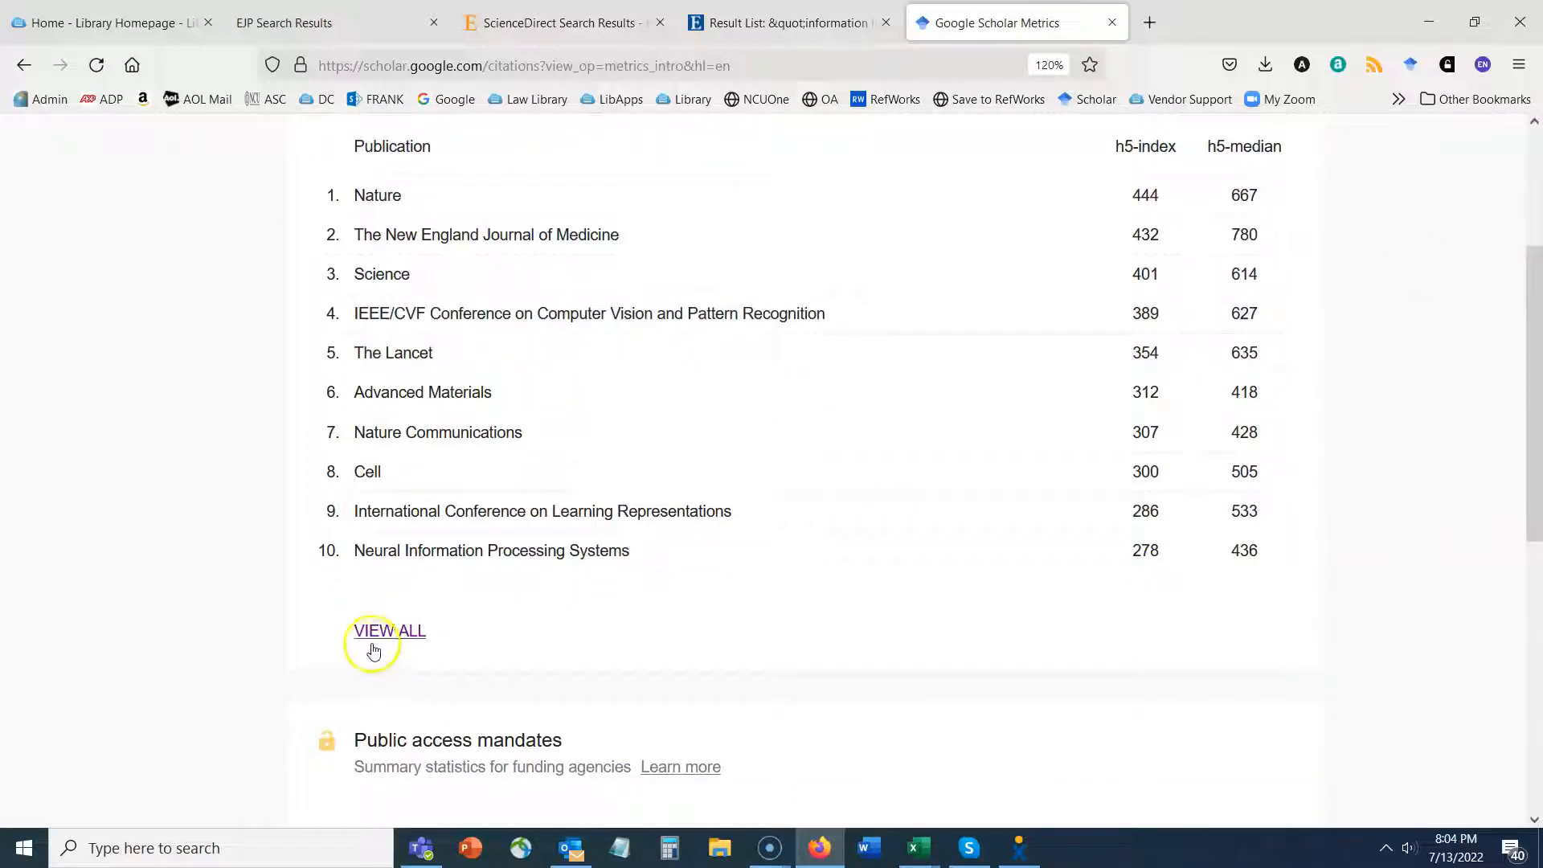
mouse_move(339, 596)
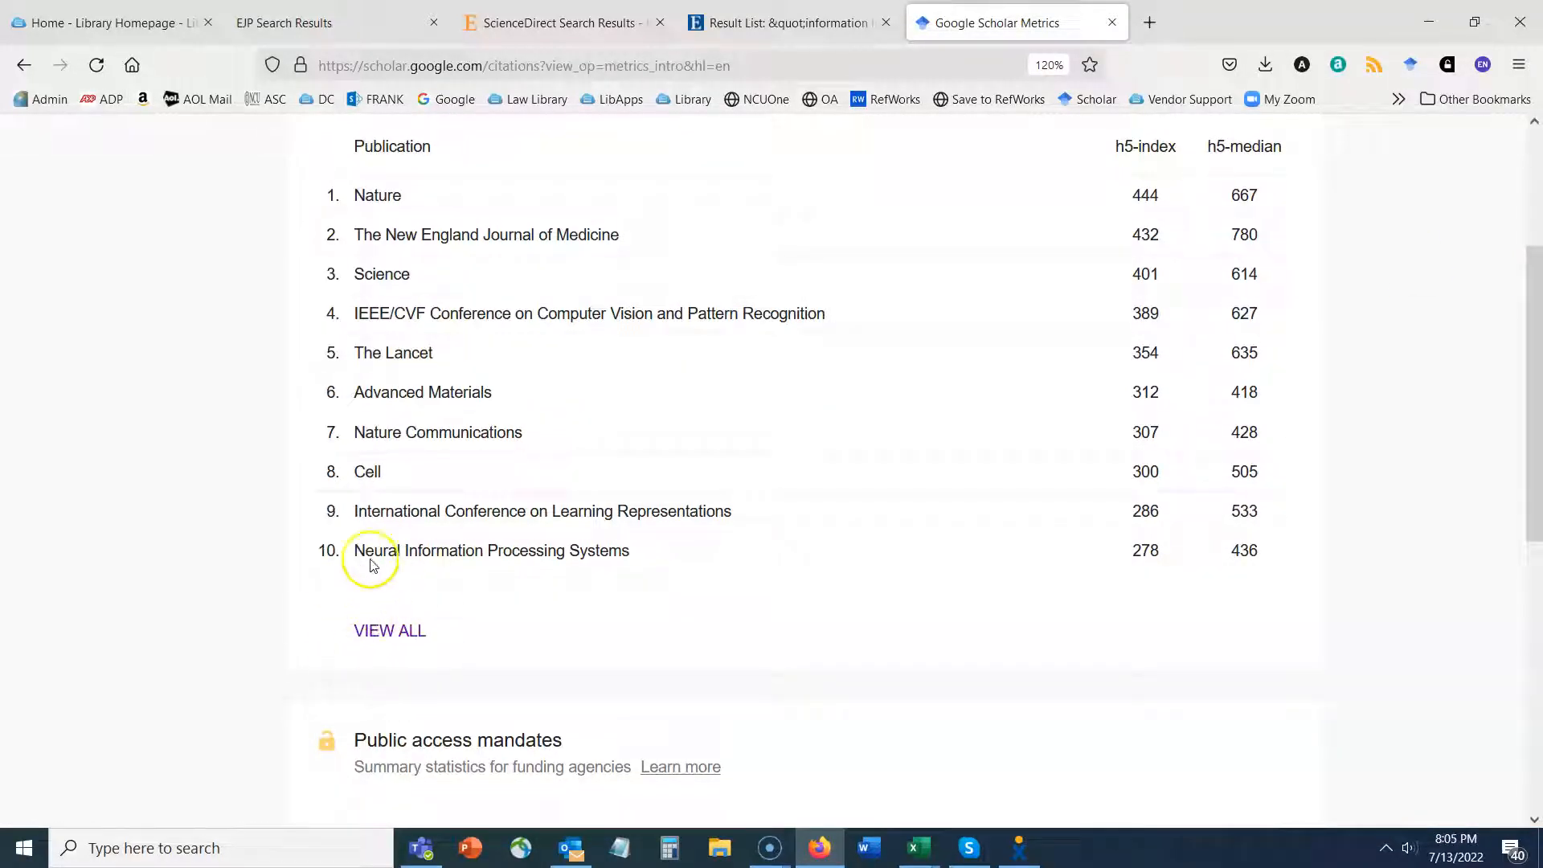
click(389, 630)
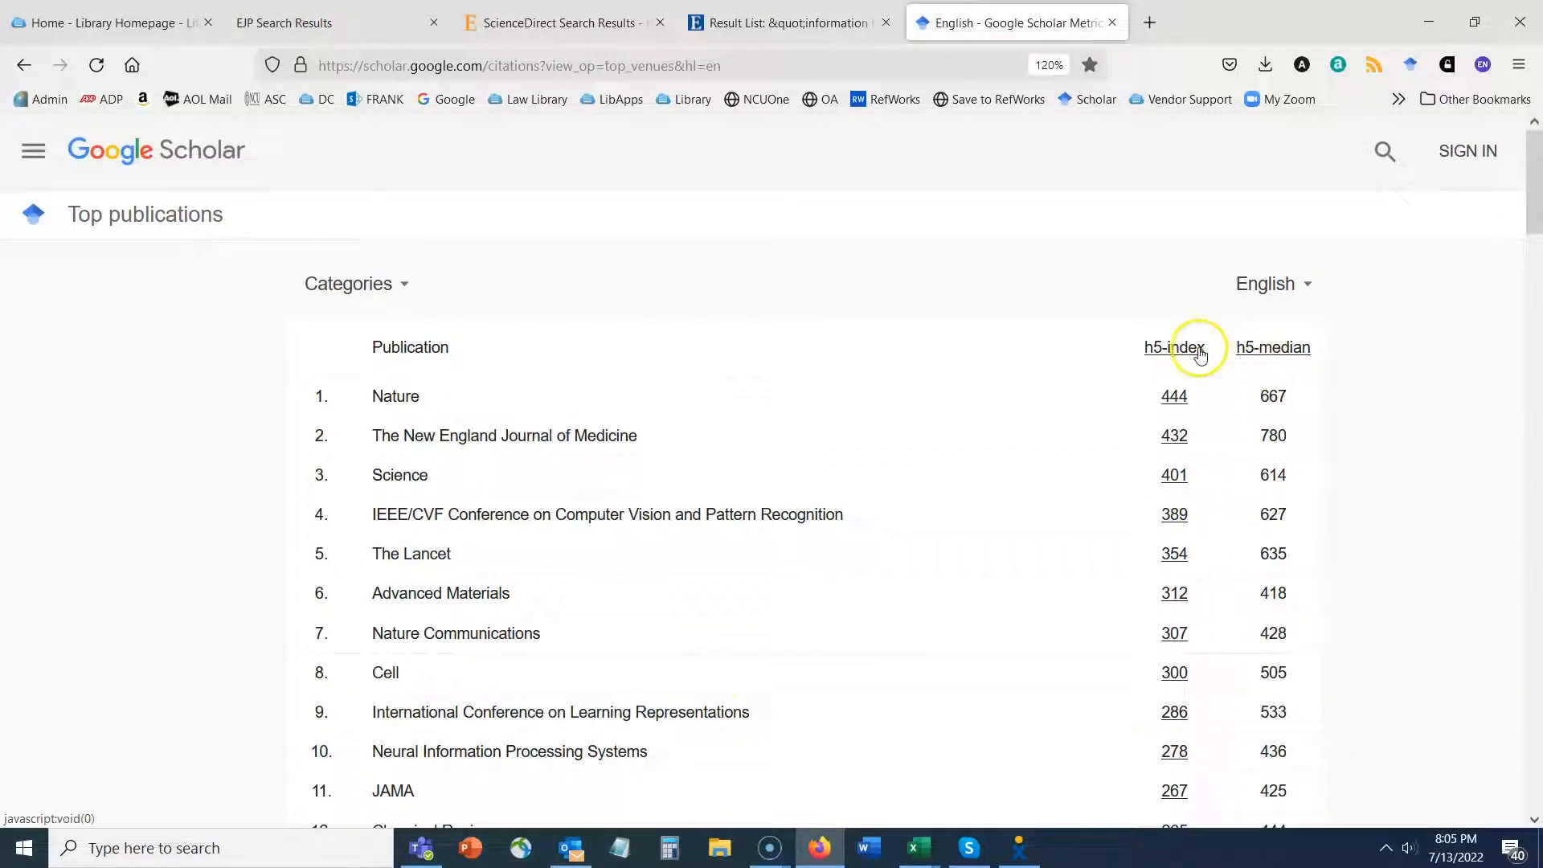
Expand the h5-index definition above the ranking led by Nature at 444.
click(1173, 347)
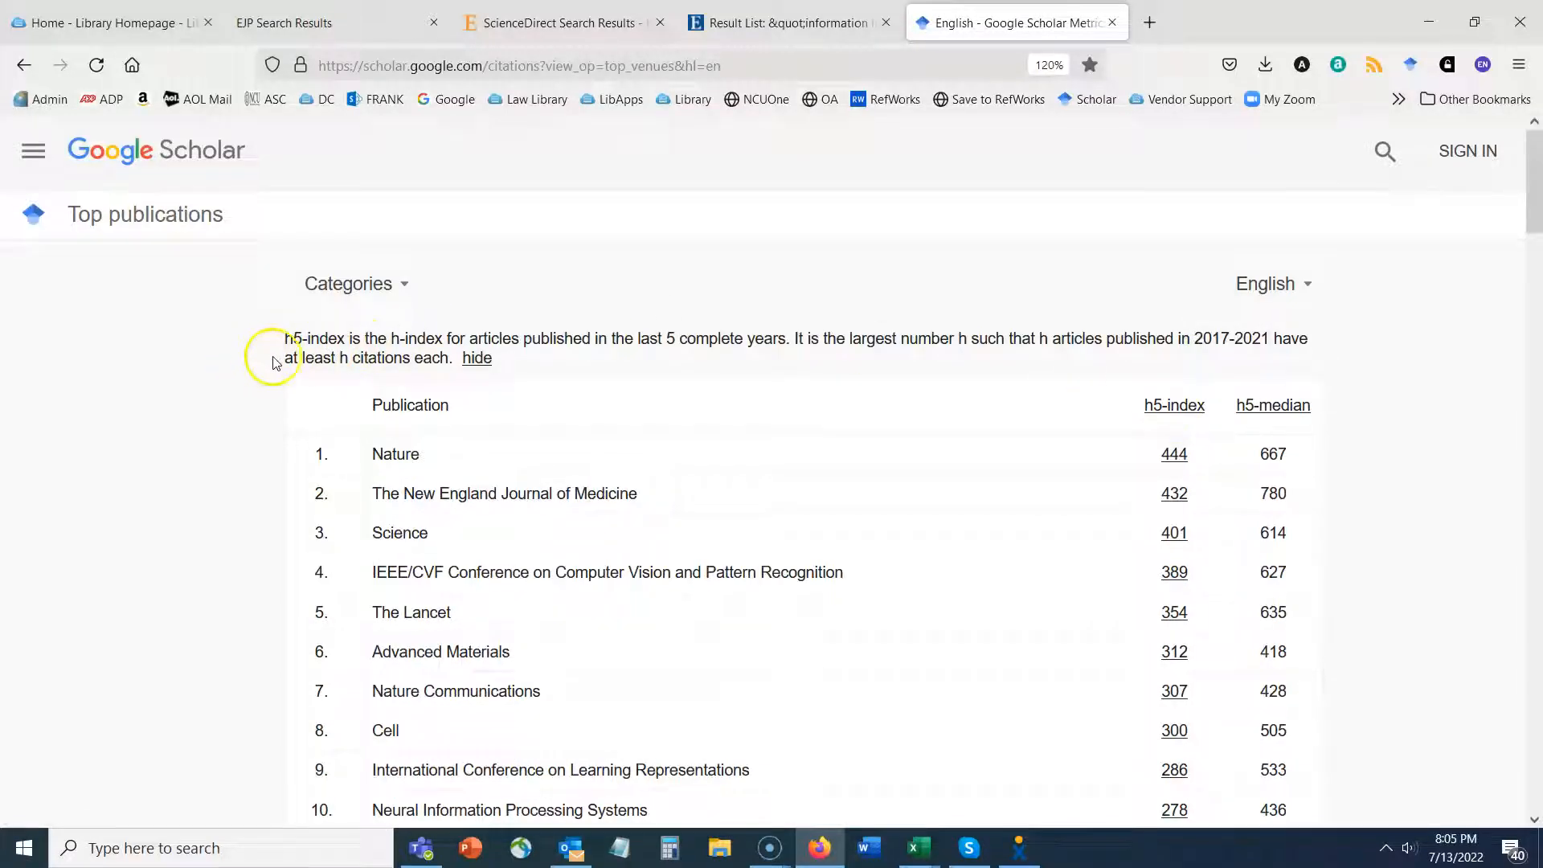
mouse_move(256, 368)
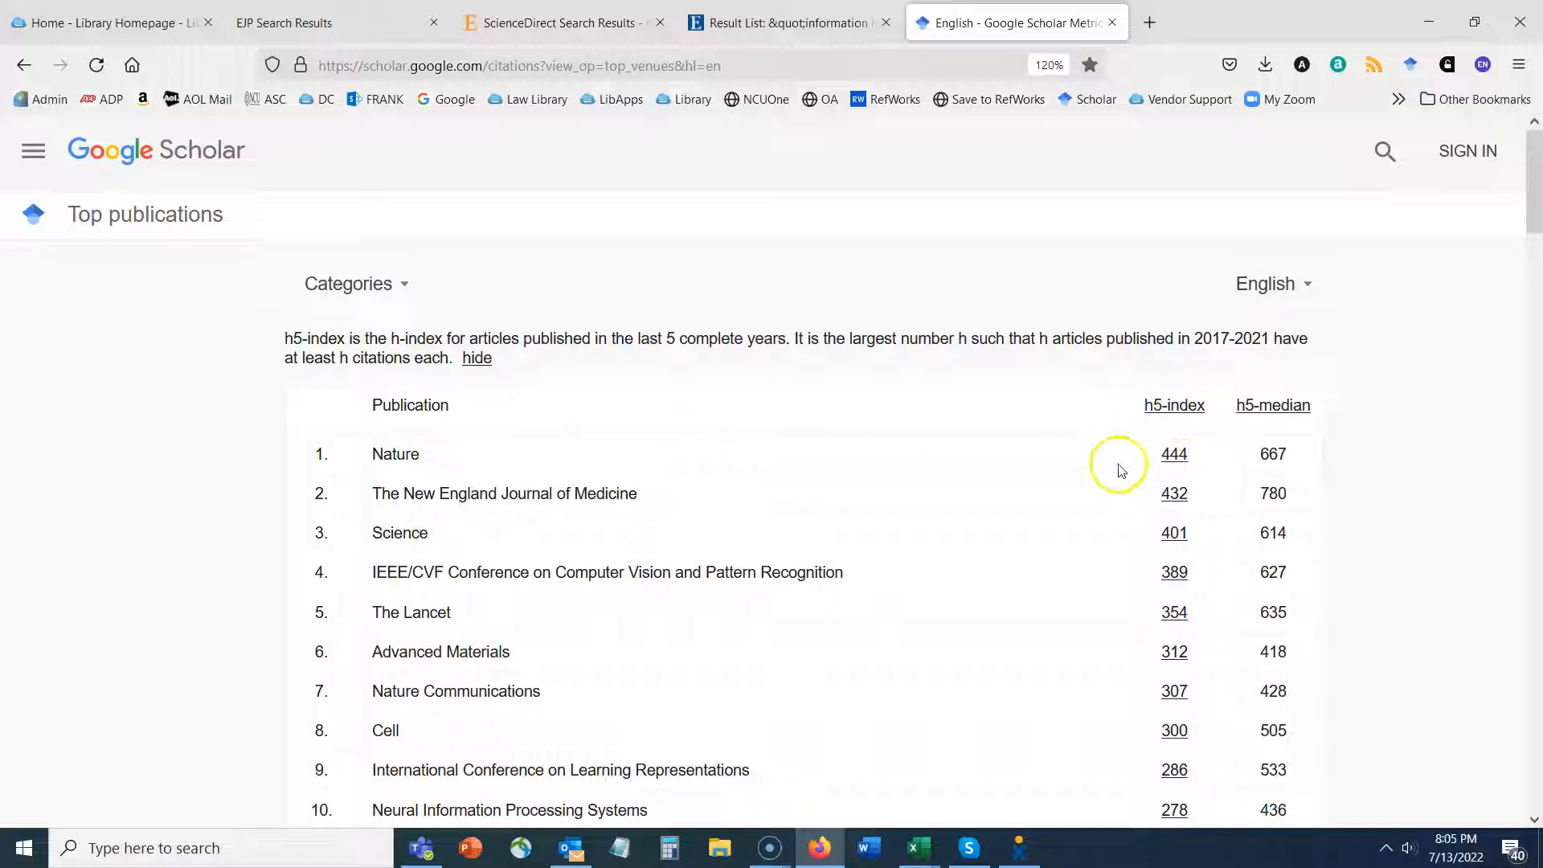
mouse_move(1041, 495)
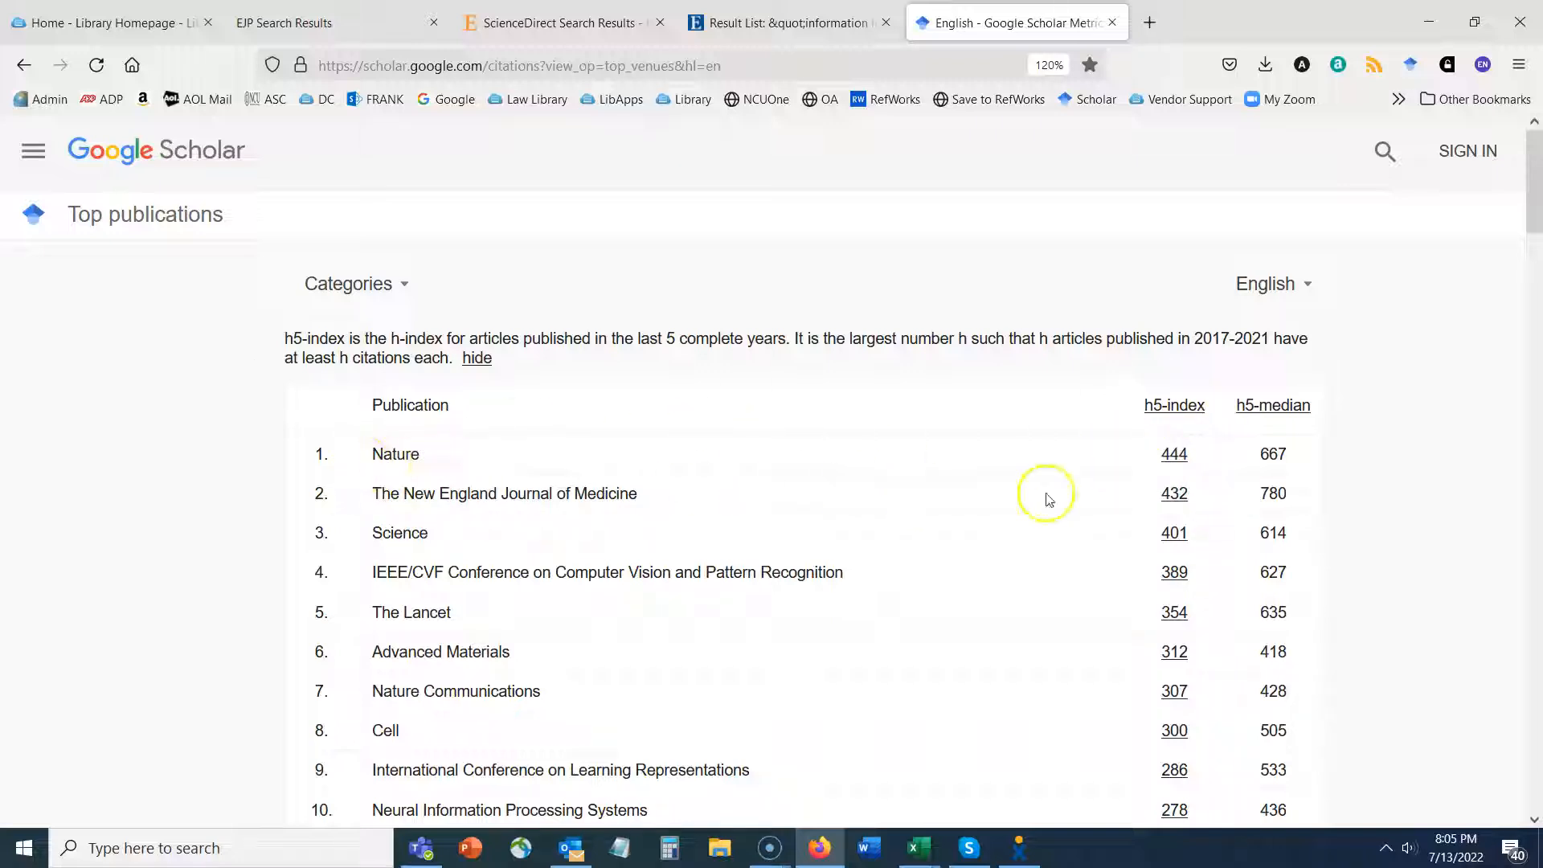
mouse_move(1173, 466)
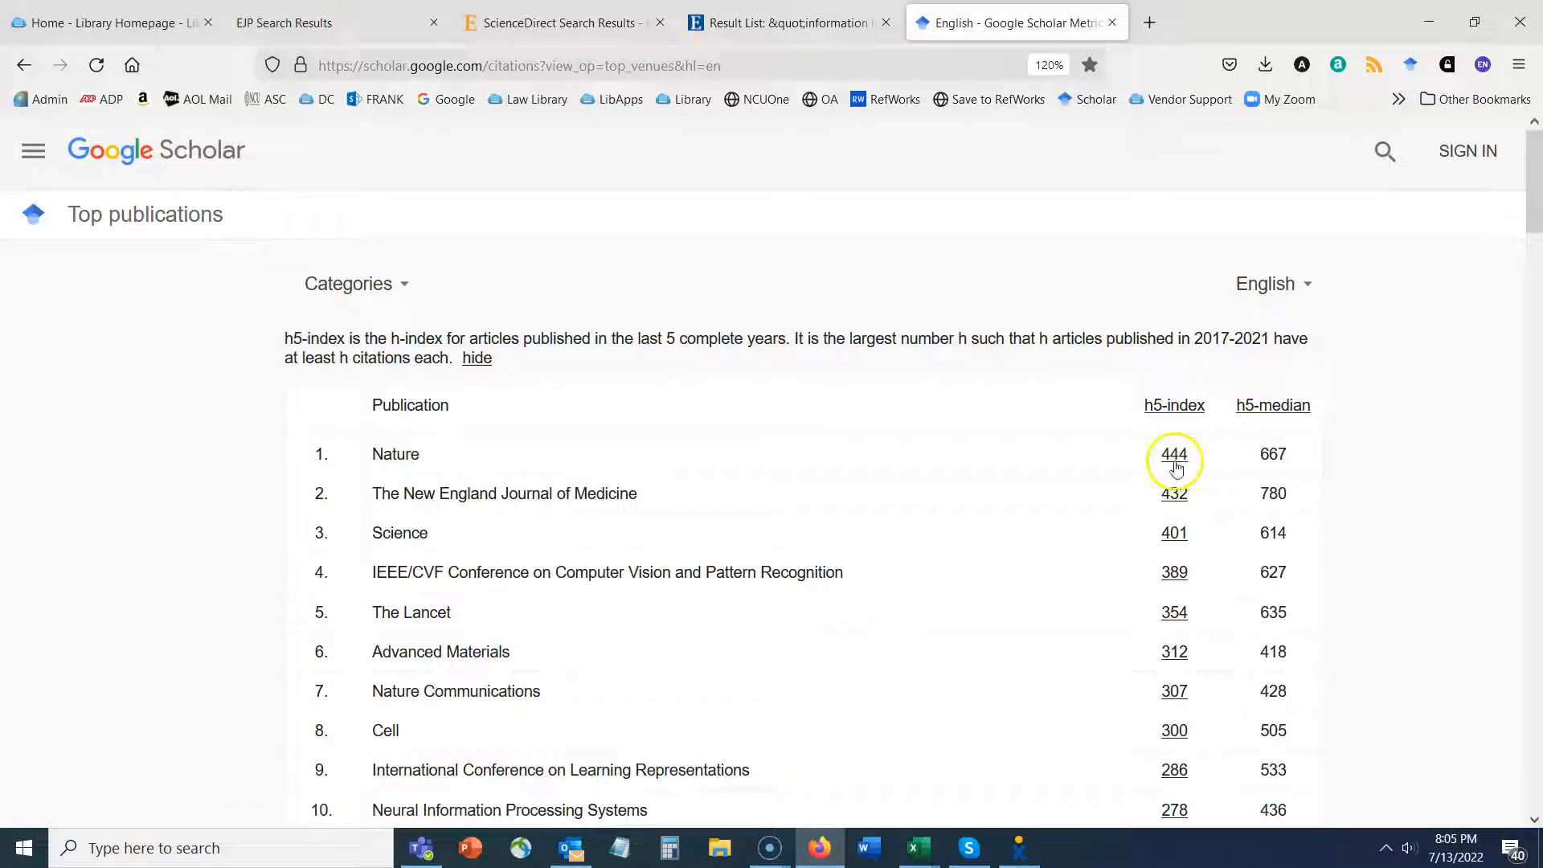
mouse_move(1185, 466)
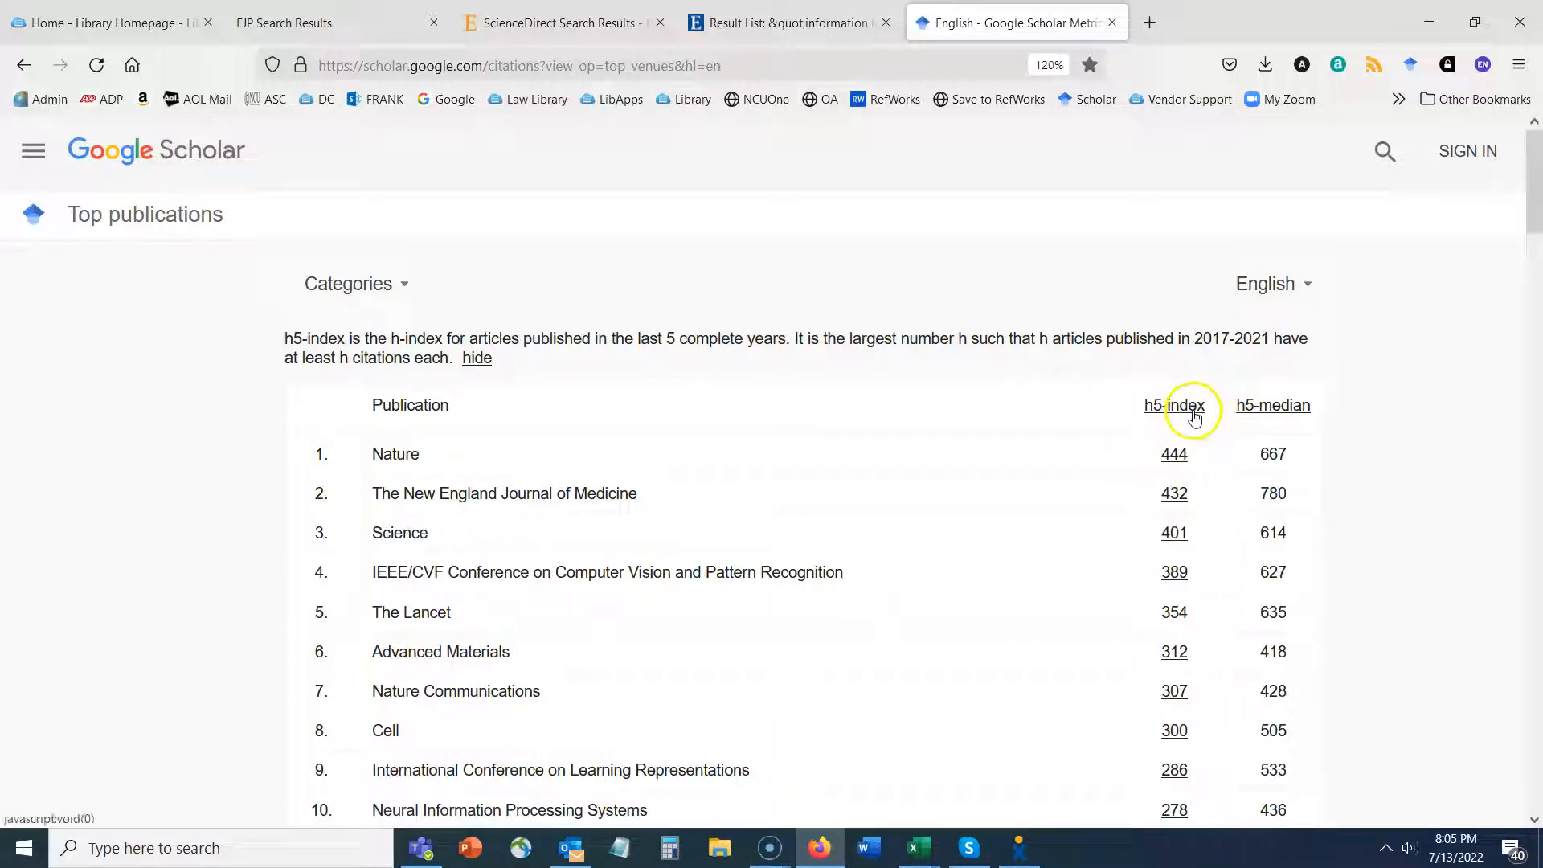
double_click(396, 455)
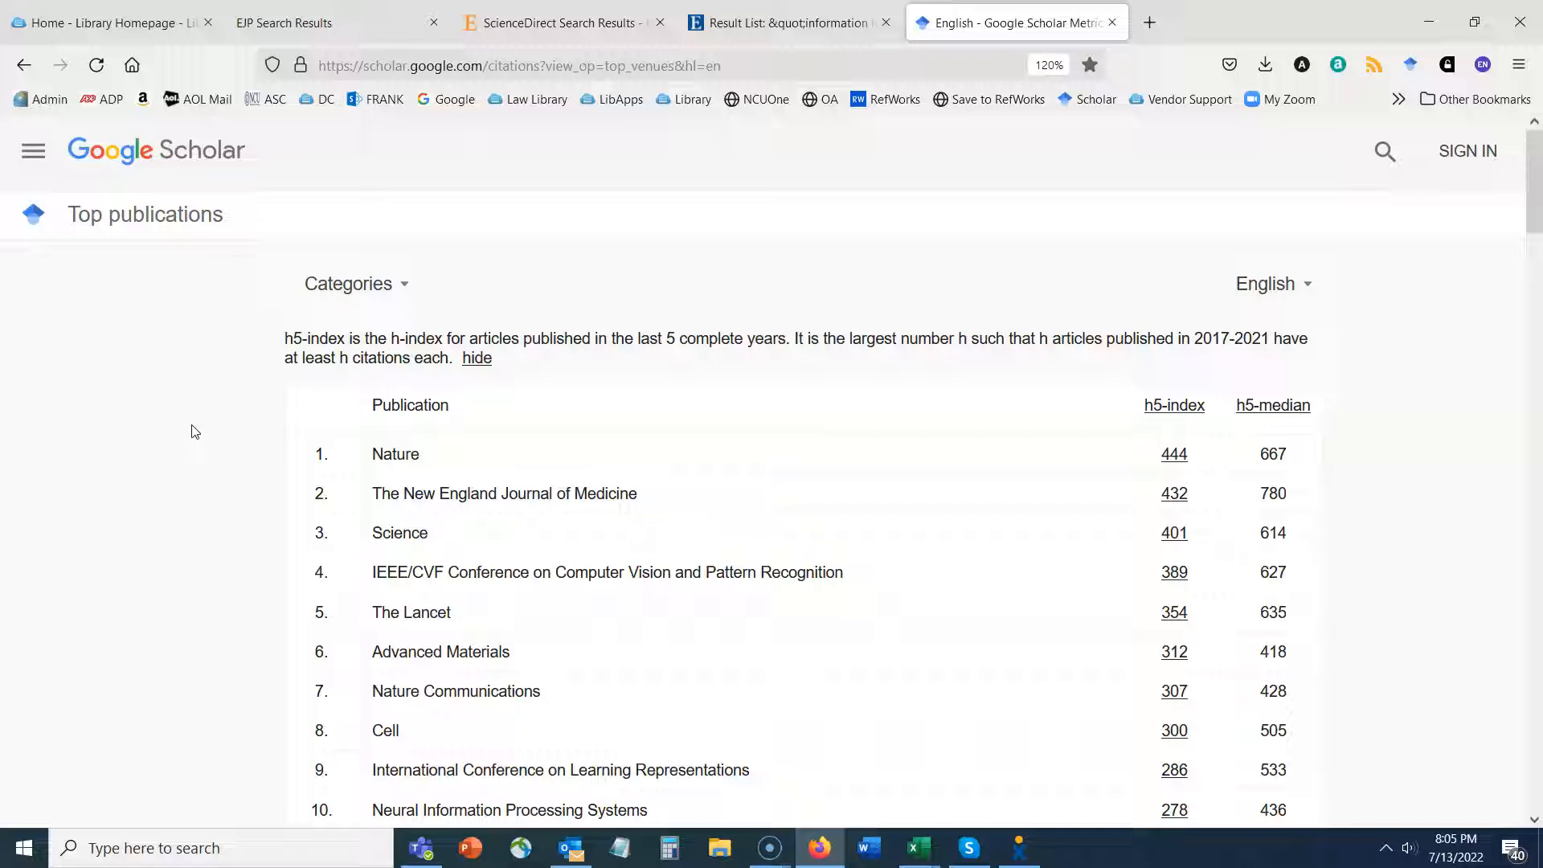
mouse_move(1533, 231)
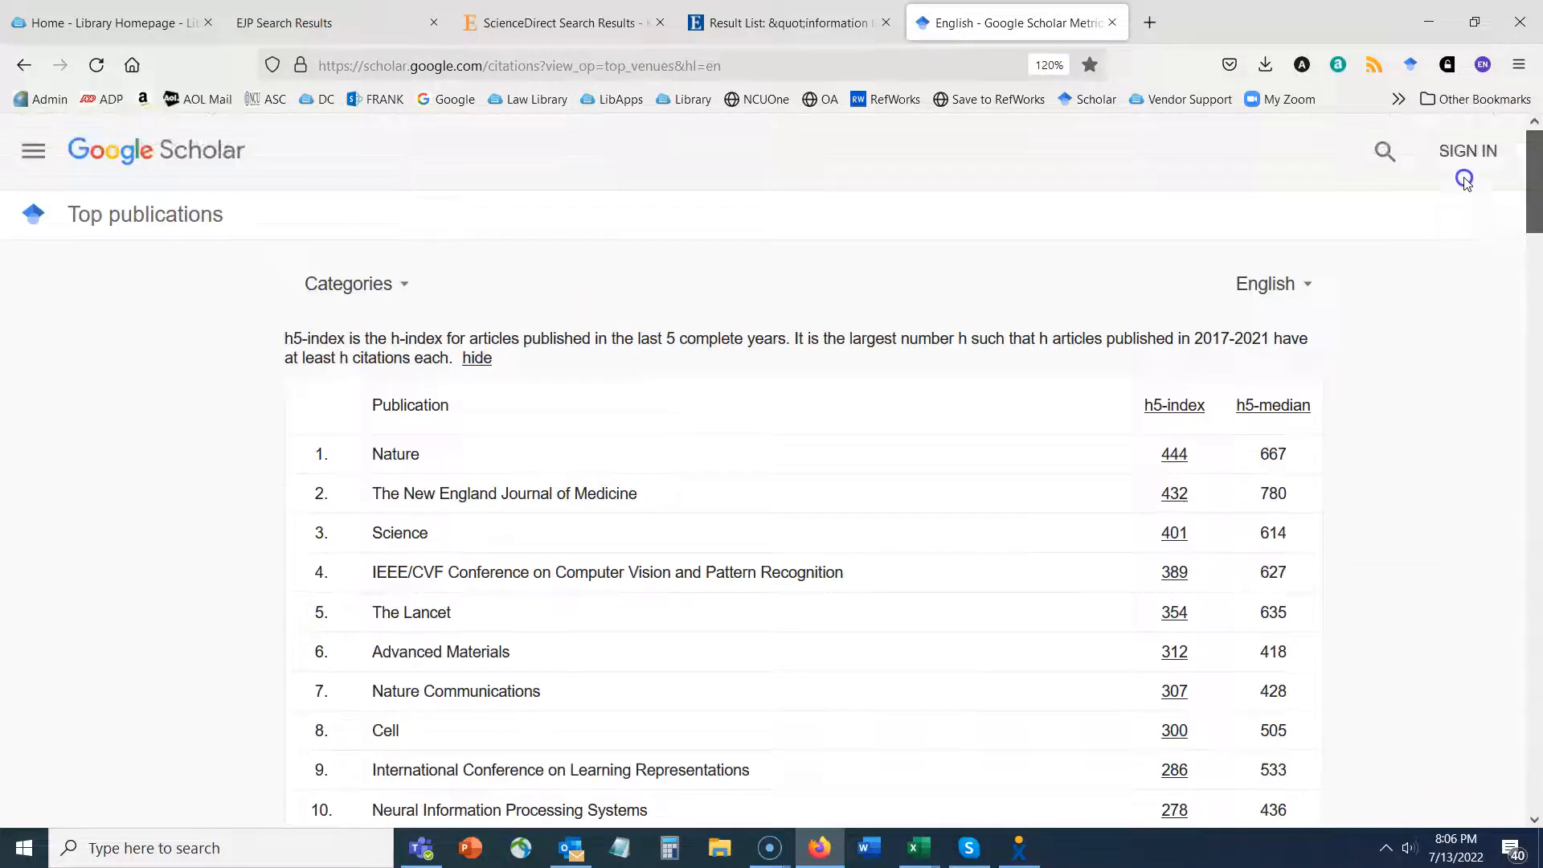
Narrow Google Scholar Metrics to the Social Sciences category, then the Social Work subcategory's top publications.
click(347, 283)
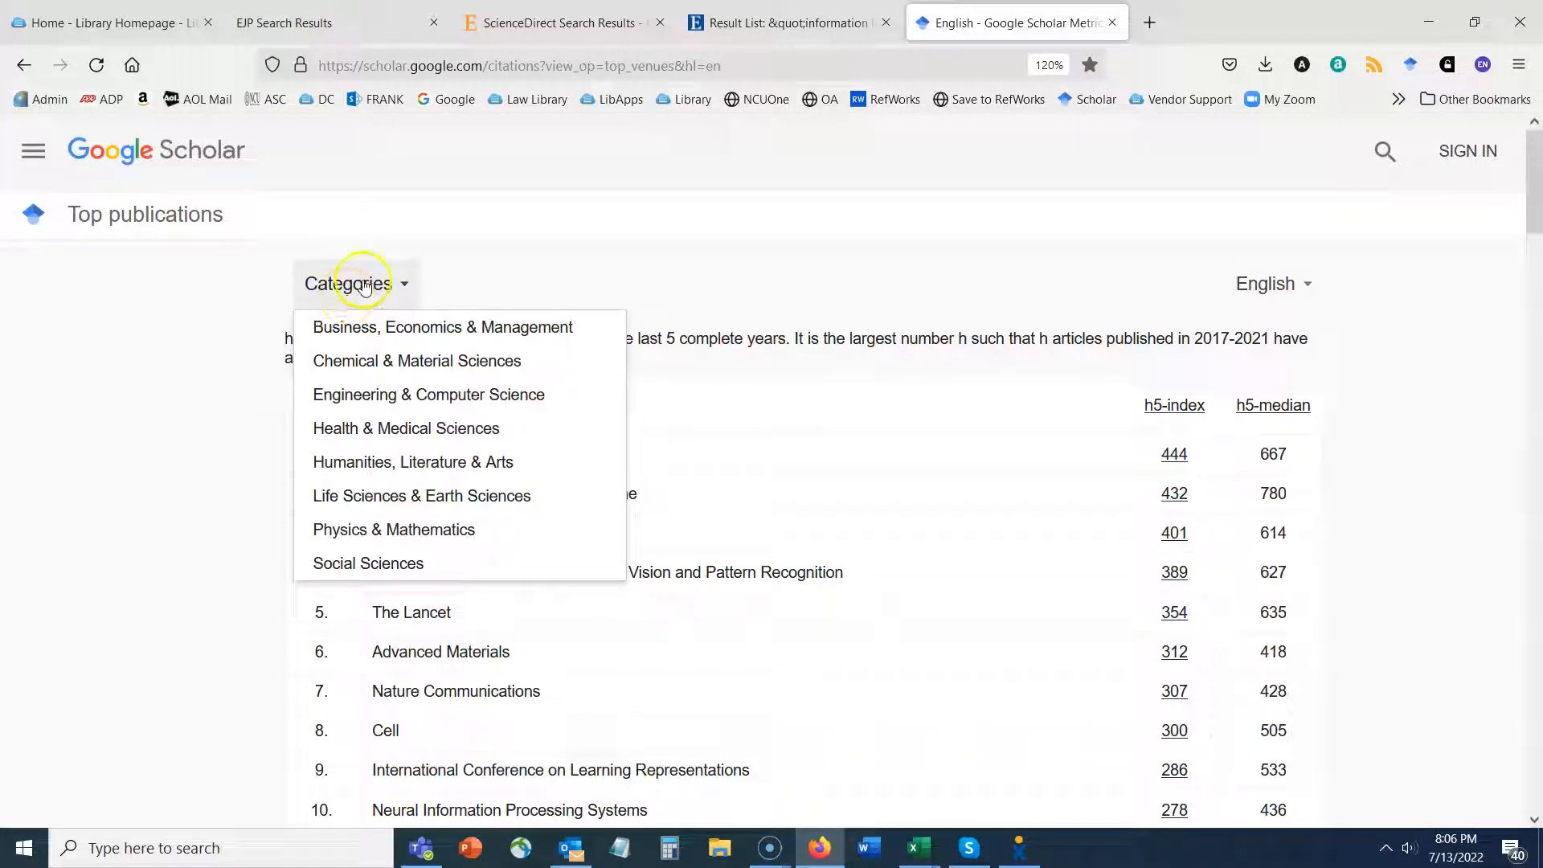
mouse_move(380, 538)
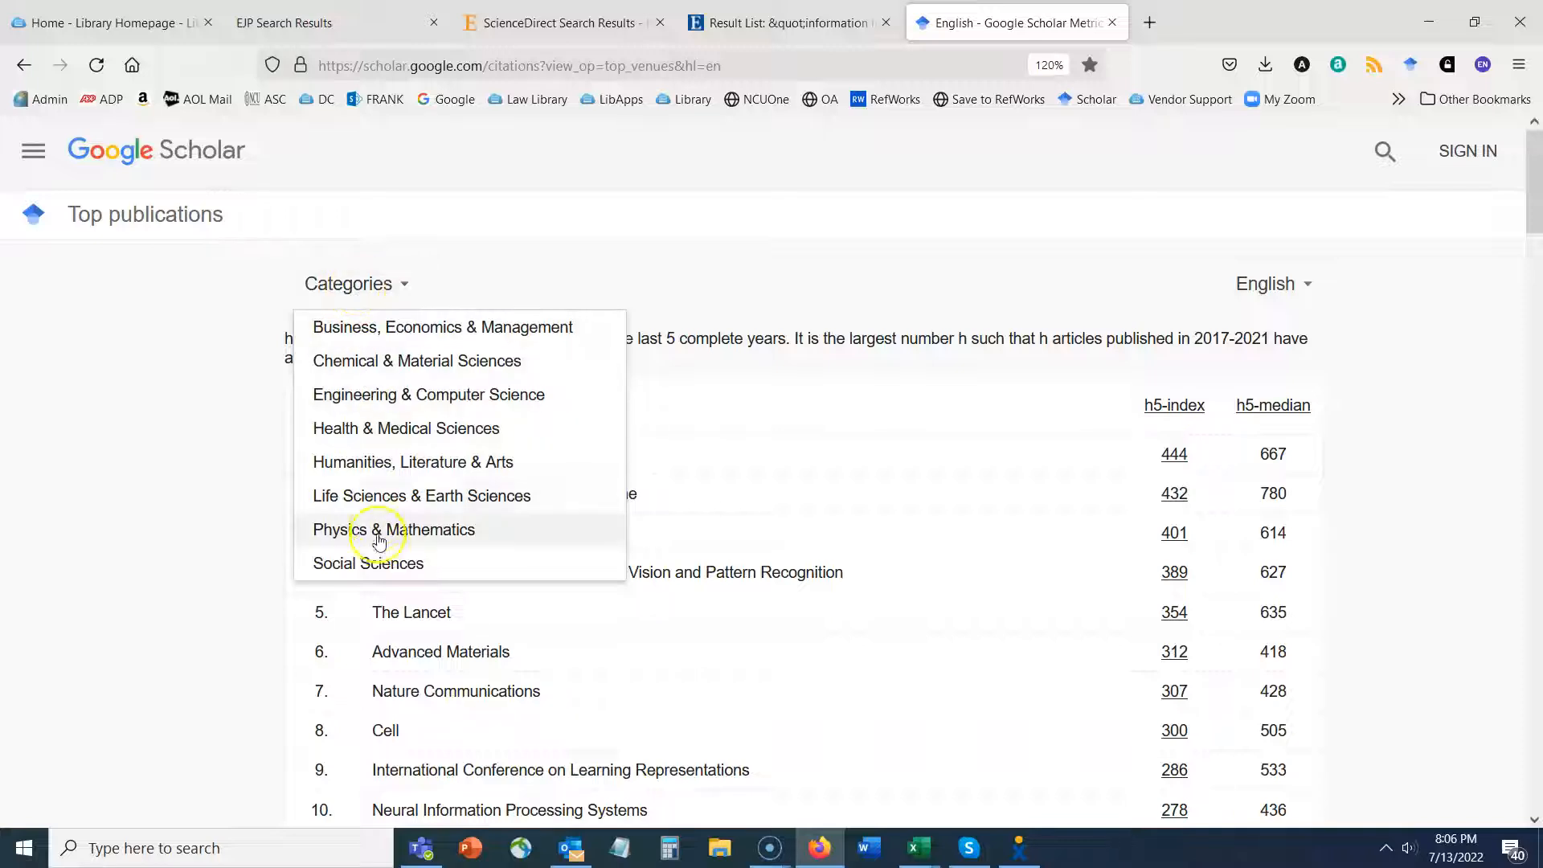
click(368, 564)
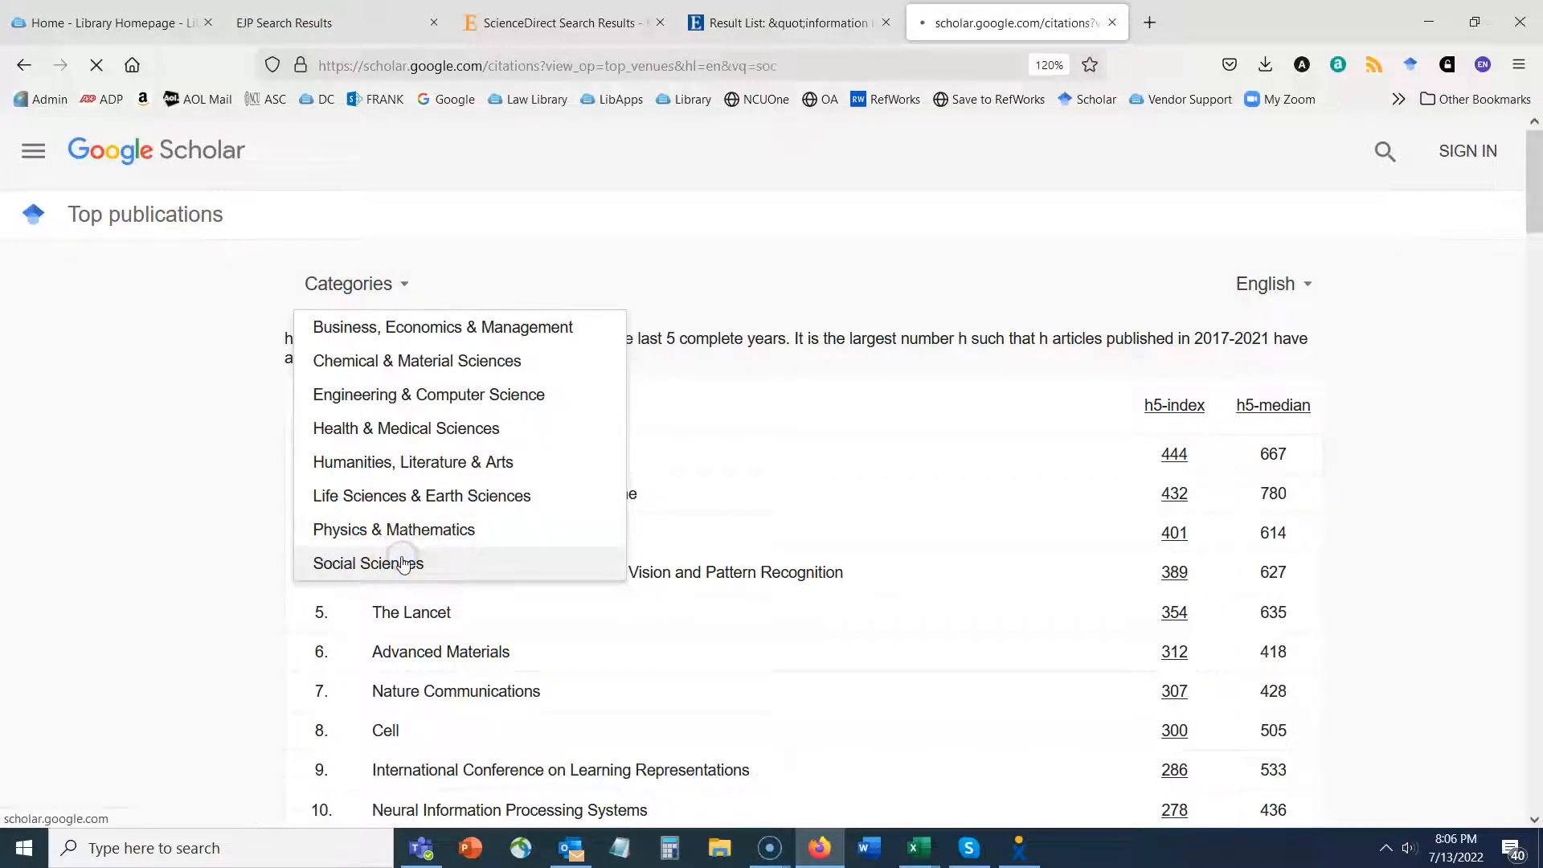
click(368, 564)
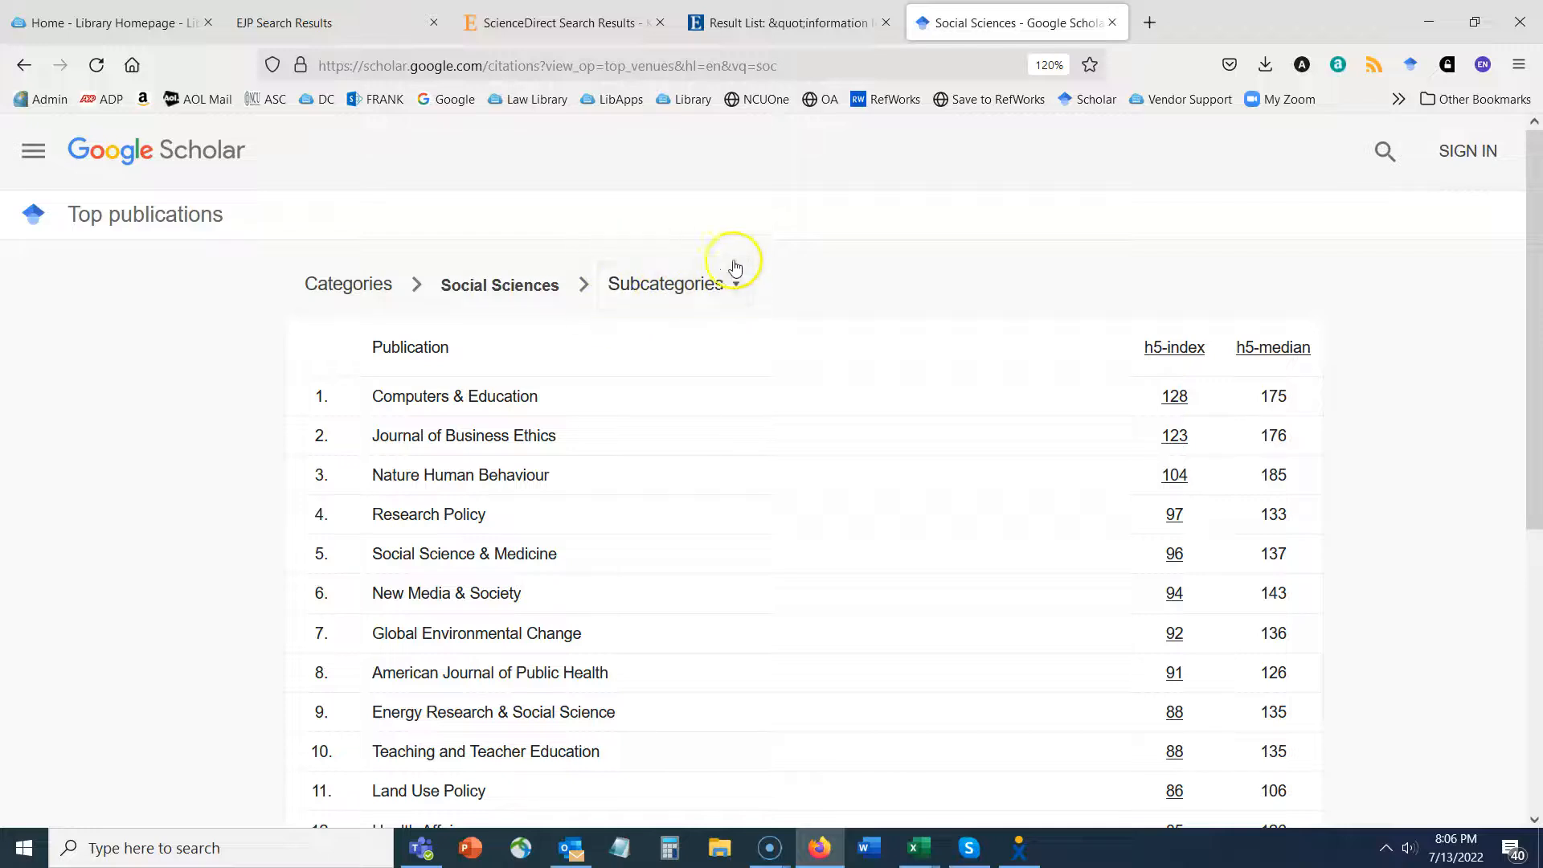
click(666, 282)
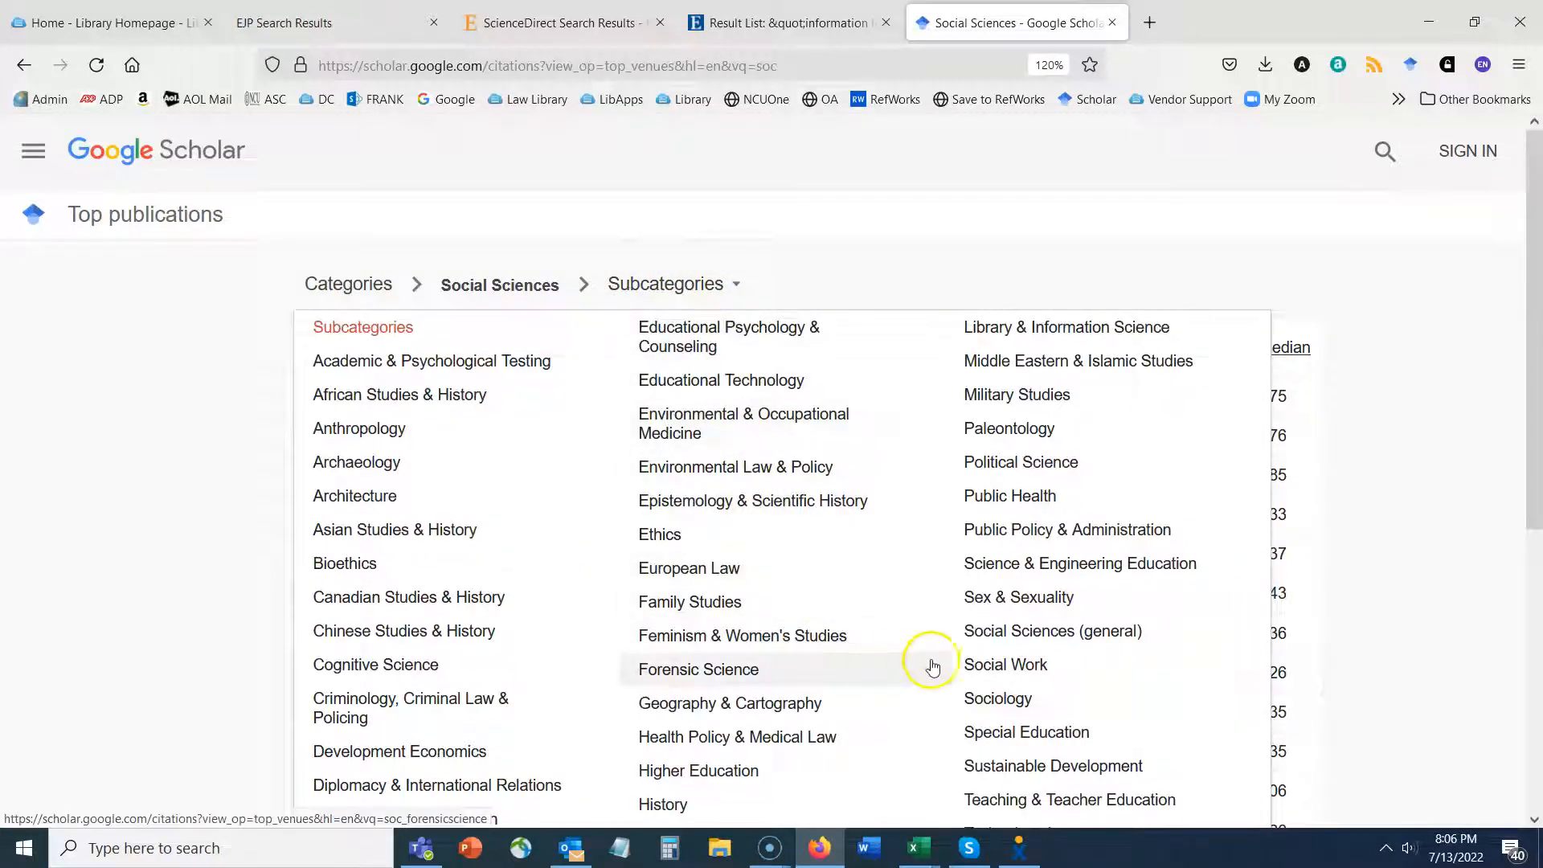
mouse_move(1031, 672)
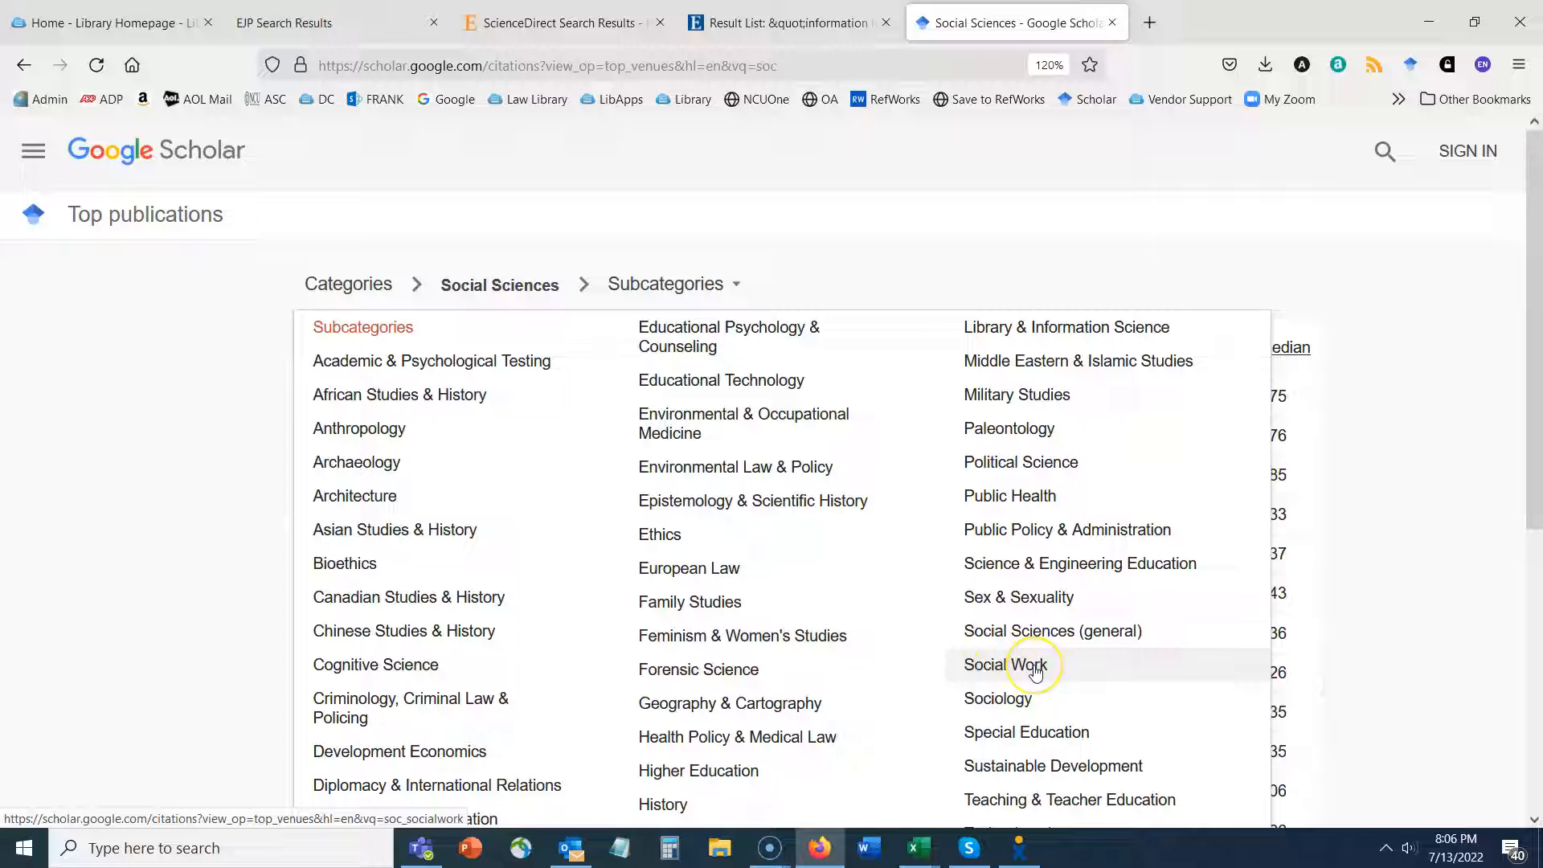
click(1027, 665)
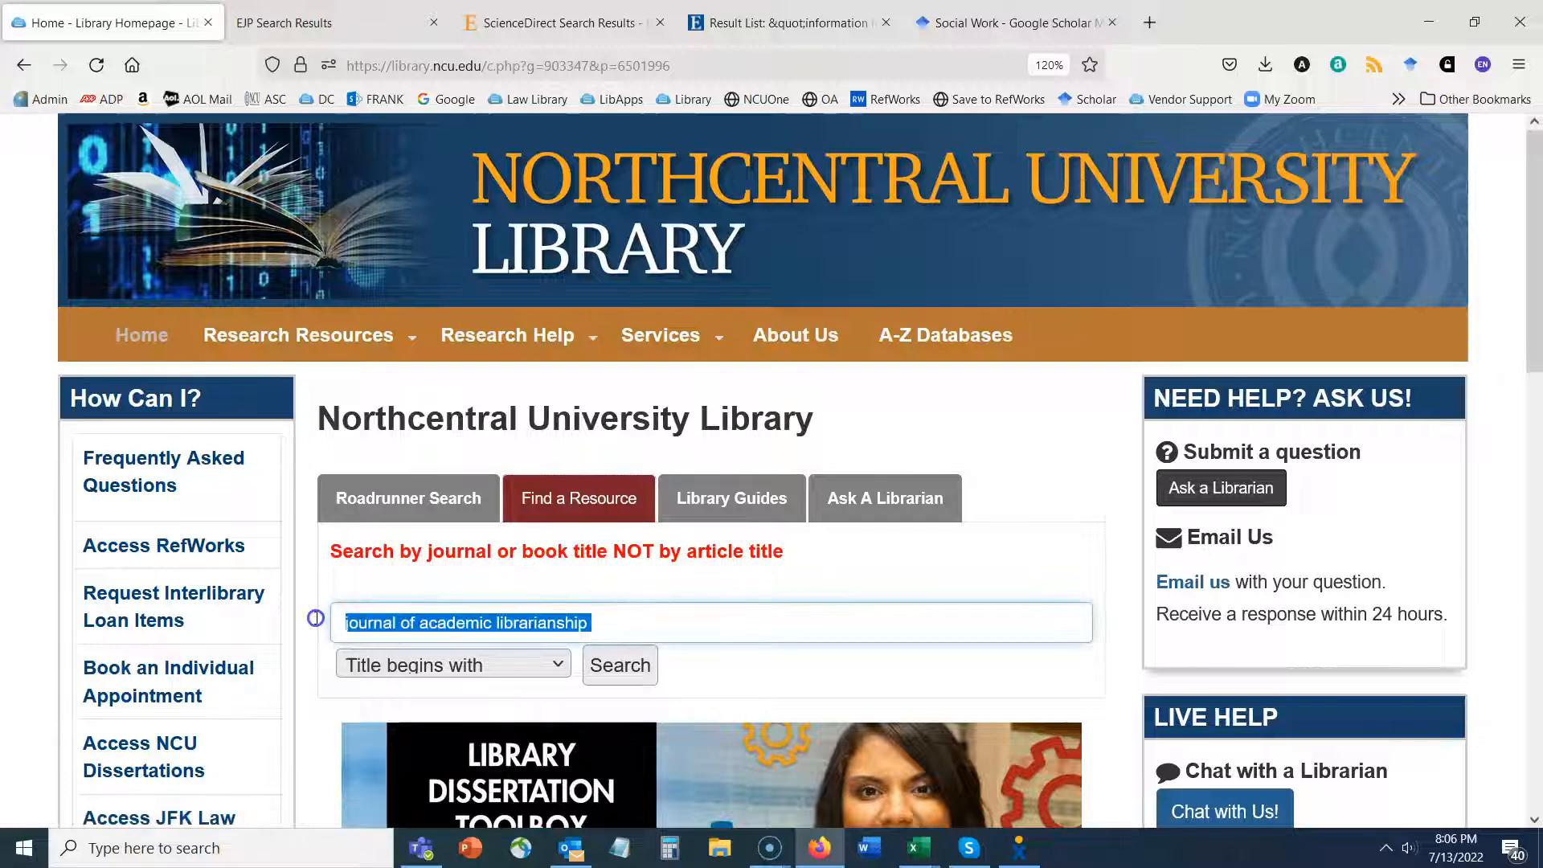
Search the title 'Journal of Interpersonal Violence' in Find a Resource, then return to the library home tab.
text(Journal of Interpersonal Violence)
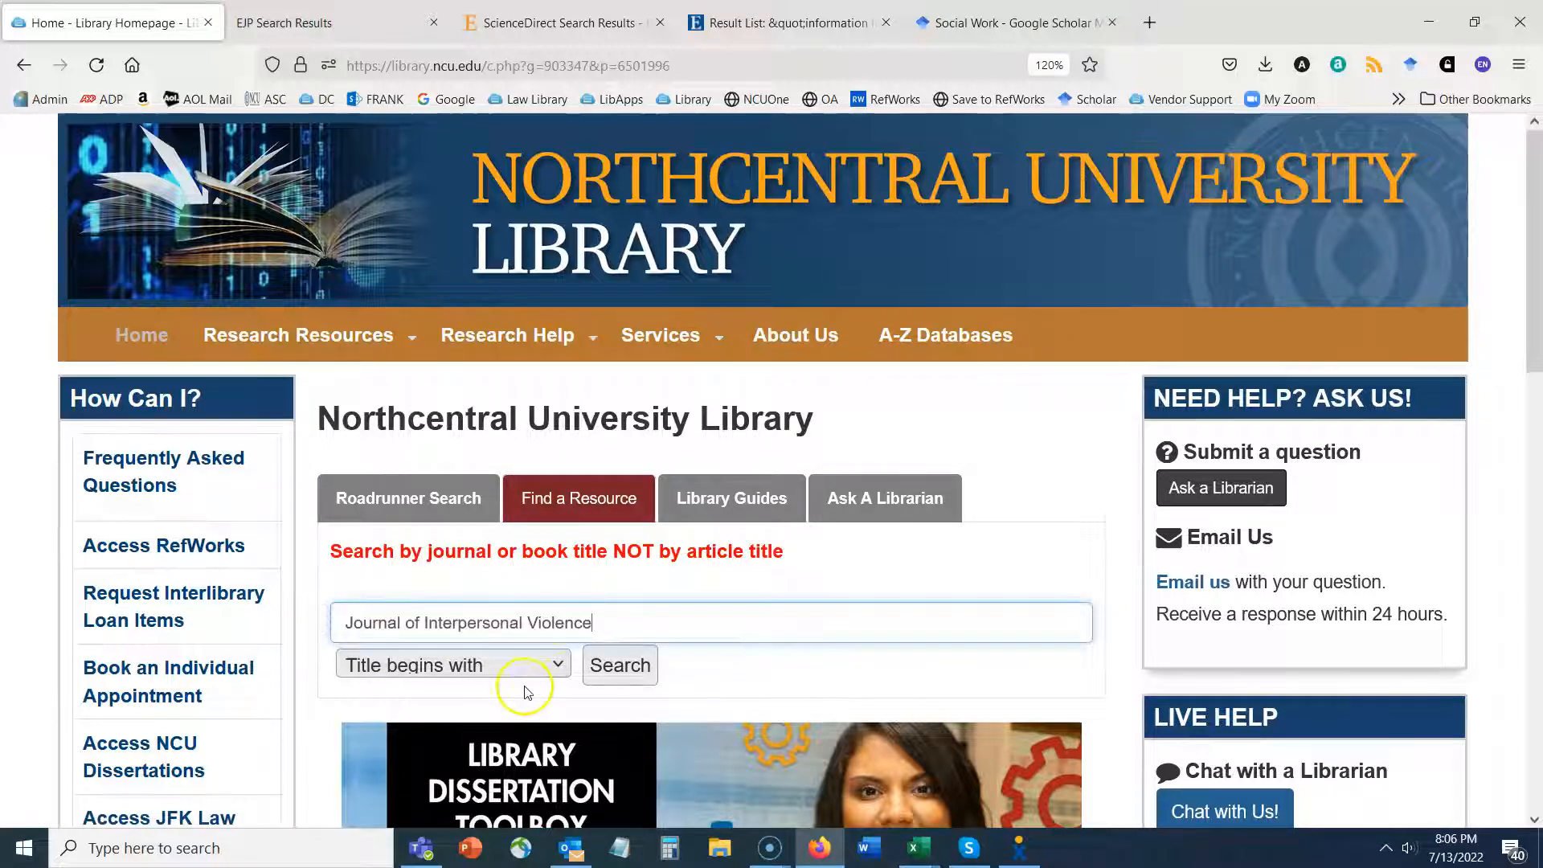
click(620, 666)
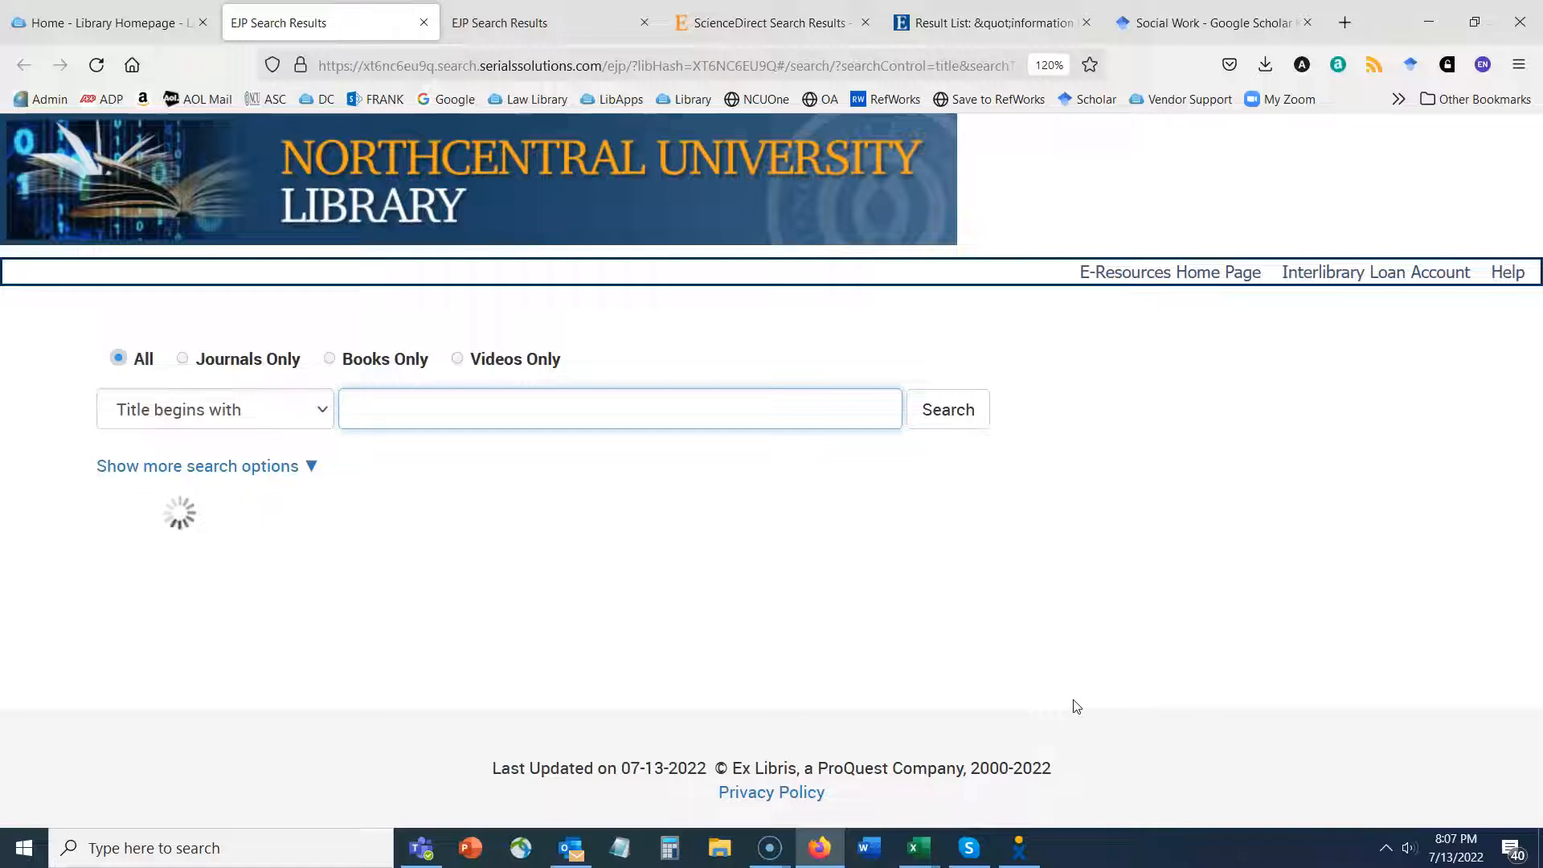
click(620, 410)
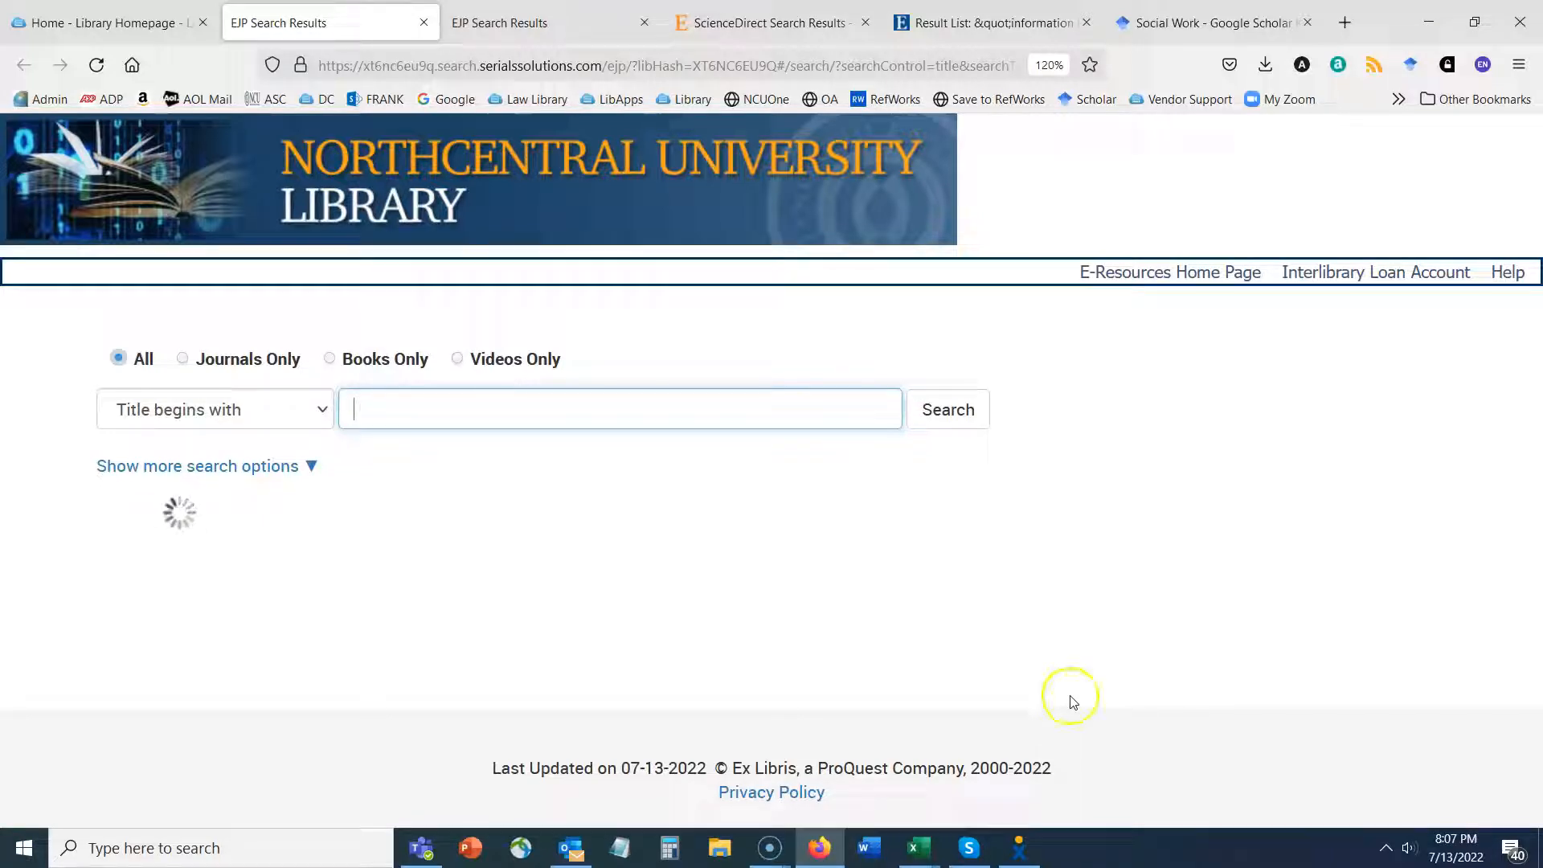
click(104, 23)
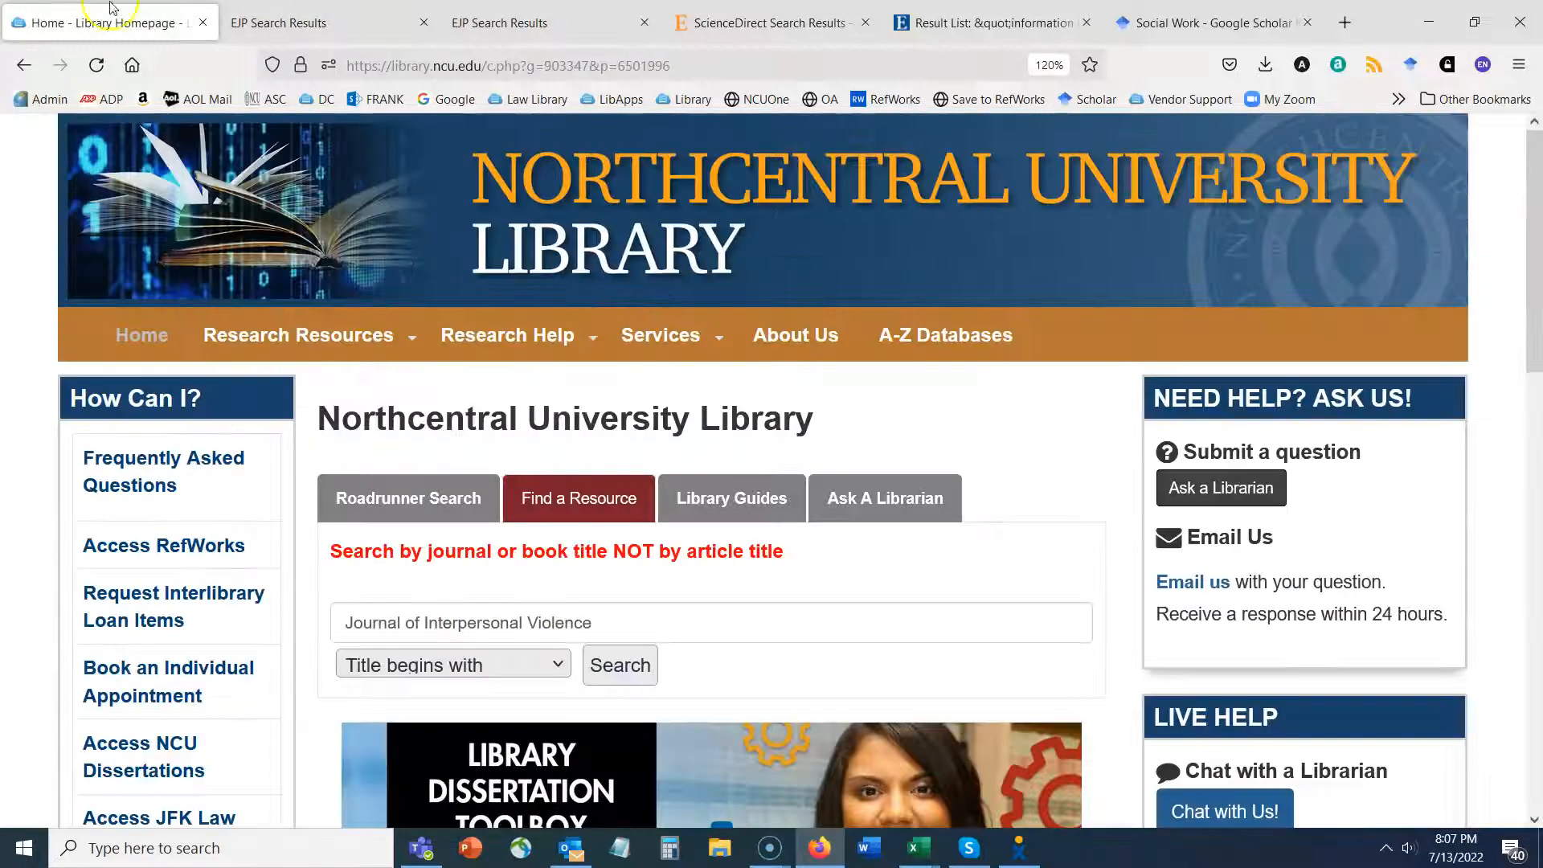
Go to the Research Process guide from the Research Help menu and view its introduction.
click(527, 334)
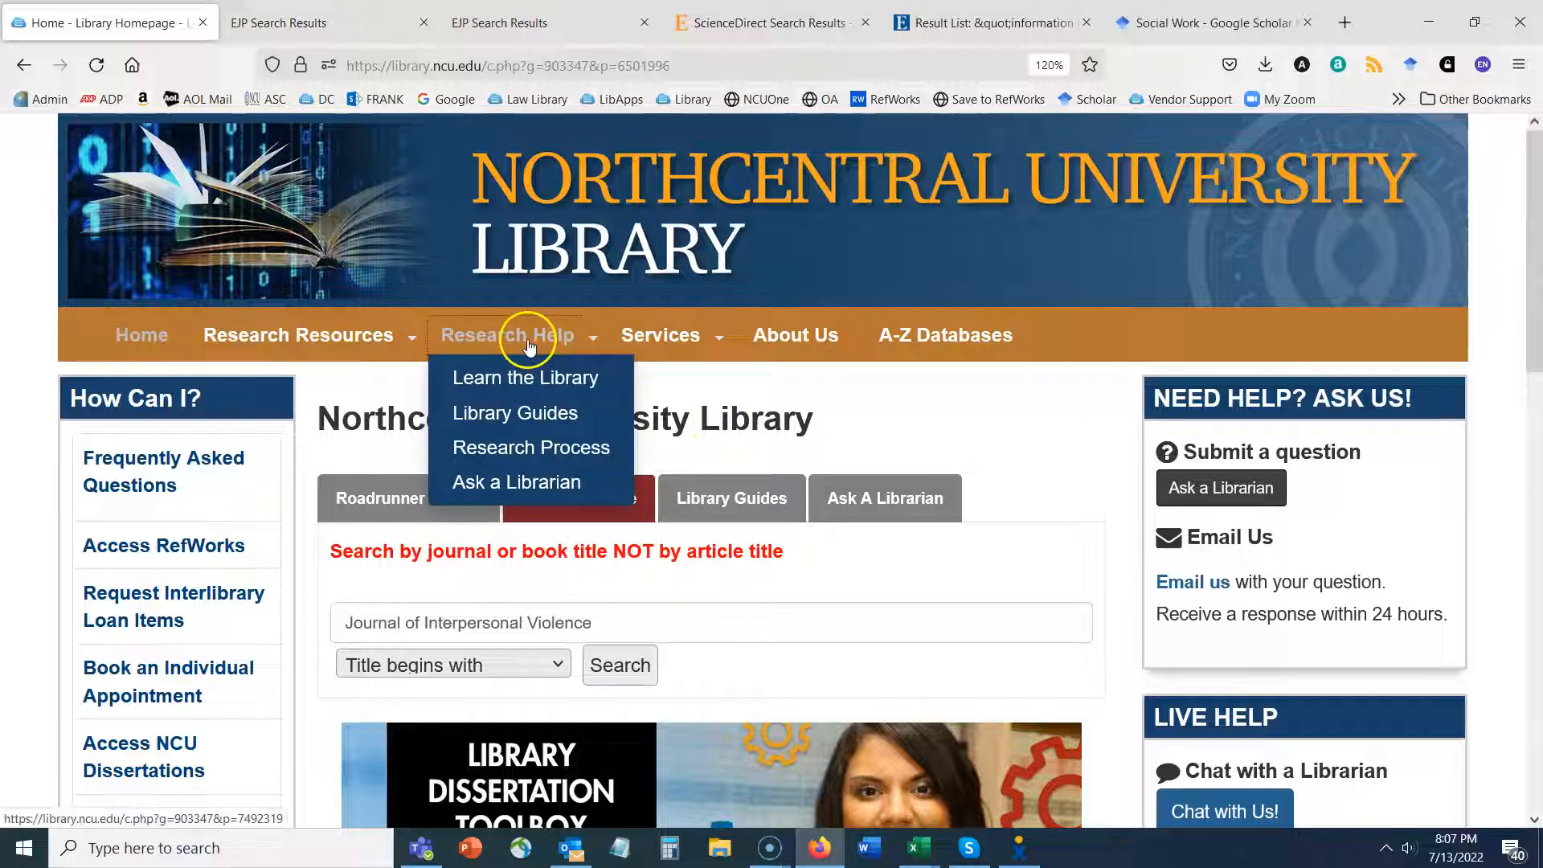
mouse_move(566, 447)
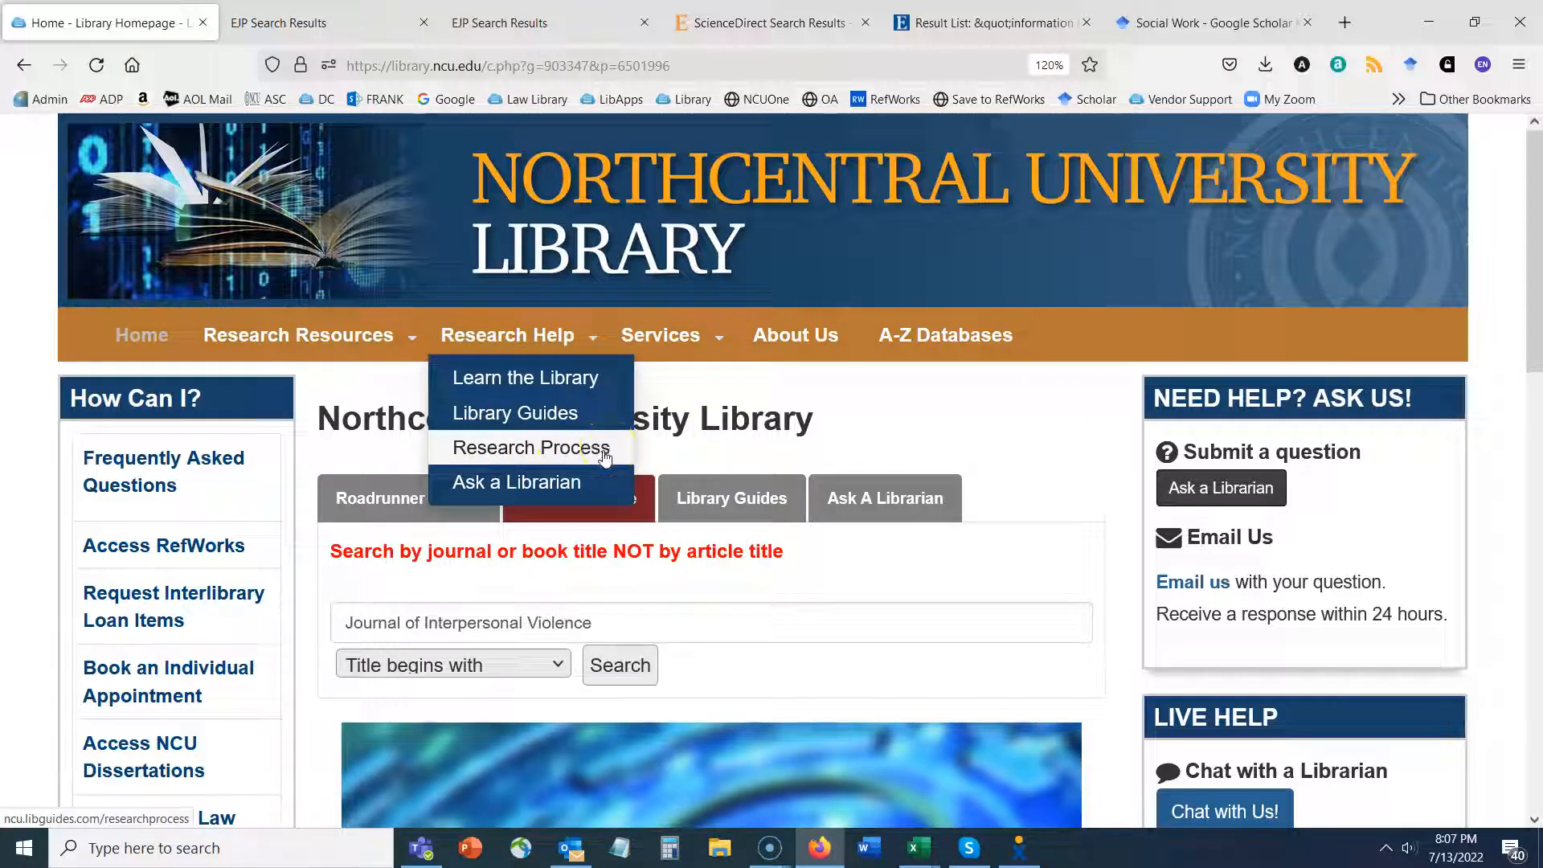
click(530, 447)
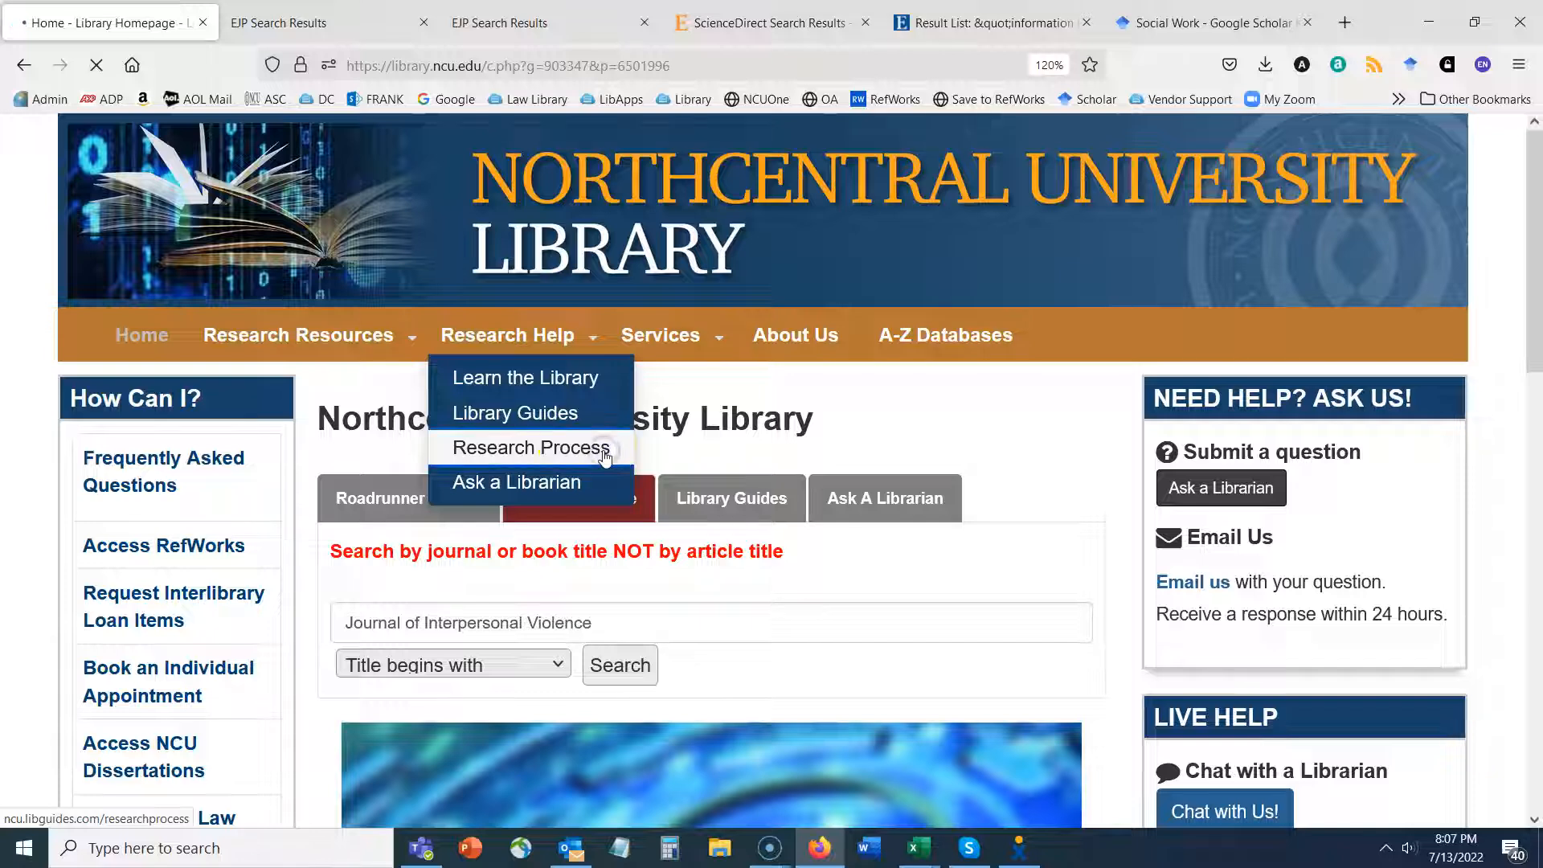
click(530, 447)
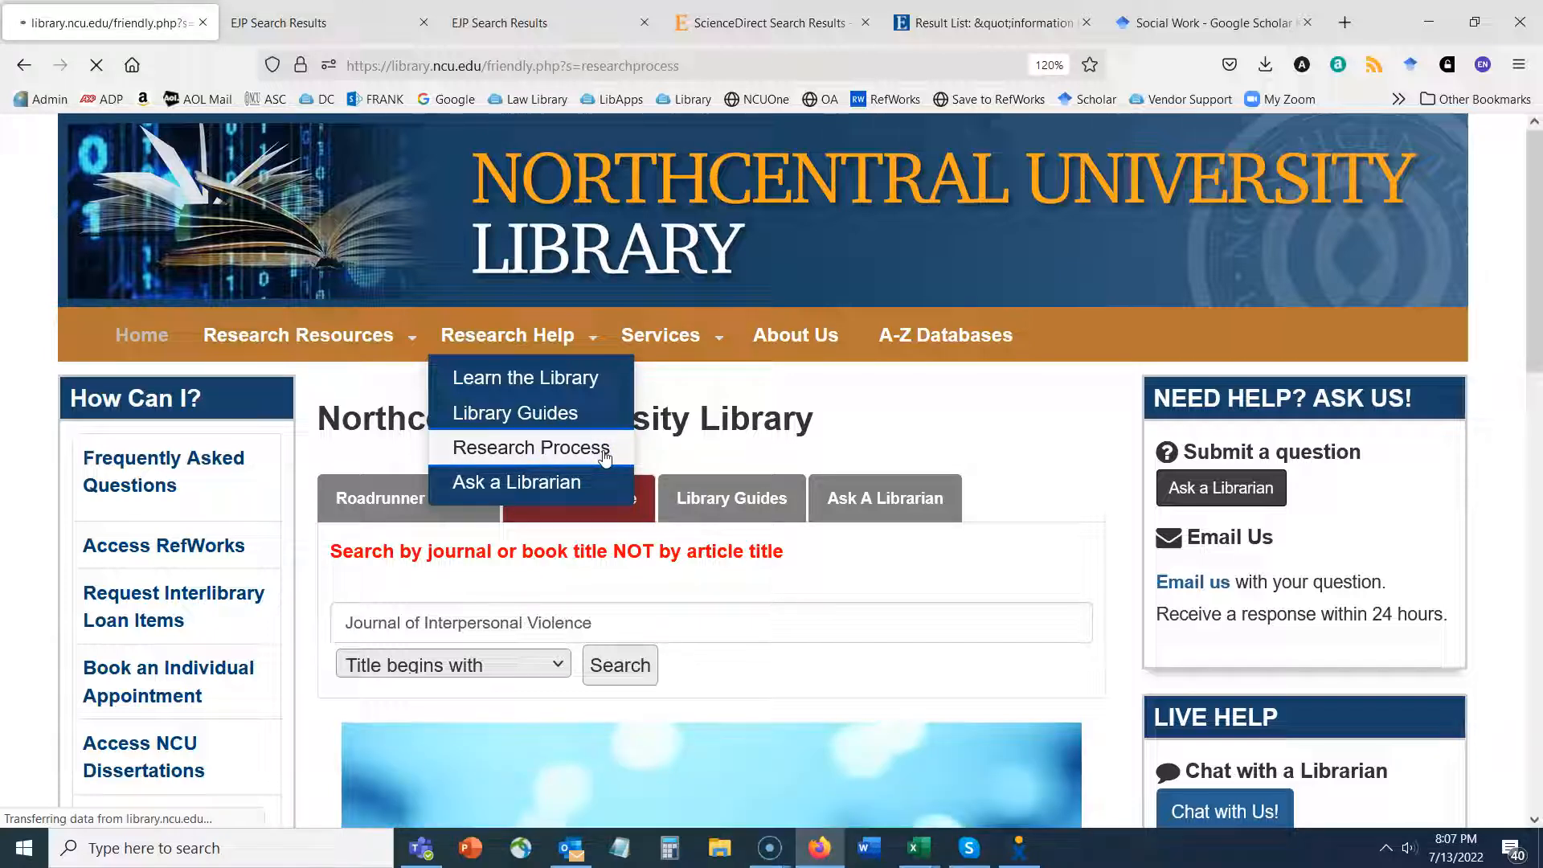
click(530, 447)
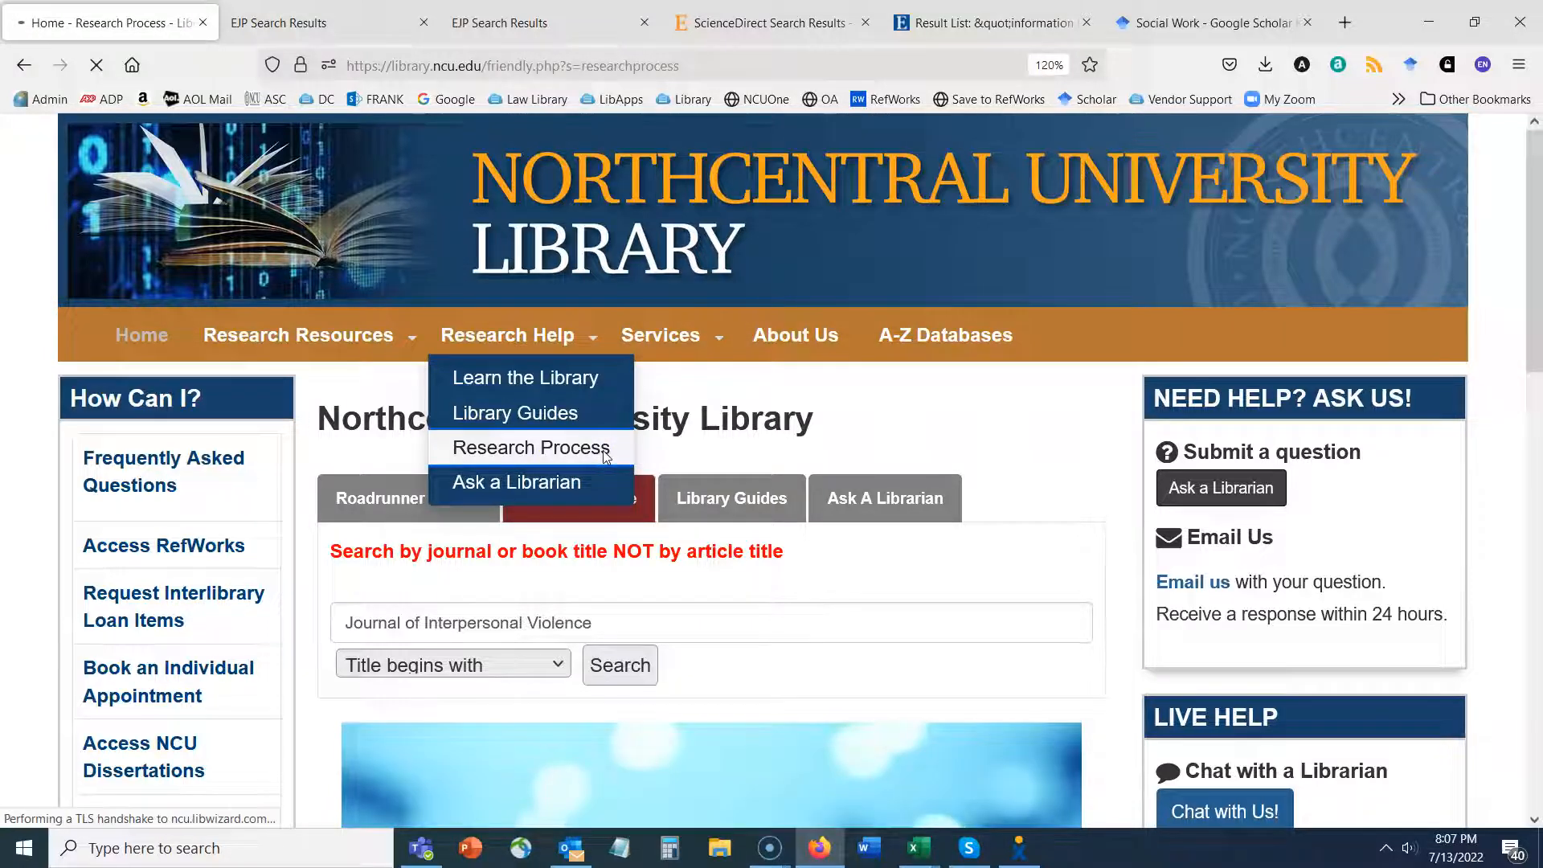
click(530, 447)
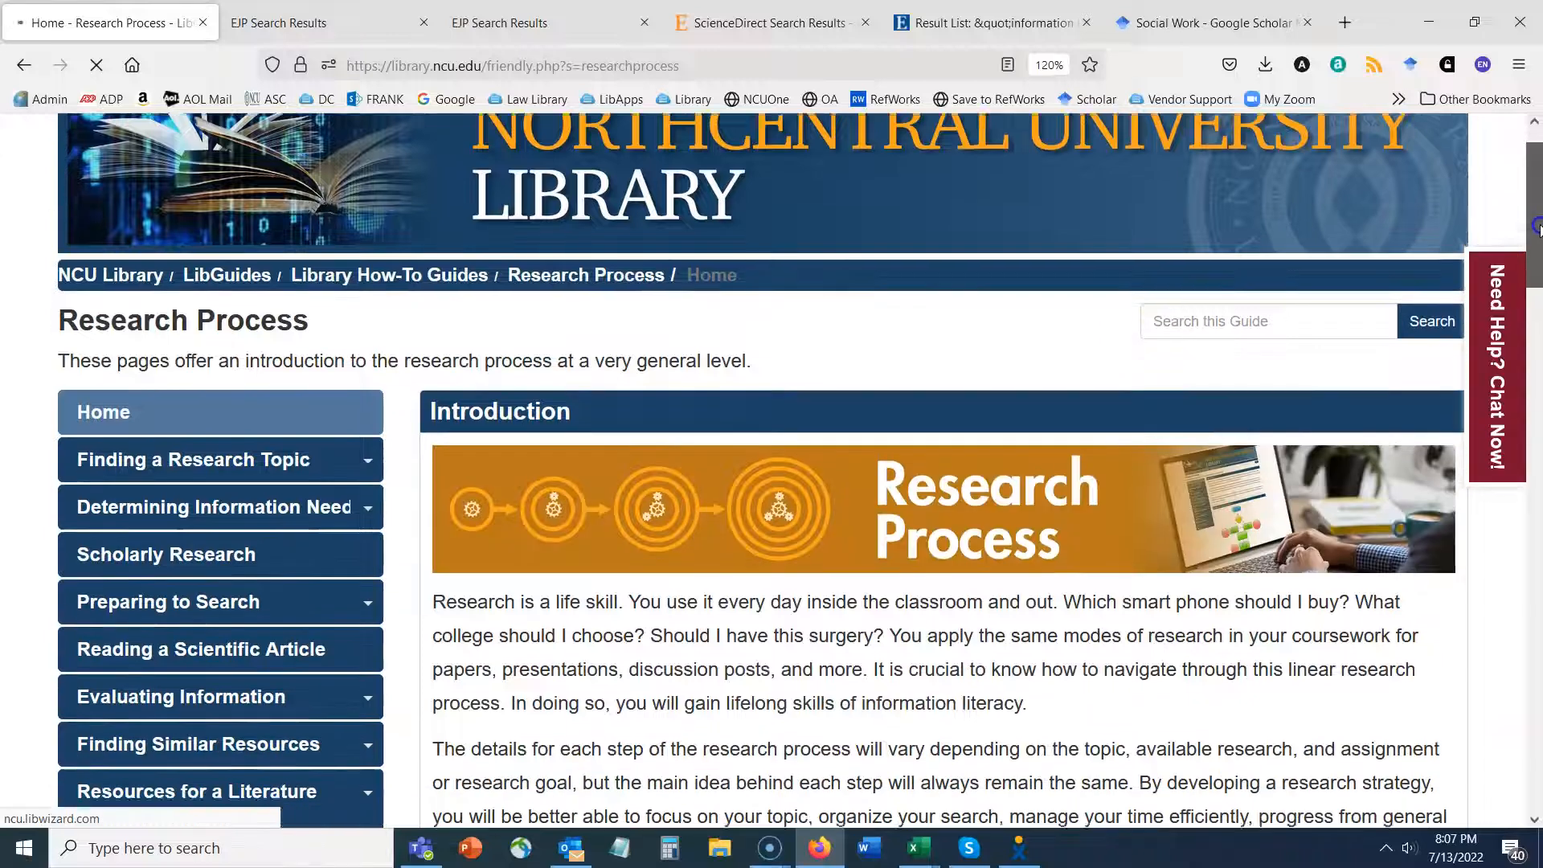
scroll(down, 3)
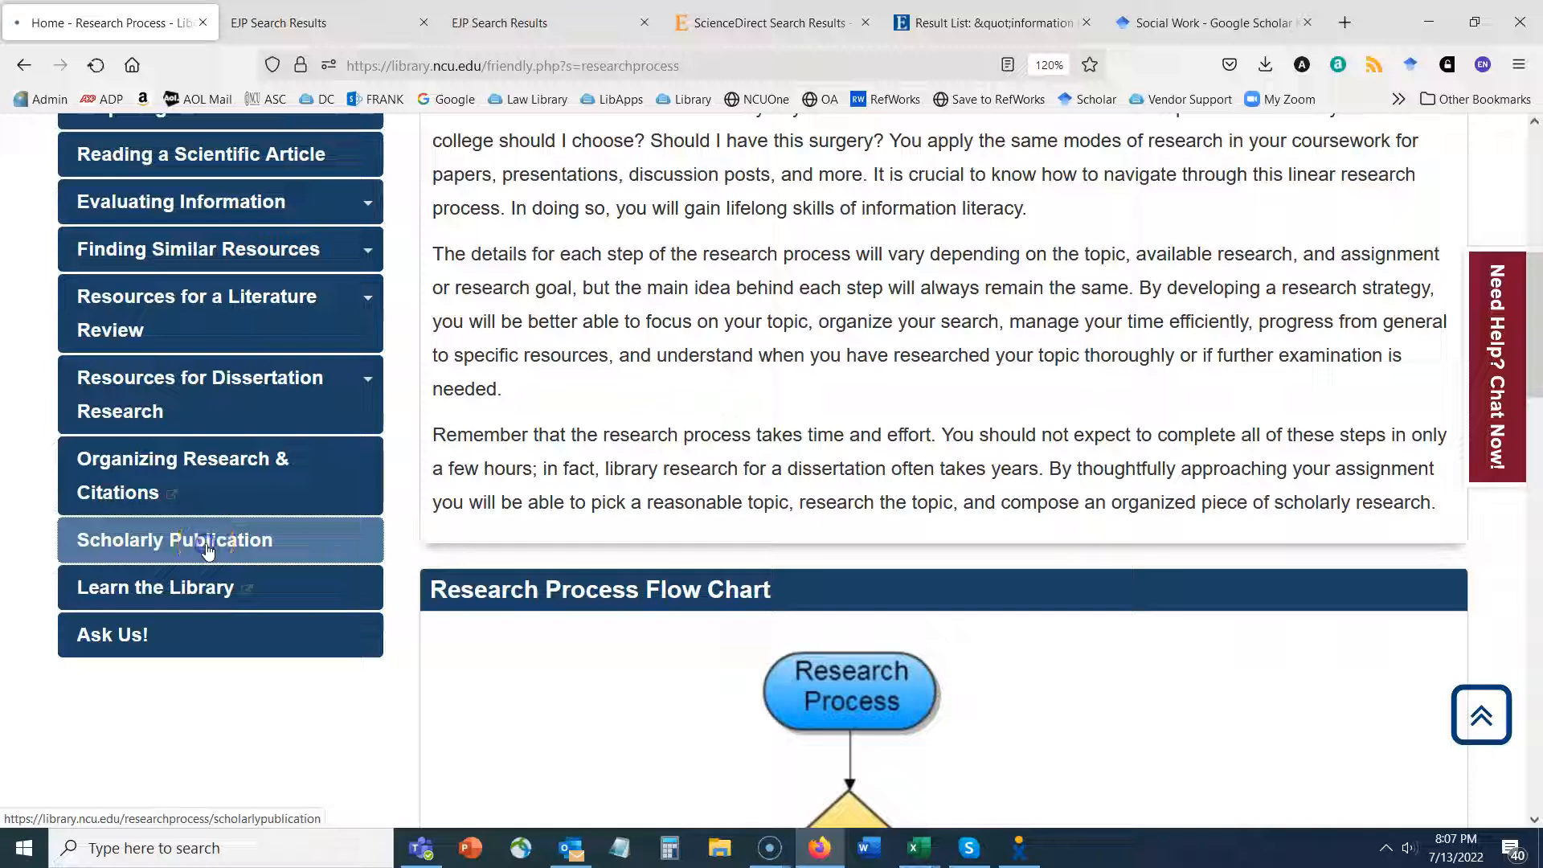
Show the guide's Scholarly Publication page scrolled down to its Journal Rankings section.
click(206, 540)
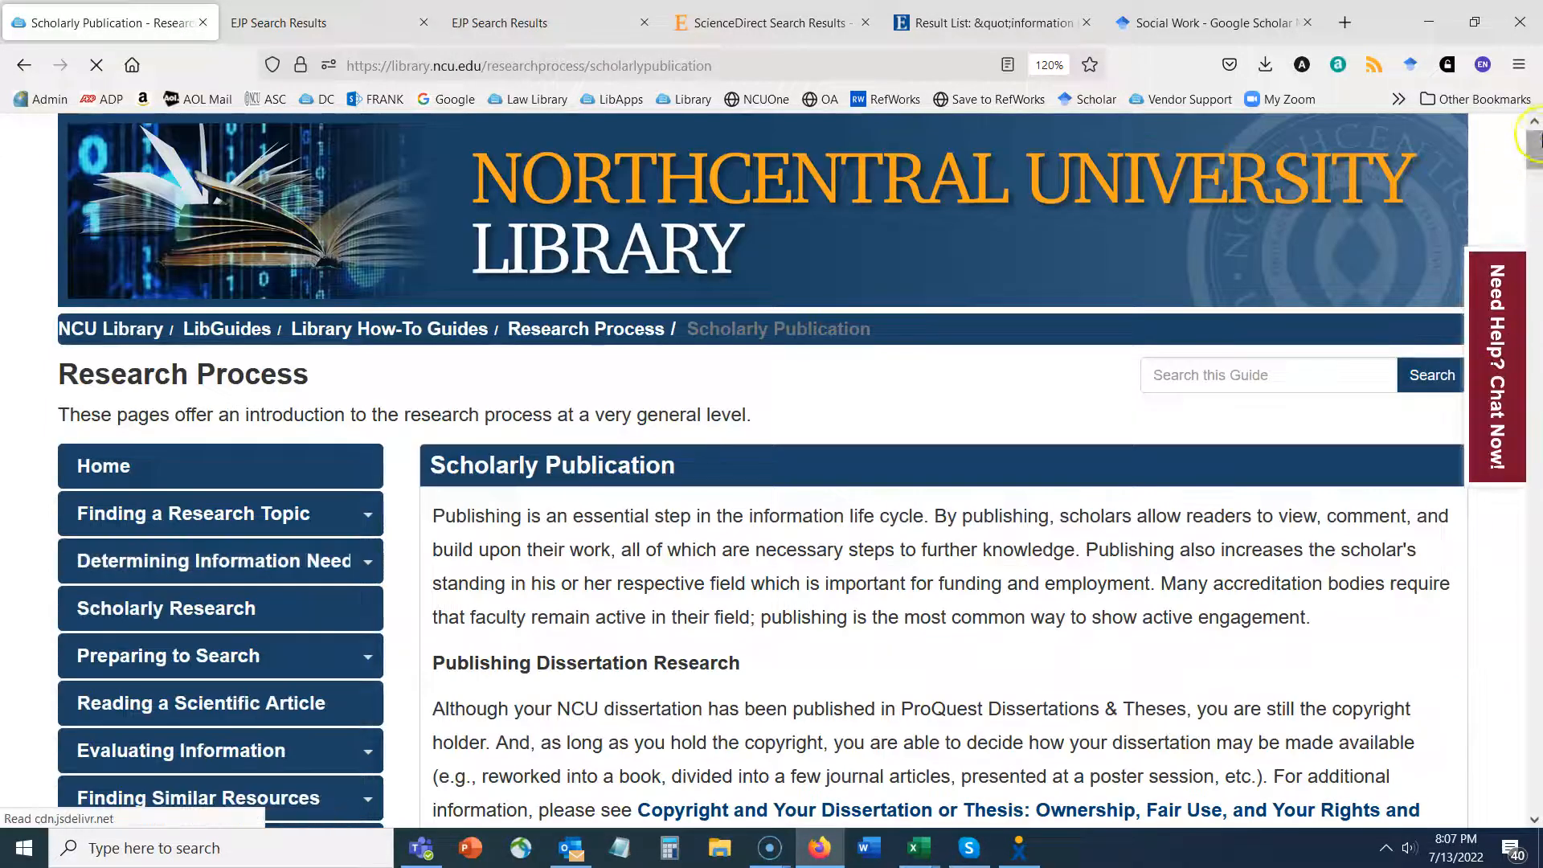
scroll(down, 3)
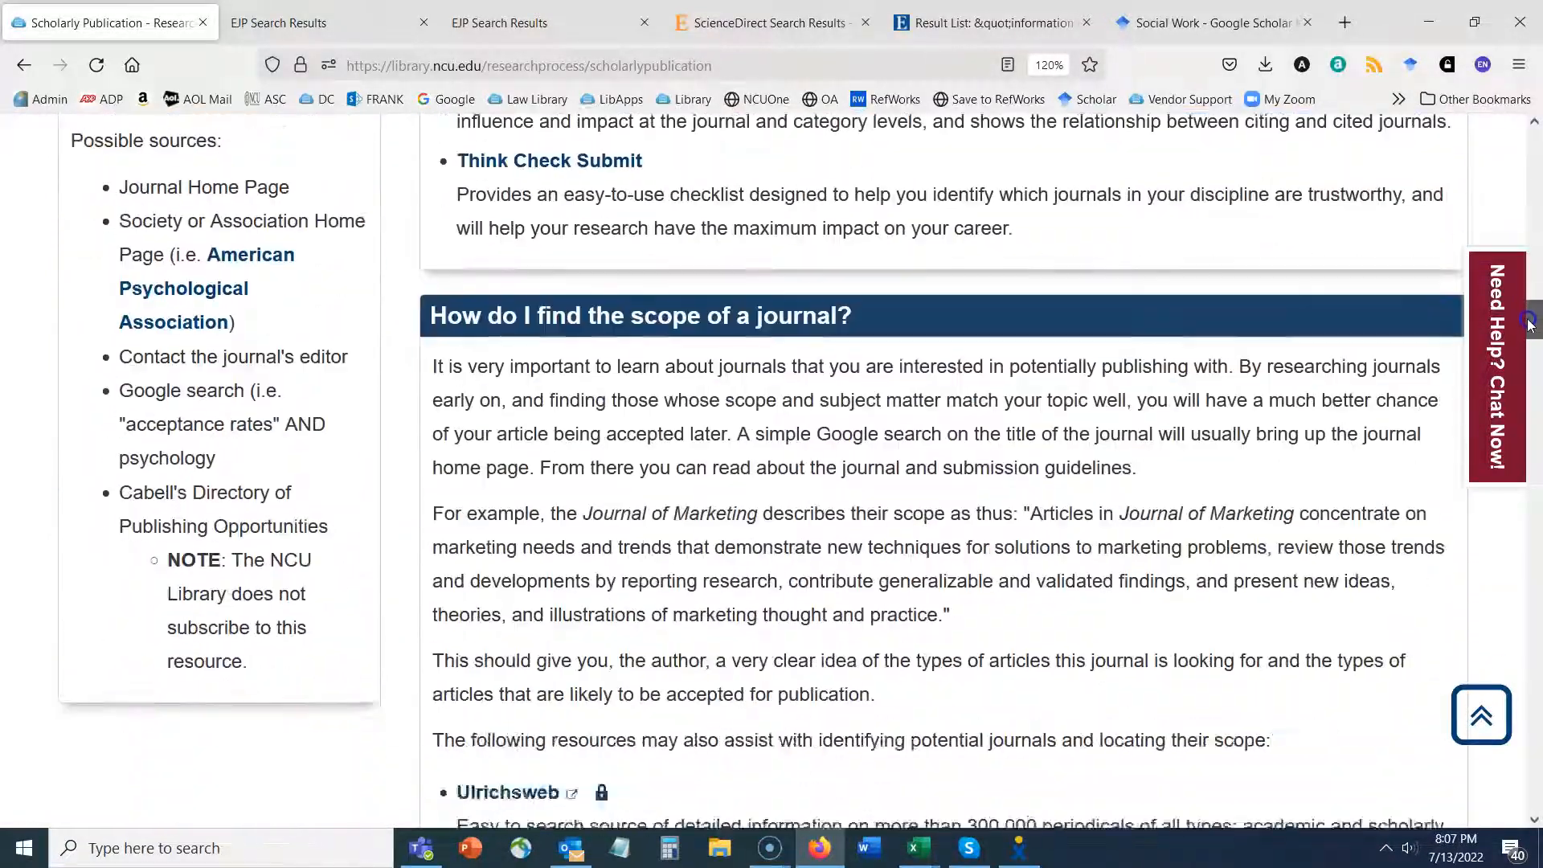
scroll(down, 3)
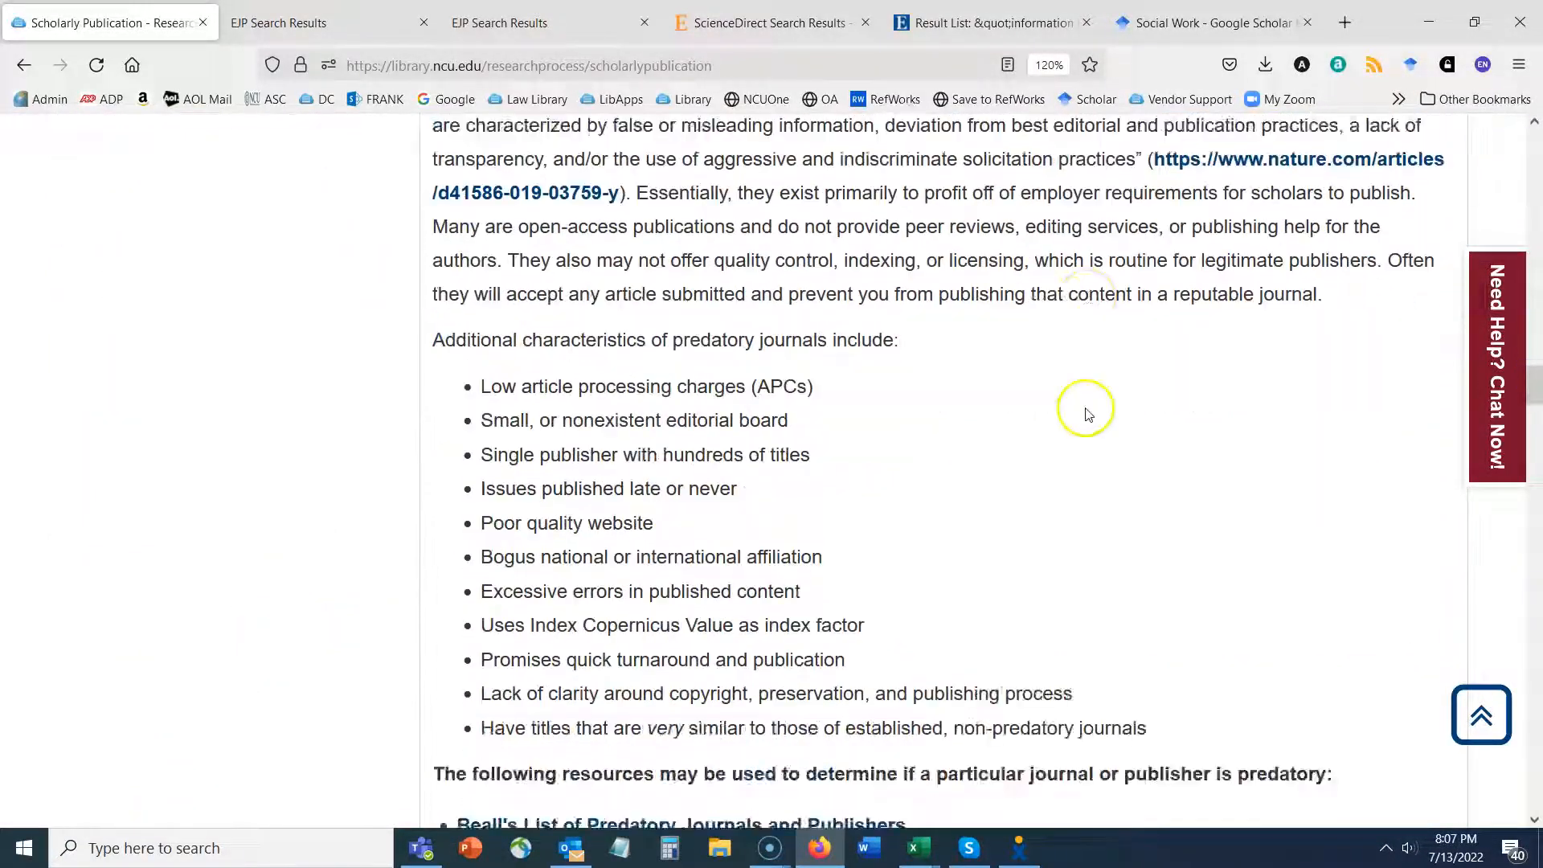
scroll(down, 3)
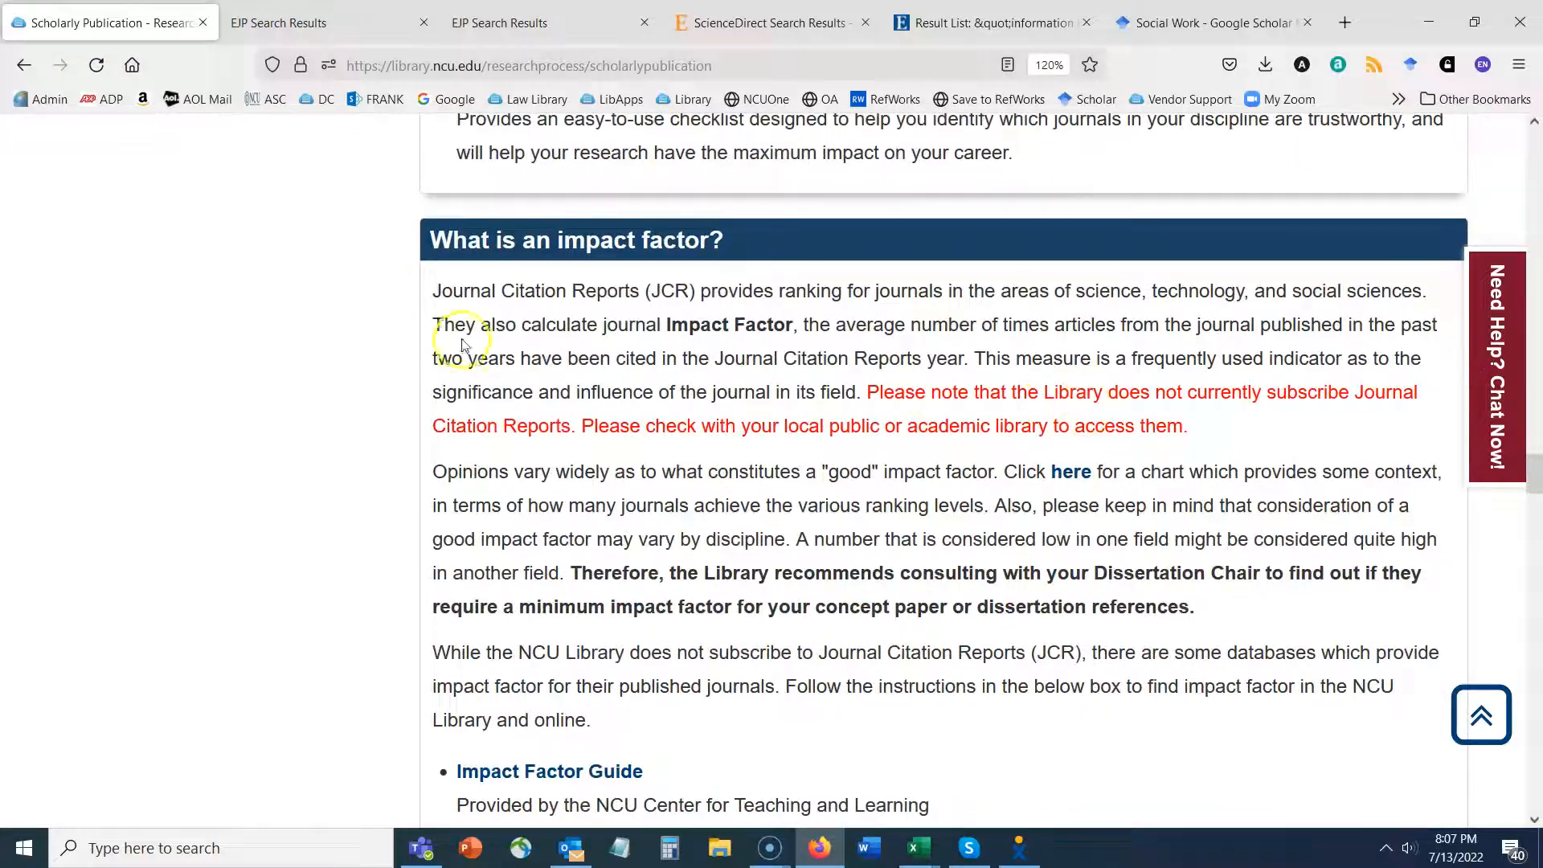
scroll(down, 3)
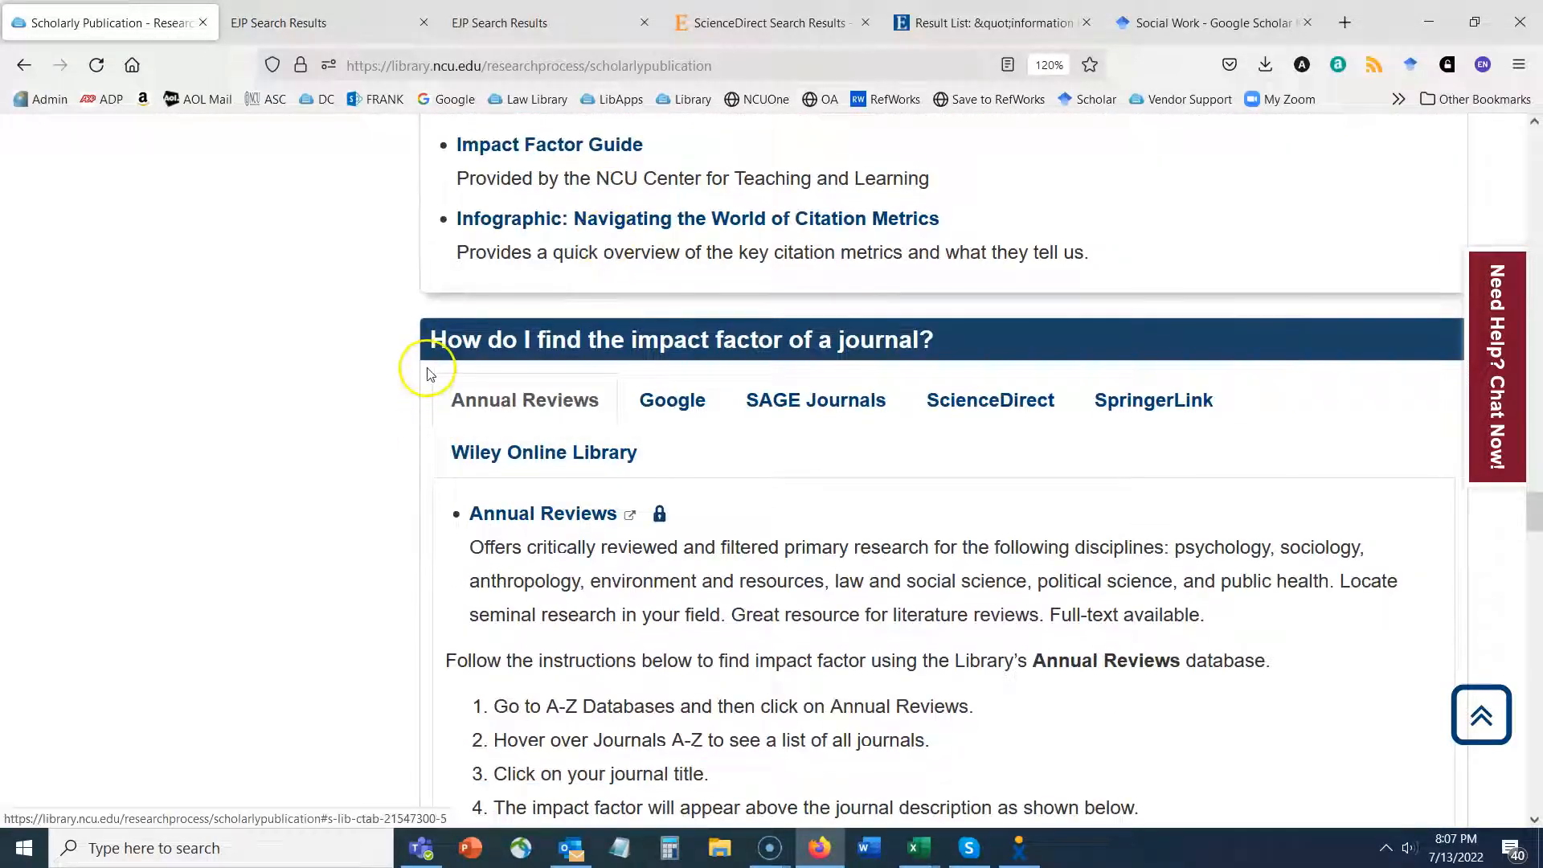
scroll(down, 3)
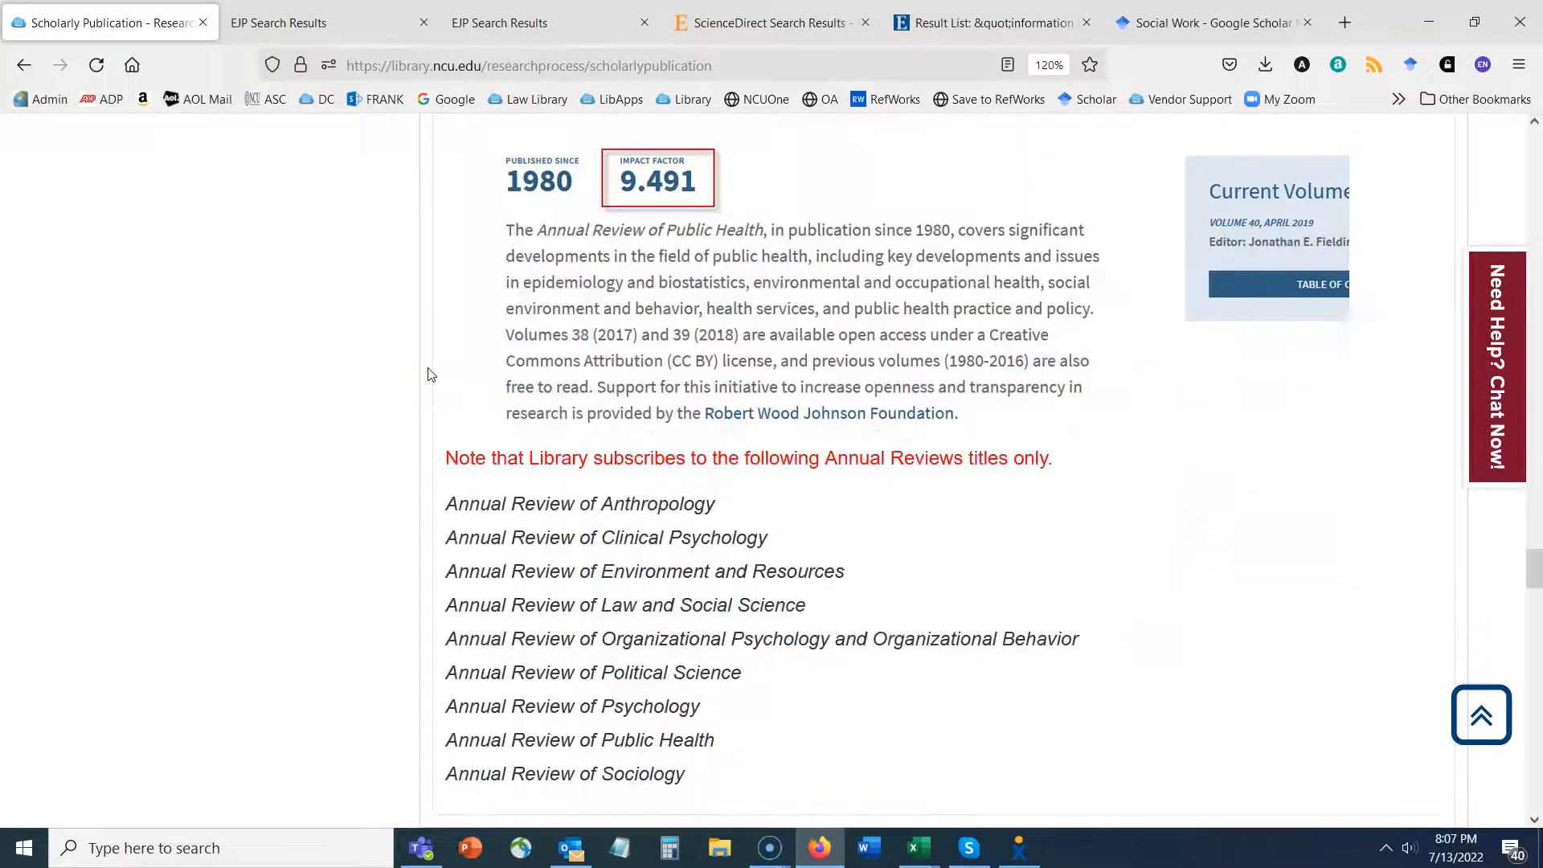
scroll(down, 3)
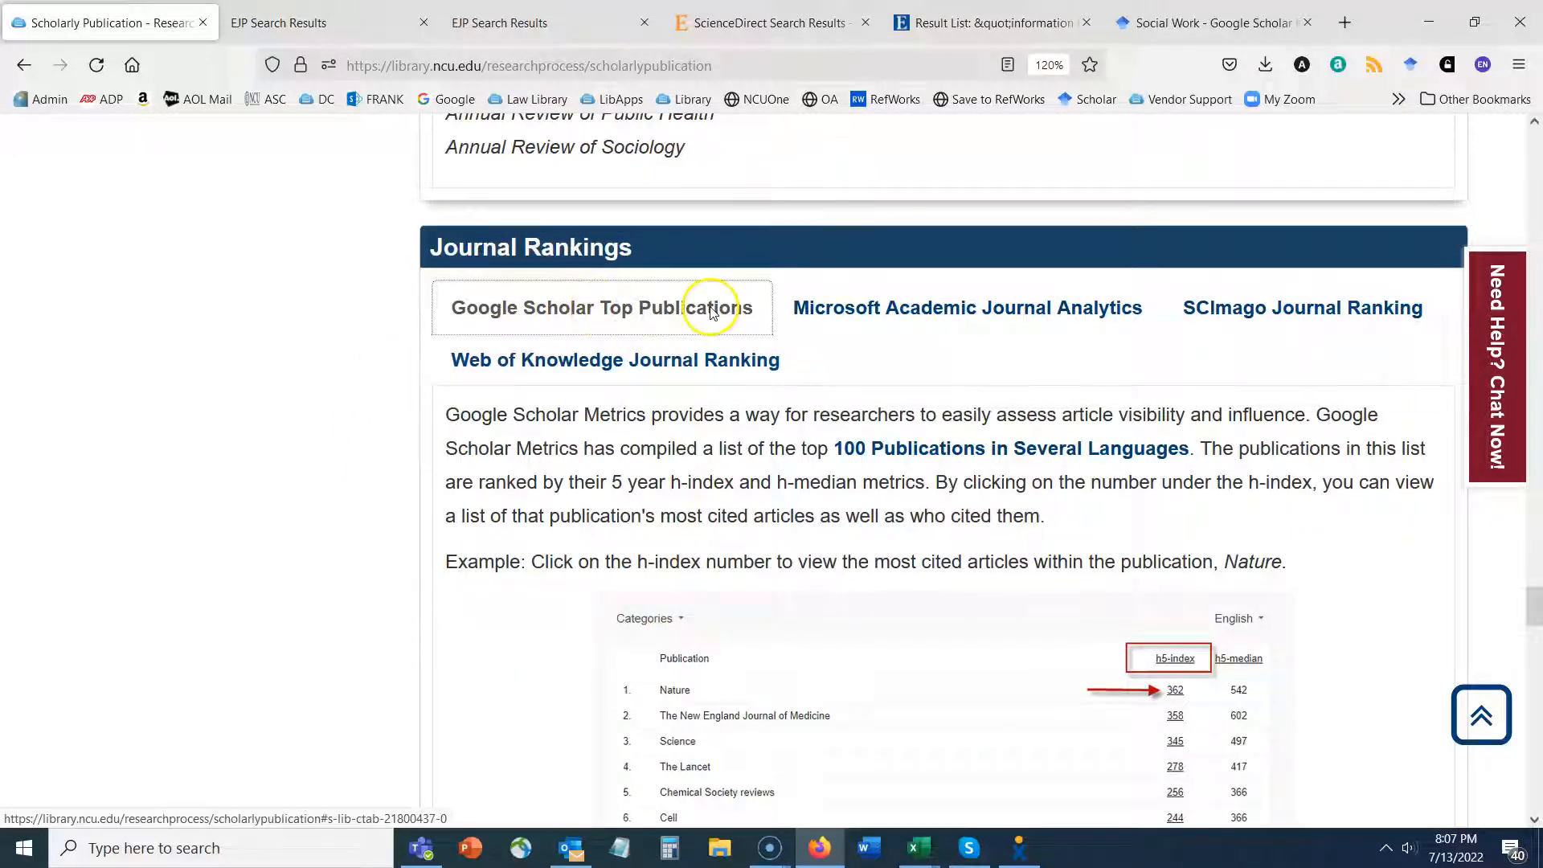
mouse_move(318, 376)
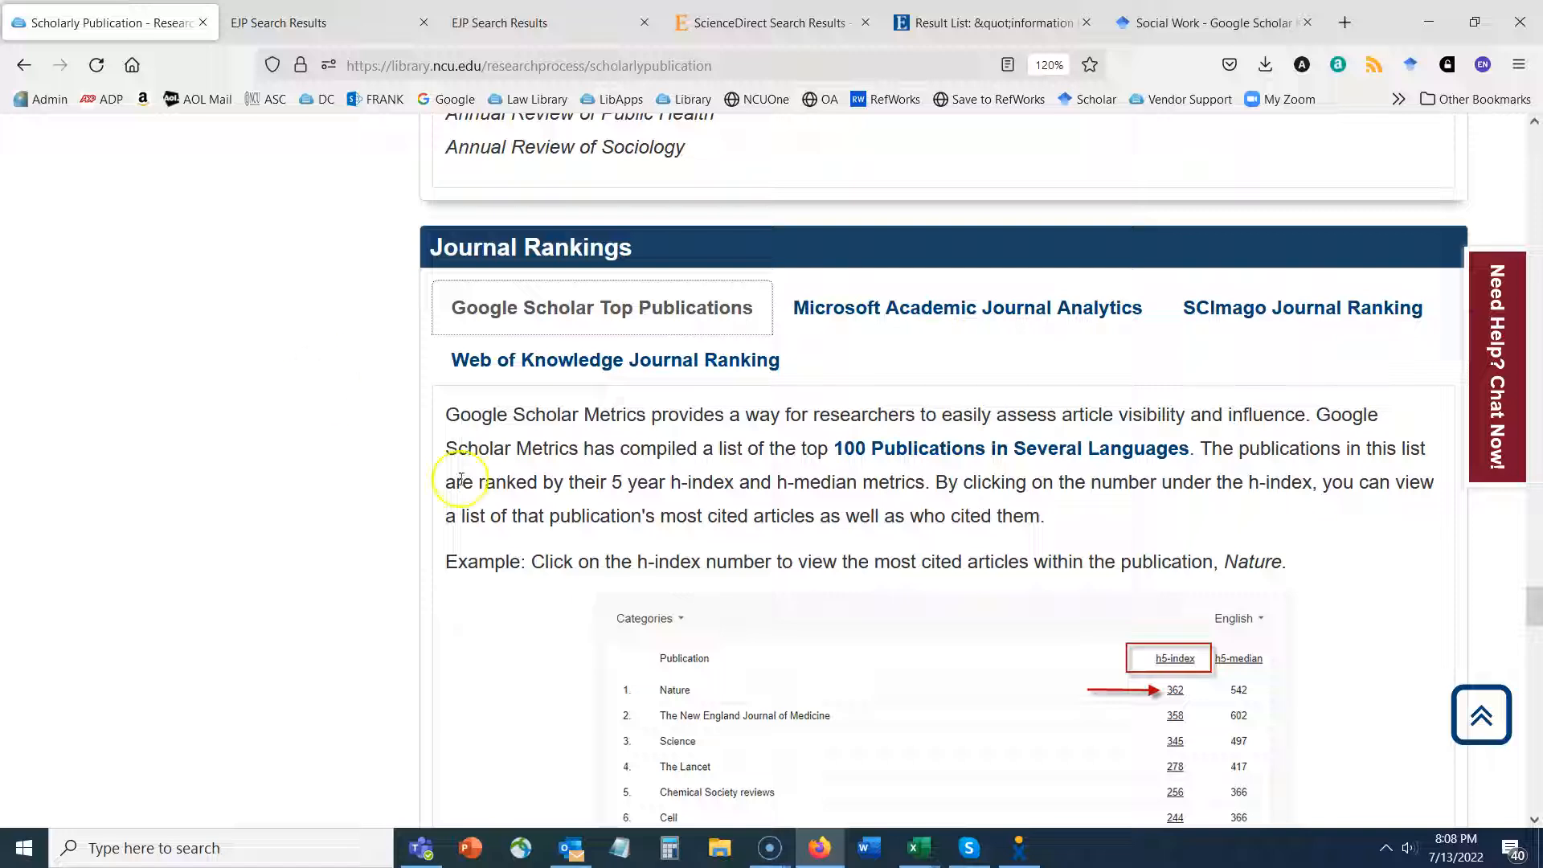
mouse_move(250, 659)
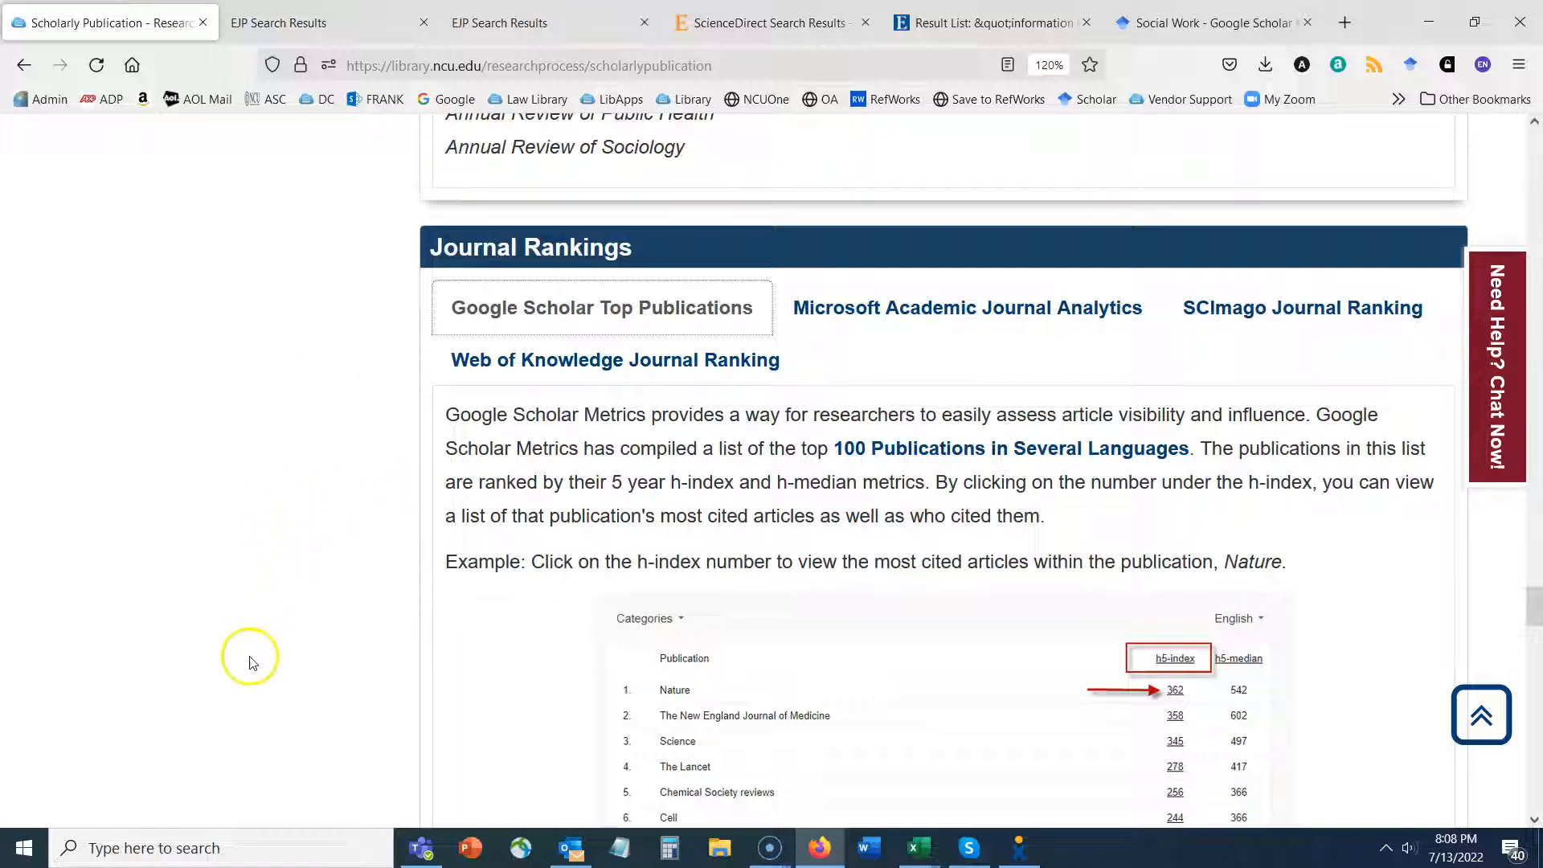